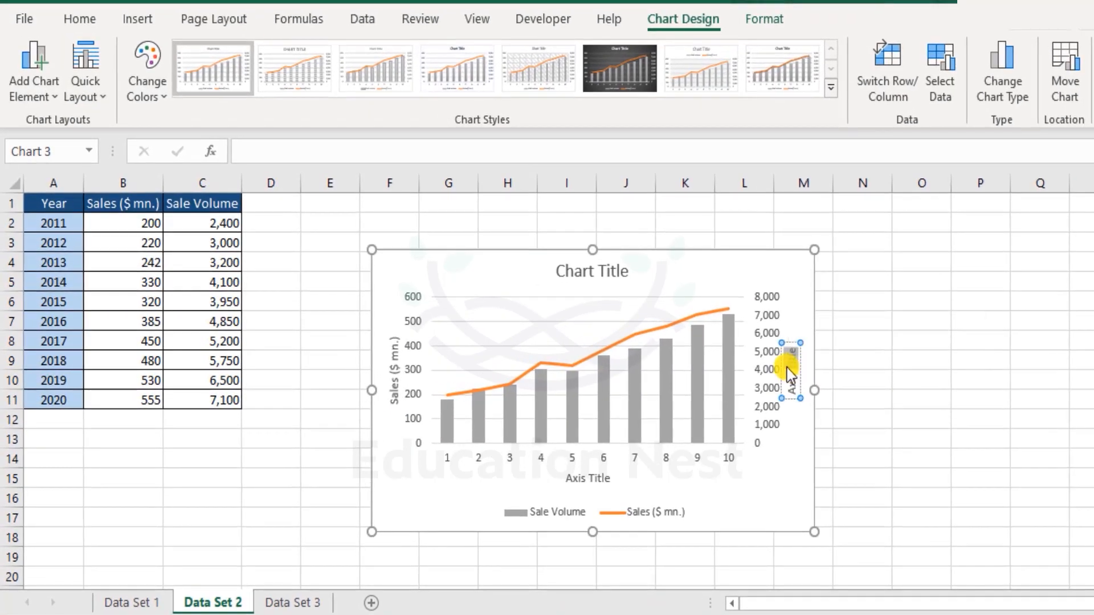
# Name the right-hand axis 'Sale Volume' and the horizontal axis 'Year'.
pyautogui.click(789, 370)
pyautogui.write('Sale Volume')
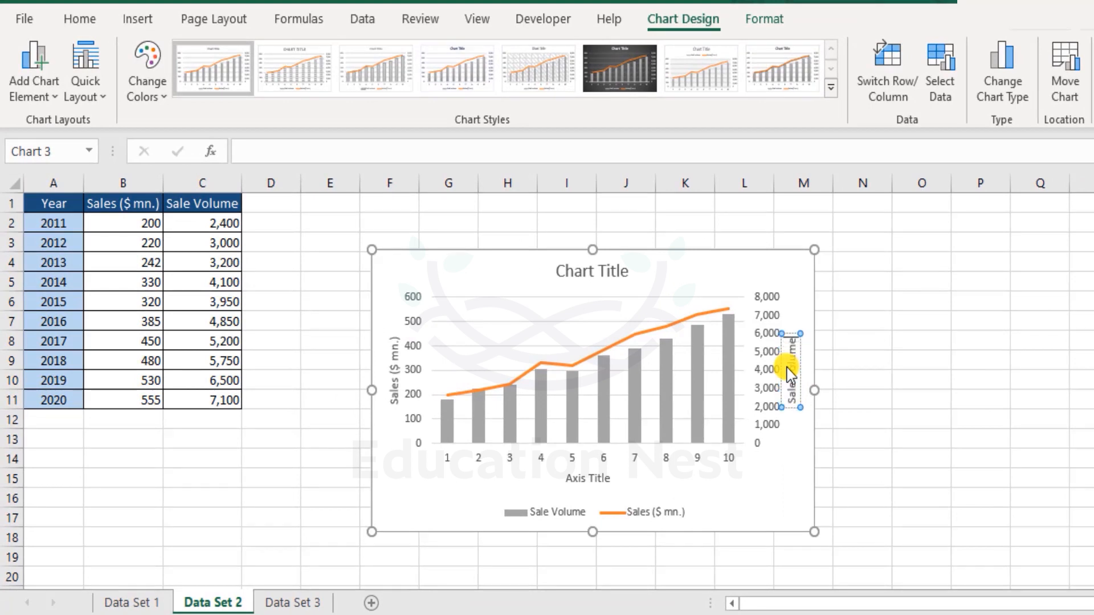
pyautogui.click(587, 478)
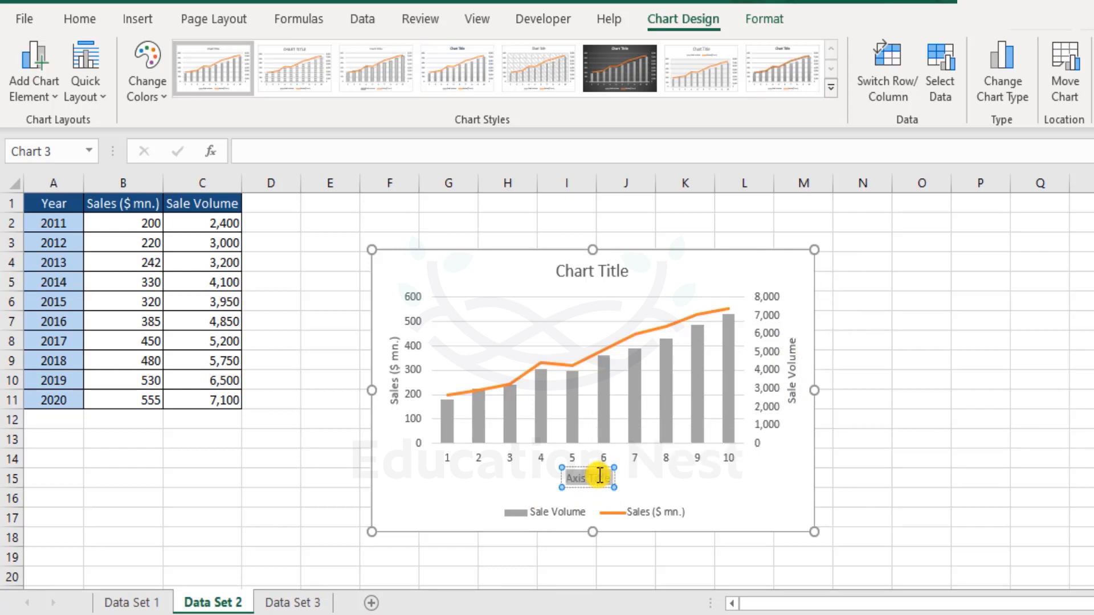
pyautogui.write('Year')
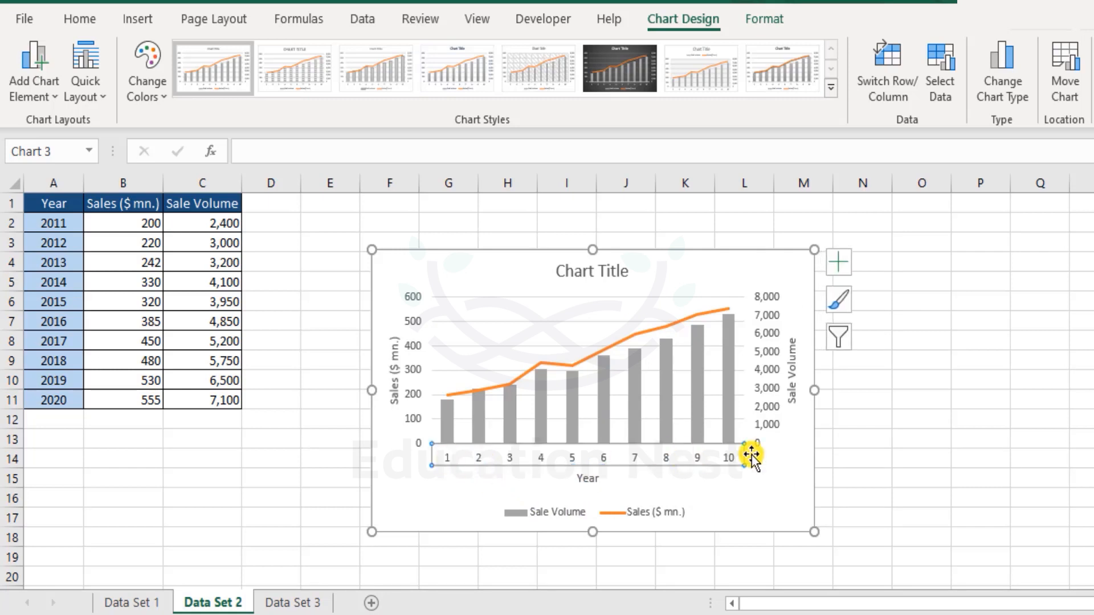
pyautogui.moveTo(808, 459)
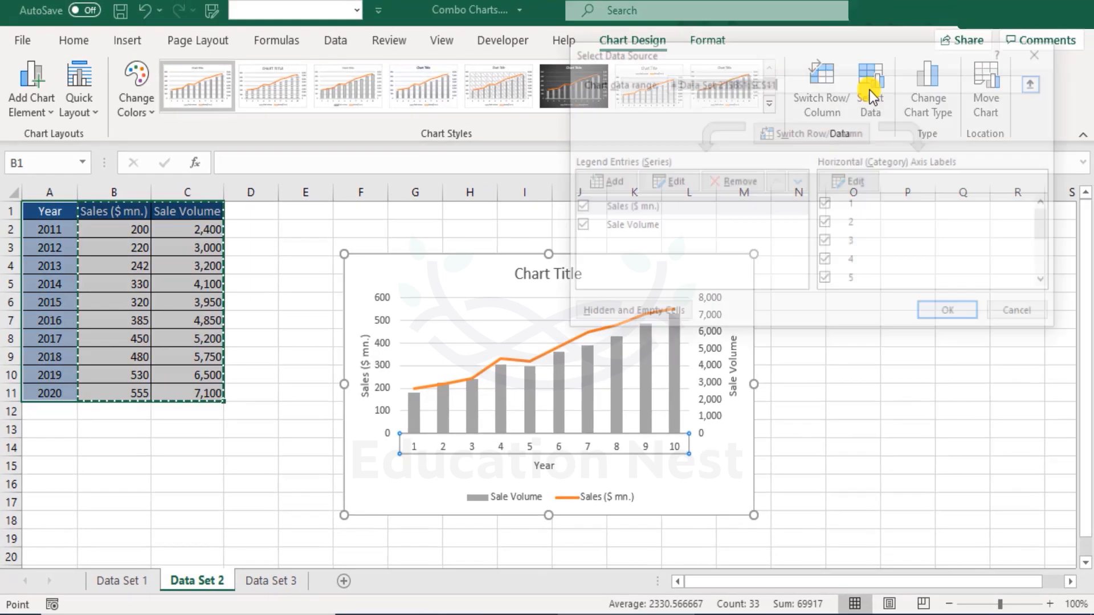
# Use the Year cells A2:A11 as horizontal axis labels so the chart shows 2011–2020.
pyautogui.click(870, 83)
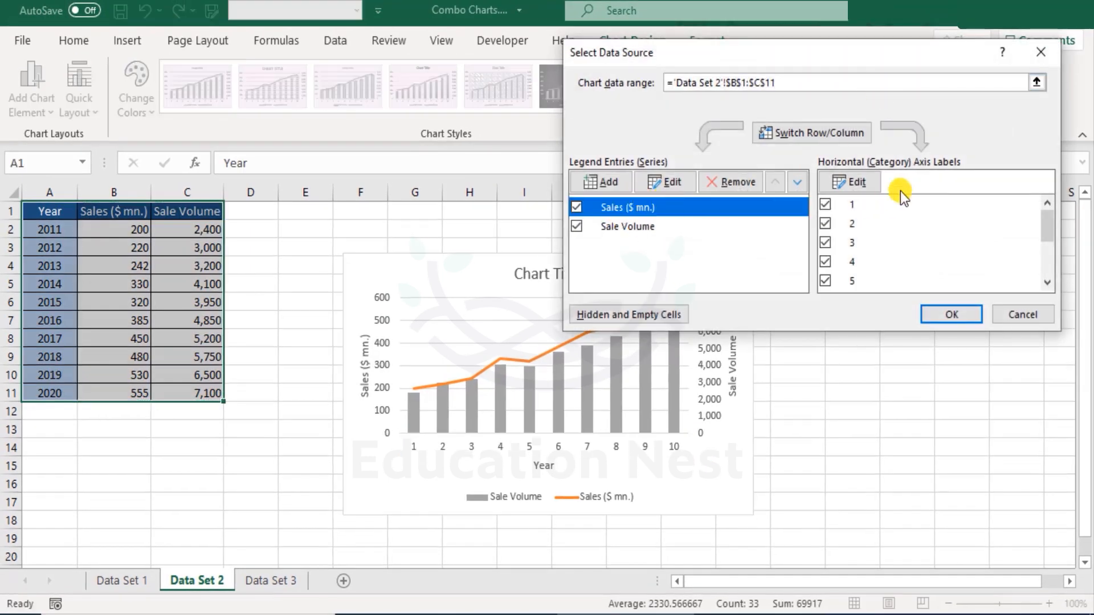
pyautogui.click(850, 182)
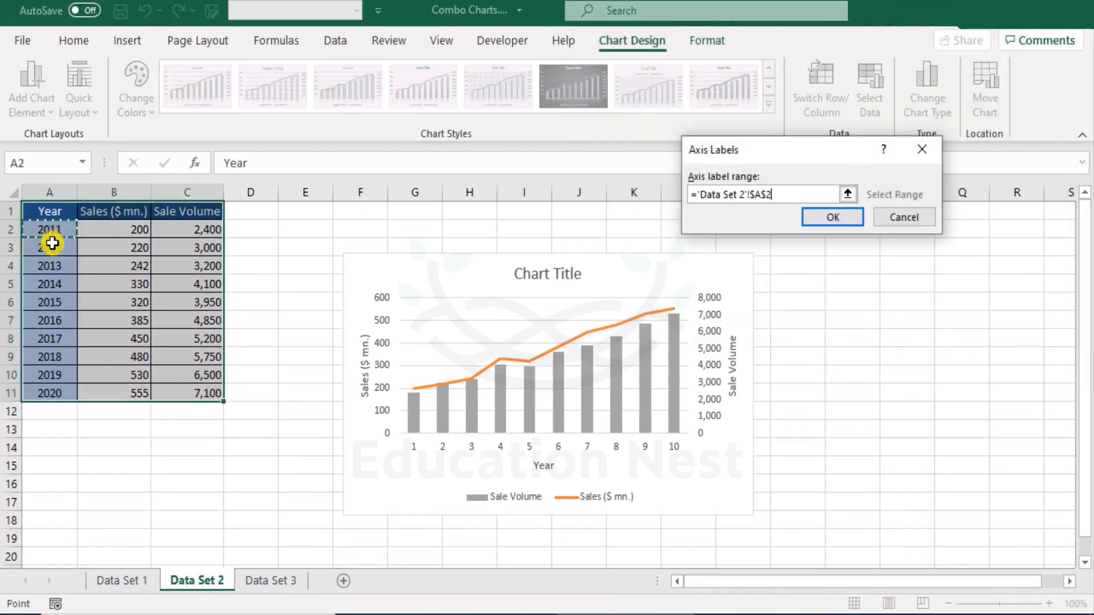
pyautogui.click(832, 217)
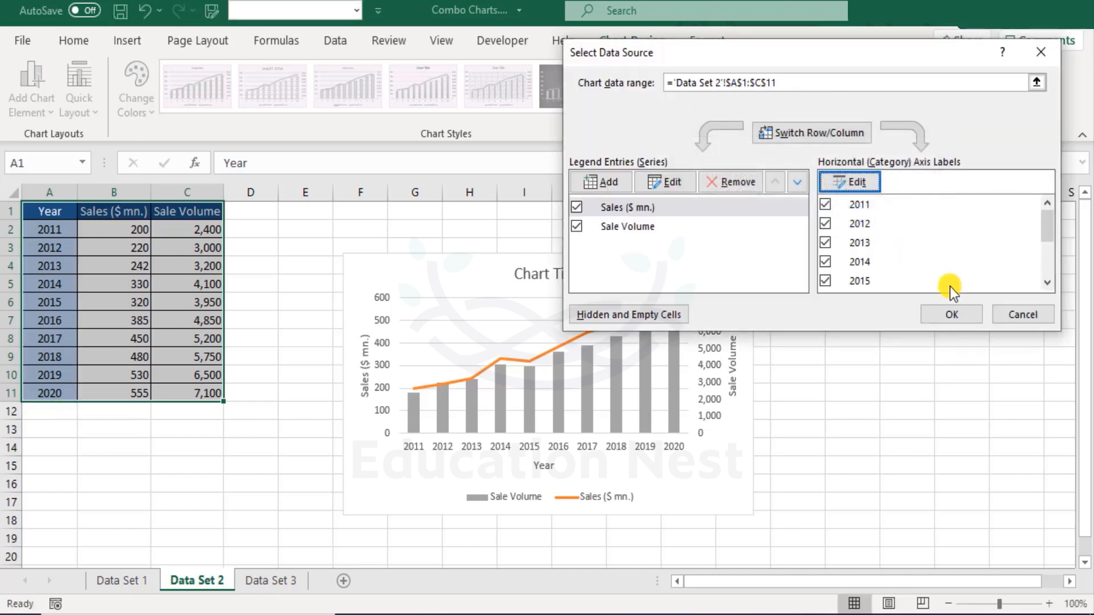
pyautogui.click(625, 226)
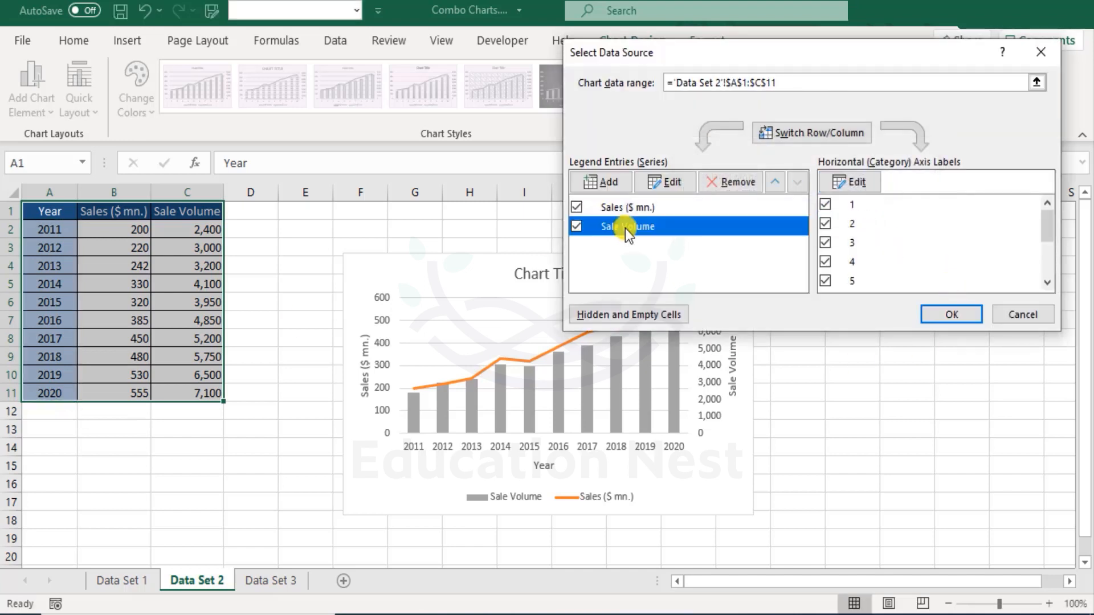
pyautogui.click(849, 183)
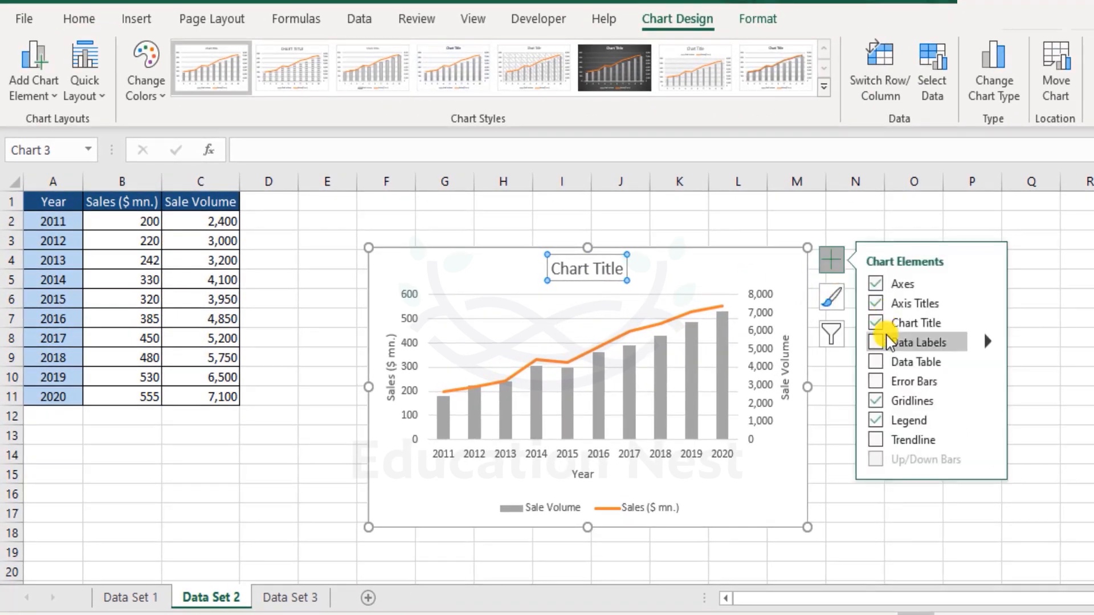
# Uncheck Chart Title, toggle Data Labels on then off, and select the Sales ($ mn.) line.
pyautogui.click(876, 322)
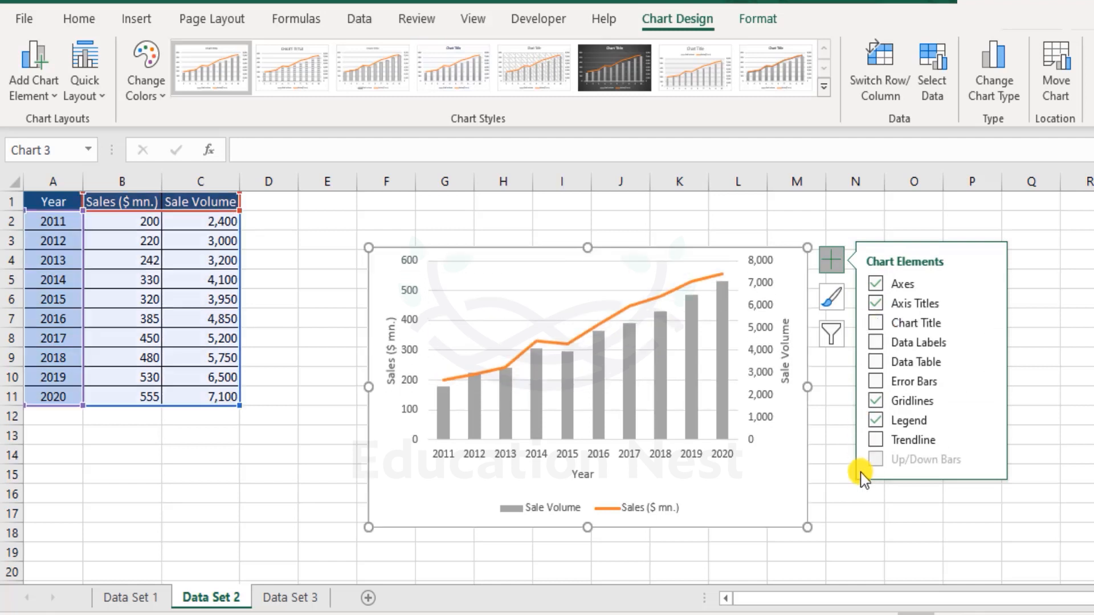
pyautogui.moveTo(831, 440)
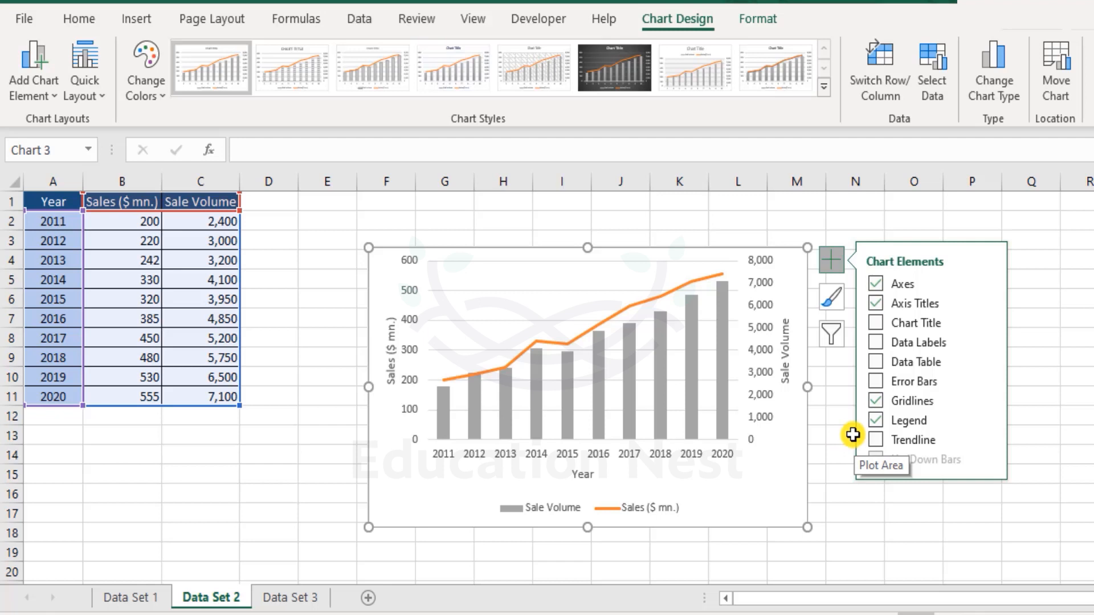
pyautogui.moveTo(701, 375)
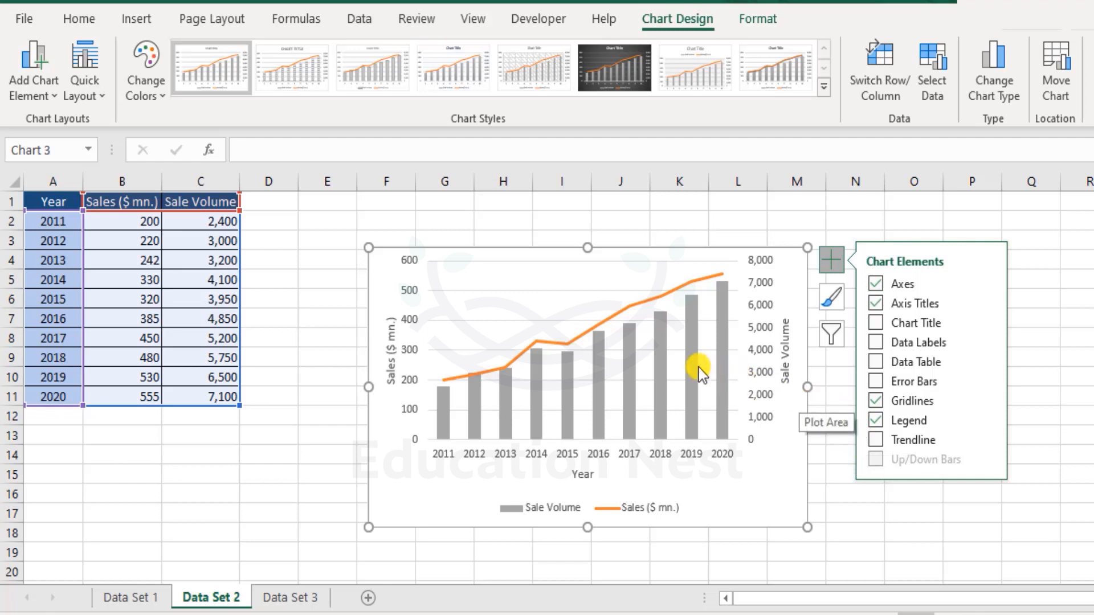
pyautogui.click(878, 342)
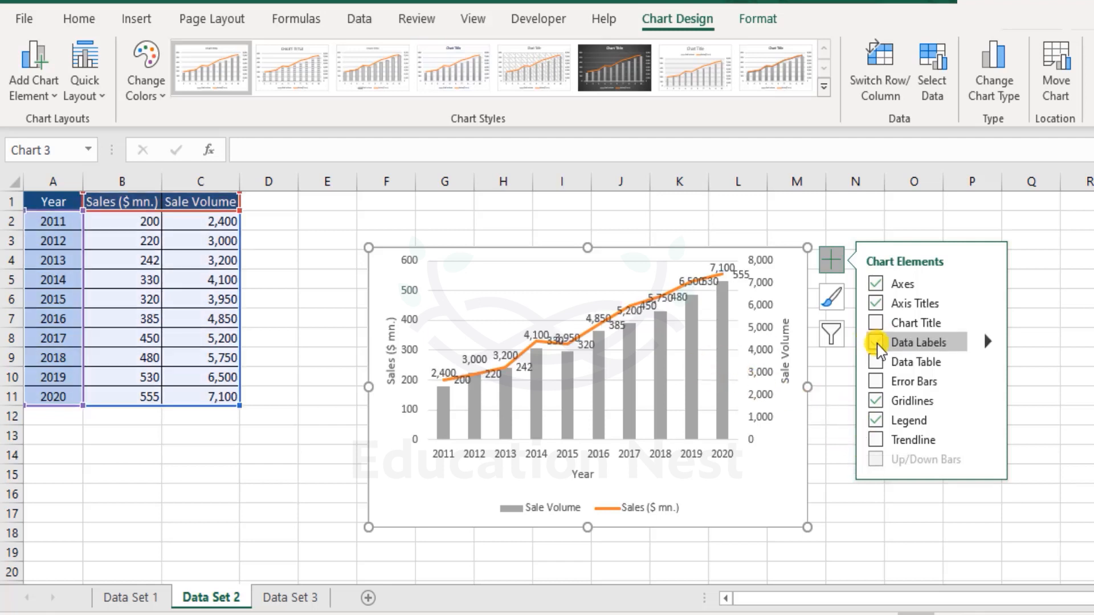
pyautogui.click(877, 343)
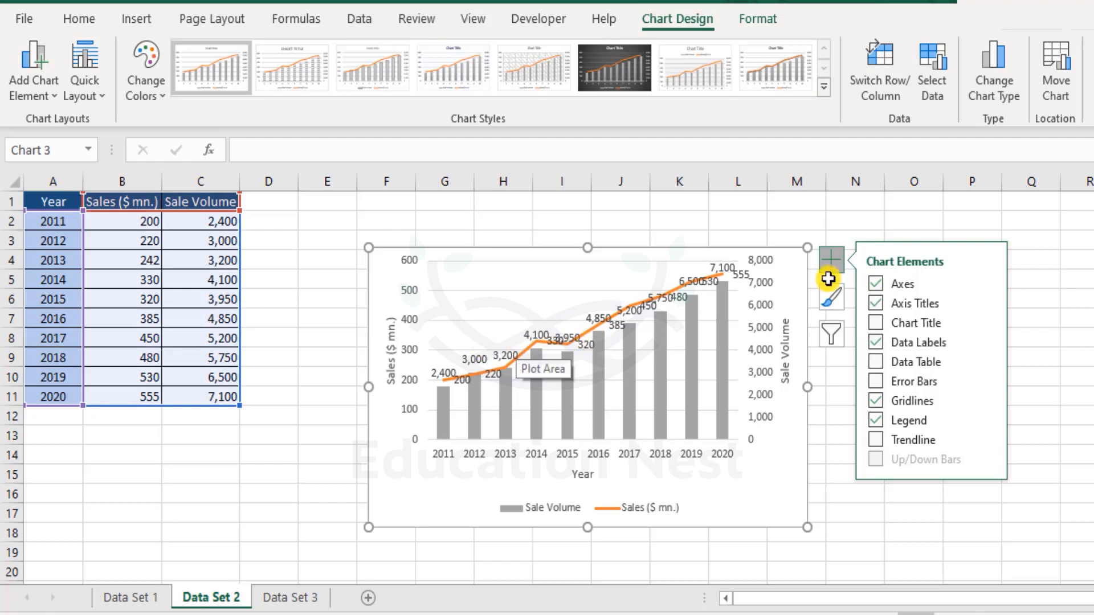
pyautogui.moveTo(845, 332)
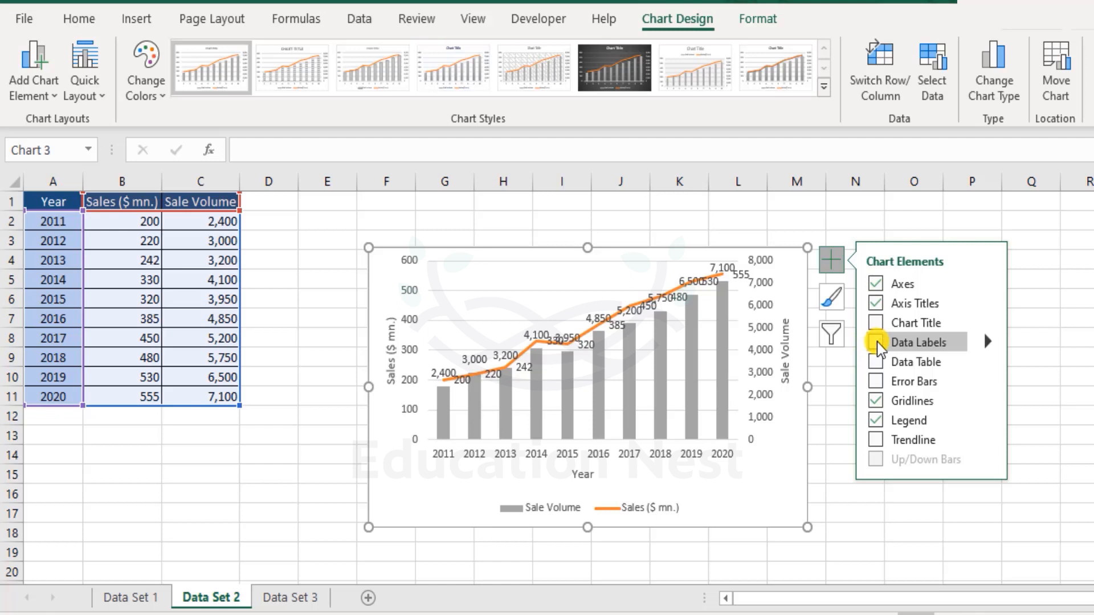
pyautogui.click(877, 342)
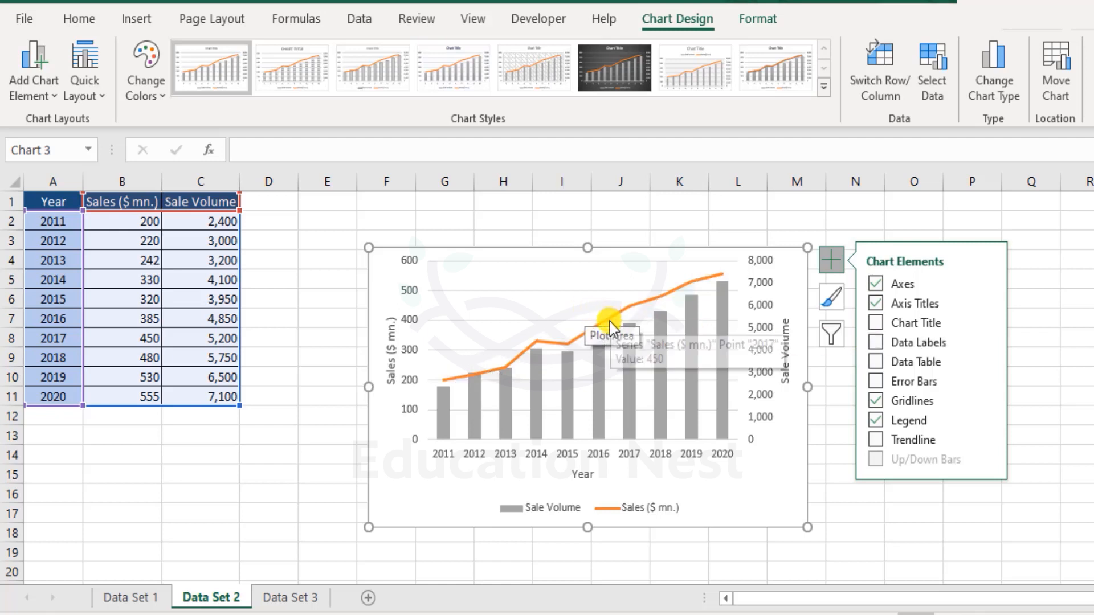
pyautogui.moveTo(635, 310)
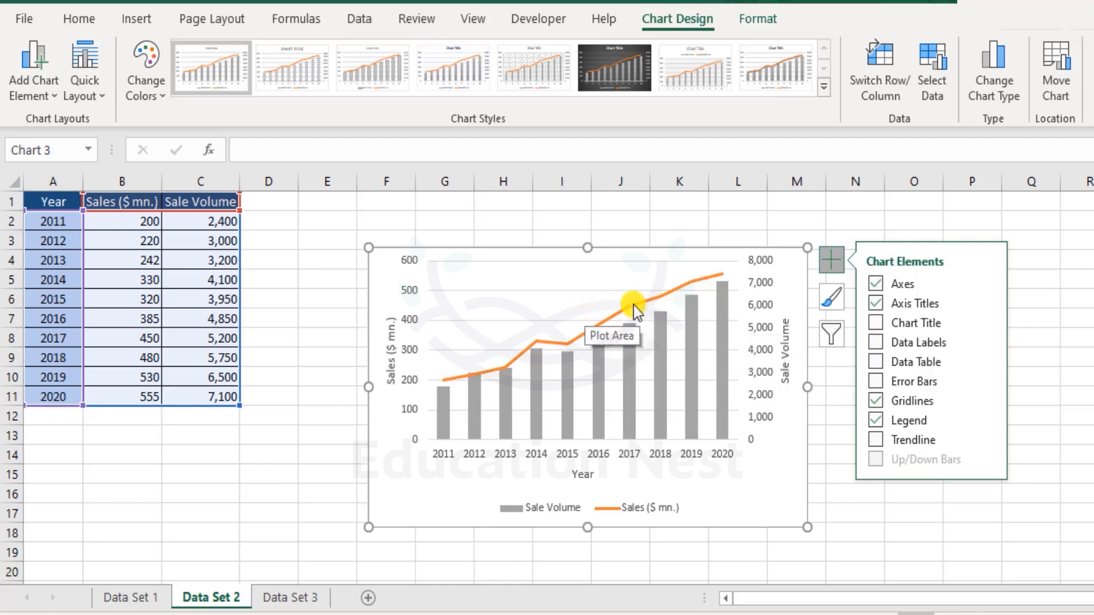
pyautogui.moveTo(708, 300)
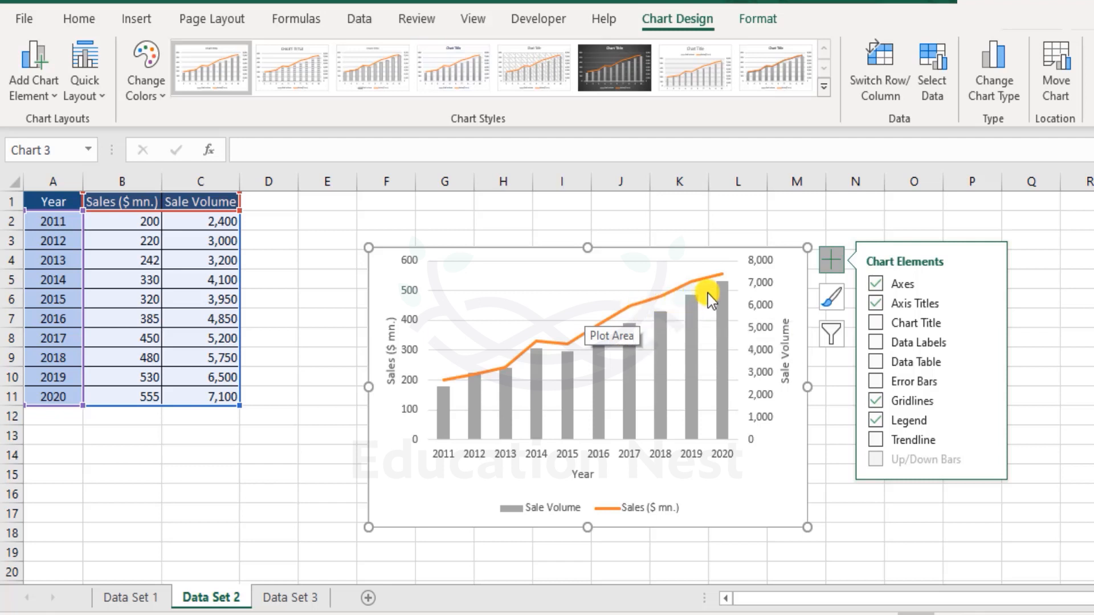
pyautogui.click(711, 286)
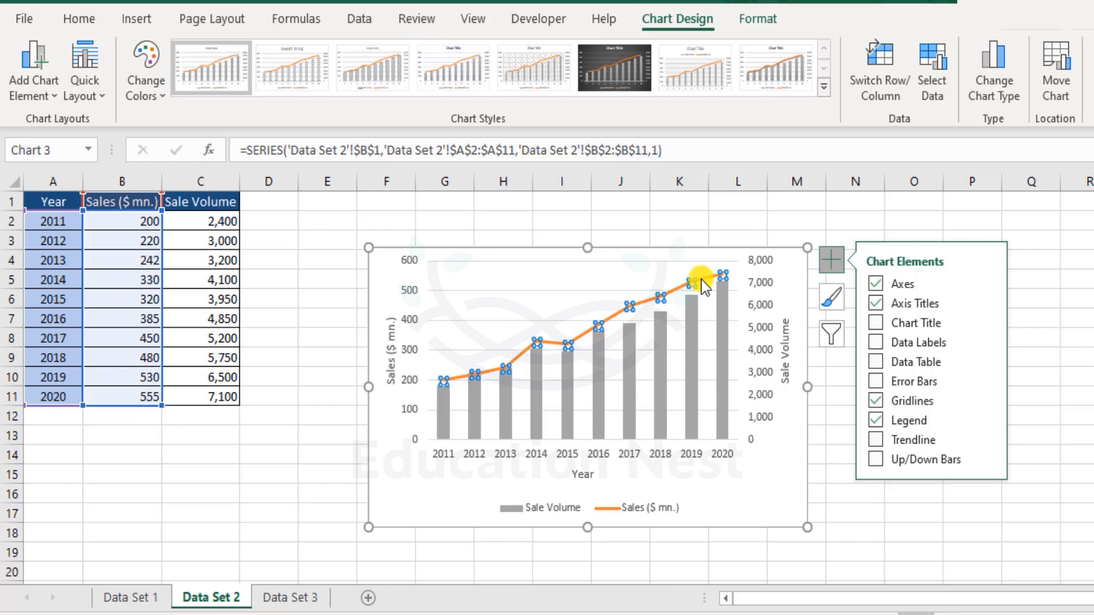
pyautogui.moveTo(704, 233)
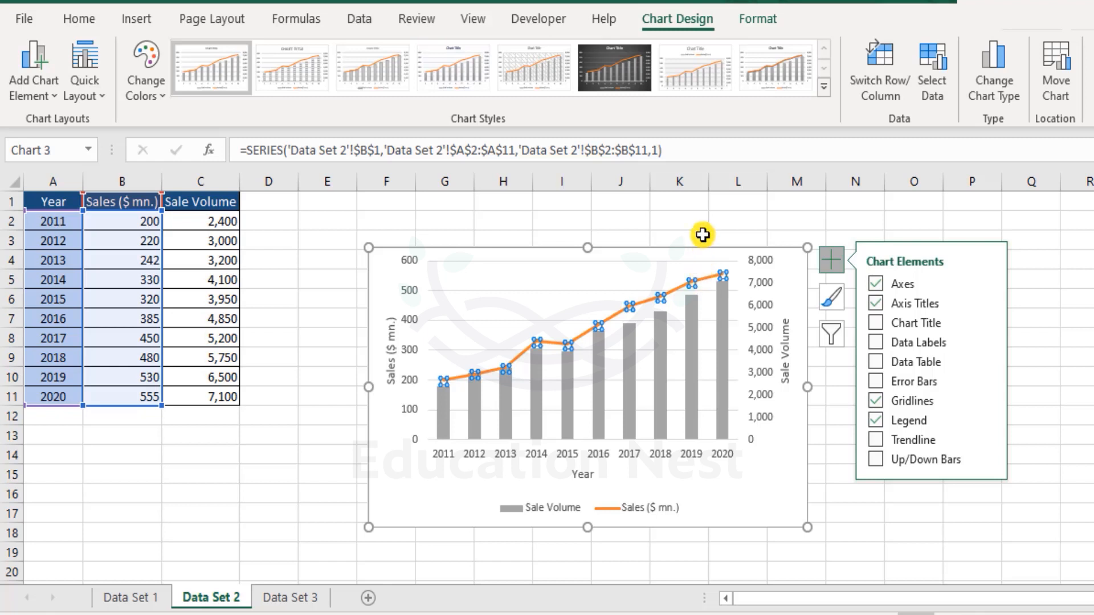
# Set the Sales ($ mn.) line's Shape Outline to green and click away to view it.
pyautogui.click(757, 19)
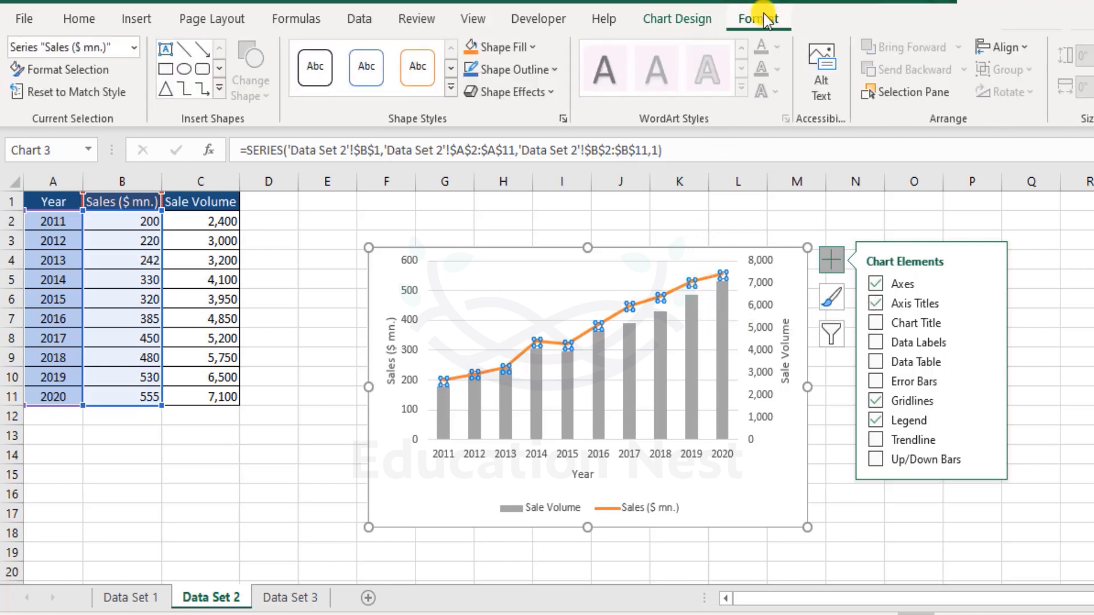
pyautogui.moveTo(510, 46)
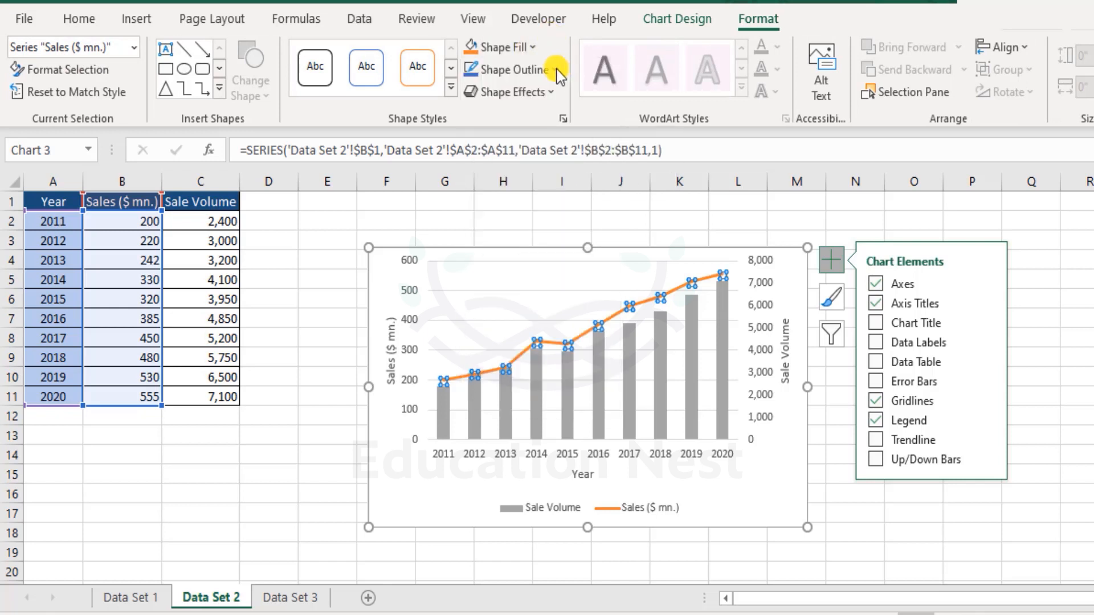
pyautogui.click(506, 70)
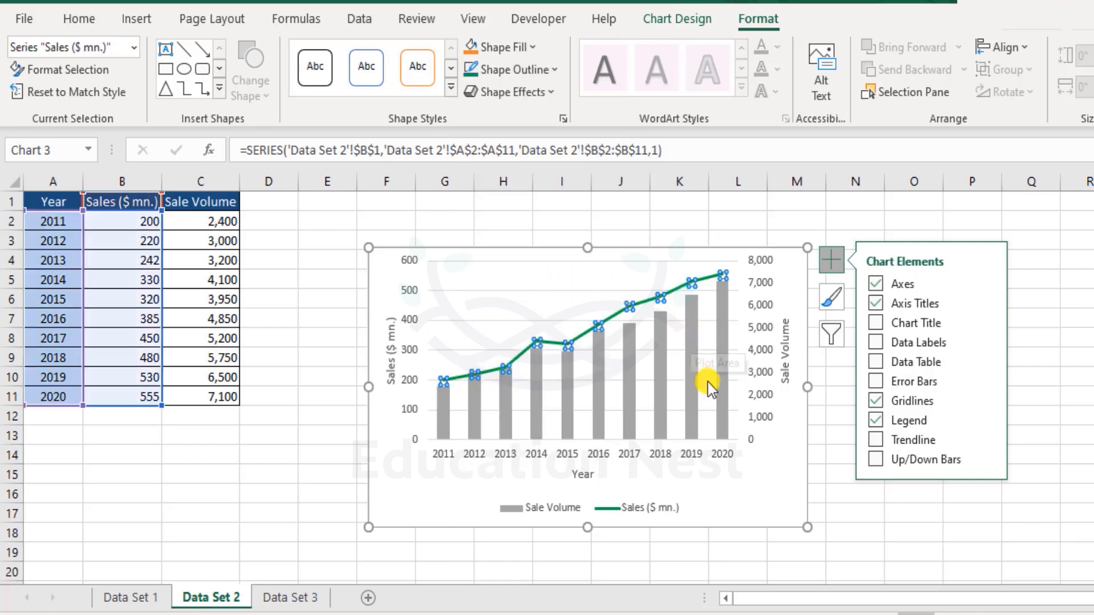
pyautogui.moveTo(618, 283)
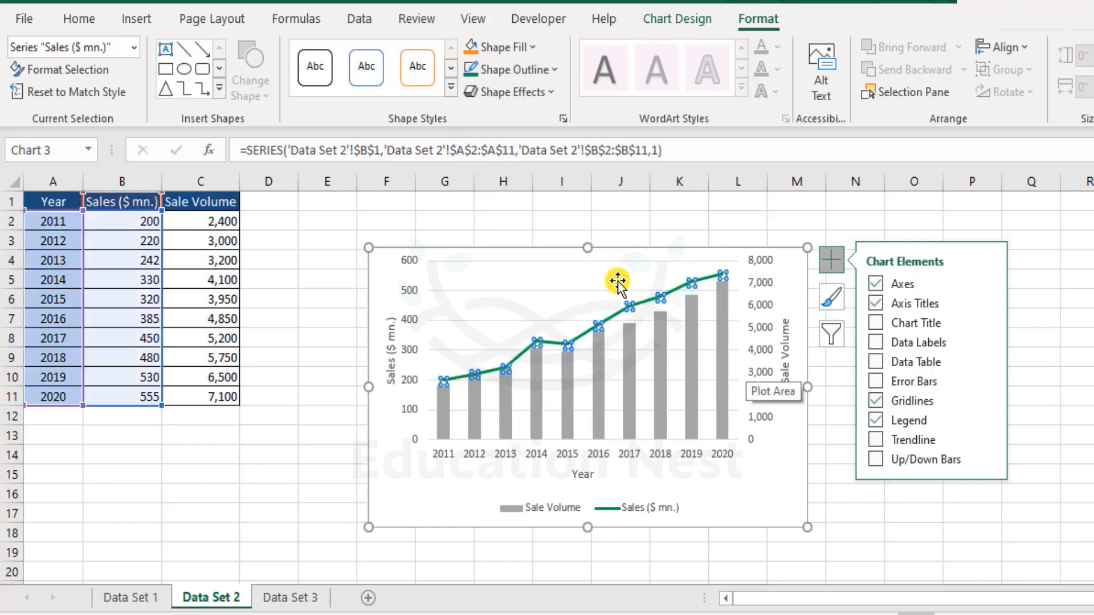
pyautogui.click(697, 383)
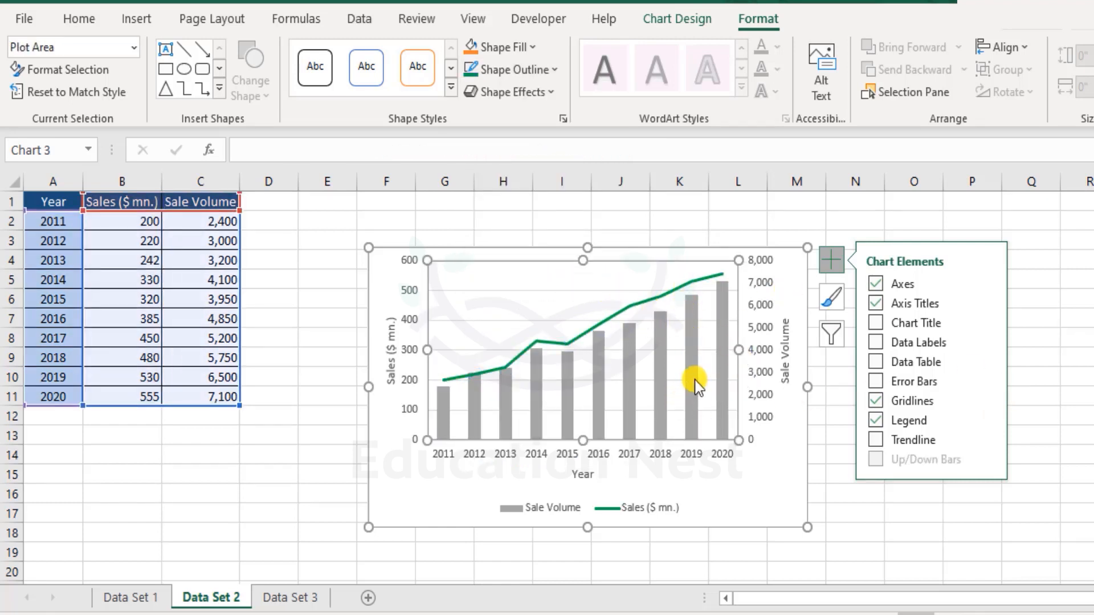
pyautogui.moveTo(691, 318)
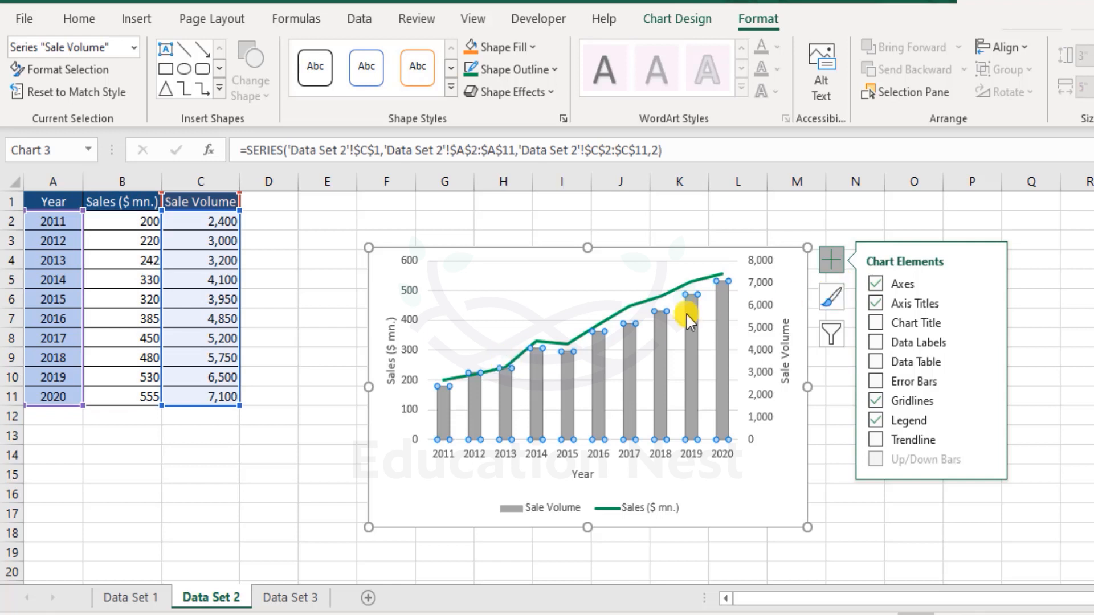
pyautogui.moveTo(693, 315)
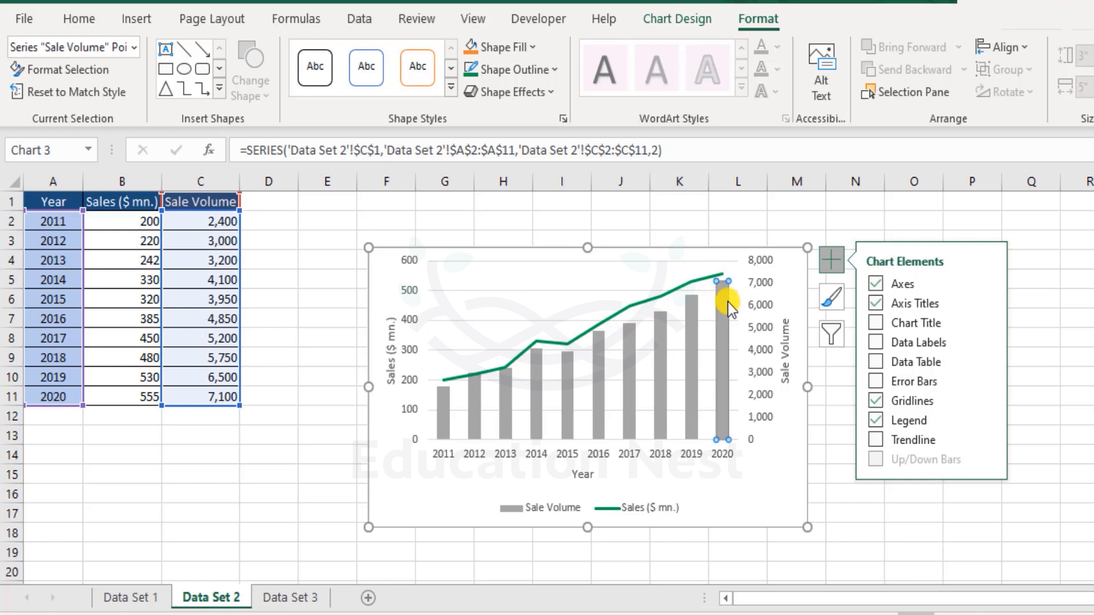
# Fill the 2020 Sale Volume column orange and recolour the Sales ($ mn.) line dark blue.
pyautogui.click(496, 47)
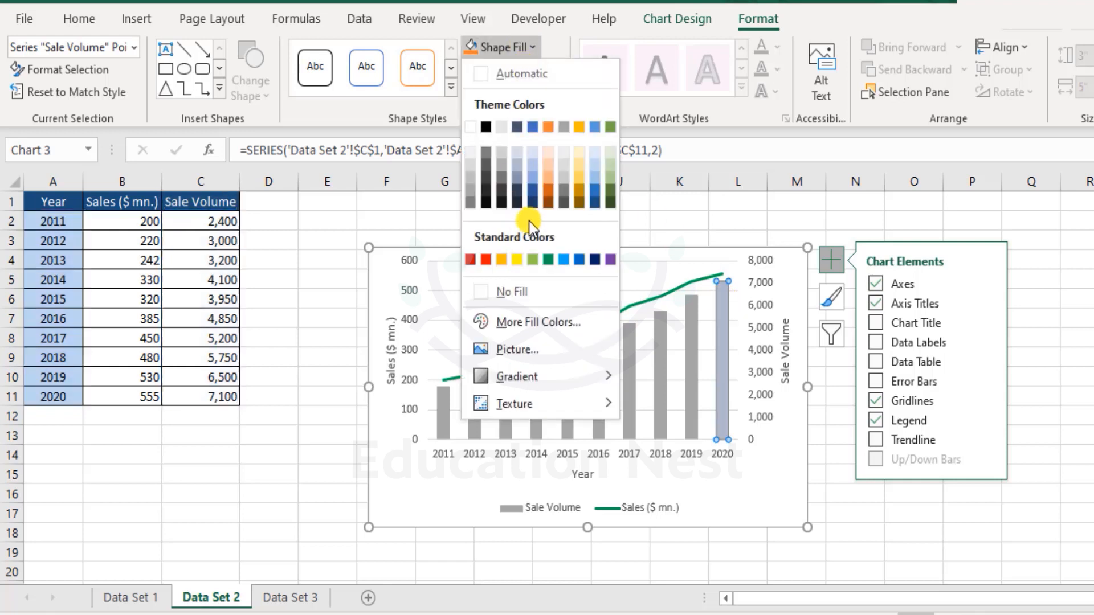
pyautogui.click(532, 260)
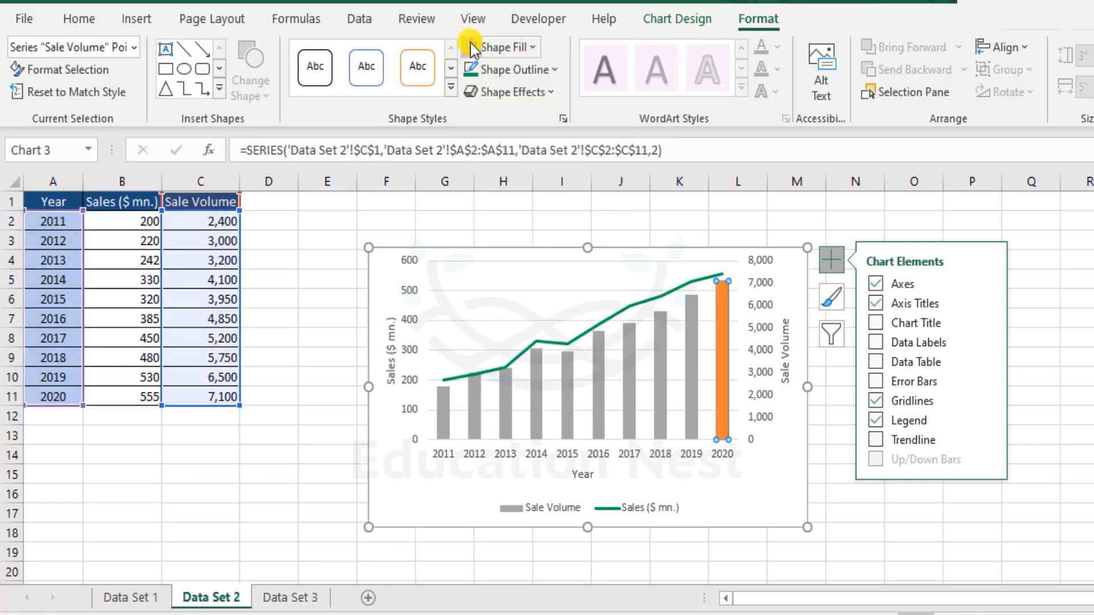
pyautogui.click(747, 374)
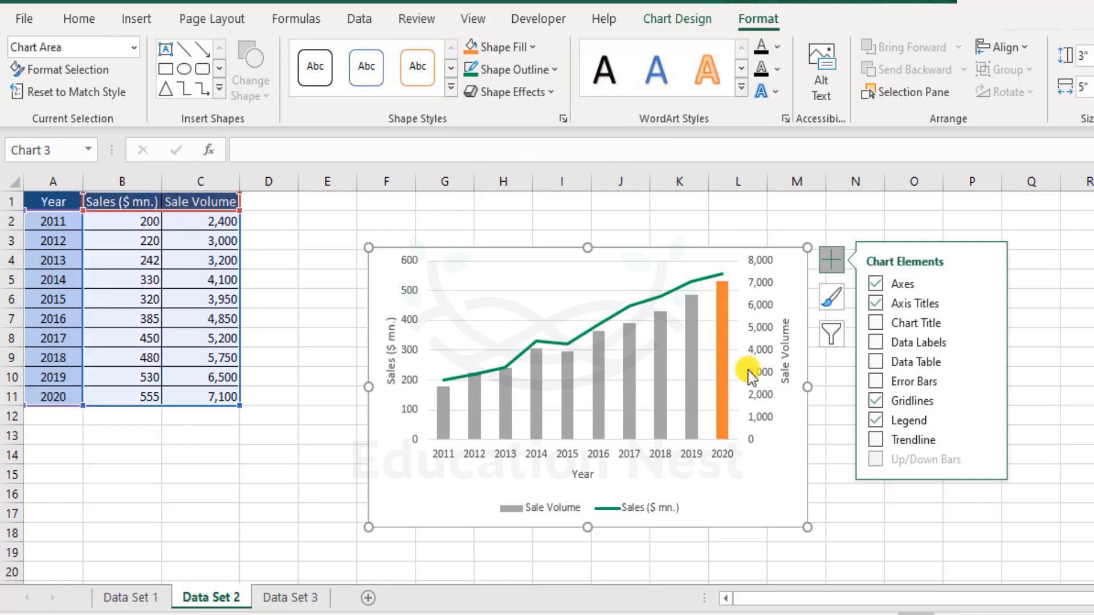
pyautogui.moveTo(726, 446)
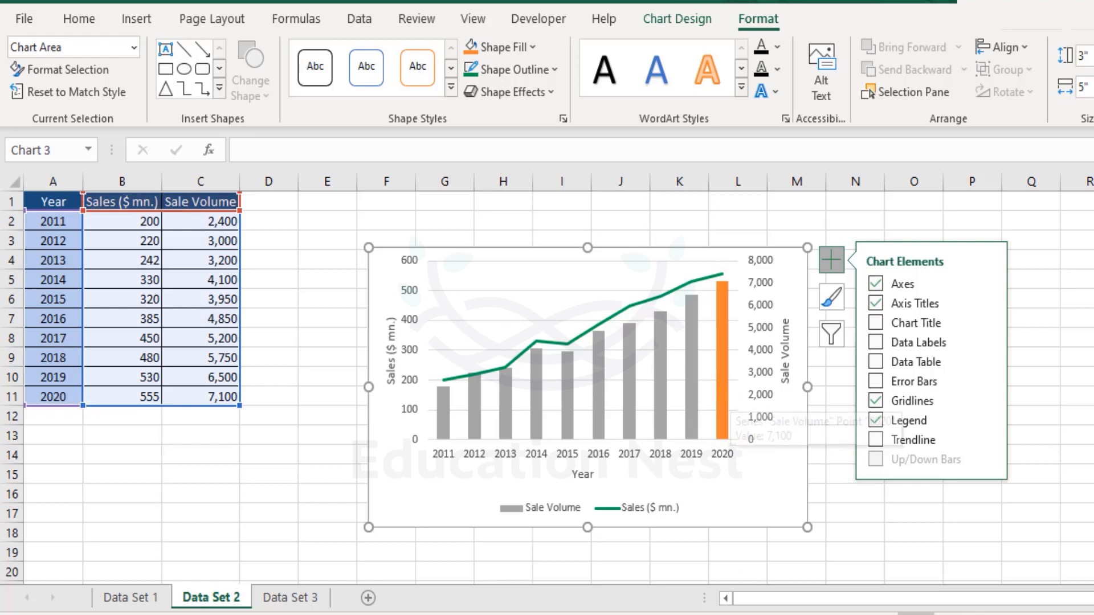
pyautogui.moveTo(1026, 535)
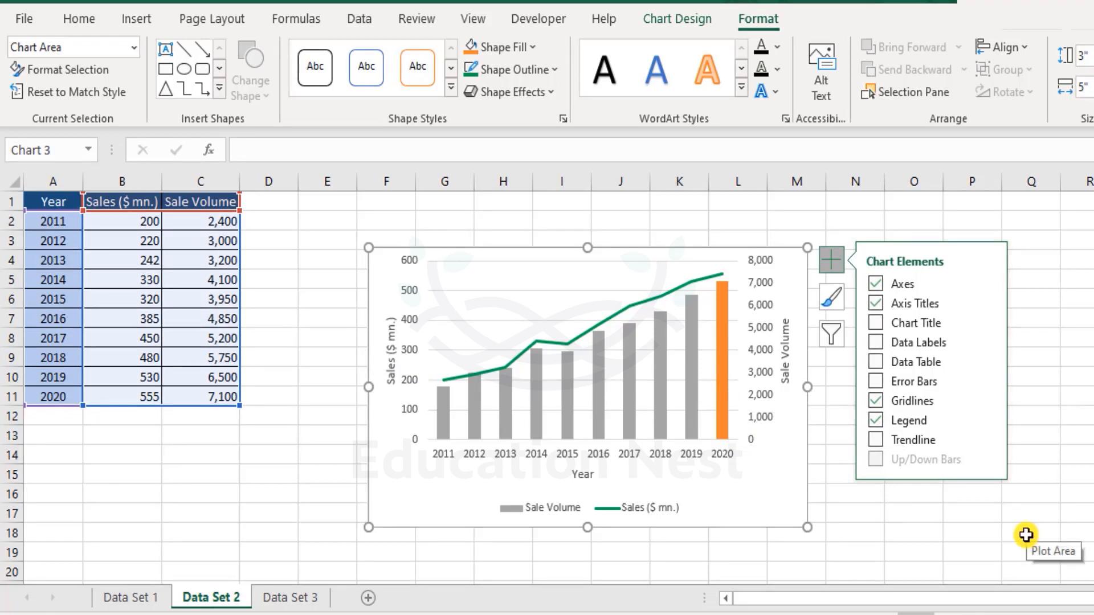
pyautogui.moveTo(1022, 536)
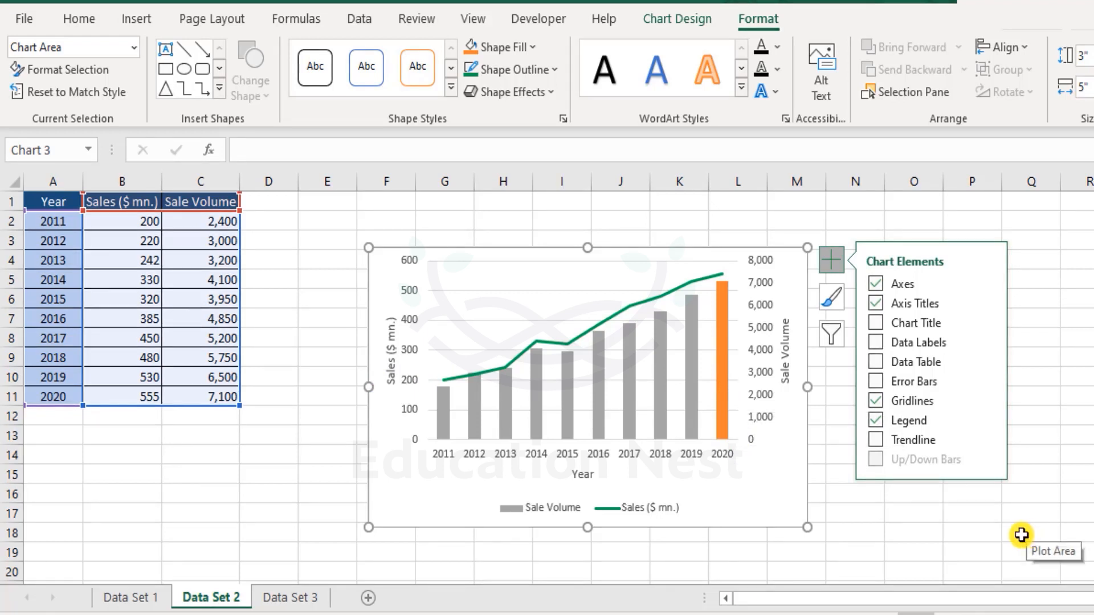
pyautogui.click(707, 279)
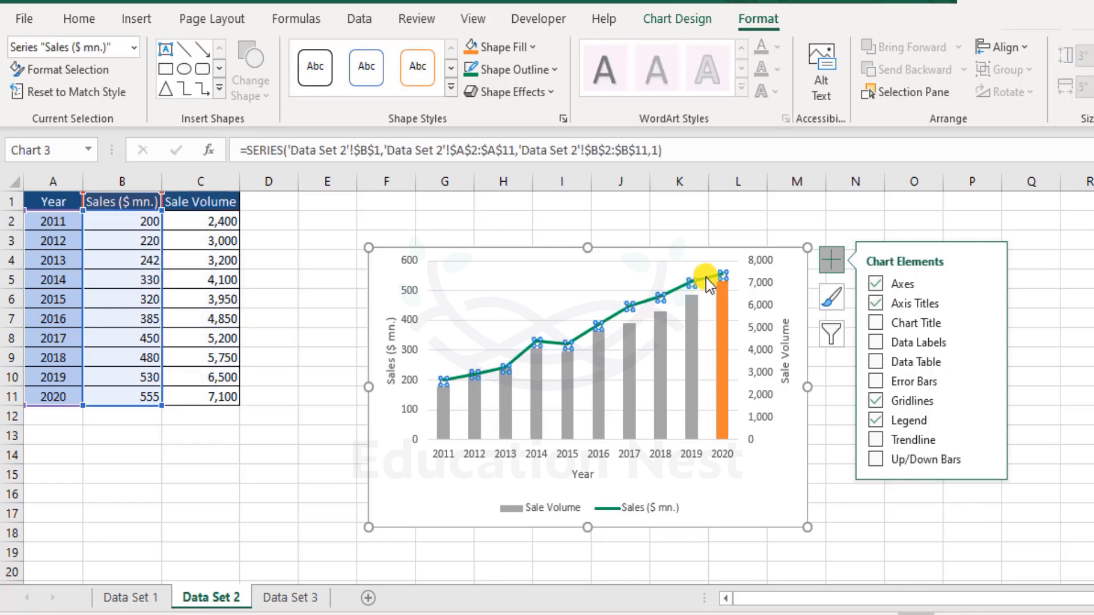
pyautogui.click(511, 70)
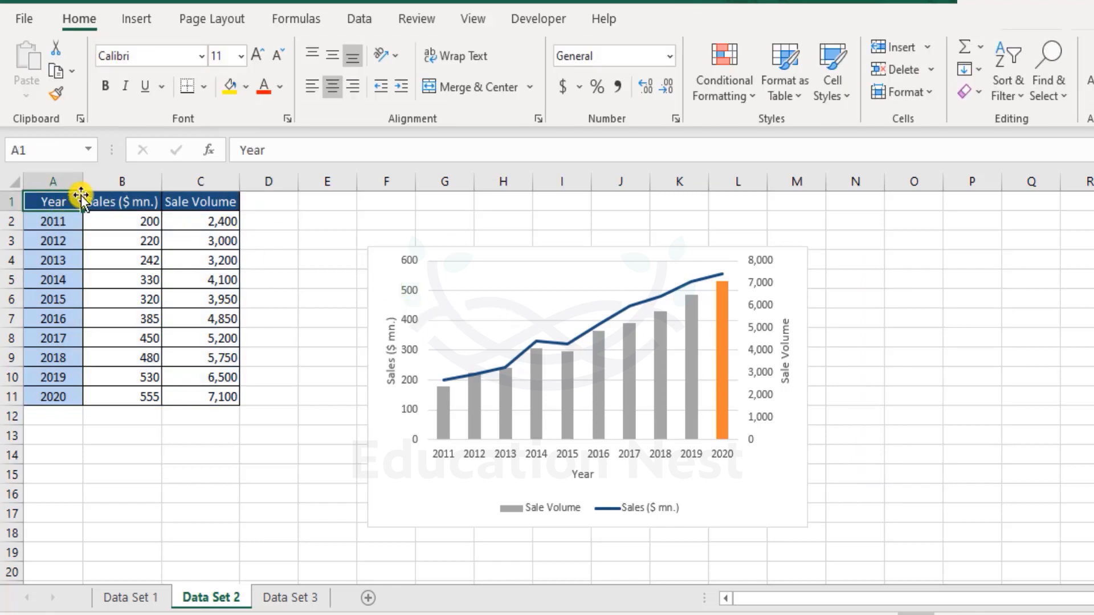
# Check B4's Profit formula (Sales minus Expenses) on Data Set 3, then select the Sales row A2:K2.
pyautogui.click(290, 598)
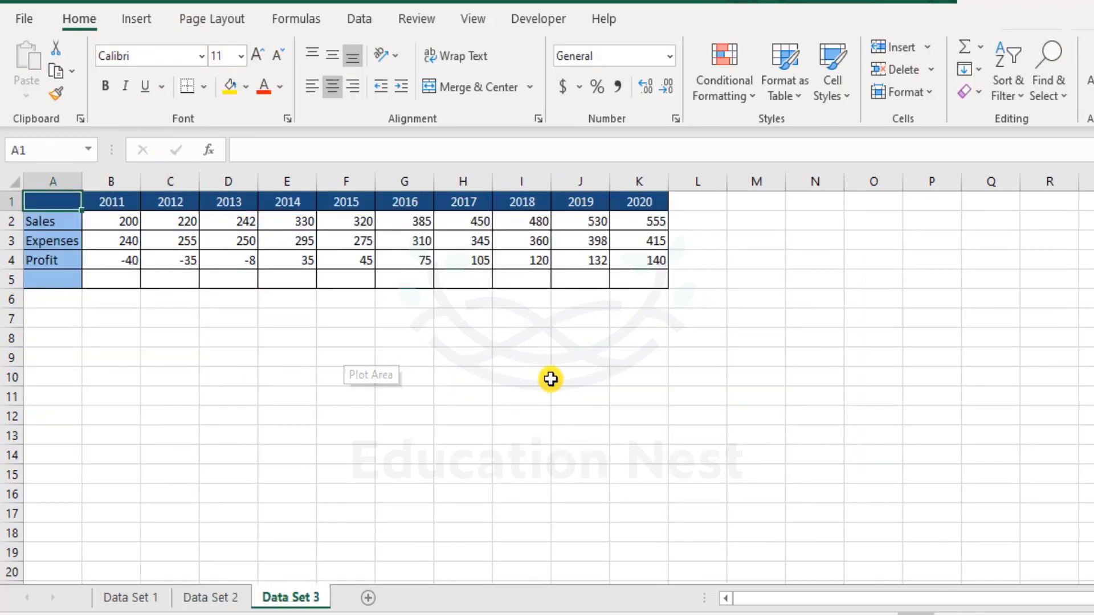
pyautogui.moveTo(548, 361)
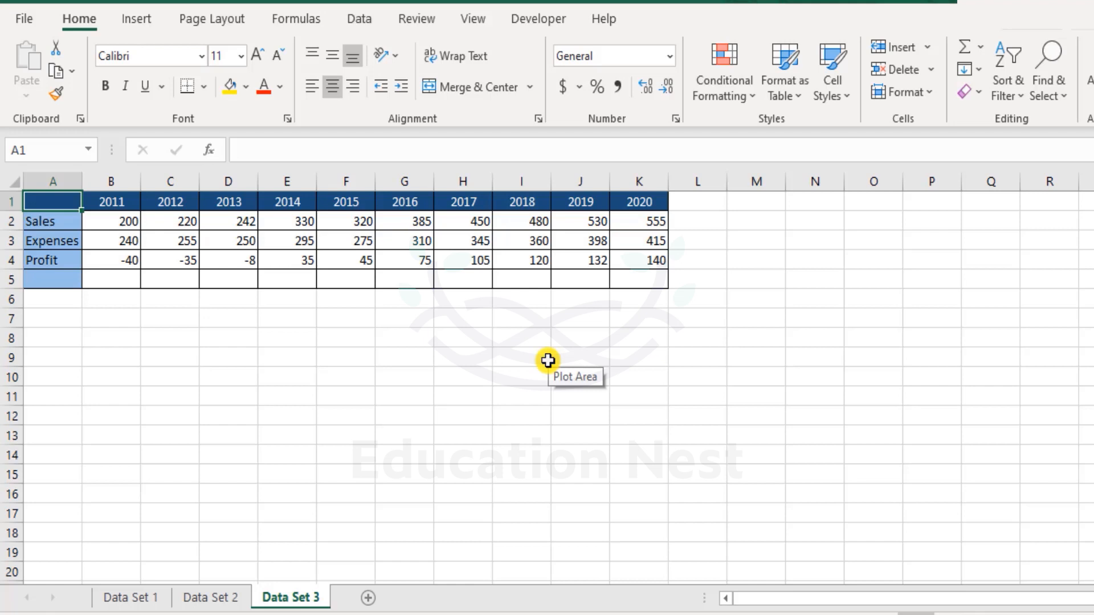
pyautogui.click(287, 434)
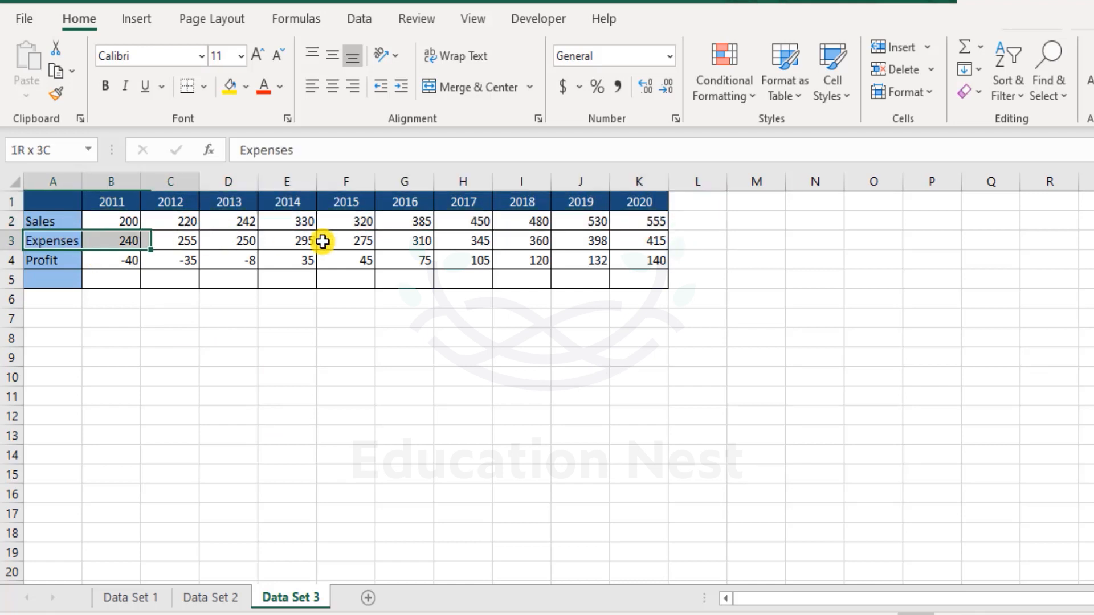
pyautogui.click(111, 260)
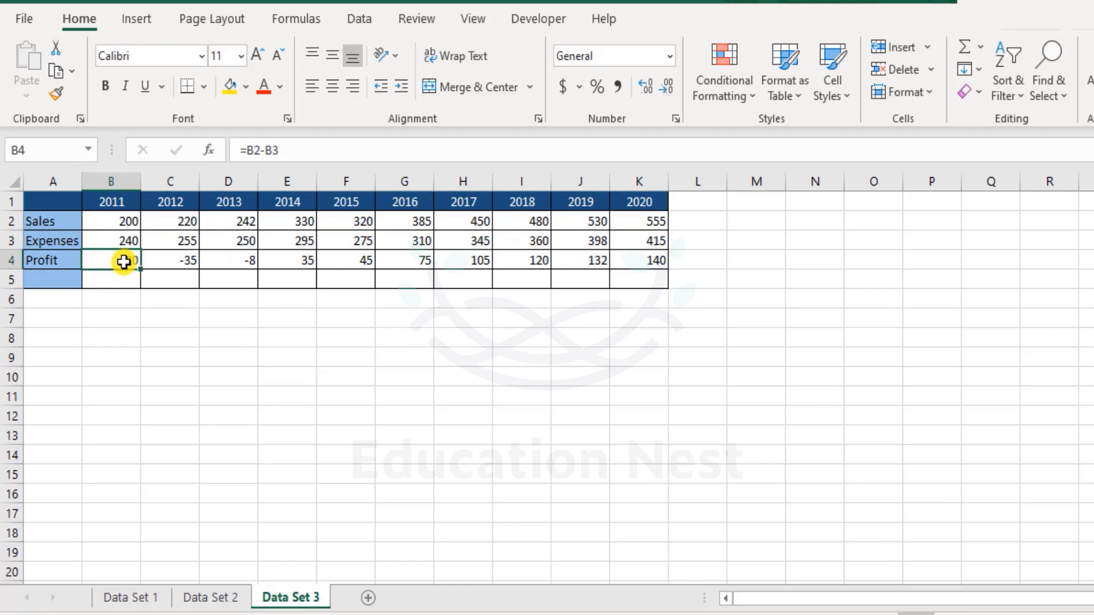
pyautogui.doubleClick(110, 260)
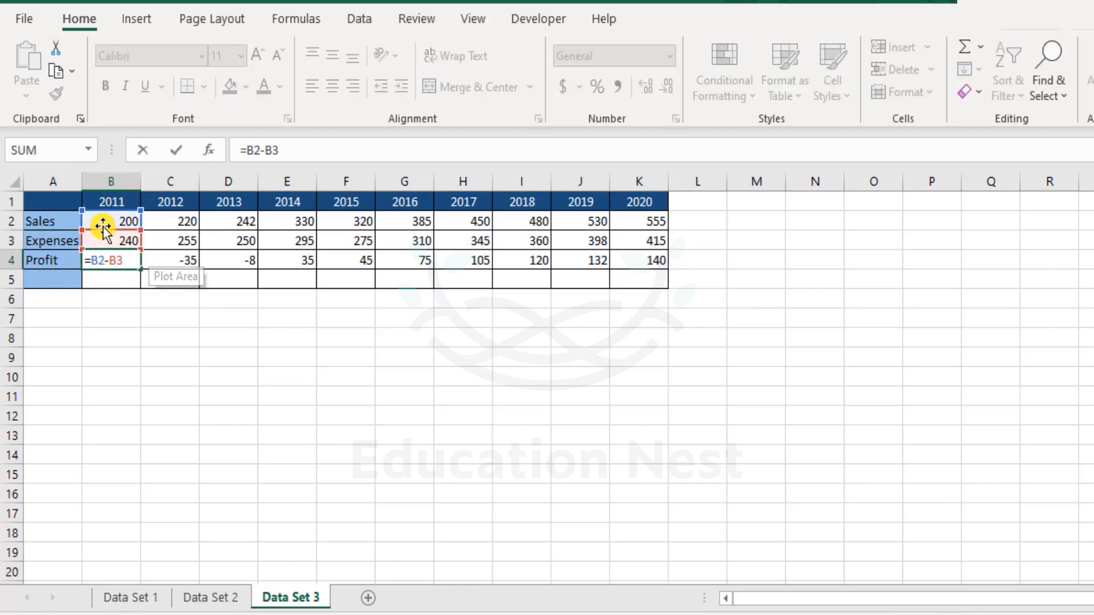
pyautogui.moveTo(212, 254)
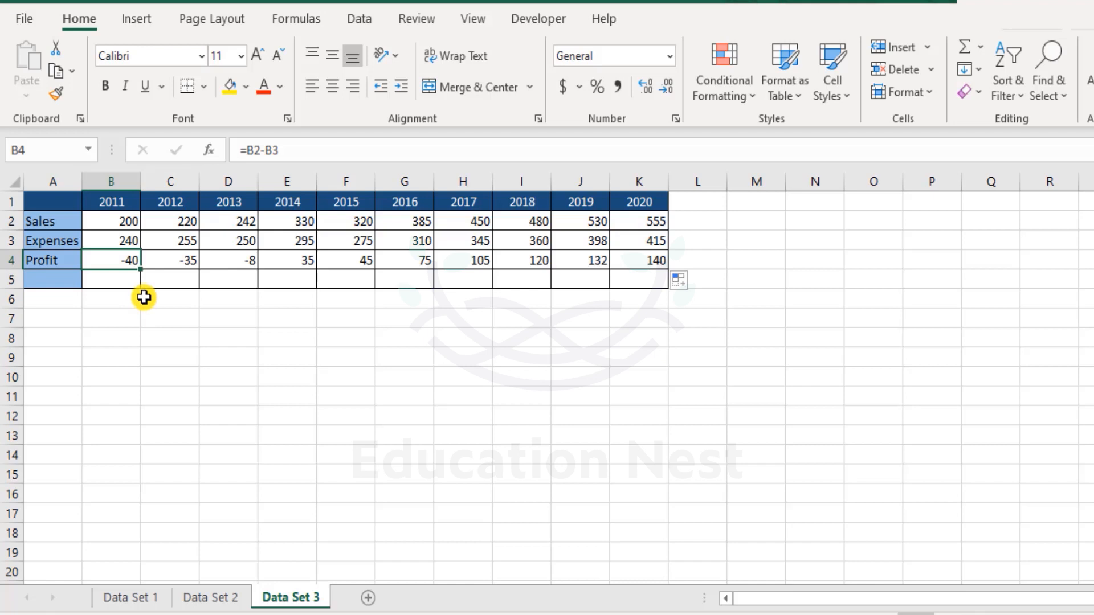
pyautogui.moveTo(53, 220); pyautogui.dragTo(405, 220)
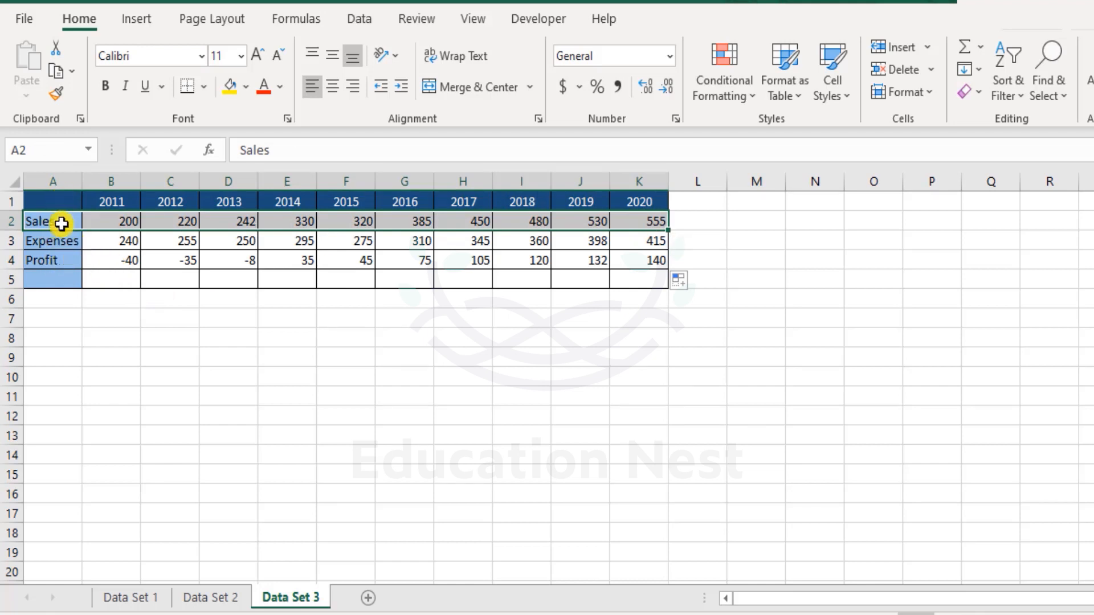
pyautogui.moveTo(96, 271)
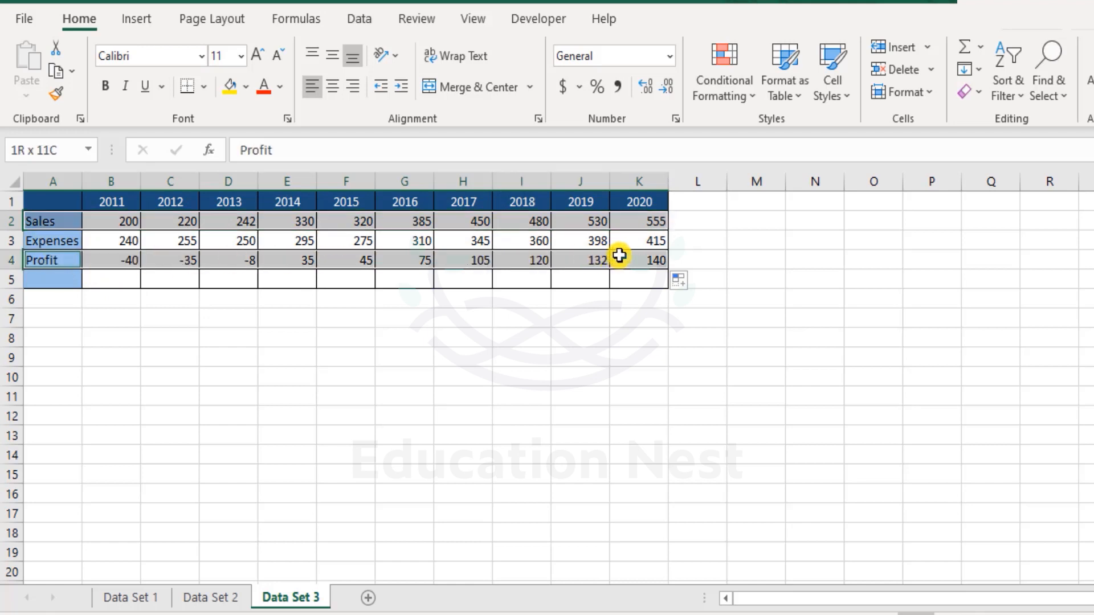
# Insert a 2-D clustered column chart of the selected Sales and Profit rows.
pyautogui.click(136, 18)
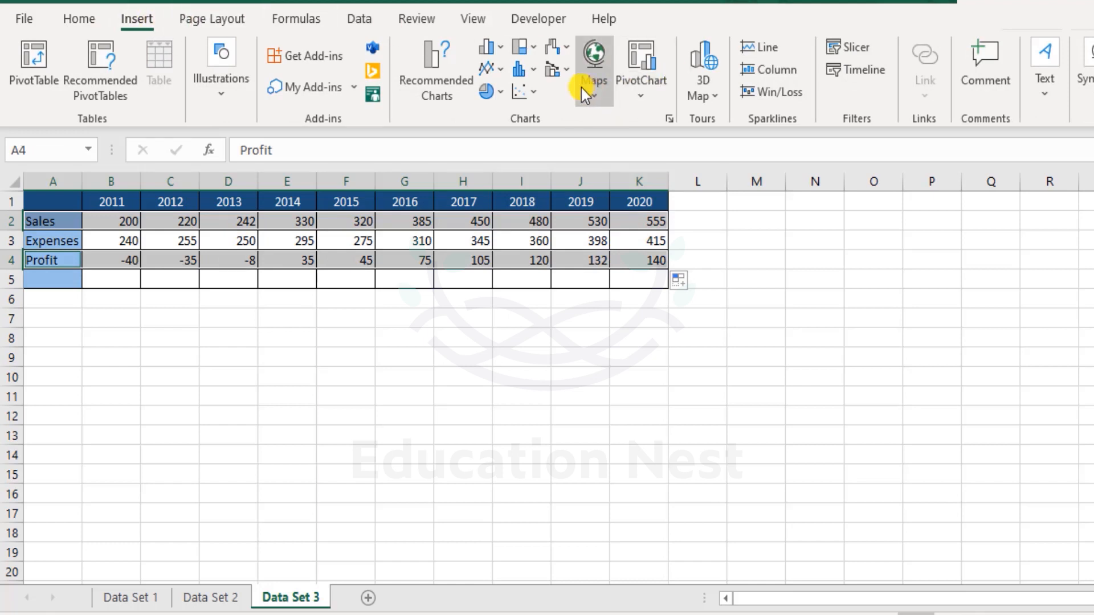
pyautogui.click(487, 47)
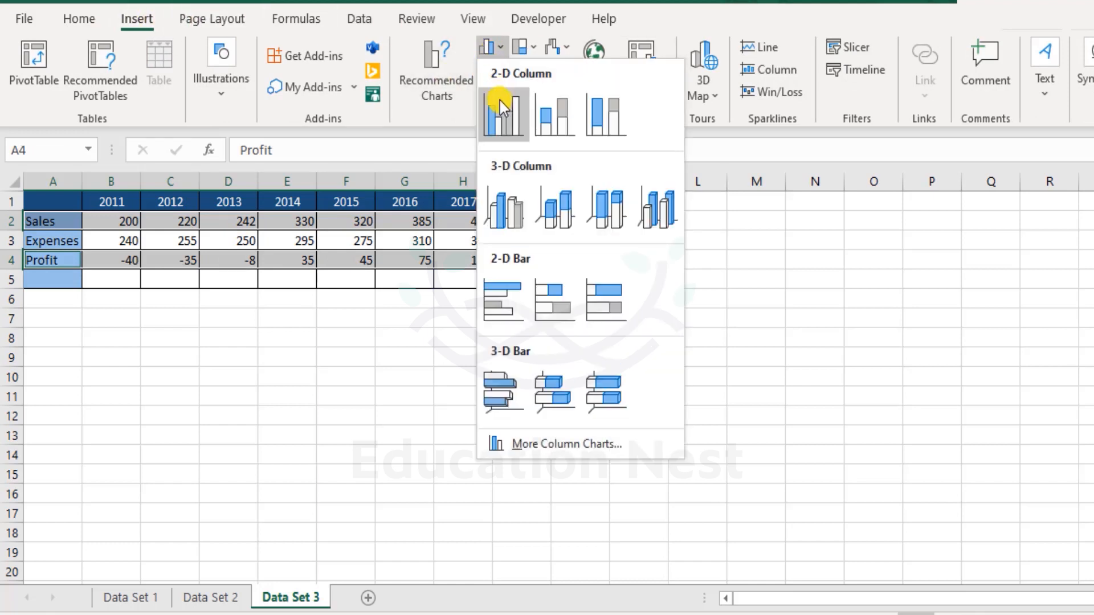
pyautogui.click(503, 112)
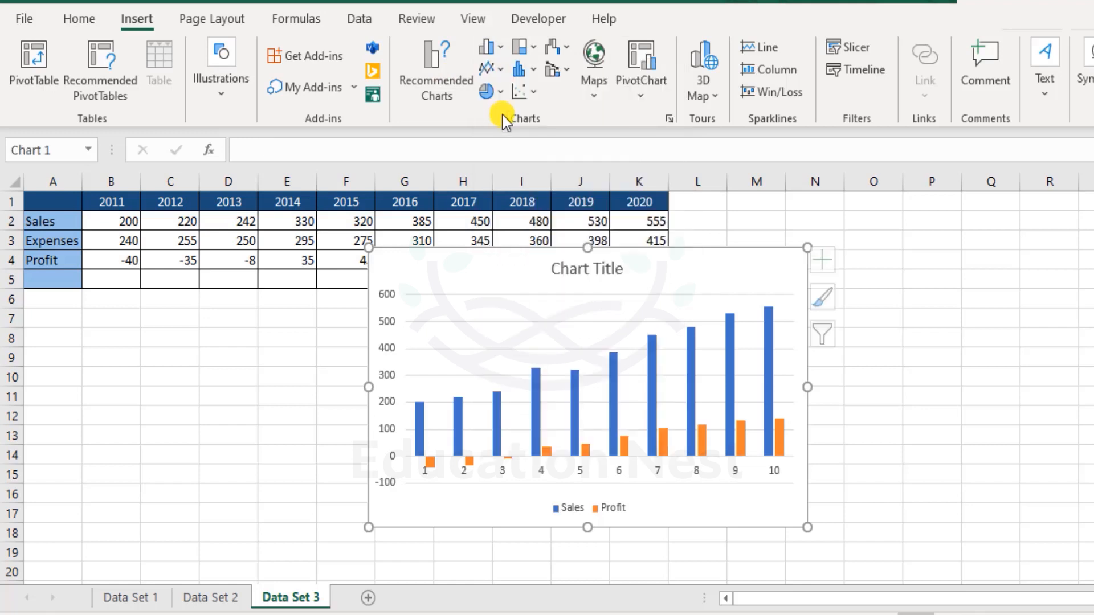
pyautogui.moveTo(562, 530)
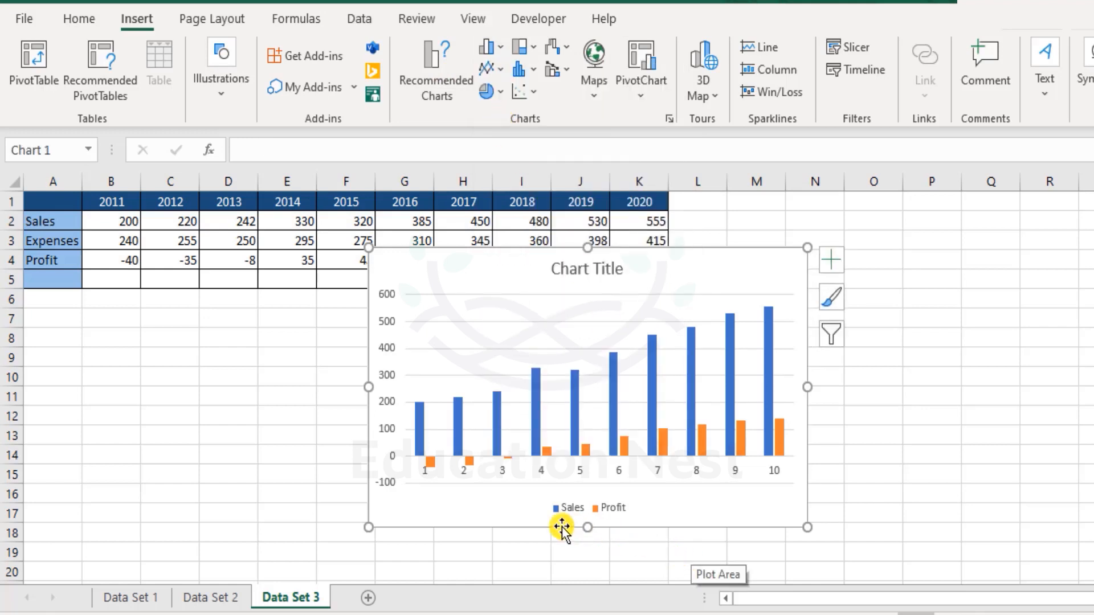
pyautogui.moveTo(625, 410)
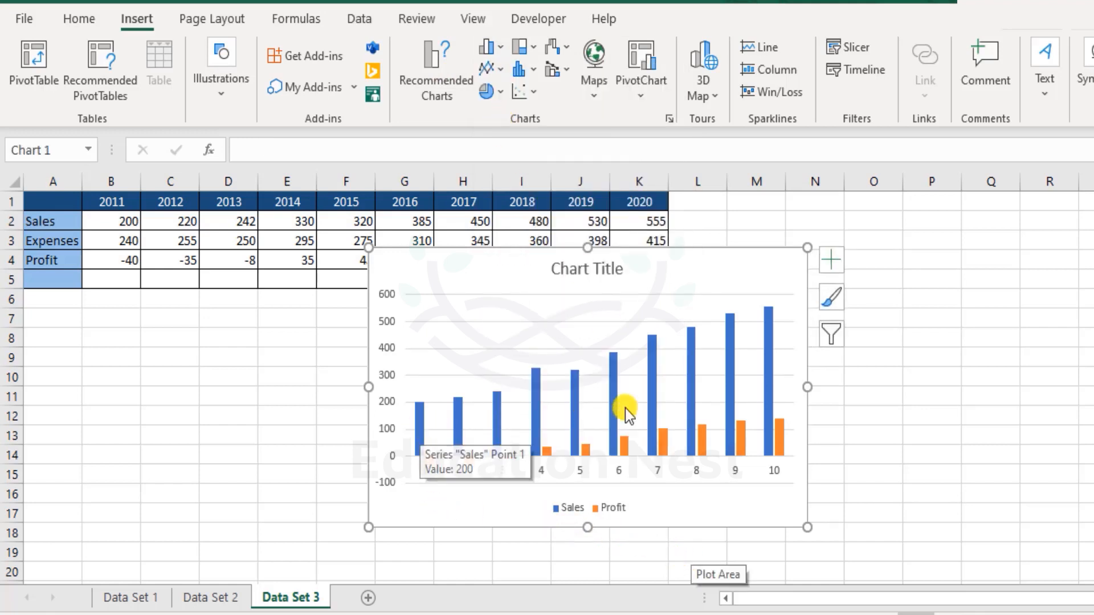
pyautogui.moveTo(730, 461)
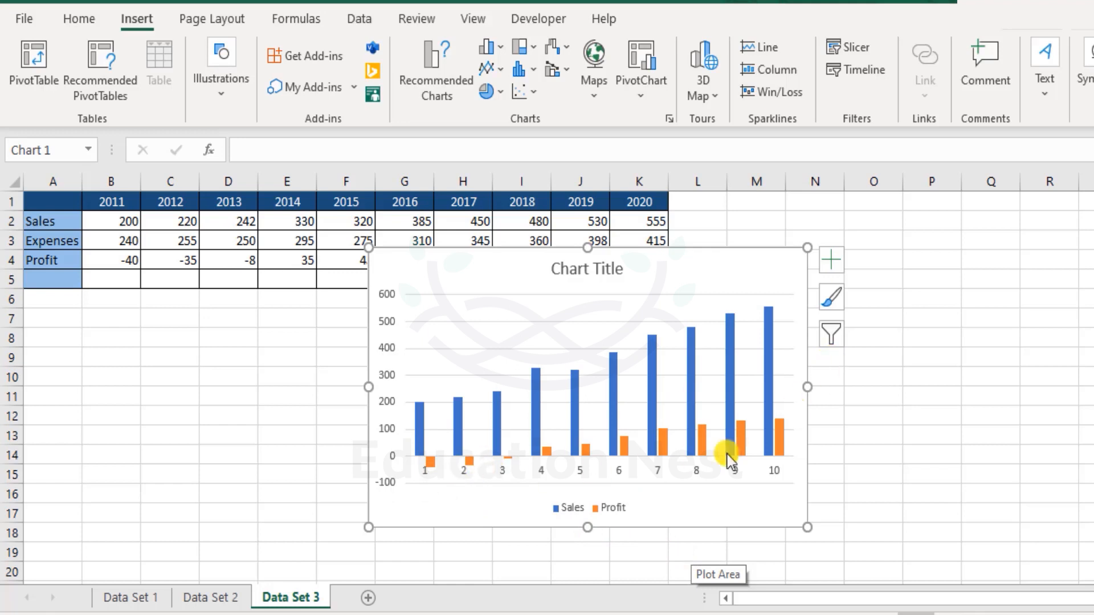
pyautogui.moveTo(413, 472)
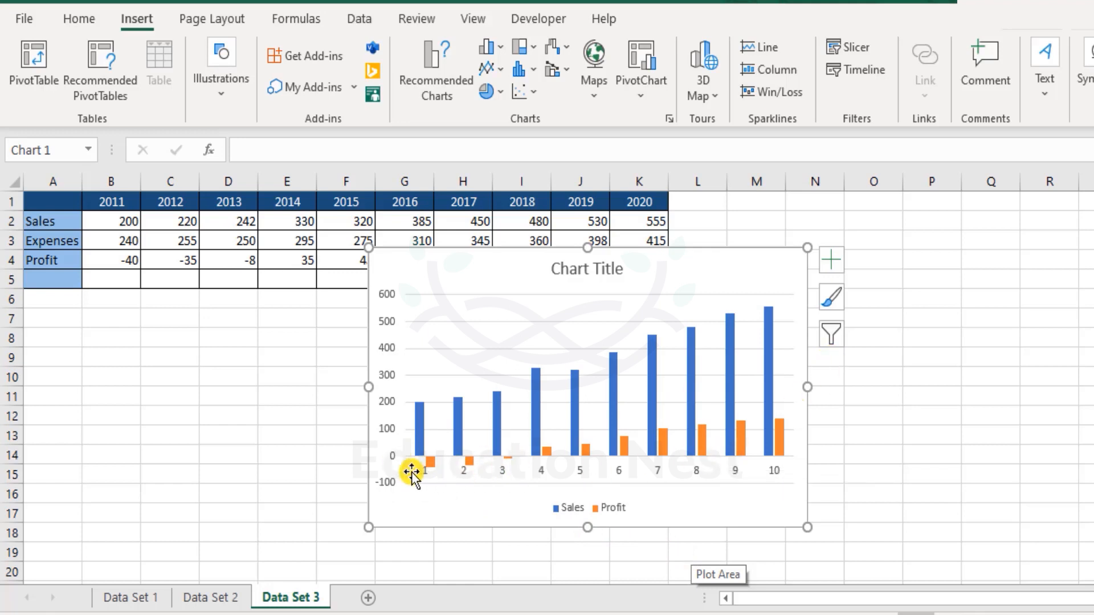
pyautogui.moveTo(781, 444)
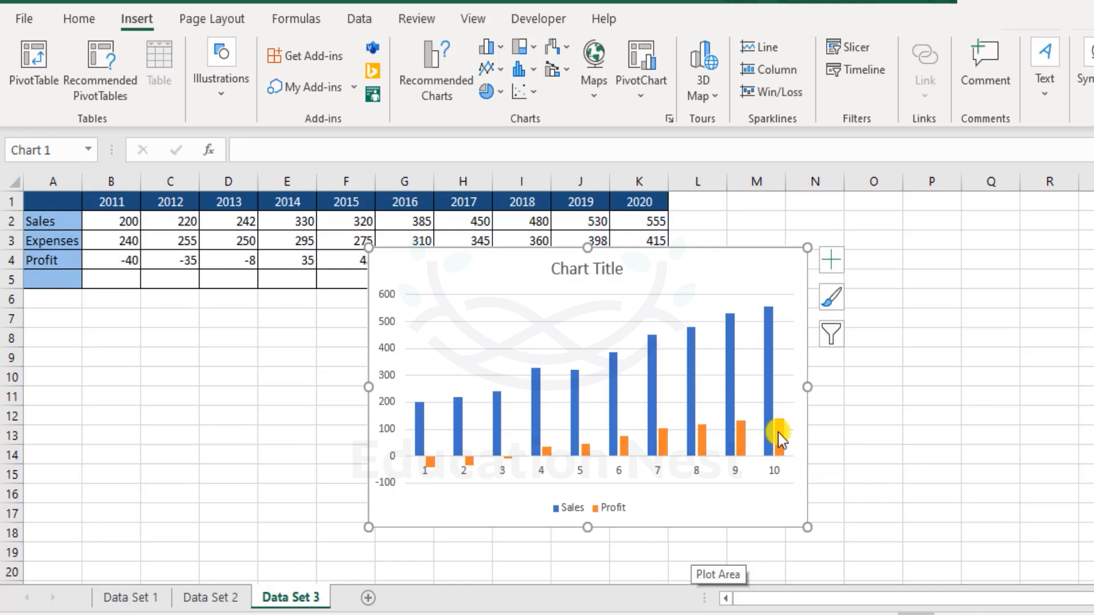
pyautogui.moveTo(756, 418)
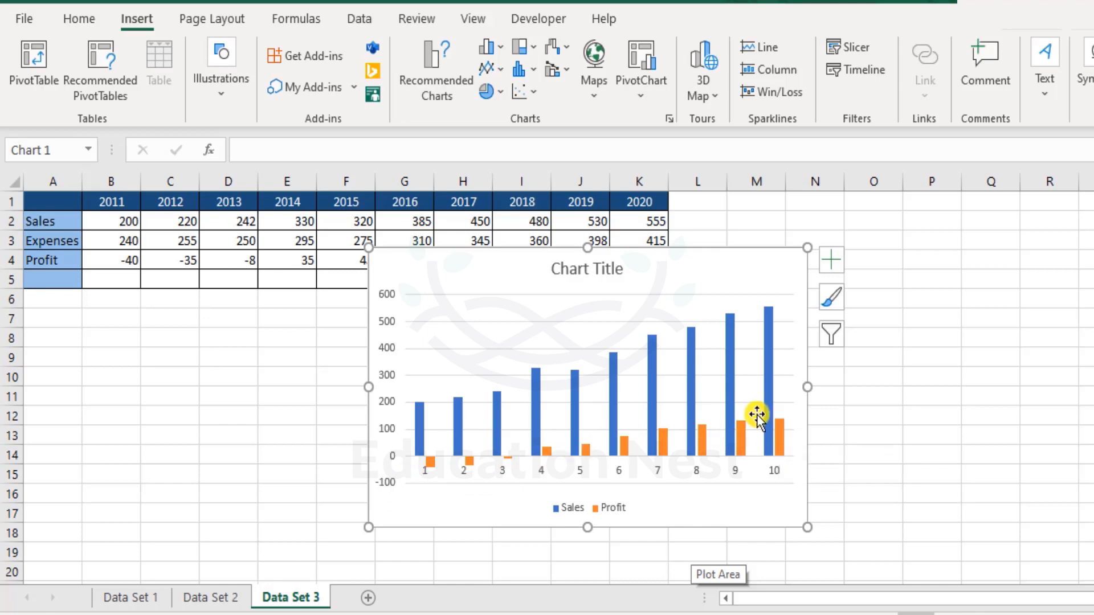
pyautogui.moveTo(687, 267)
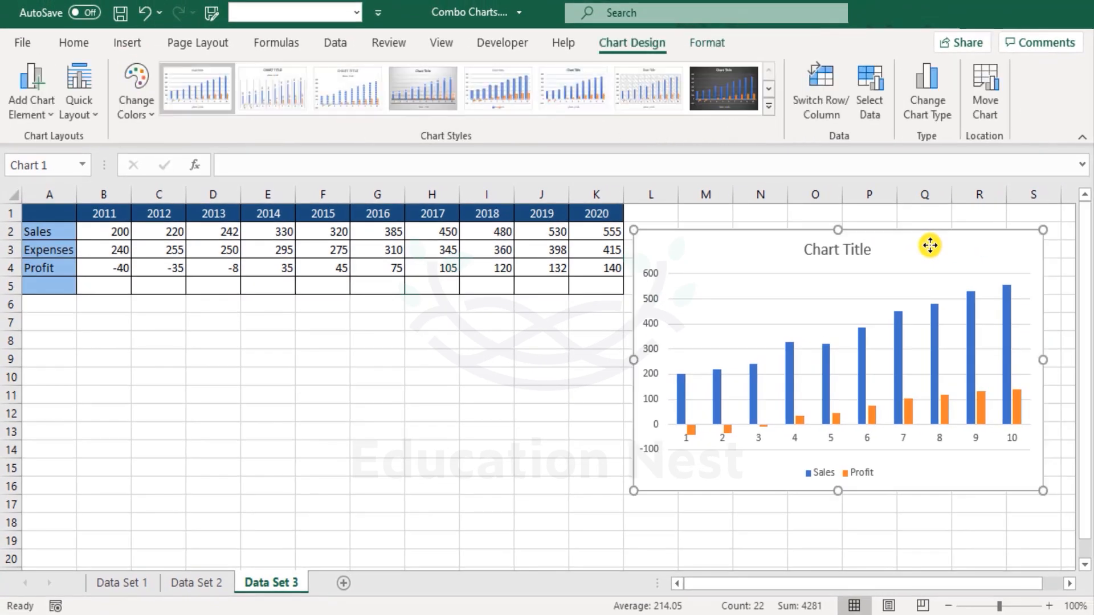
pyautogui.moveTo(79, 267)
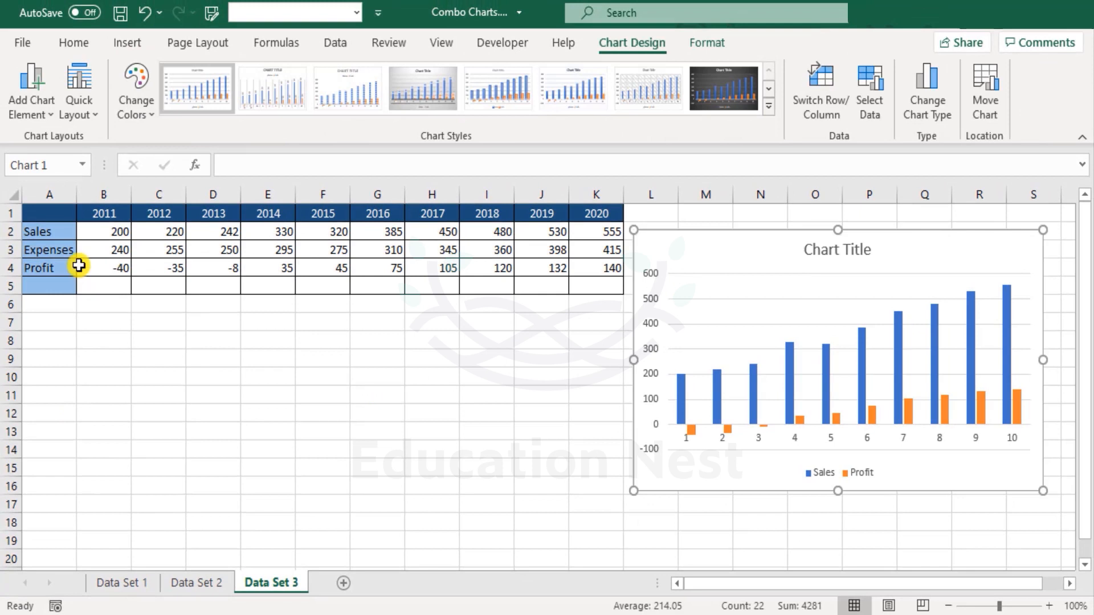
# Label A5 'Profit Margin' and enter =B4/B2 in B5 for the 2011 margin.
pyautogui.click(49, 285)
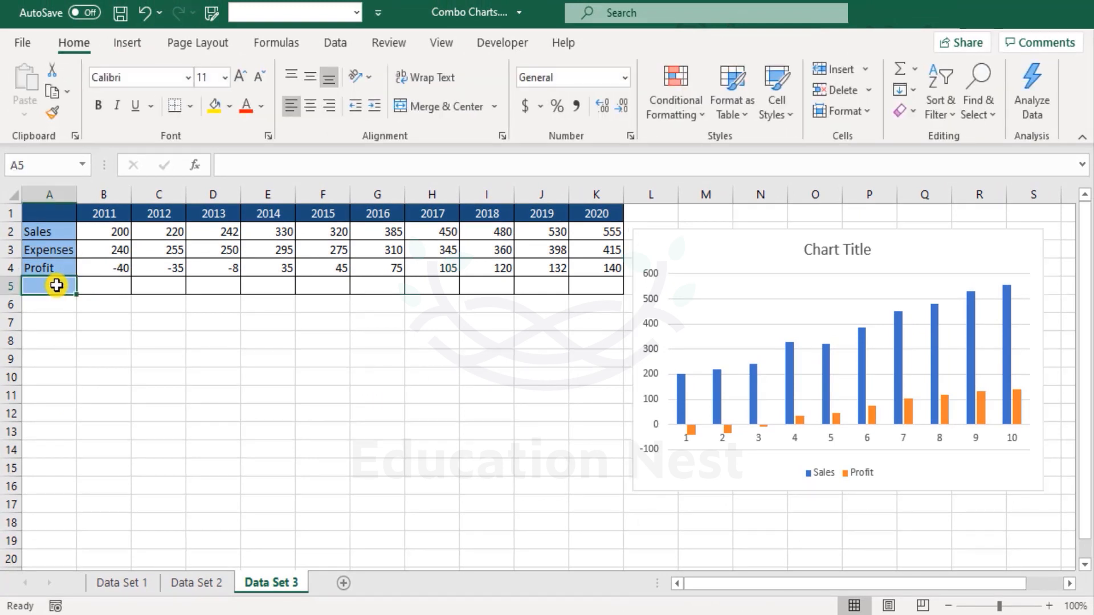
pyautogui.write('Profit')
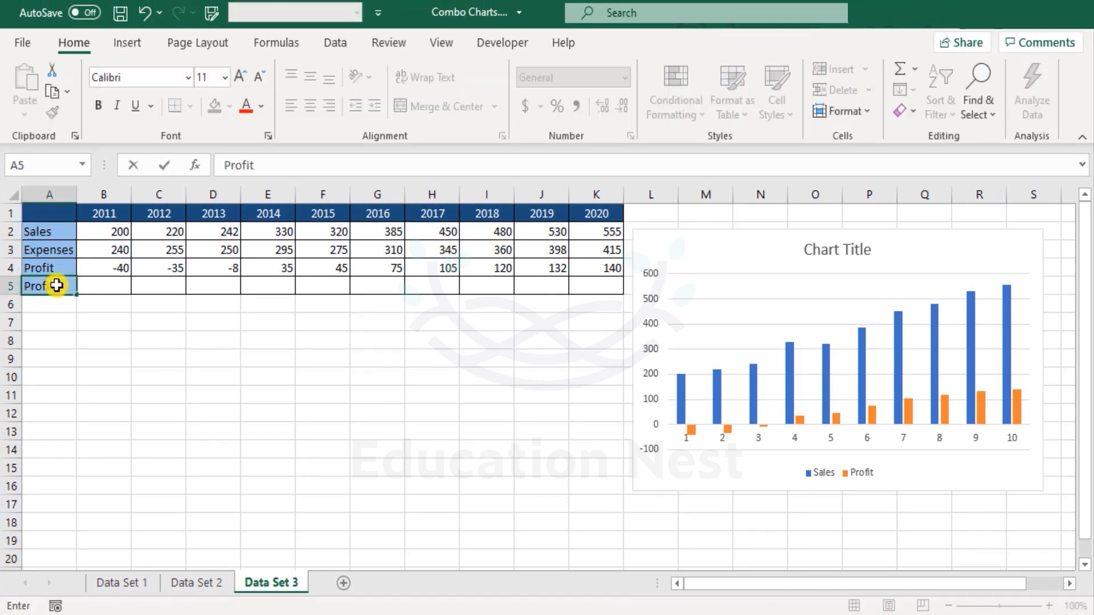
pyautogui.write('Margin')
pyautogui.click(103, 286)
pyautogui.write('=')
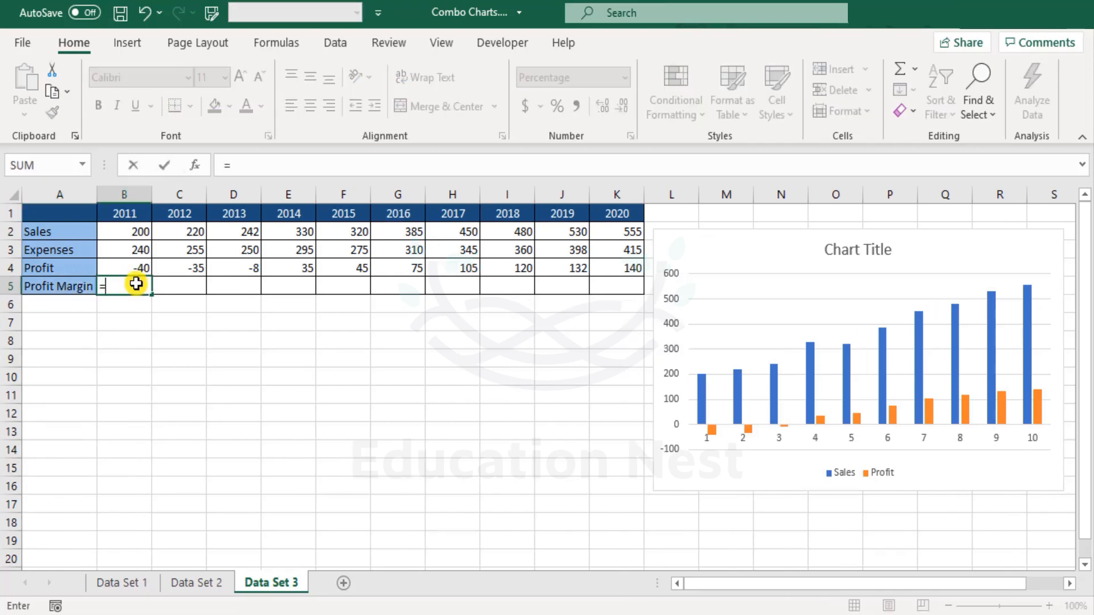
pyautogui.write('B4/')
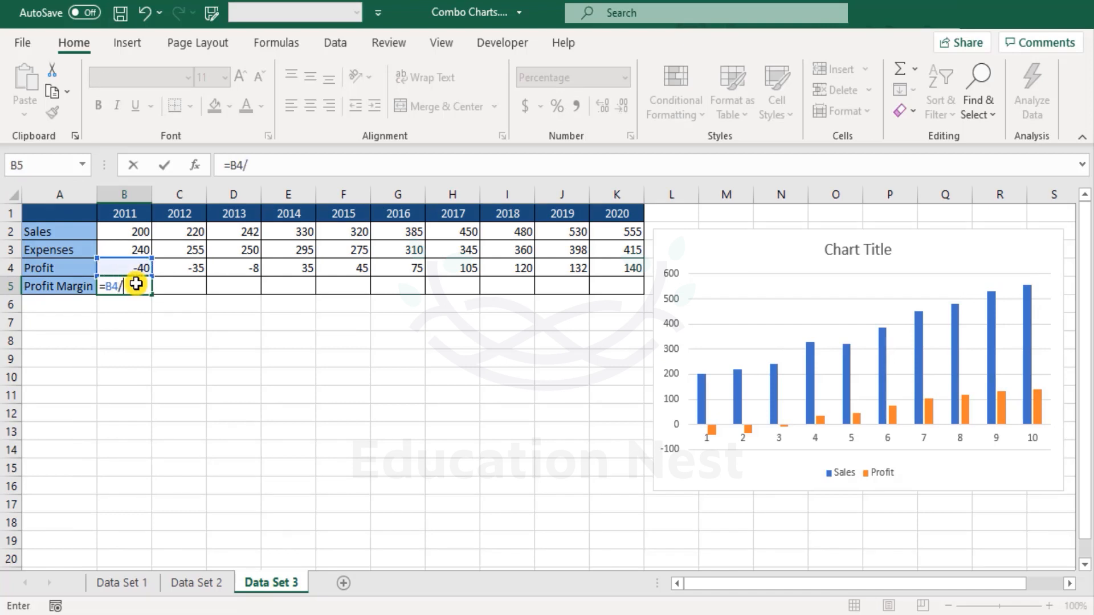
pyautogui.press('Return')
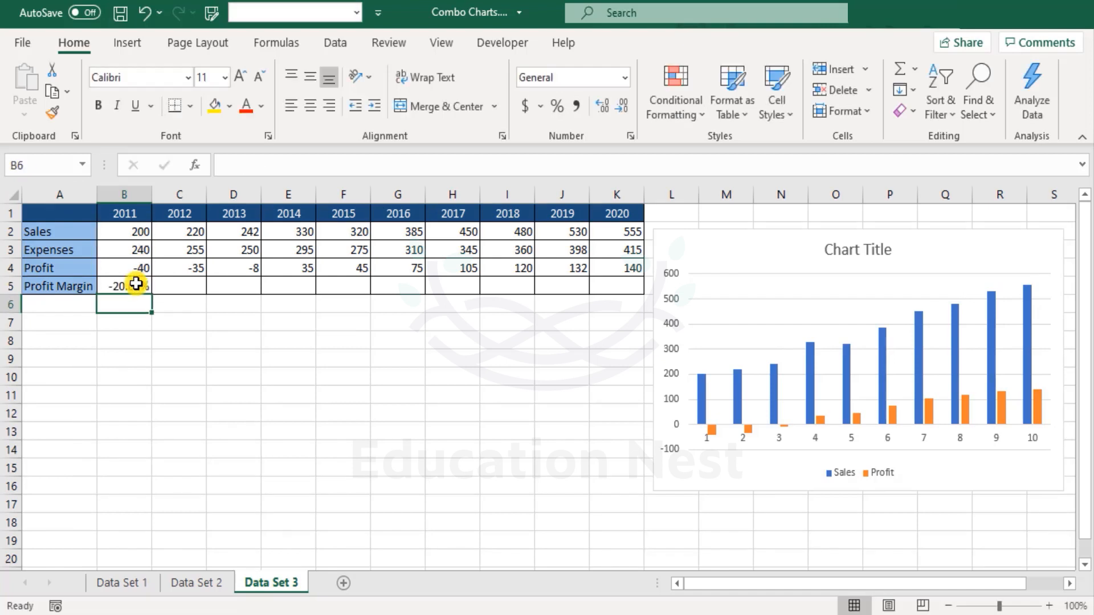
# Show the margin as a two-decimal percentage and fill it across to K5.
pyautogui.click(124, 286)
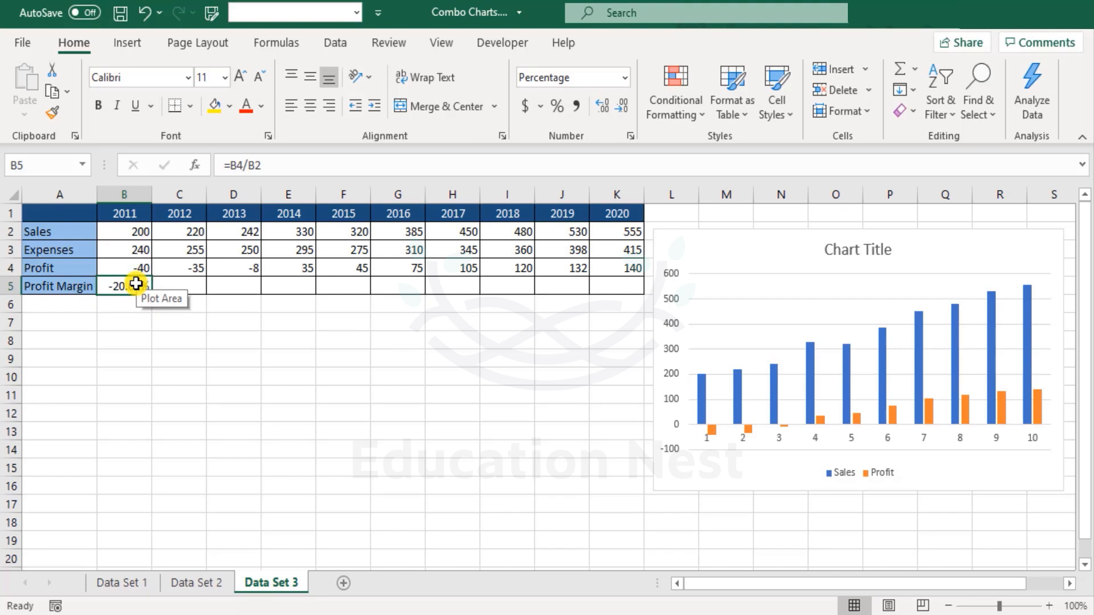
pyautogui.moveTo(144, 271)
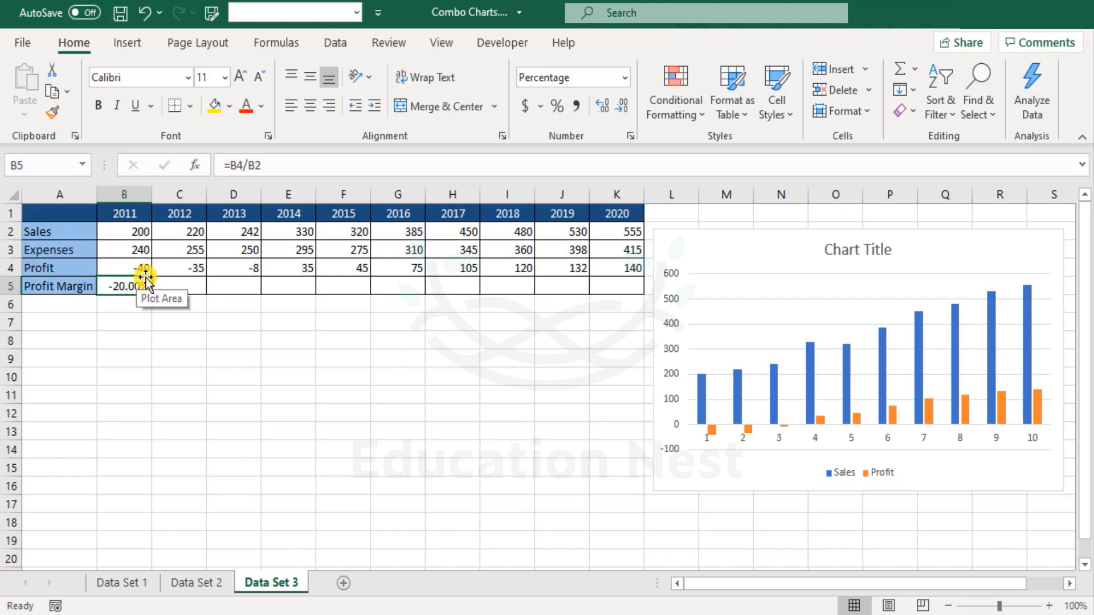
pyautogui.moveTo(194, 298)
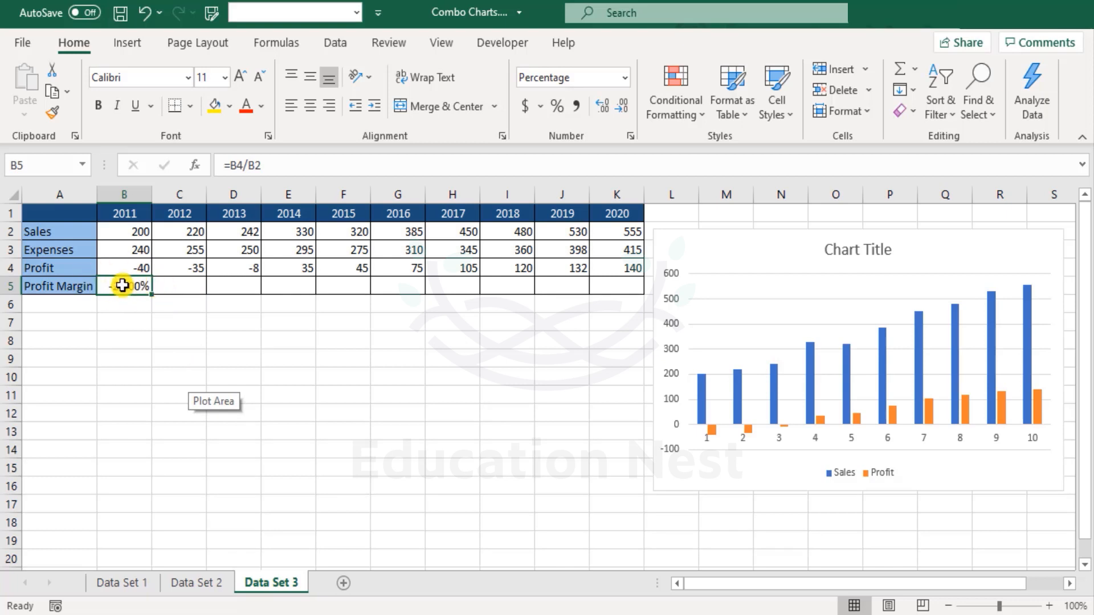
pyautogui.doubleClick(124, 286)
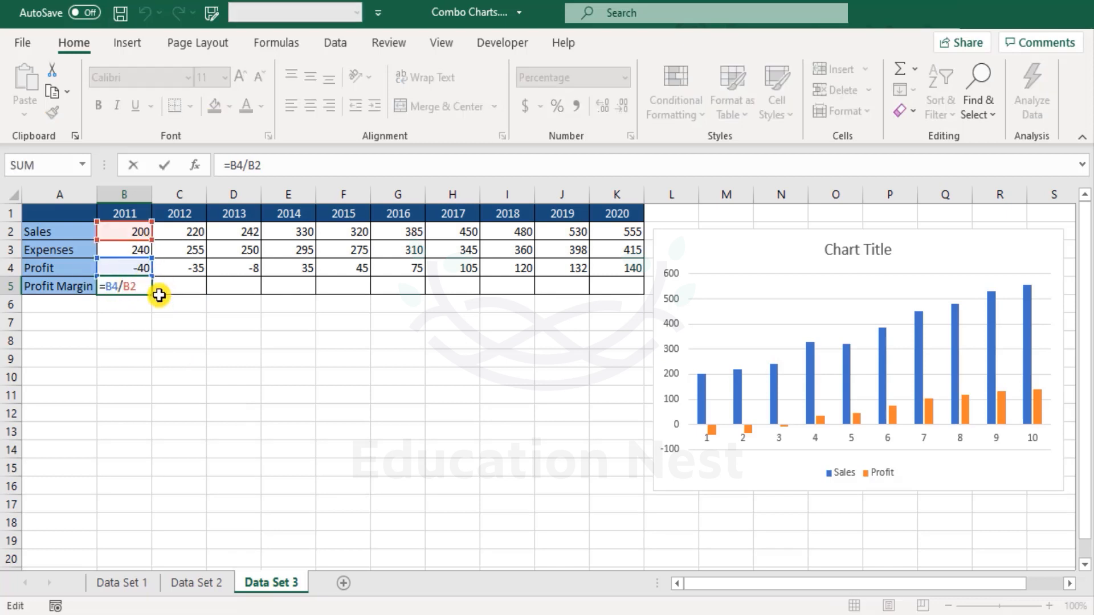
pyautogui.press('Return')
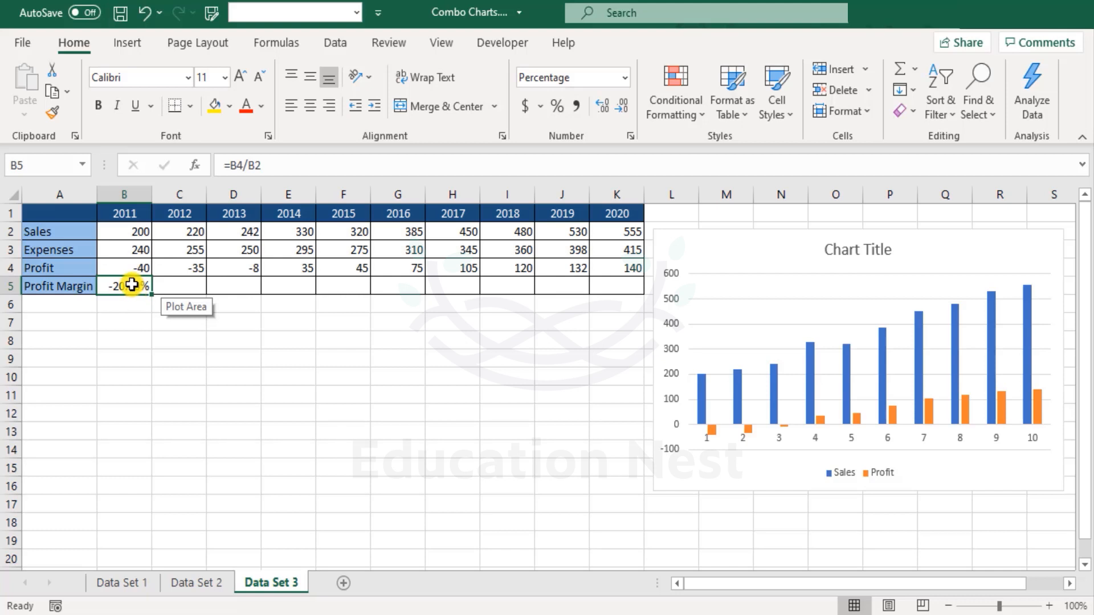
pyautogui.click(556, 106)
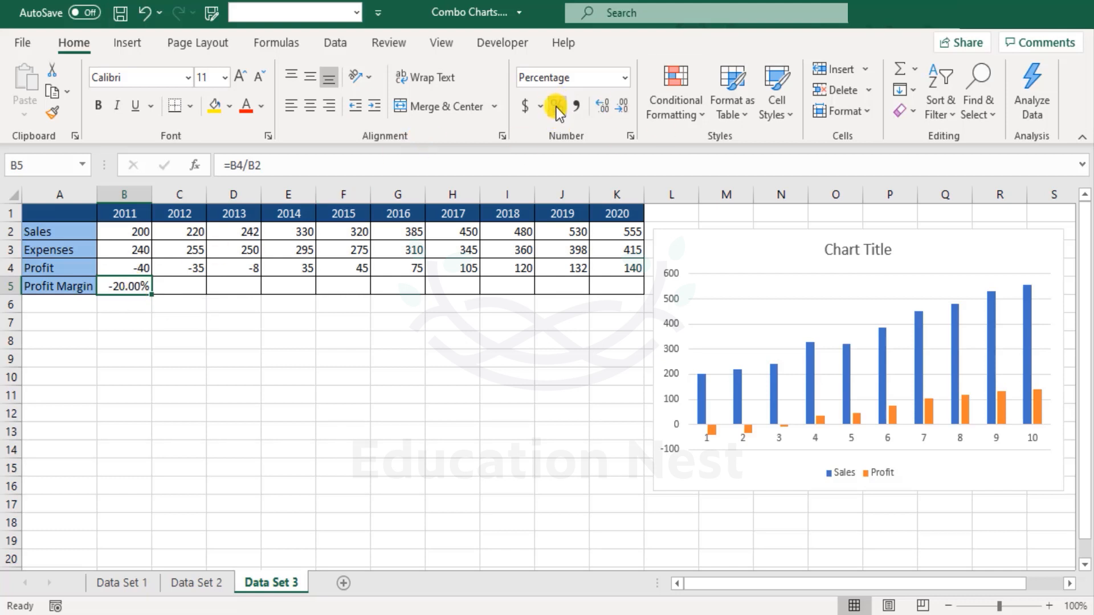
pyautogui.moveTo(604, 108)
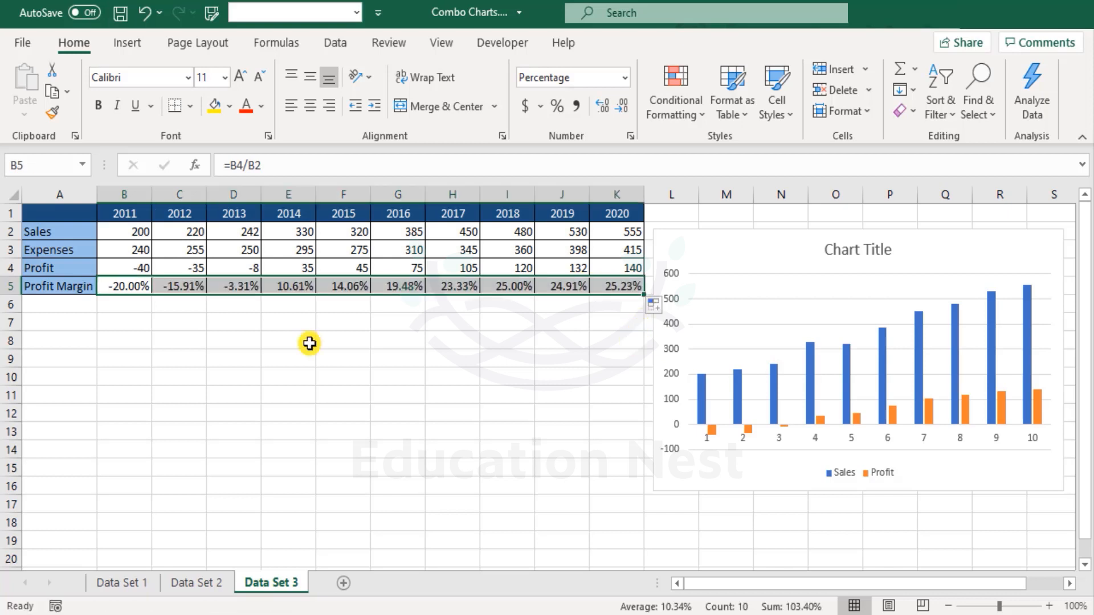
pyautogui.moveTo(121, 303)
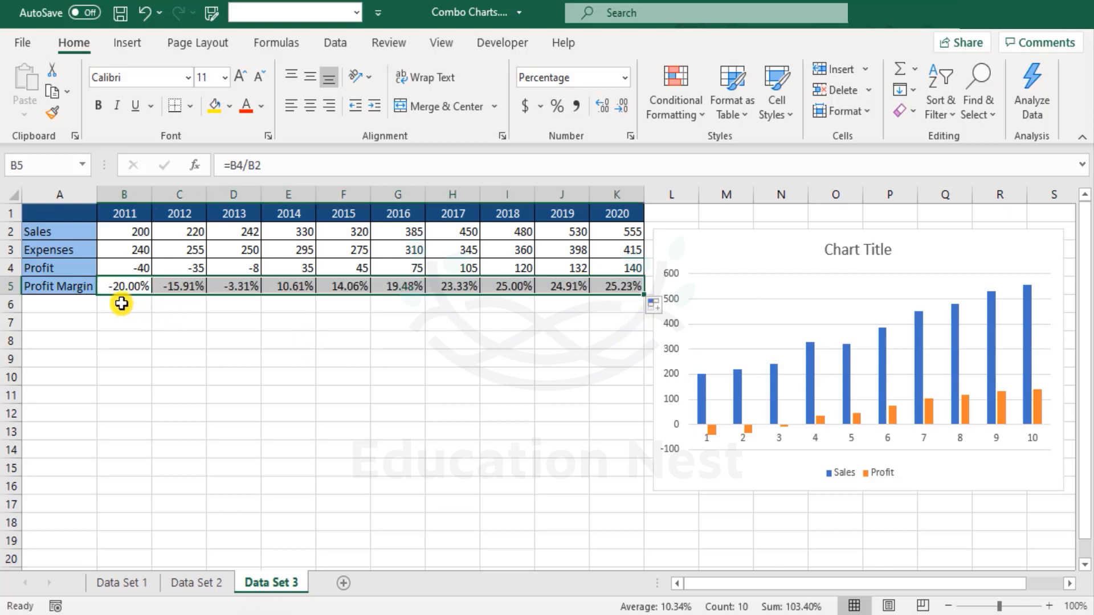
pyautogui.click(59, 286)
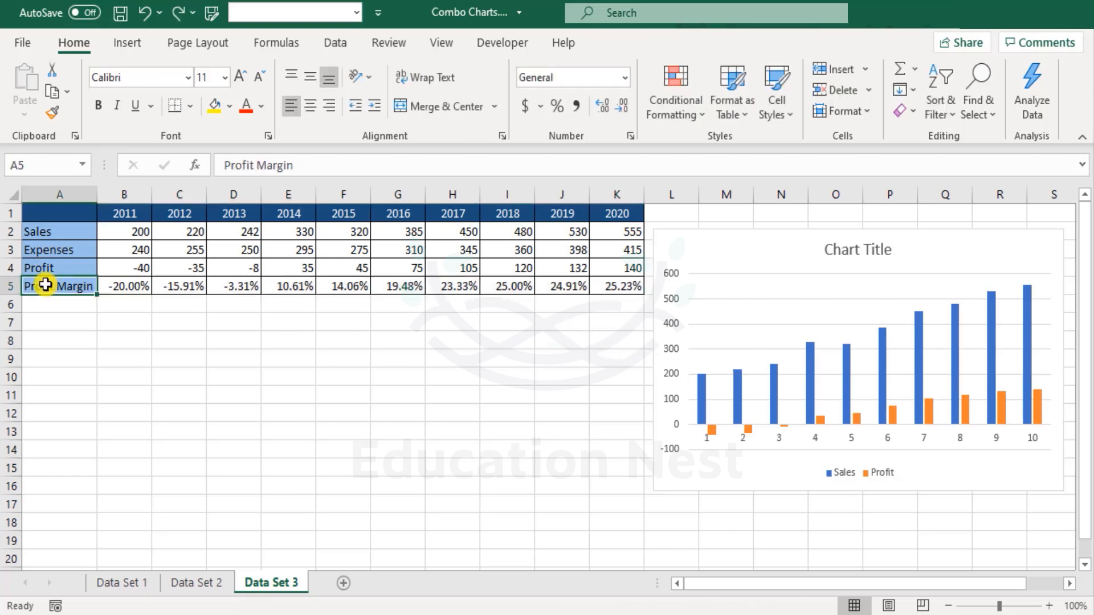
pyautogui.moveTo(875, 262)
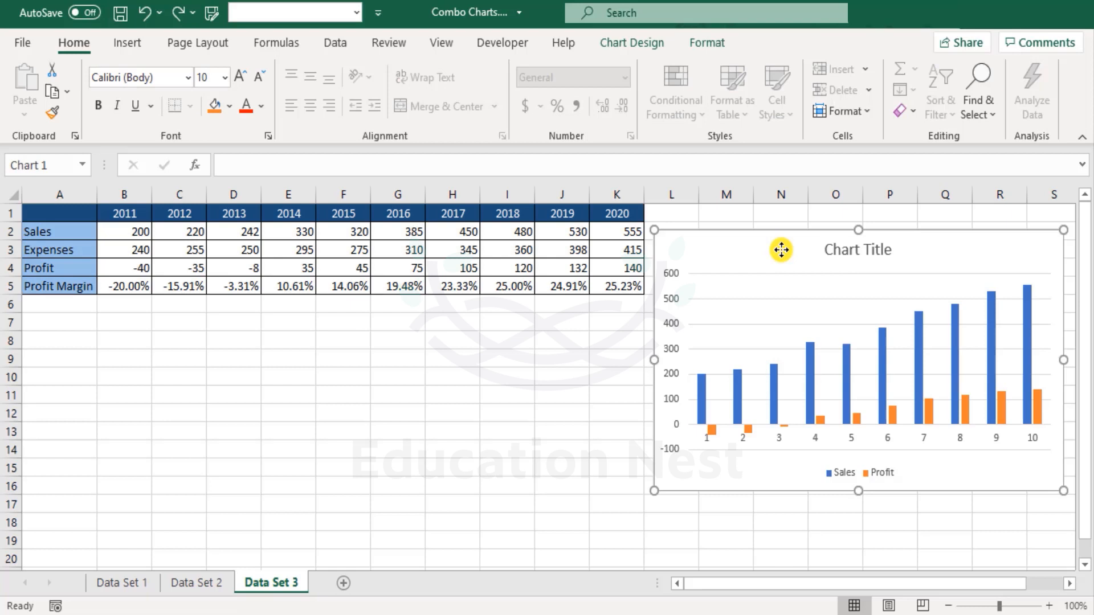
# Add a series named from A5 with values B5:K5, making Profit Margin the chart's third series.
pyautogui.click(631, 42)
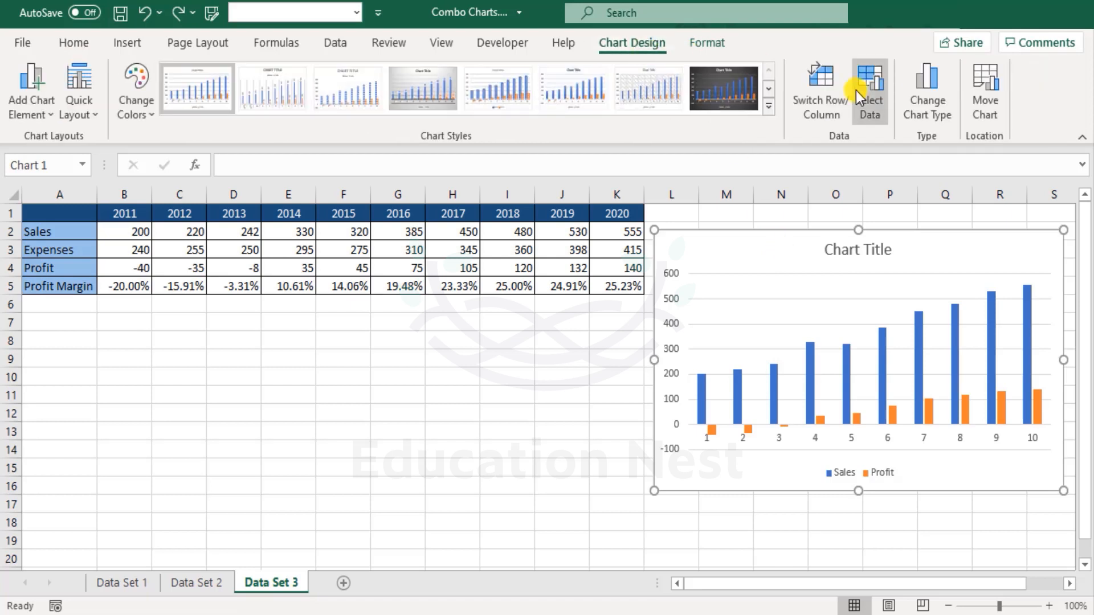
pyautogui.click(869, 89)
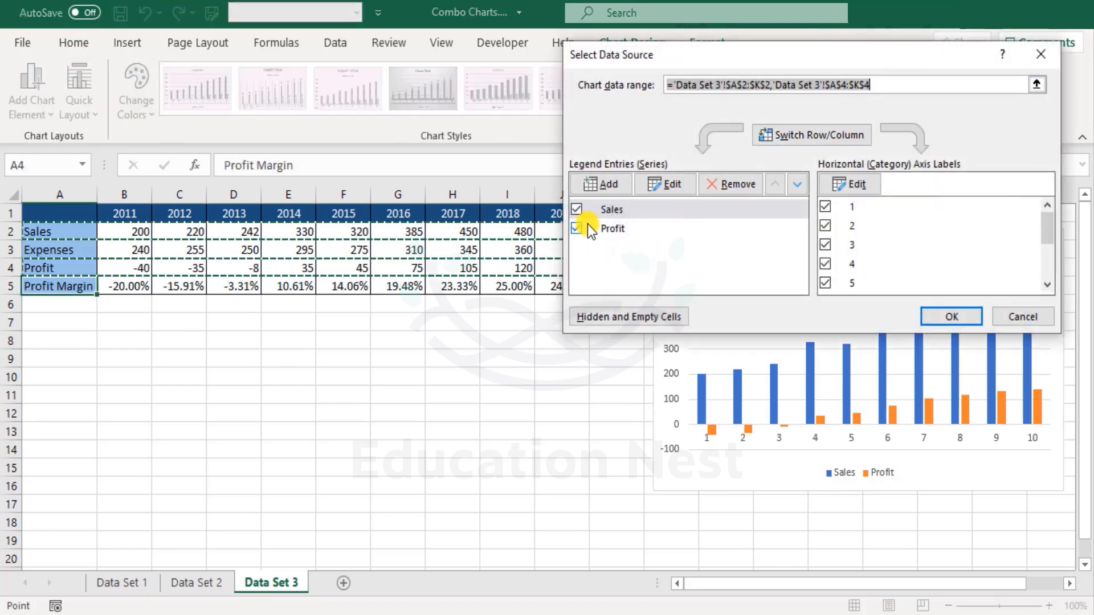
pyautogui.moveTo(678, 234)
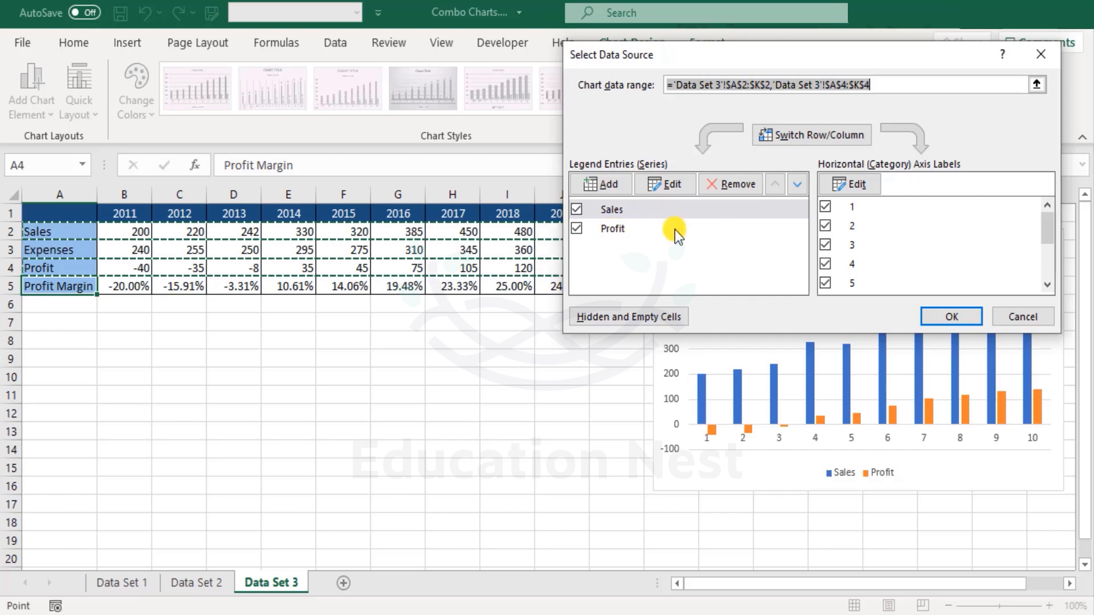
pyautogui.click(600, 183)
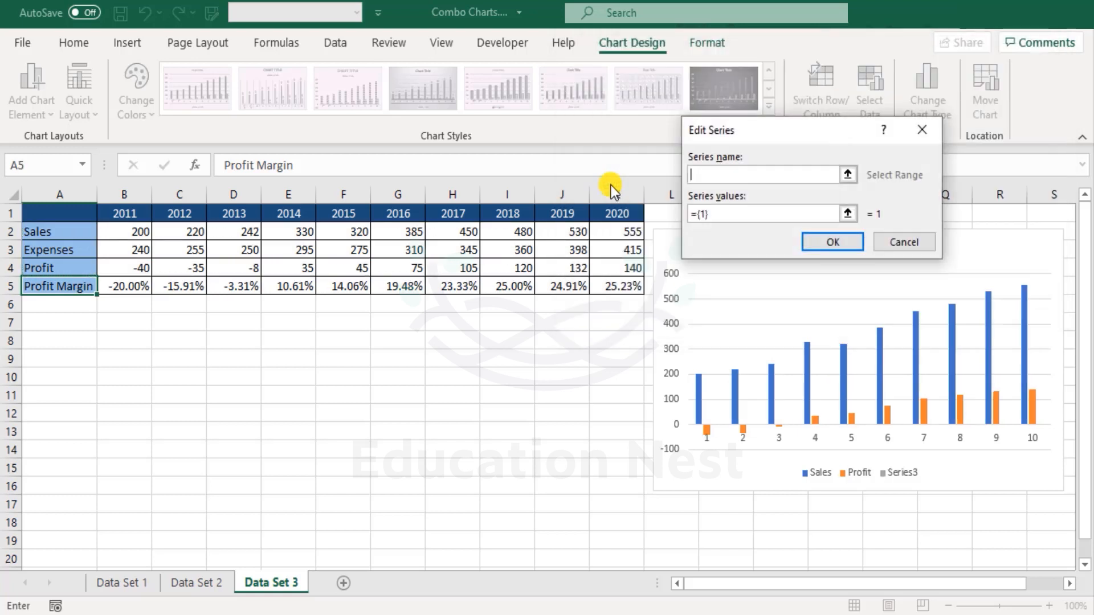
pyautogui.moveTo(729, 173)
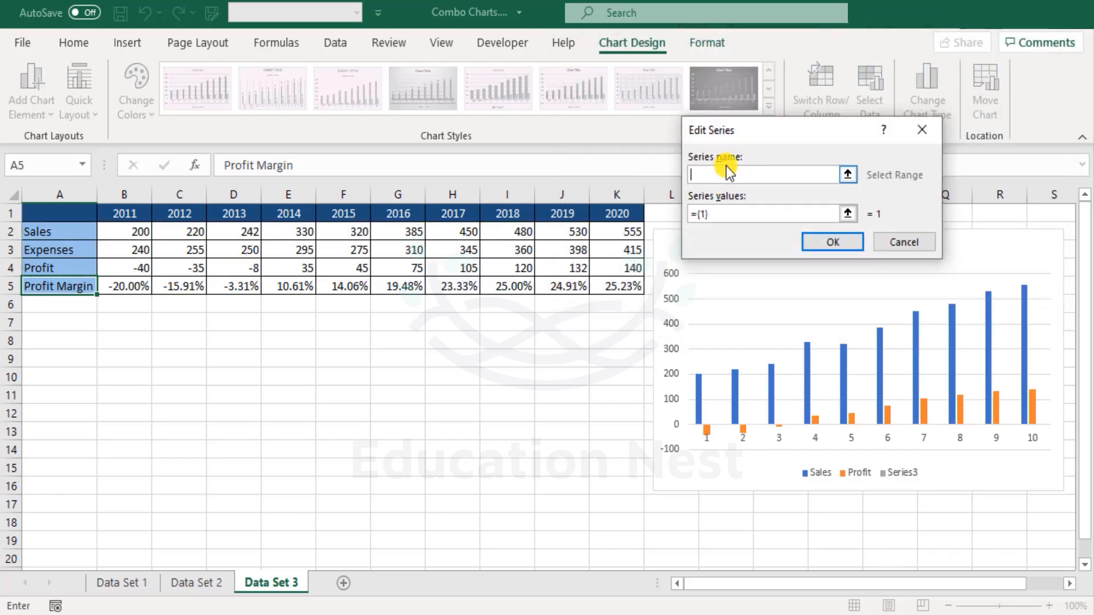
pyautogui.moveTo(67, 286)
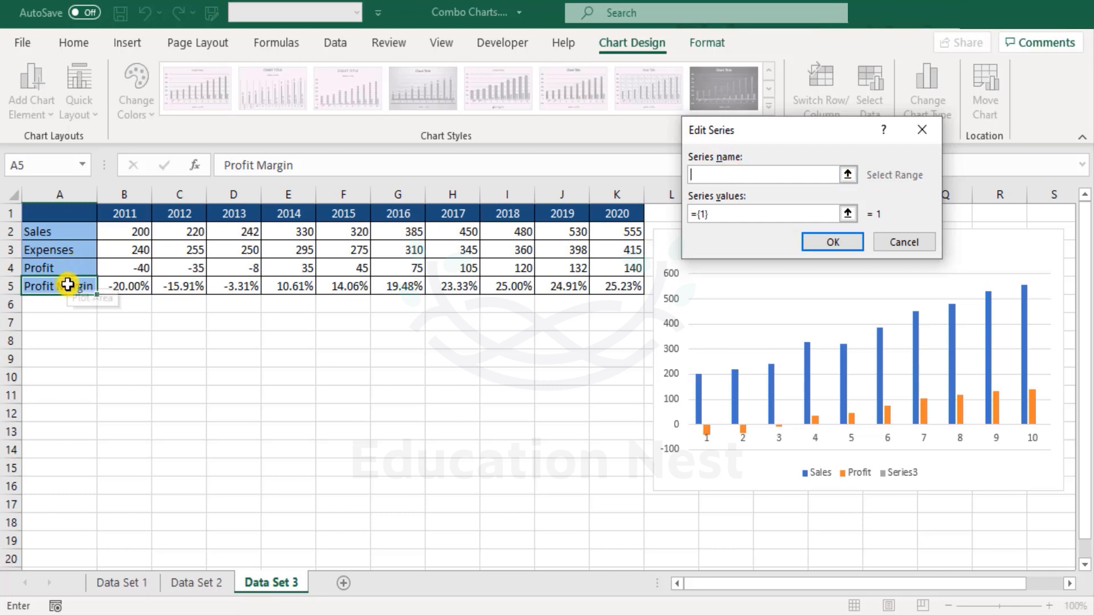
pyautogui.click(58, 286)
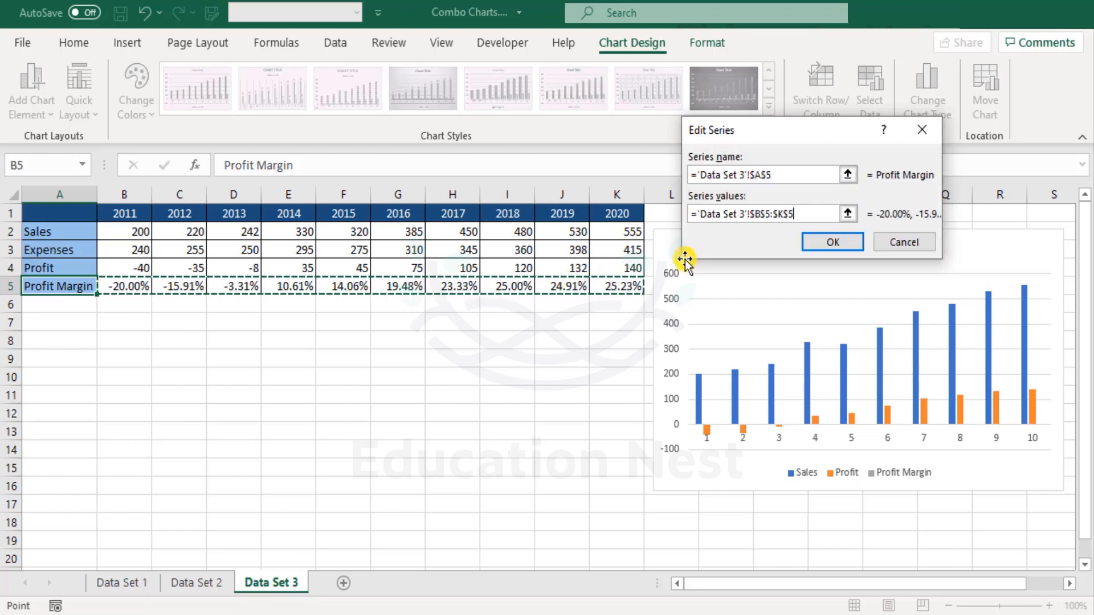
pyautogui.click(831, 242)
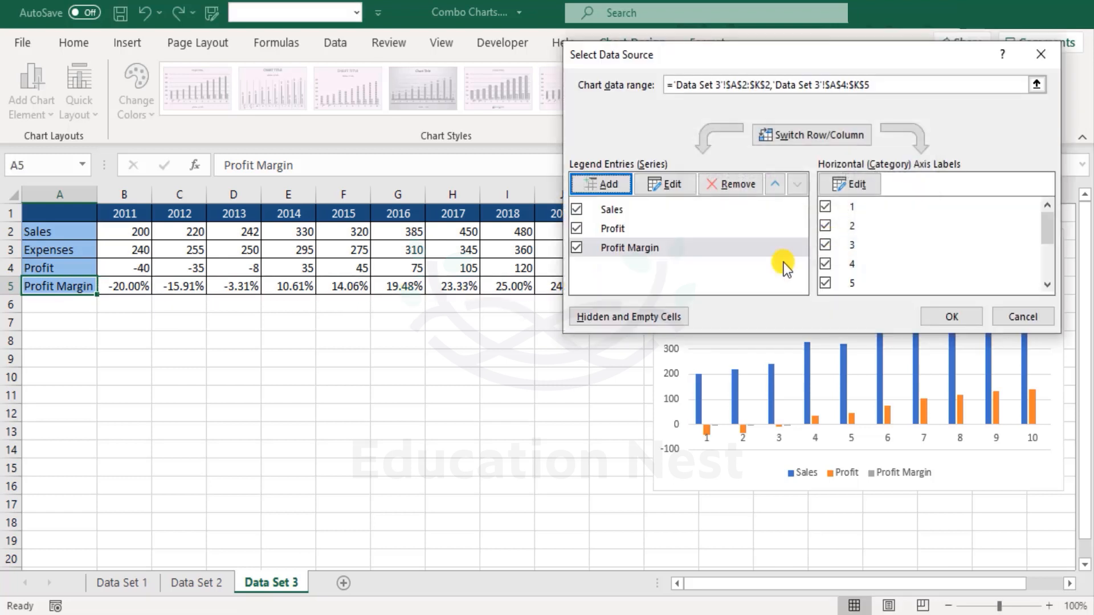
pyautogui.moveTo(856, 444)
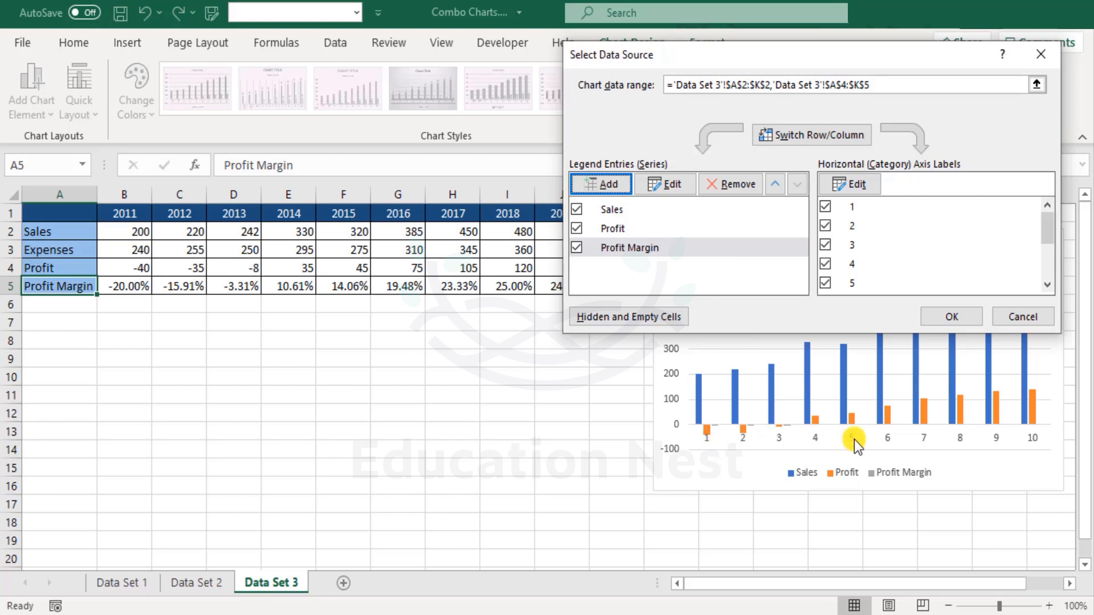
pyautogui.moveTo(760, 447)
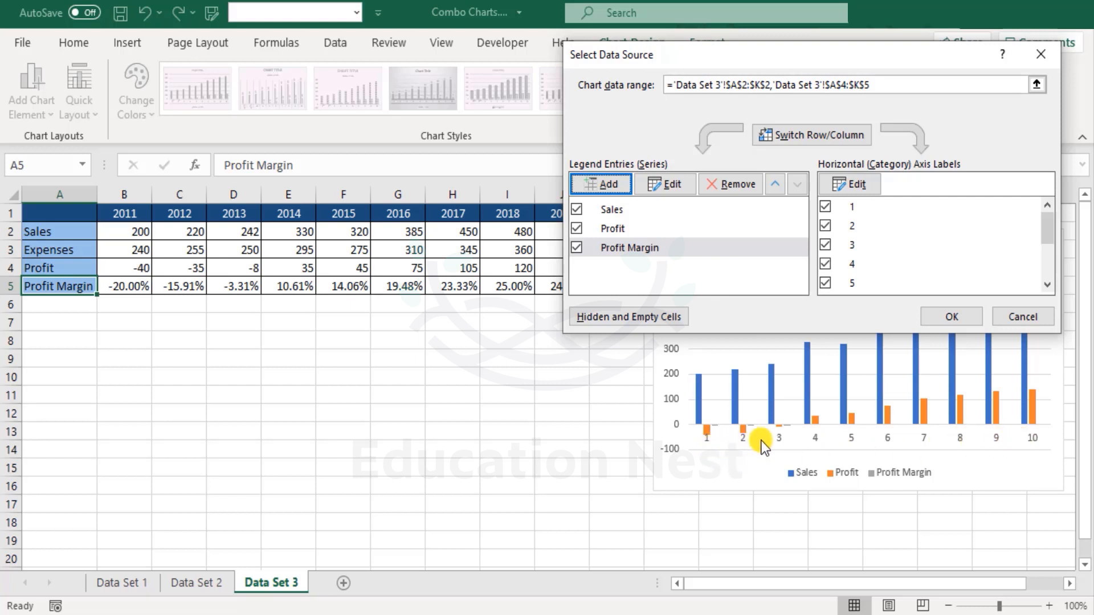
pyautogui.moveTo(744, 297)
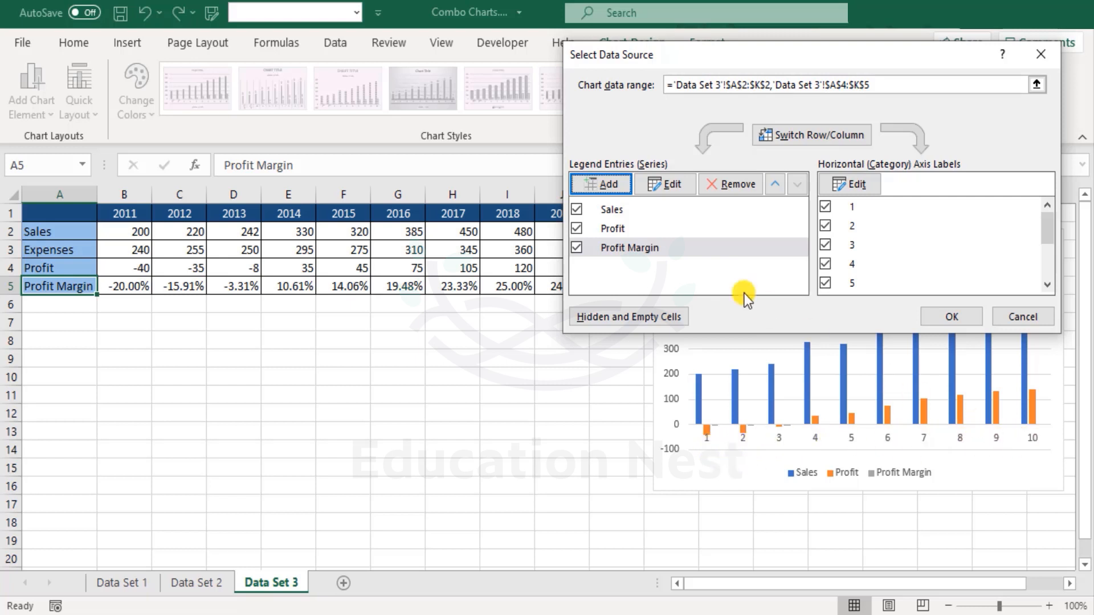
pyautogui.moveTo(415, 286)
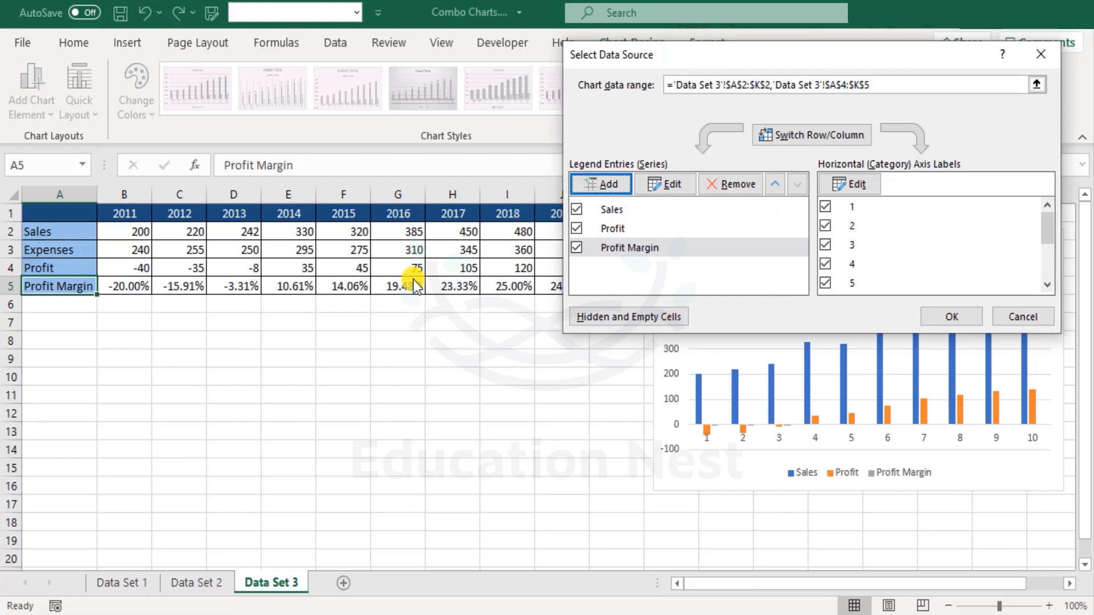
pyautogui.moveTo(562, 269)
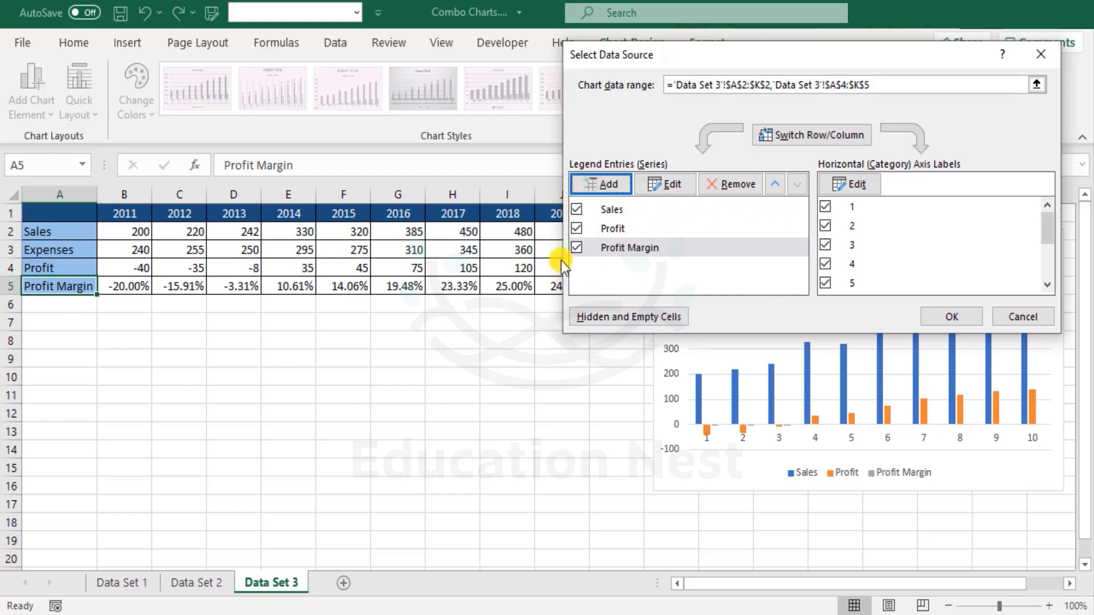
pyautogui.moveTo(1075, 431)
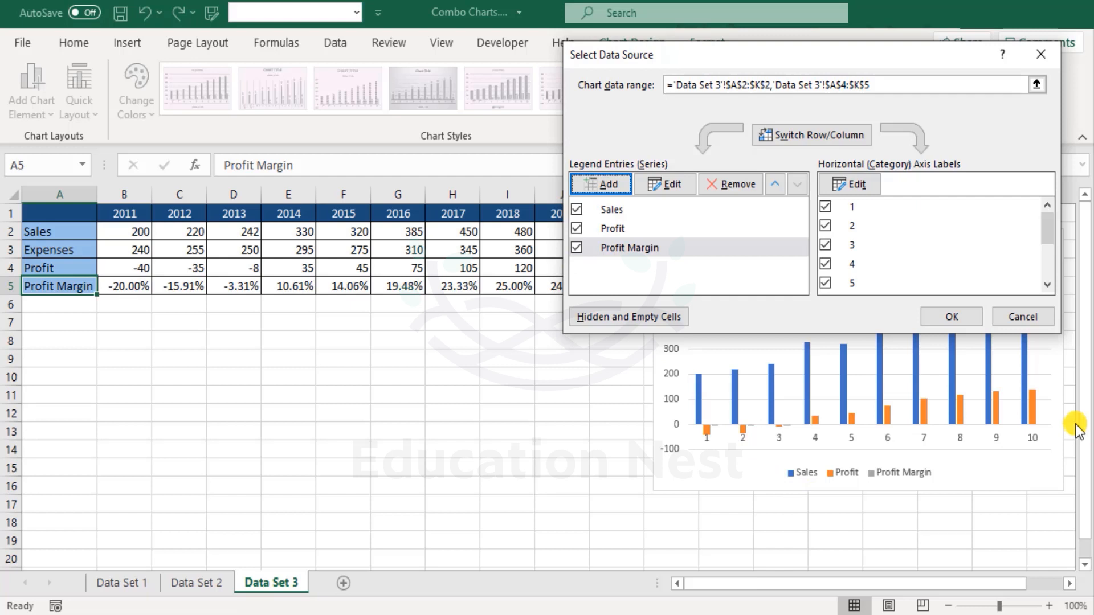
# Label the axis with years 2011–2020, review the Profit and Profit Margin entries, and confirm.
pyautogui.click(611, 209)
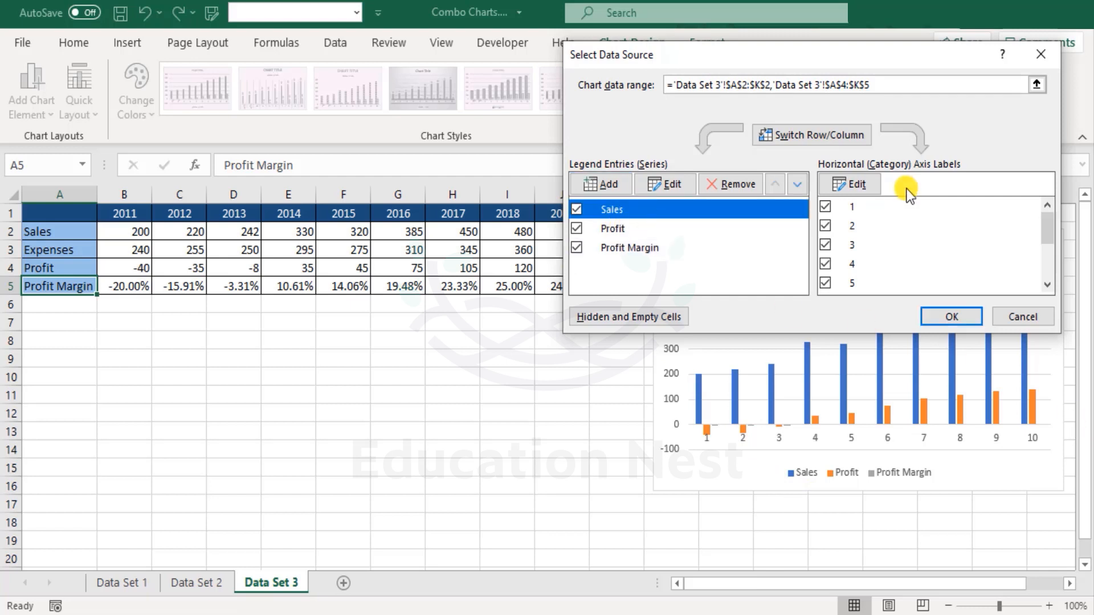
pyautogui.click(850, 184)
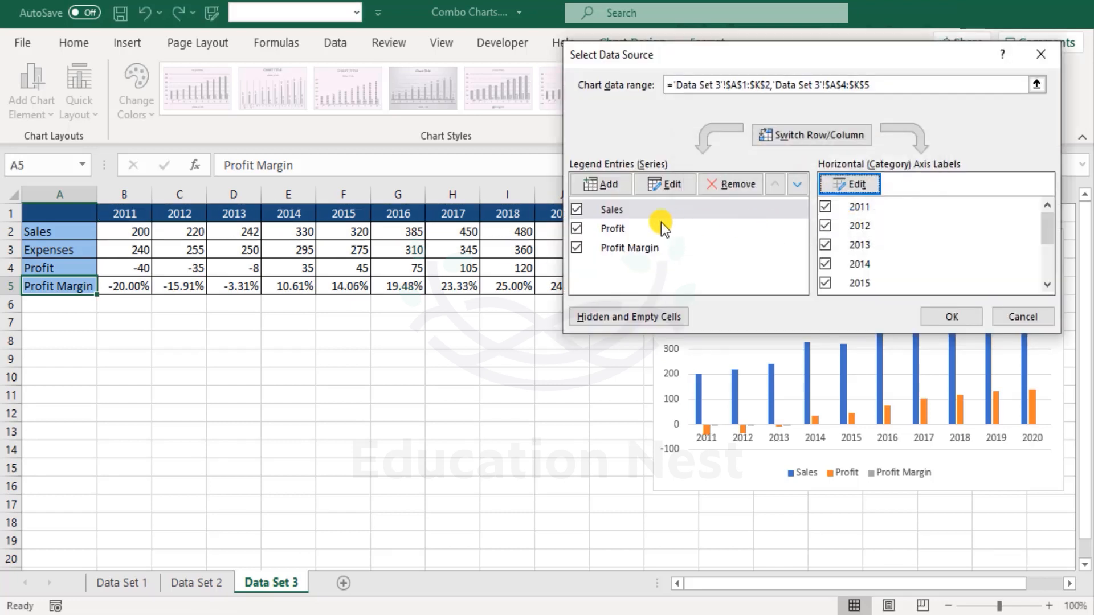
pyautogui.click(629, 247)
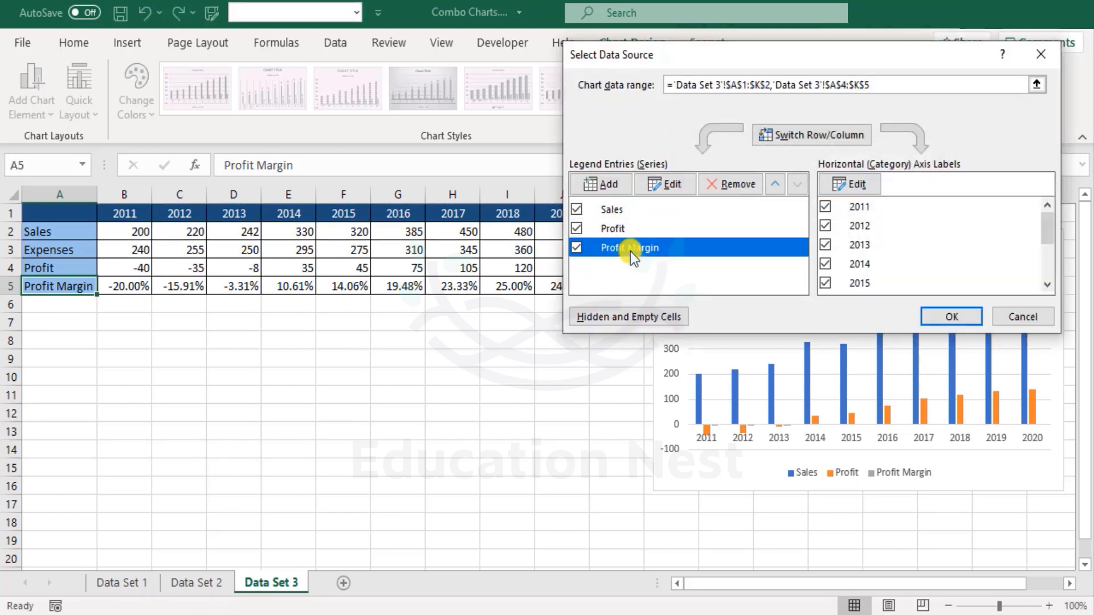
pyautogui.click(612, 228)
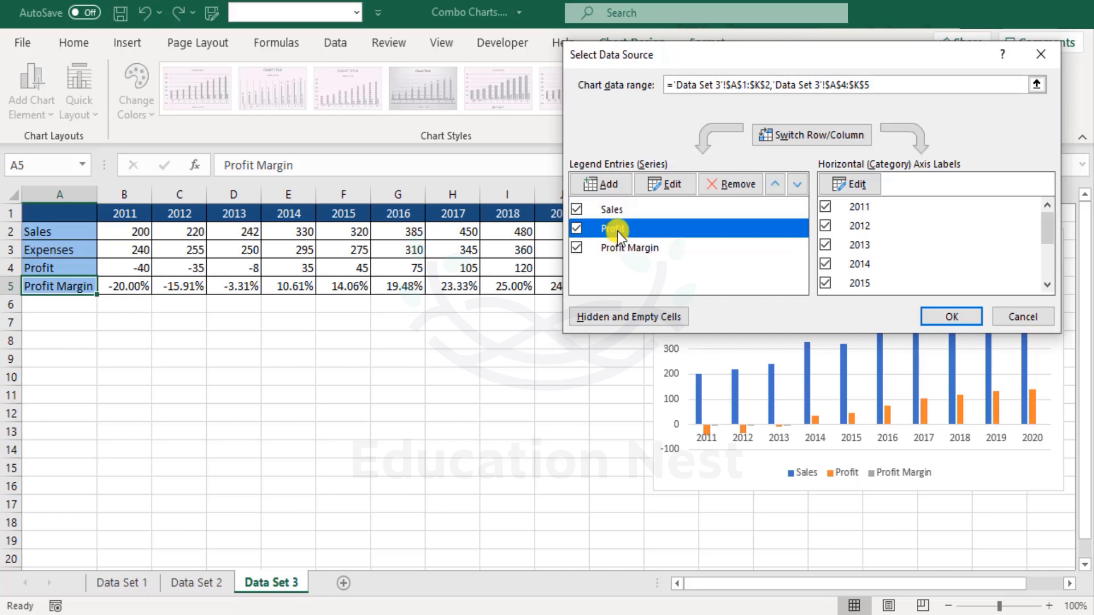
pyautogui.click(629, 248)
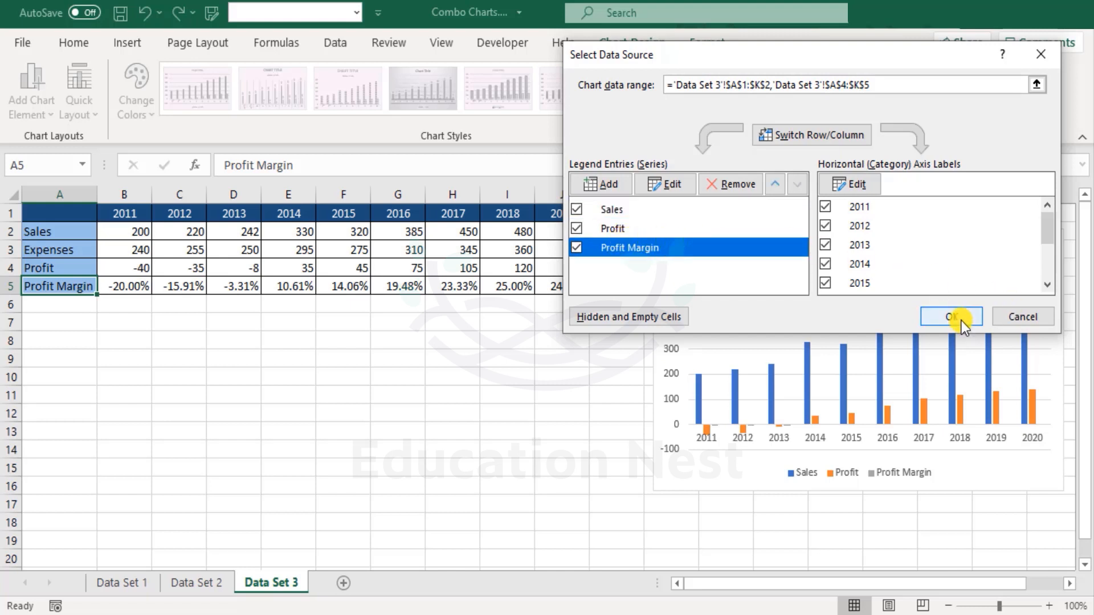
pyautogui.click(951, 316)
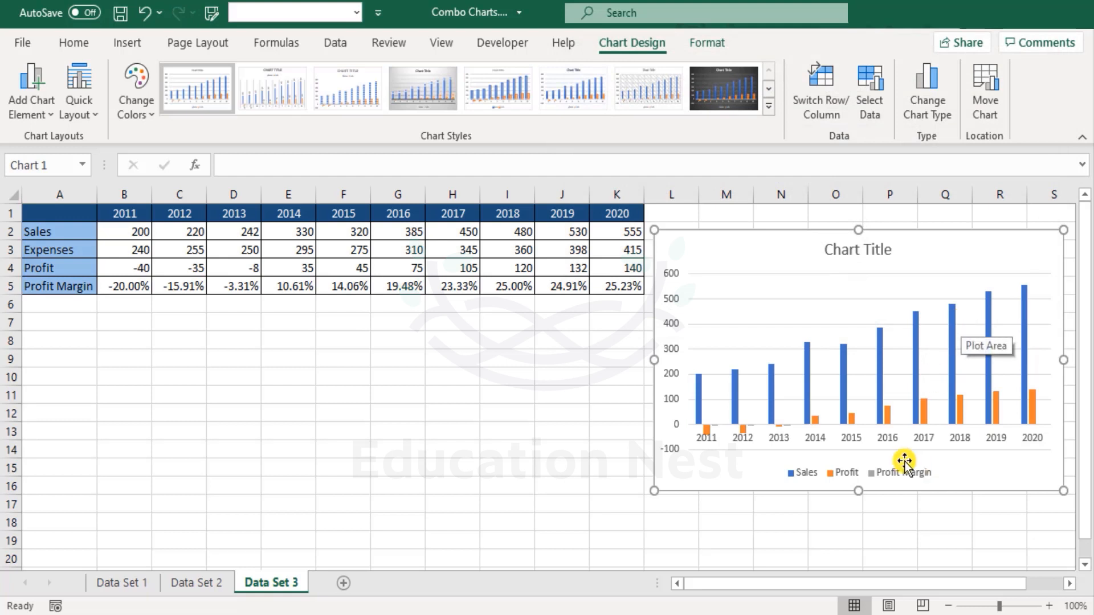
pyautogui.moveTo(963, 425)
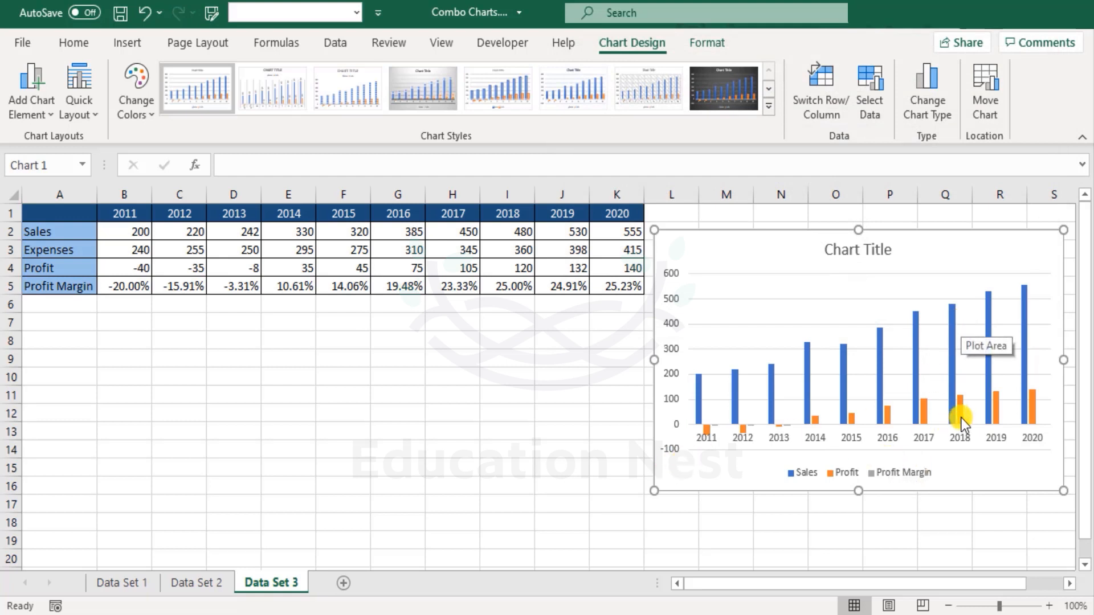
pyautogui.moveTo(79, 278)
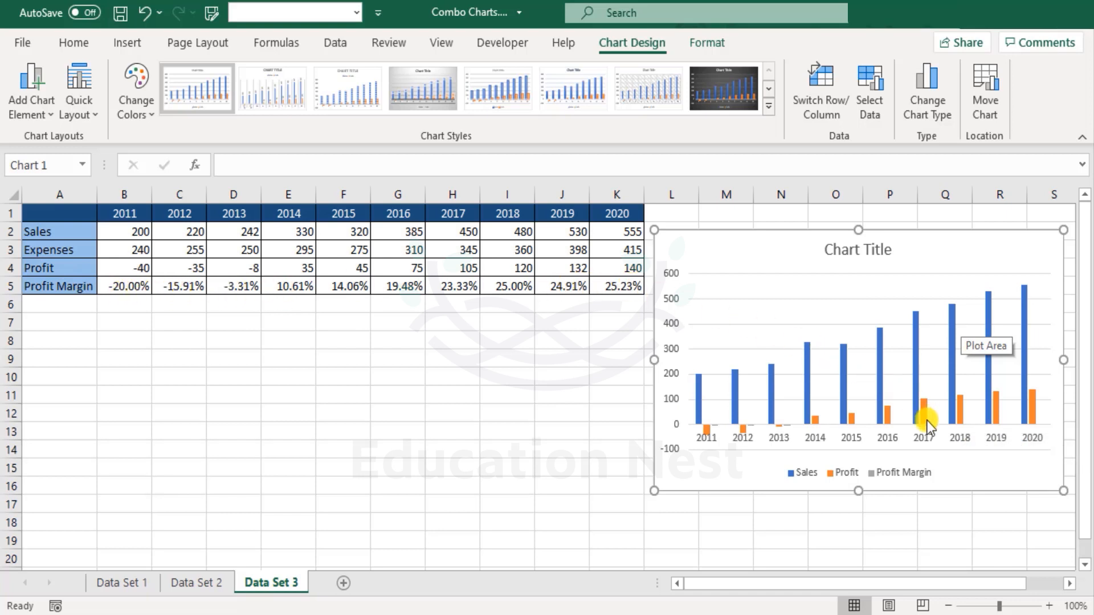
pyautogui.moveTo(680, 273)
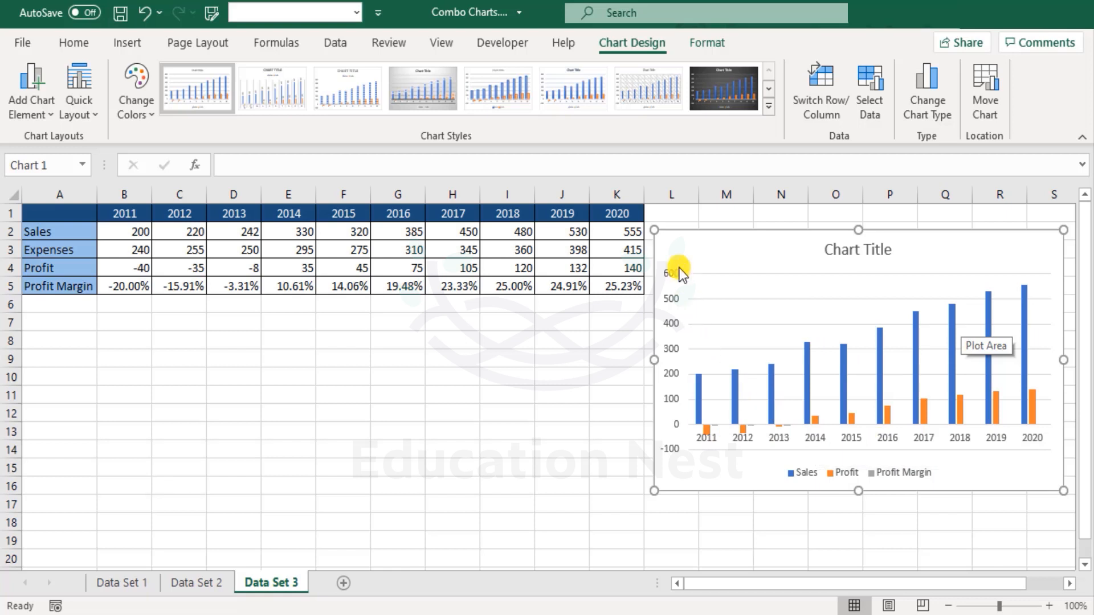
pyautogui.moveTo(674, 437)
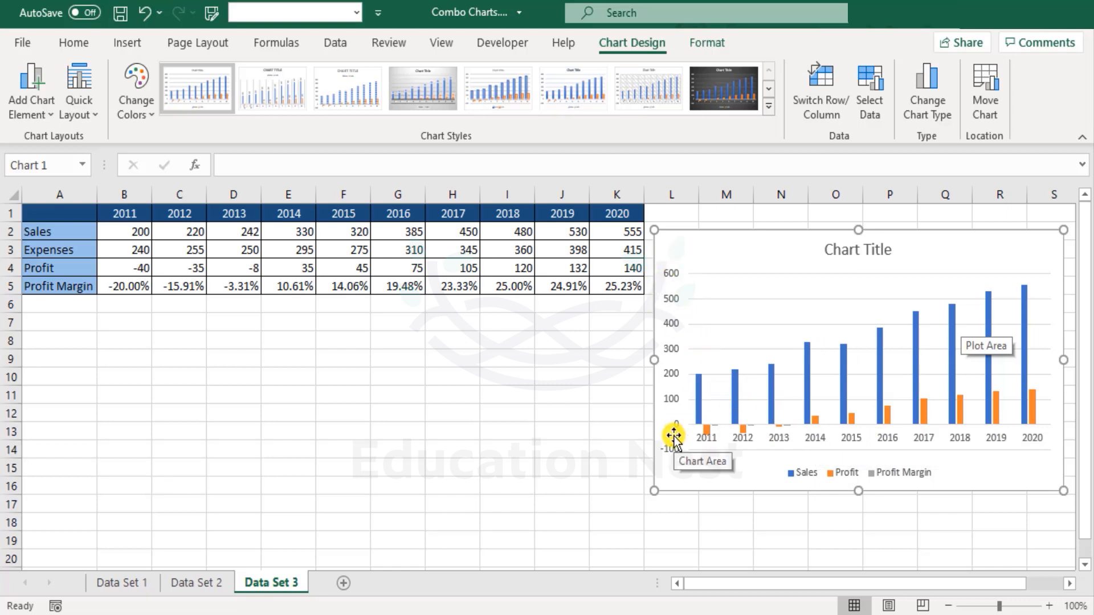
pyautogui.moveTo(809, 447)
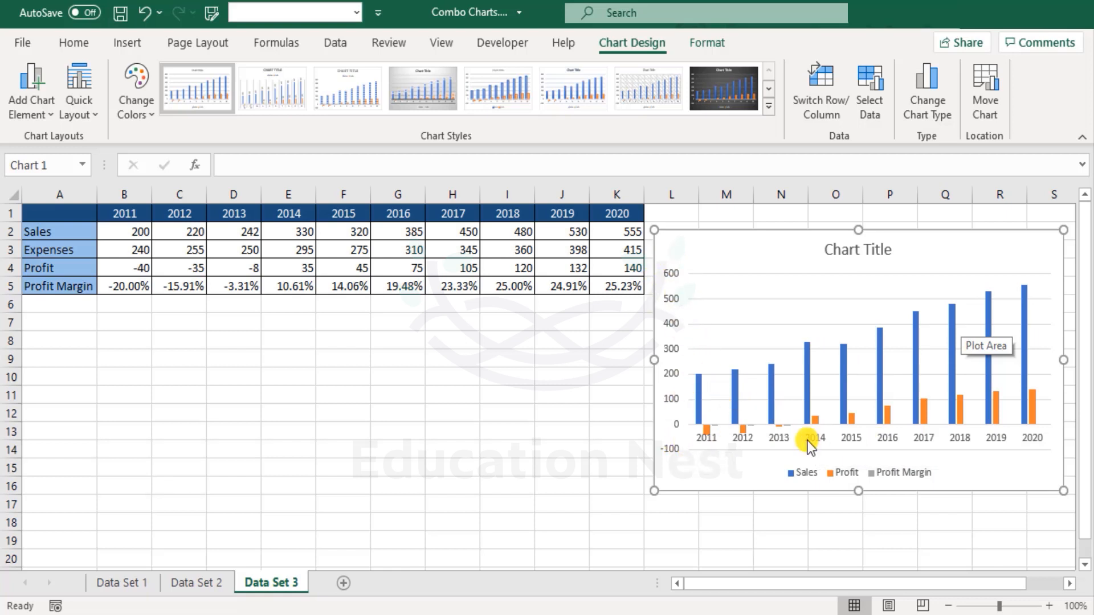
pyautogui.moveTo(102, 285)
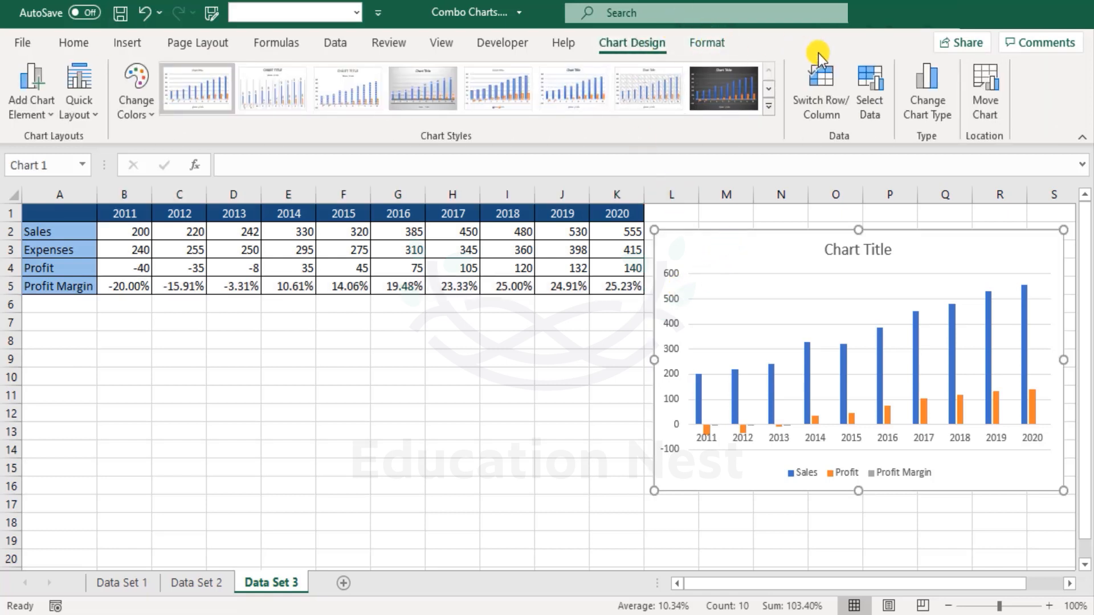
# Apply the Clustered Column – Line on Secondary Axis combo, keeping Profit Margin as a line.
pyautogui.click(927, 91)
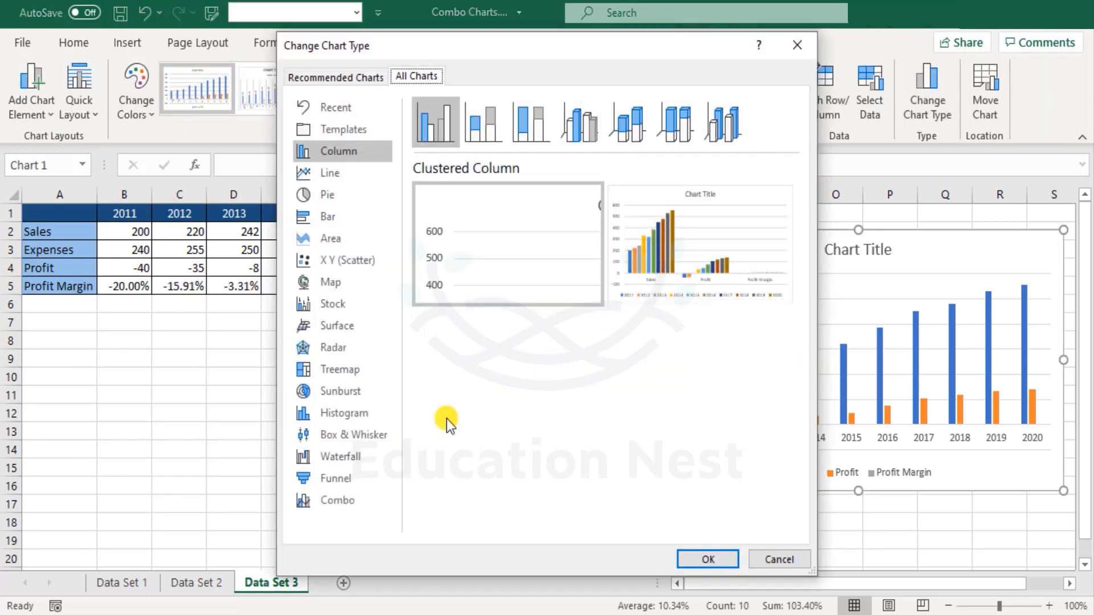
pyautogui.click(338, 501)
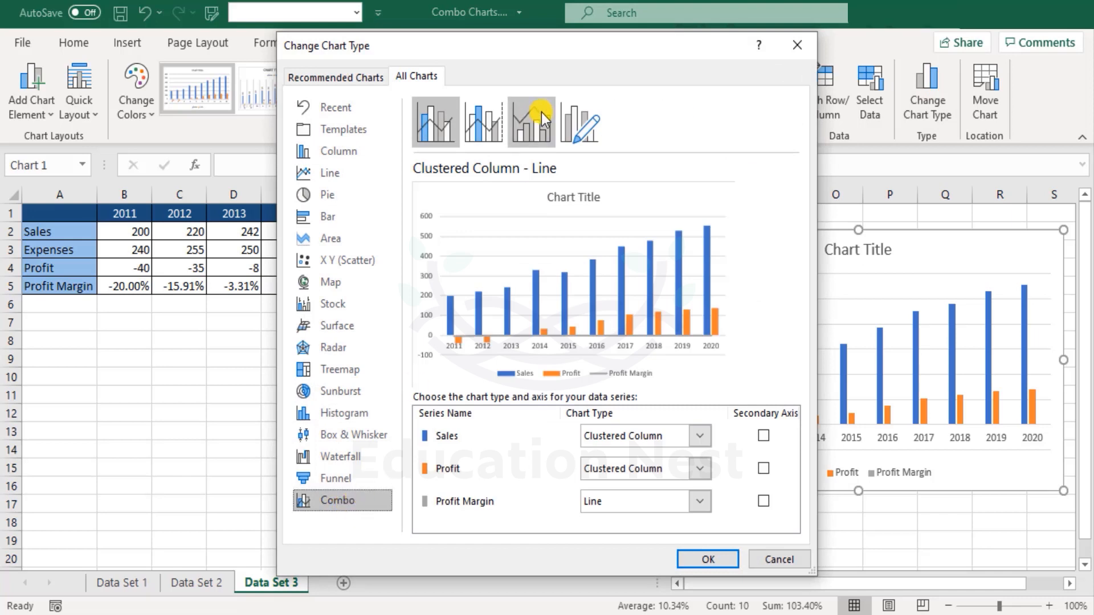
pyautogui.moveTo(484, 122)
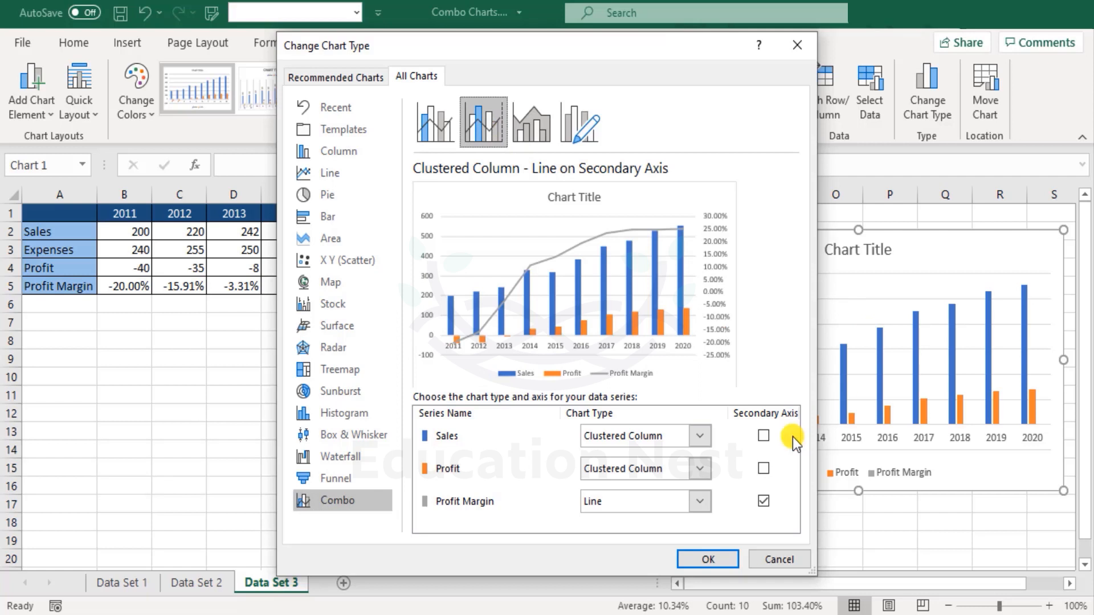
pyautogui.moveTo(674, 504)
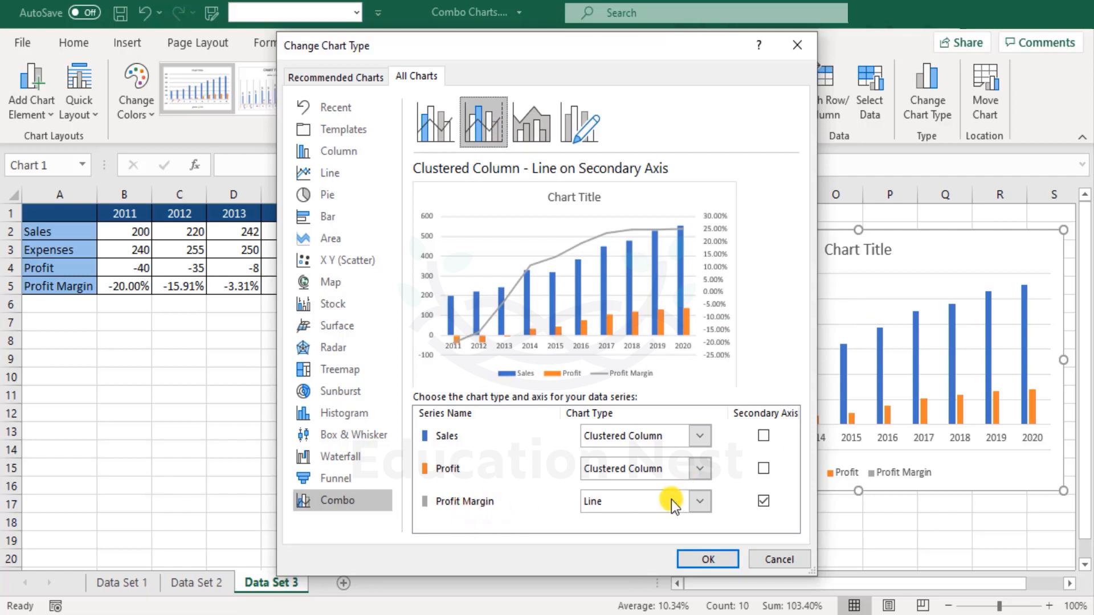
pyautogui.click(699, 502)
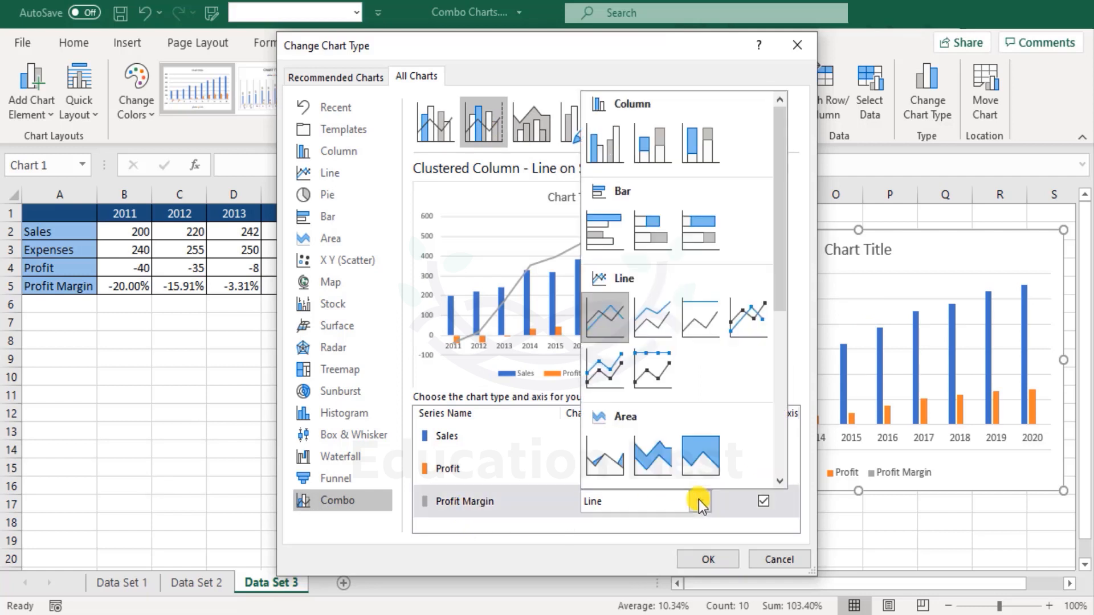
pyautogui.click(764, 501)
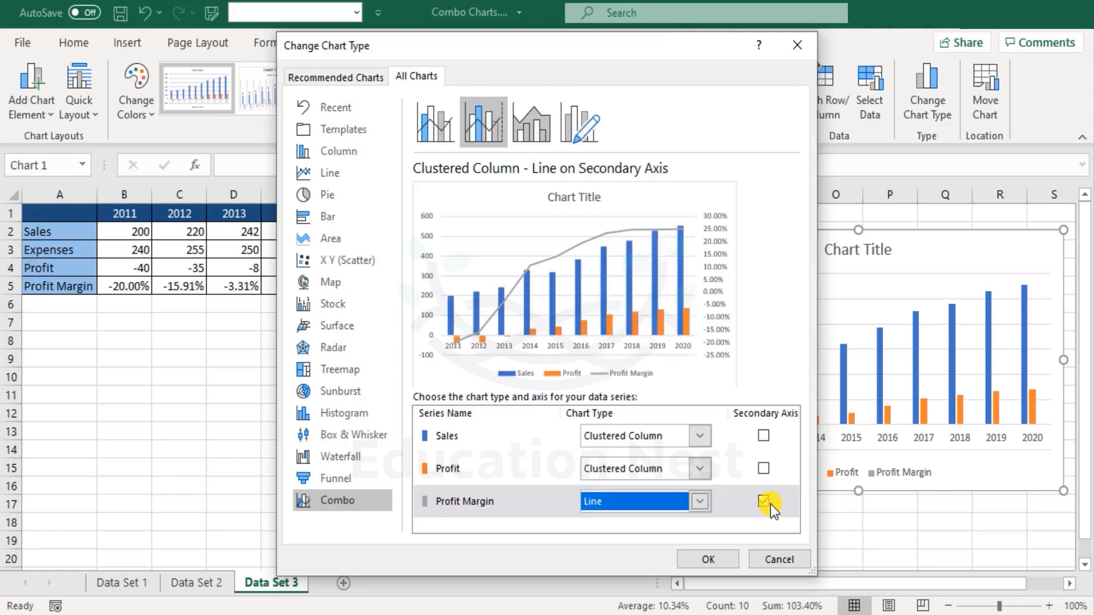
pyautogui.moveTo(763, 502)
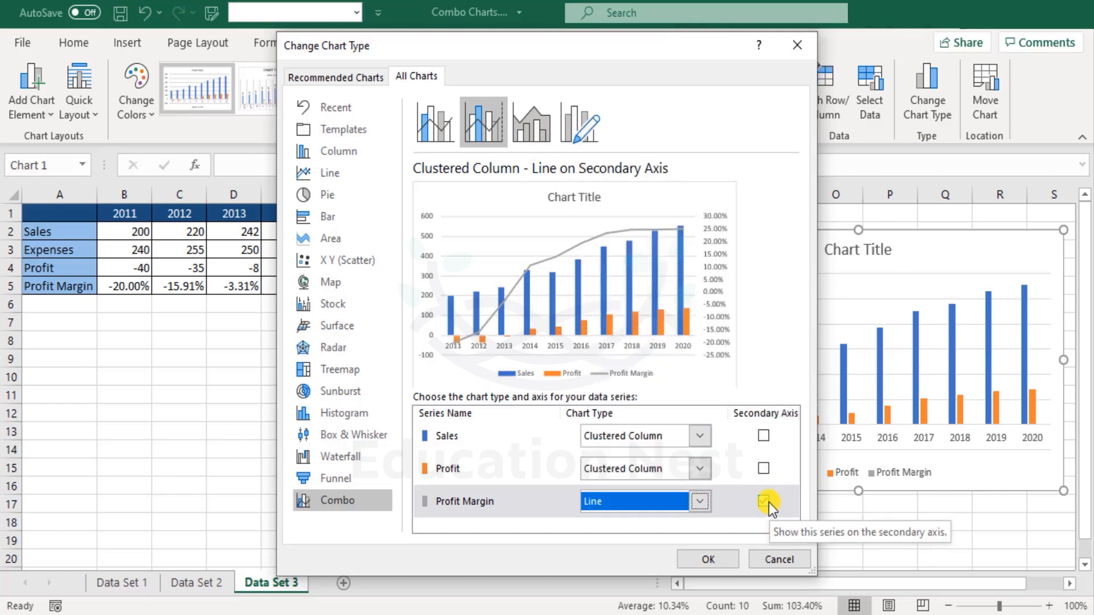
pyautogui.click(707, 559)
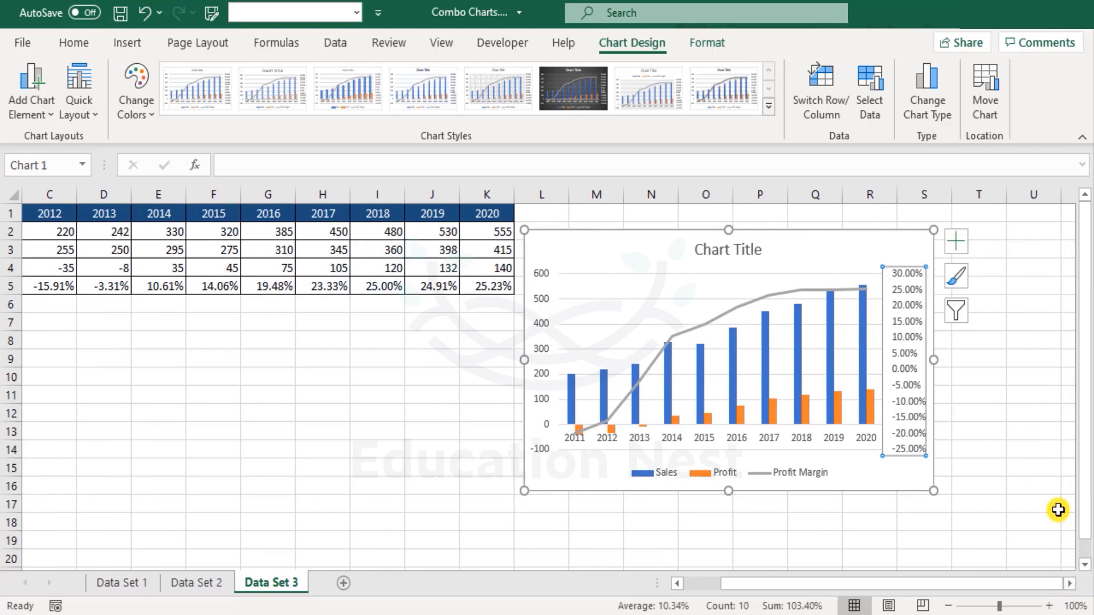
pyautogui.moveTo(915, 244)
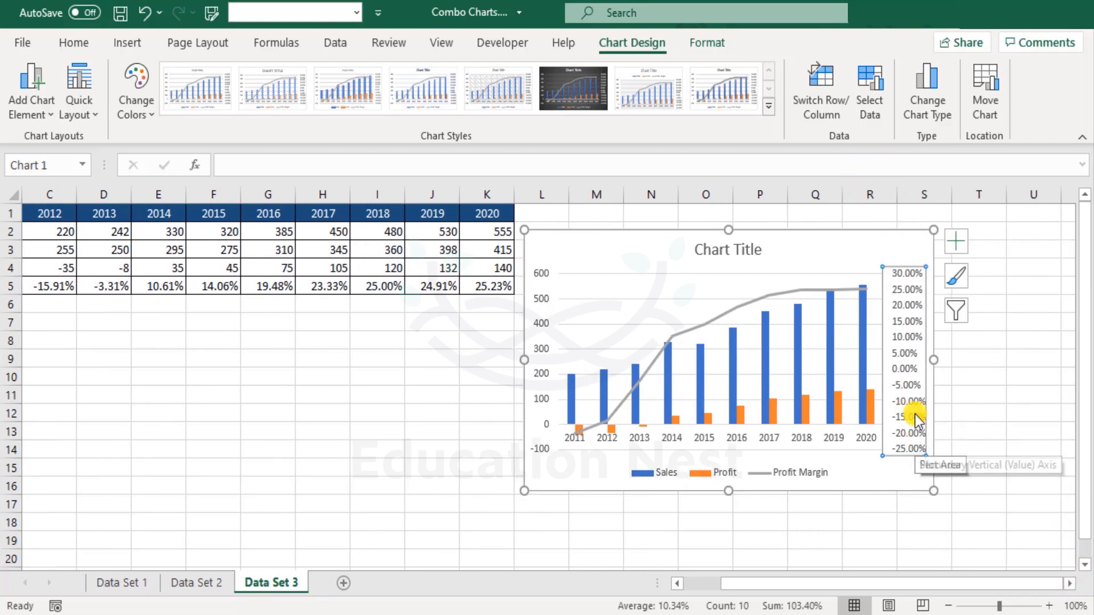
pyautogui.moveTo(240, 138)
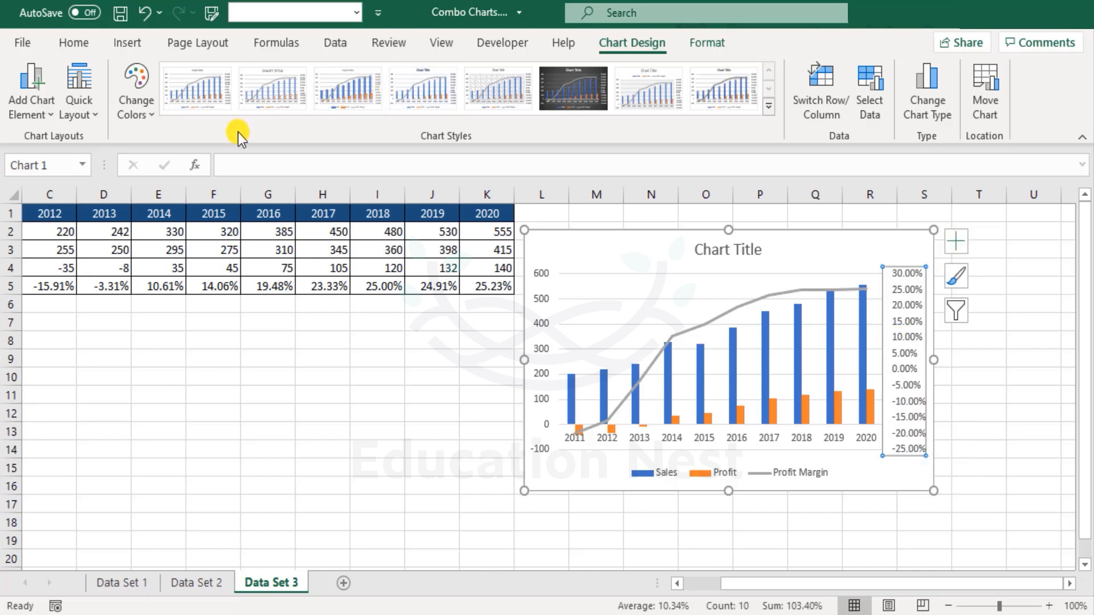
# Format the secondary percentage axis numbers with 0 decimal places.
pyautogui.rightClick(903, 349)
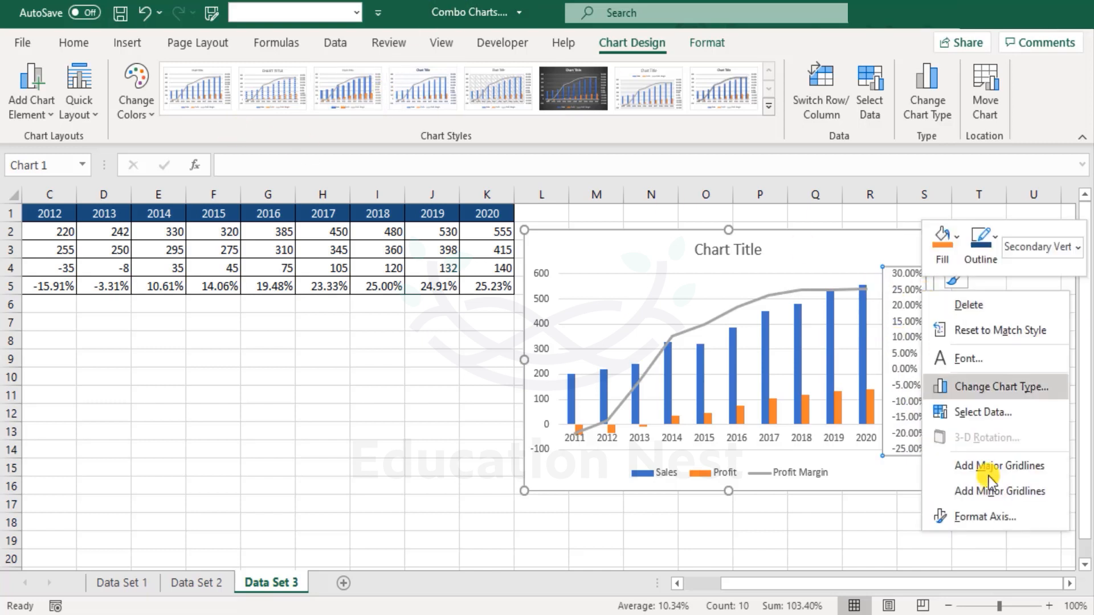
pyautogui.click(1011, 524)
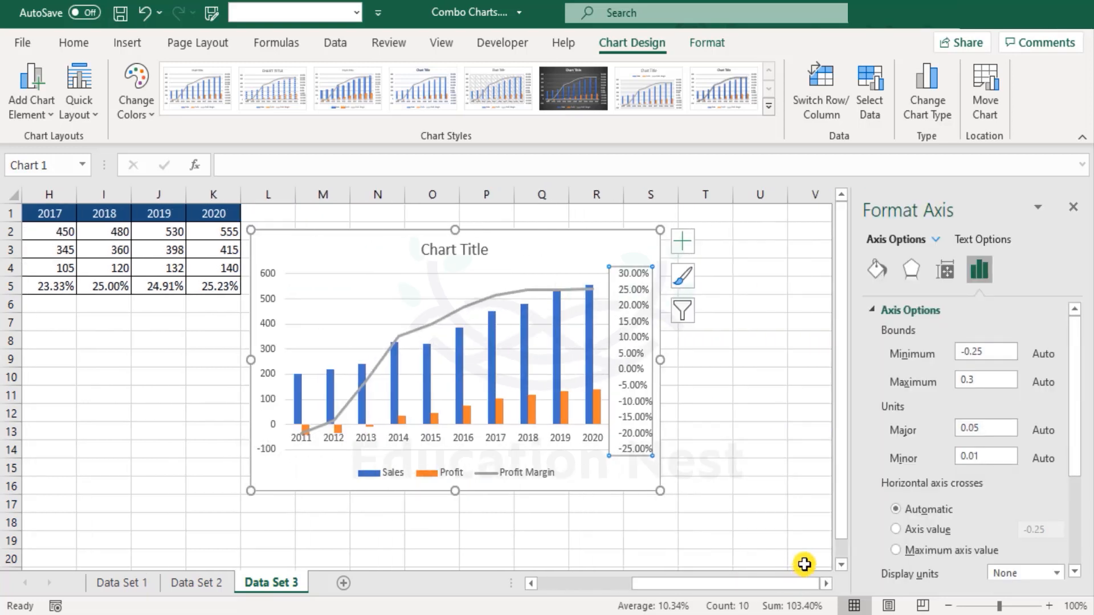
pyautogui.scroll(-3)
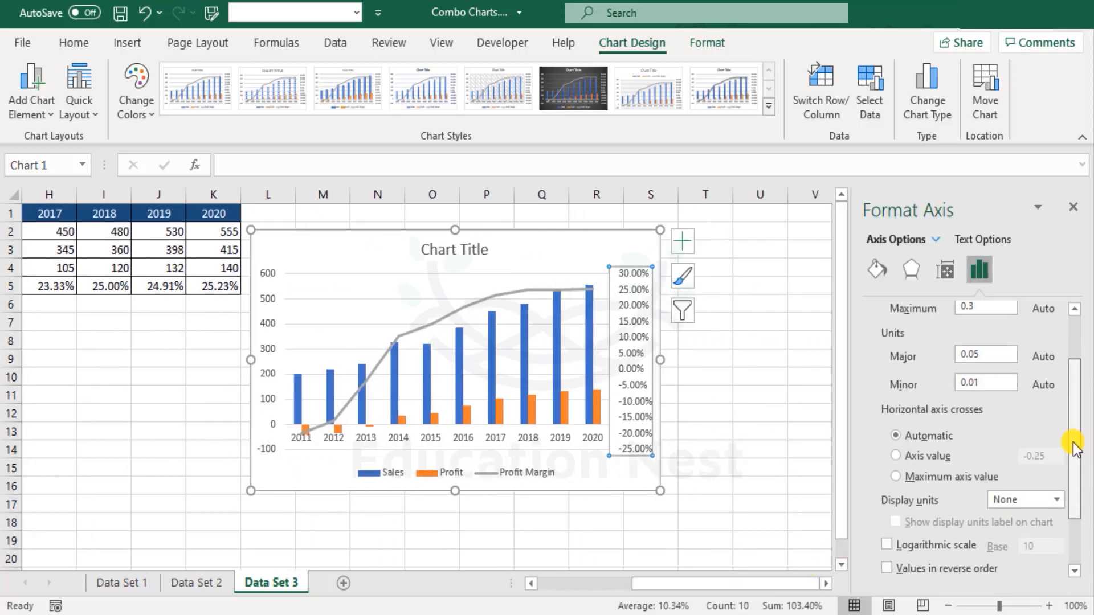
pyautogui.scroll(3)
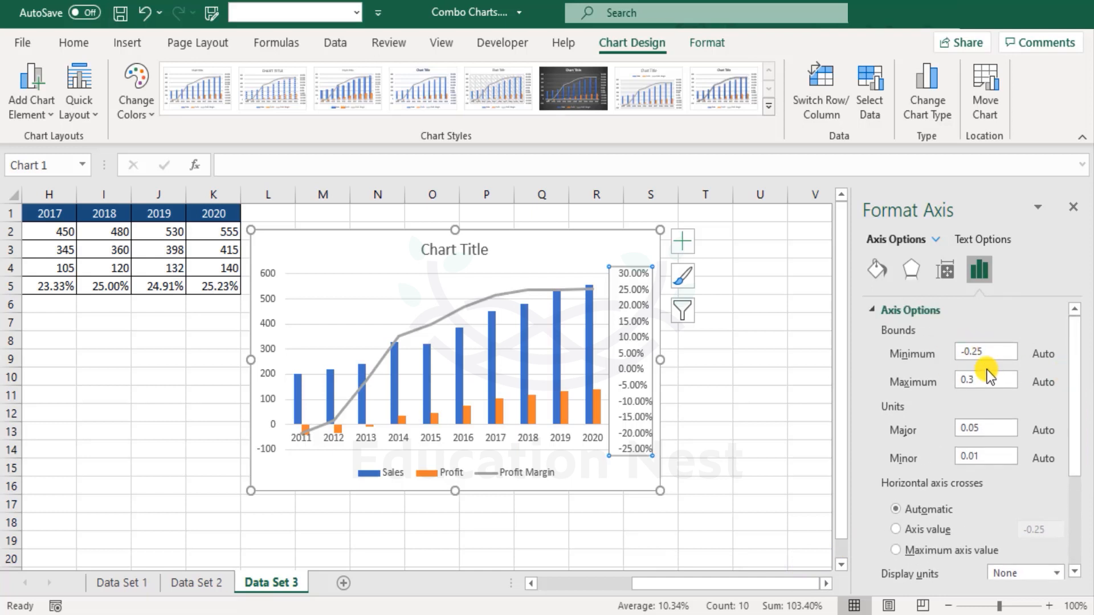
pyautogui.click(73, 43)
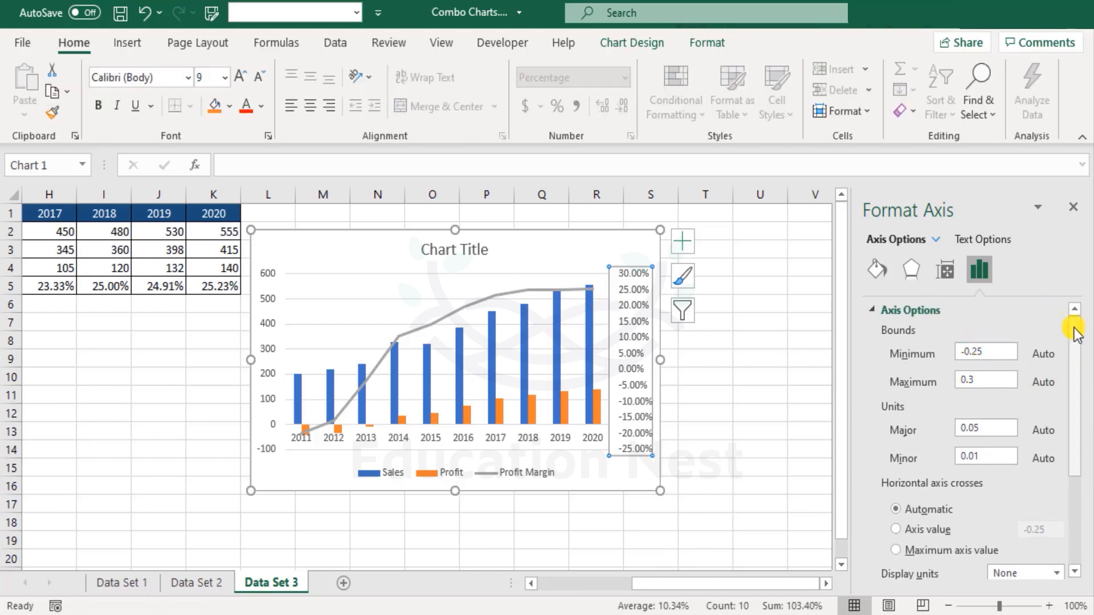
pyautogui.scroll(-3)
pyautogui.write('0')
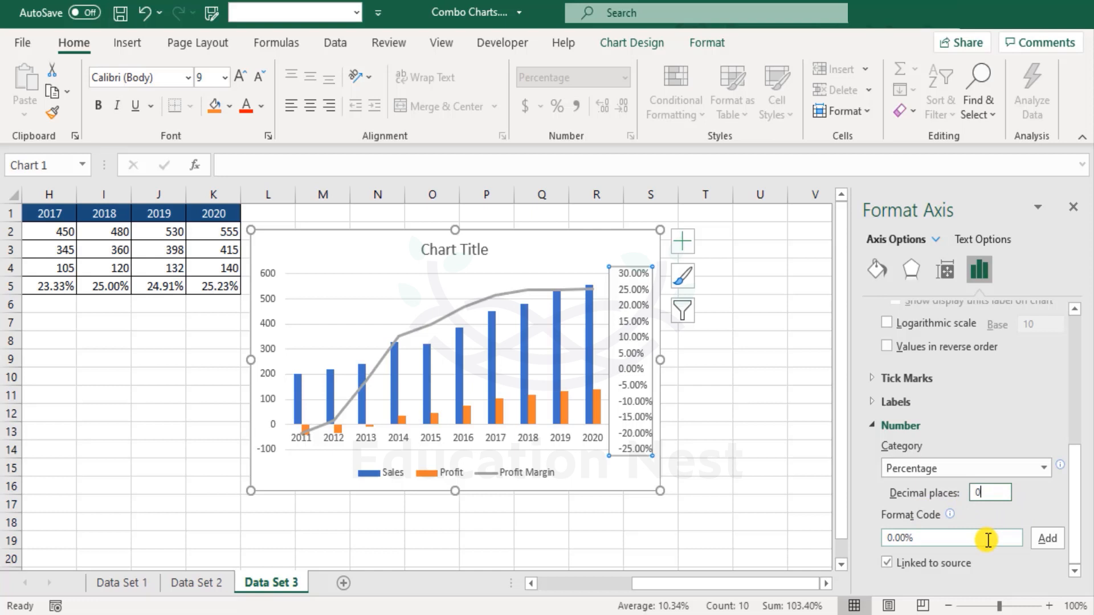
pyautogui.click(1046, 538)
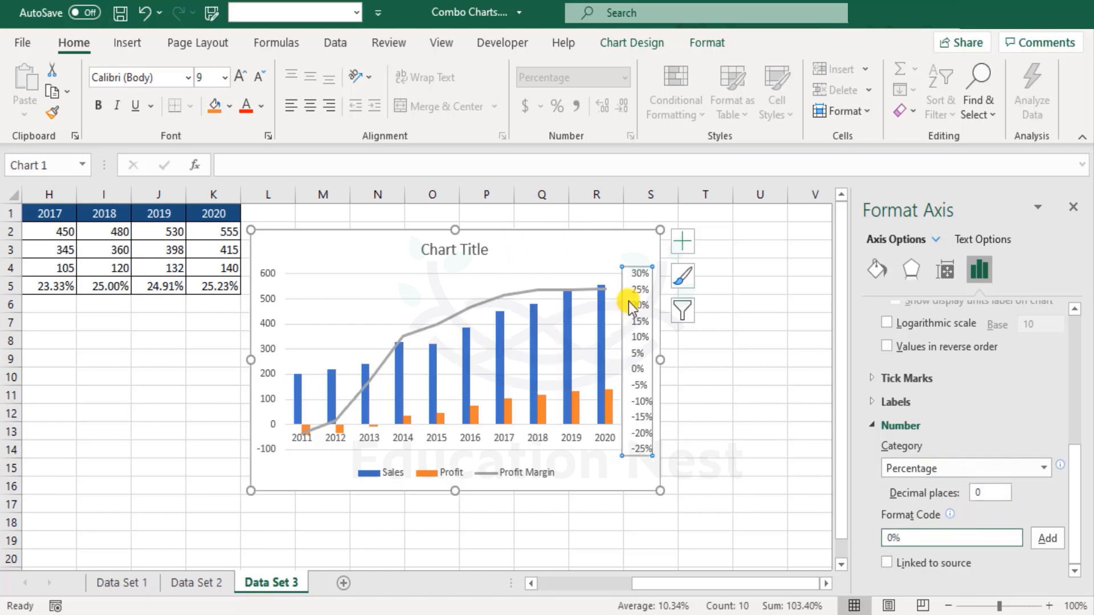
pyautogui.moveTo(458, 251)
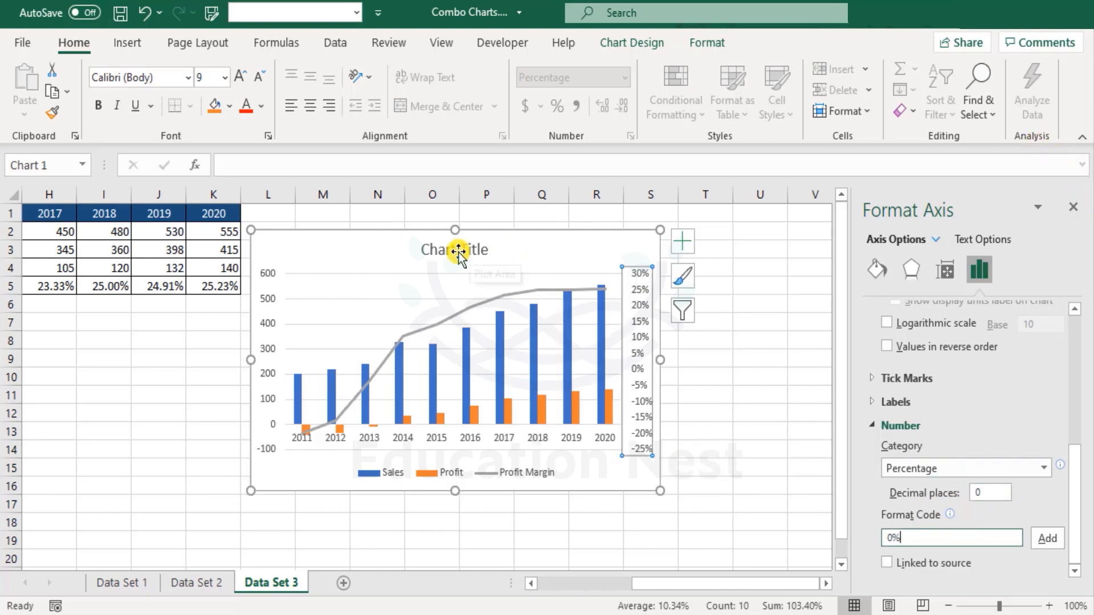
# Remove the chart title from the Data Set 3 combo chart.
pyautogui.click(682, 241)
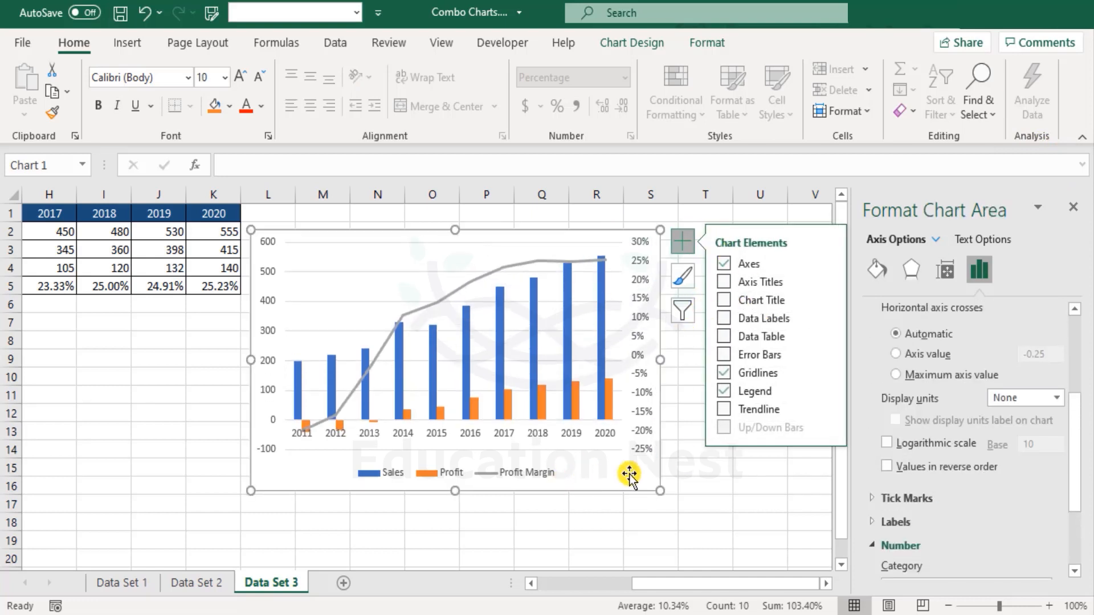
pyautogui.click(1074, 208)
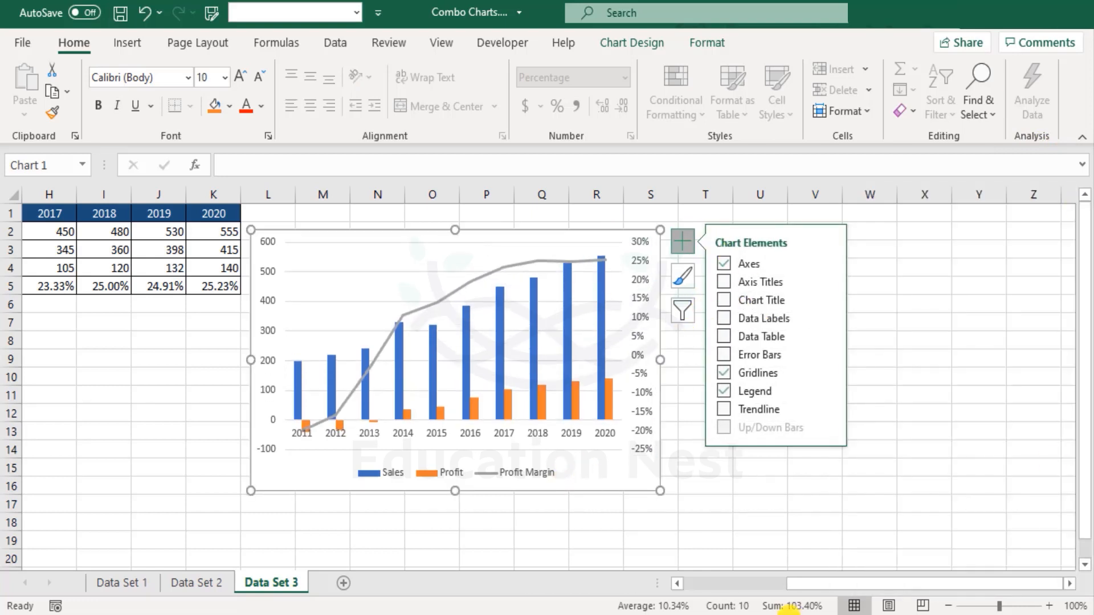
pyautogui.moveTo(696, 482)
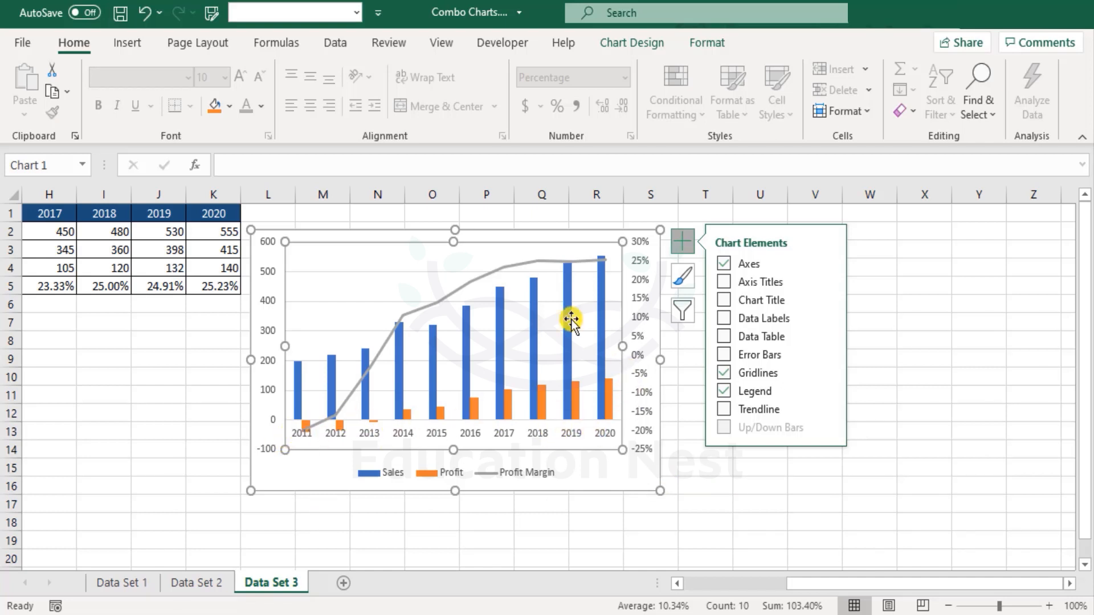
pyautogui.moveTo(591, 408)
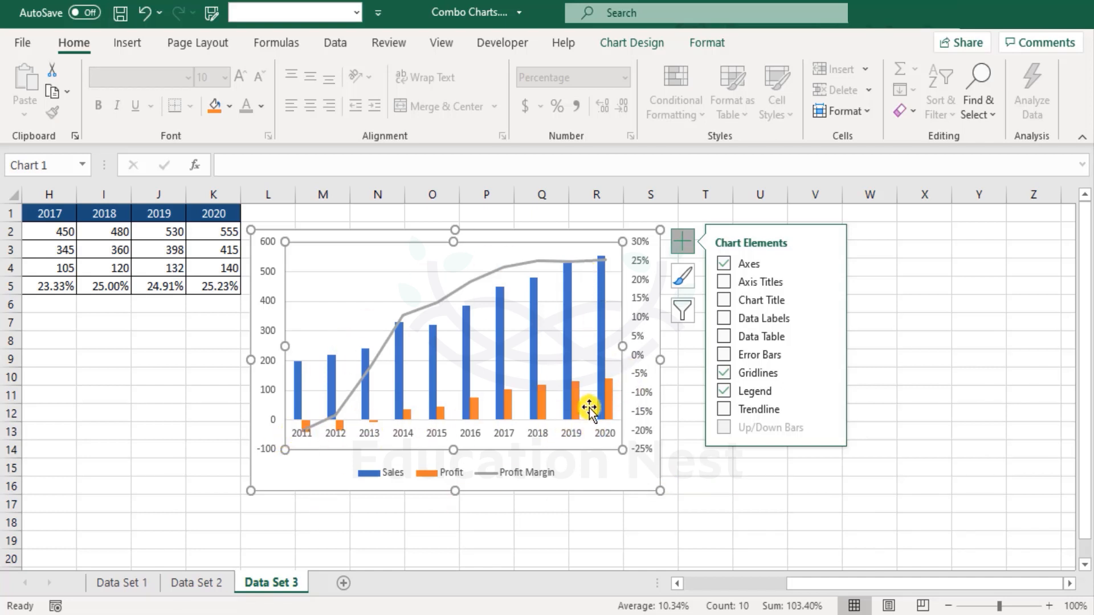
pyautogui.moveTo(296, 444)
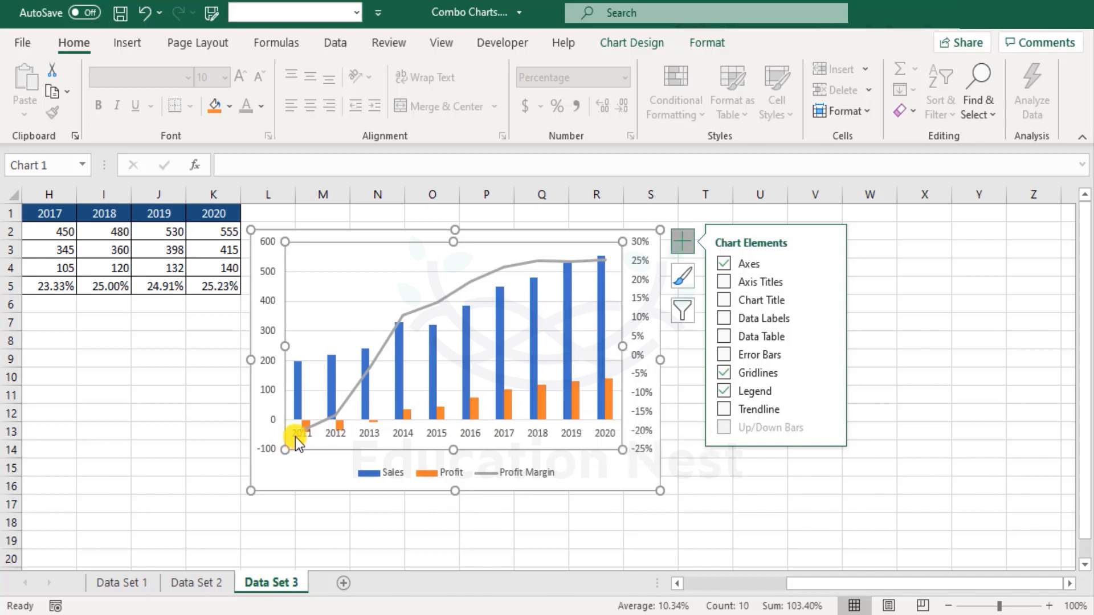
pyautogui.moveTo(578, 461)
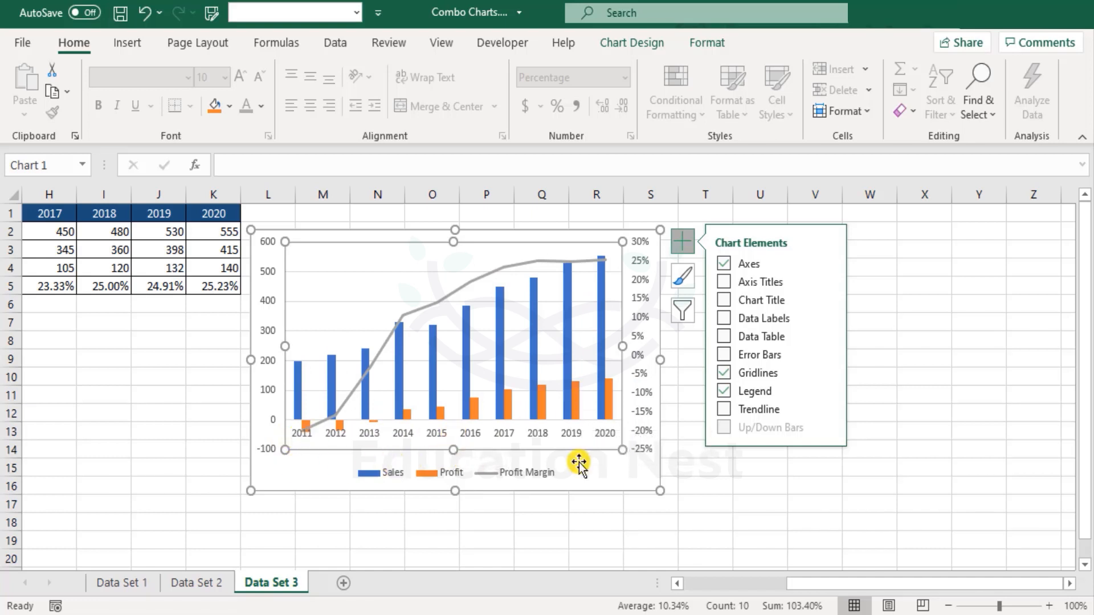
pyautogui.moveTo(347, 418)
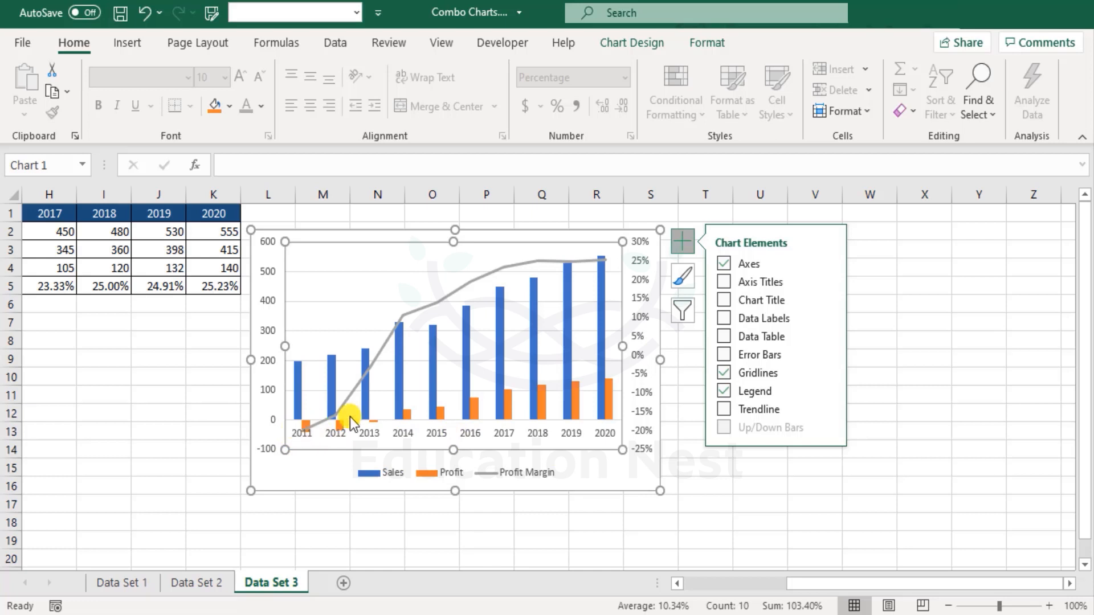
pyautogui.moveTo(422, 433)
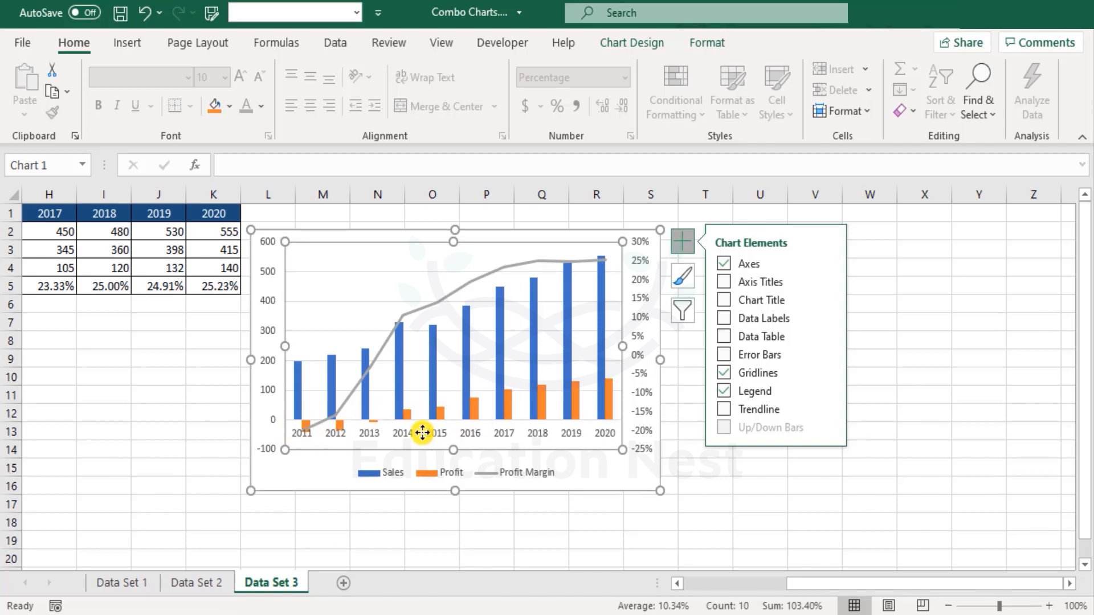
pyautogui.moveTo(272, 426)
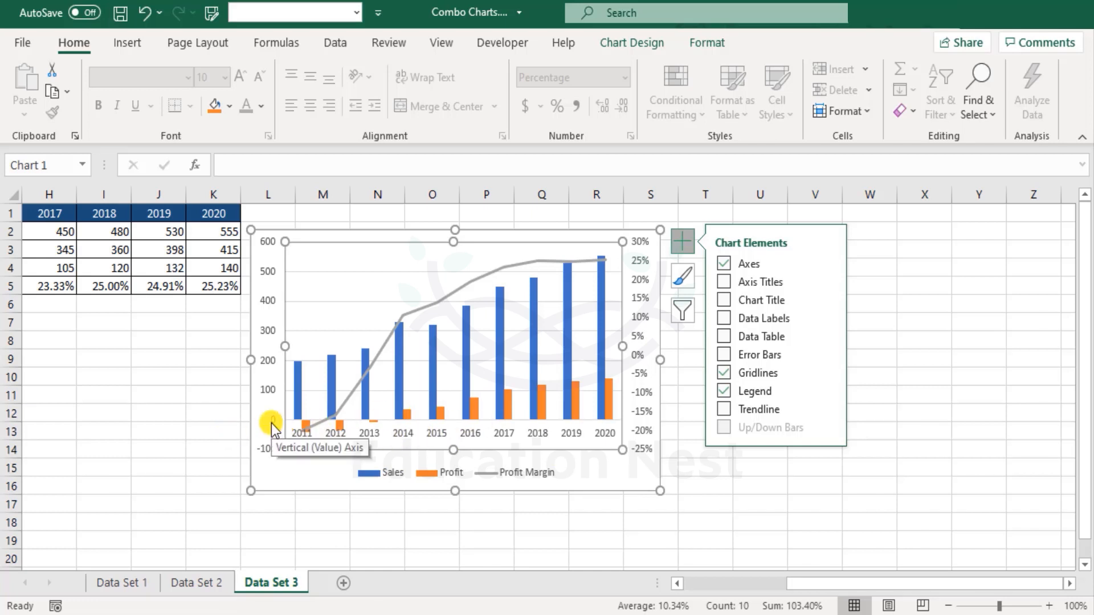
pyautogui.moveTo(571, 419)
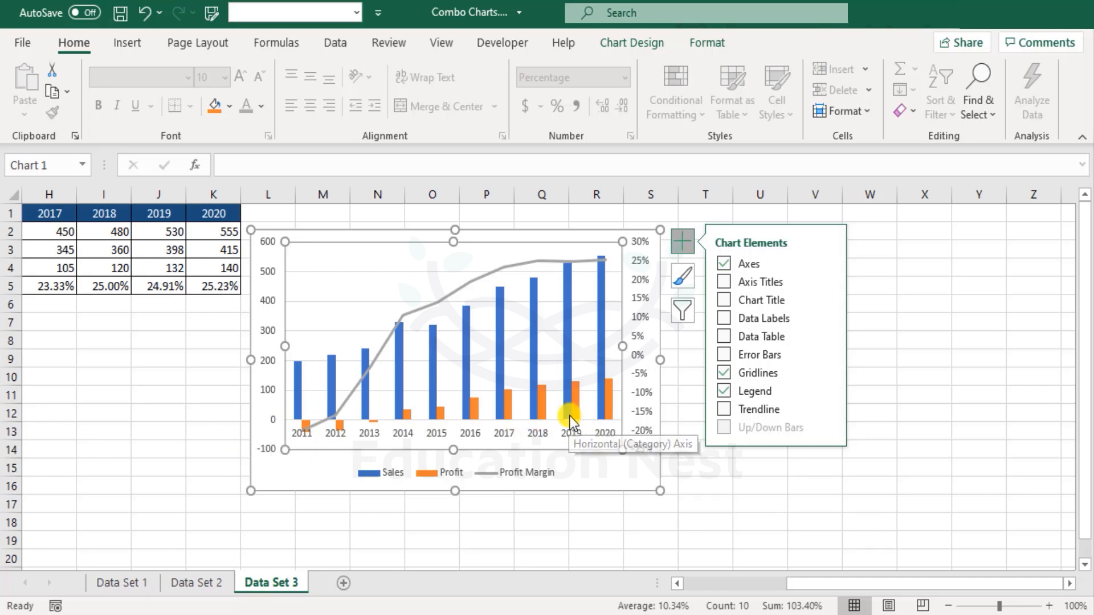
pyautogui.moveTo(574, 505)
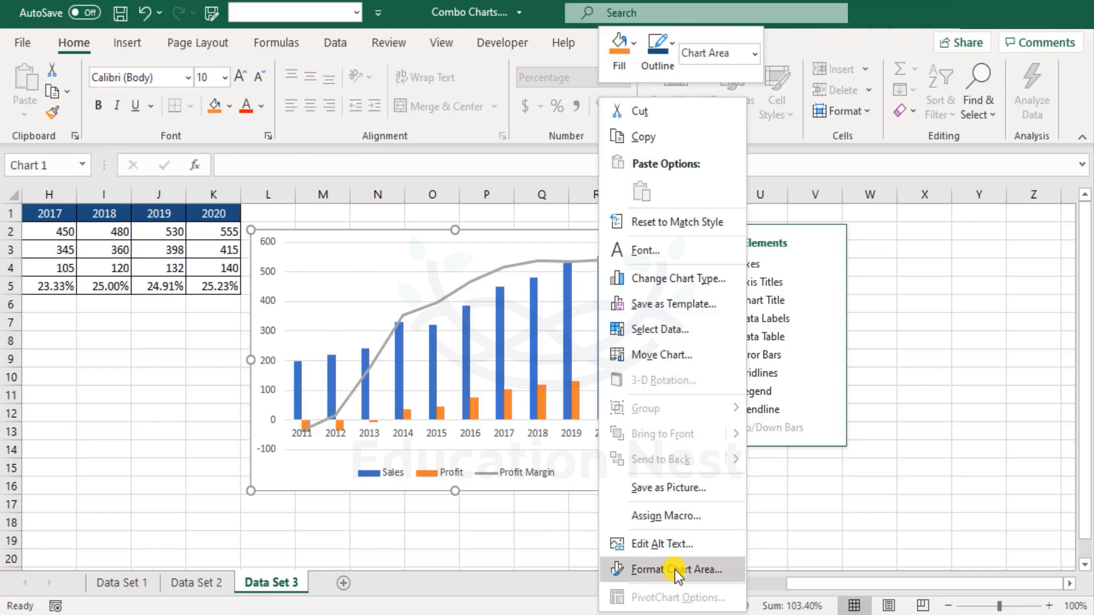
# Show the Labels settings for the horizontal year axis in the Format Axis pane.
pyautogui.click(677, 570)
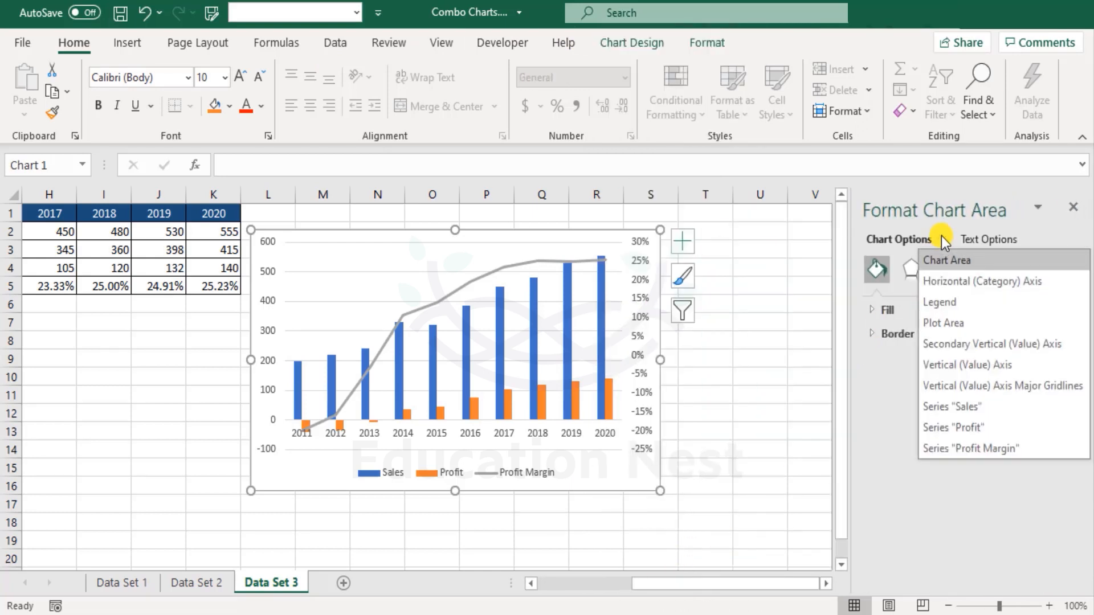
pyautogui.moveTo(970, 282)
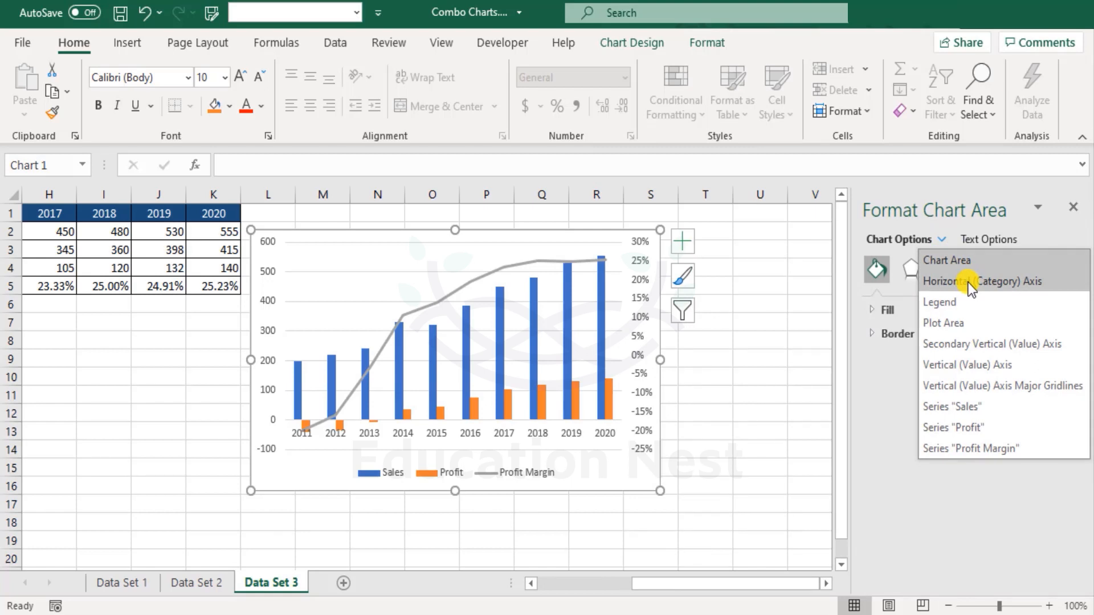
pyautogui.click(990, 280)
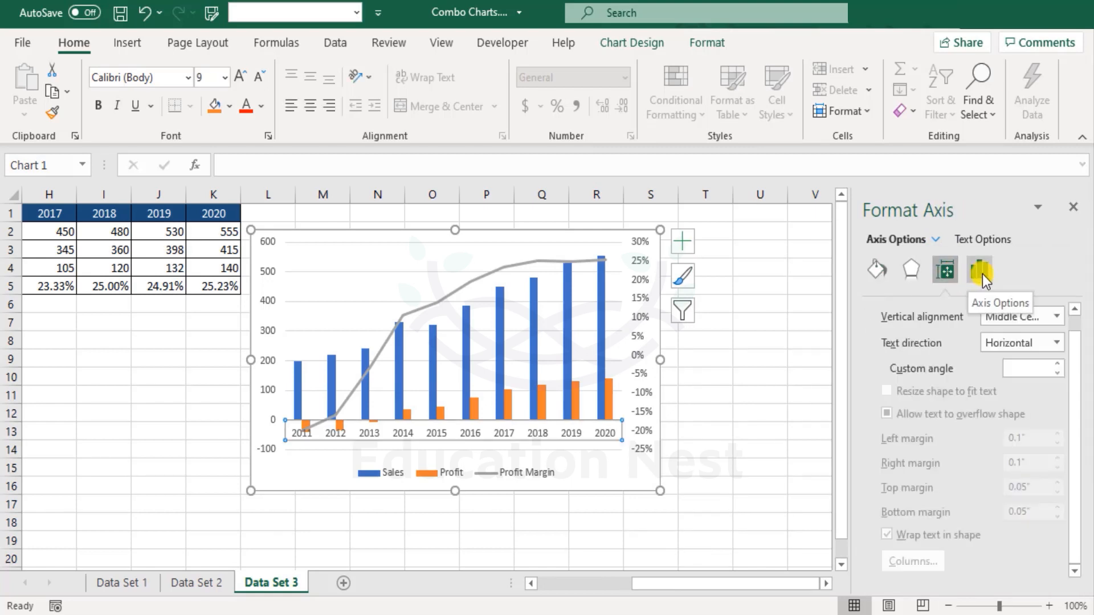
pyautogui.click(979, 270)
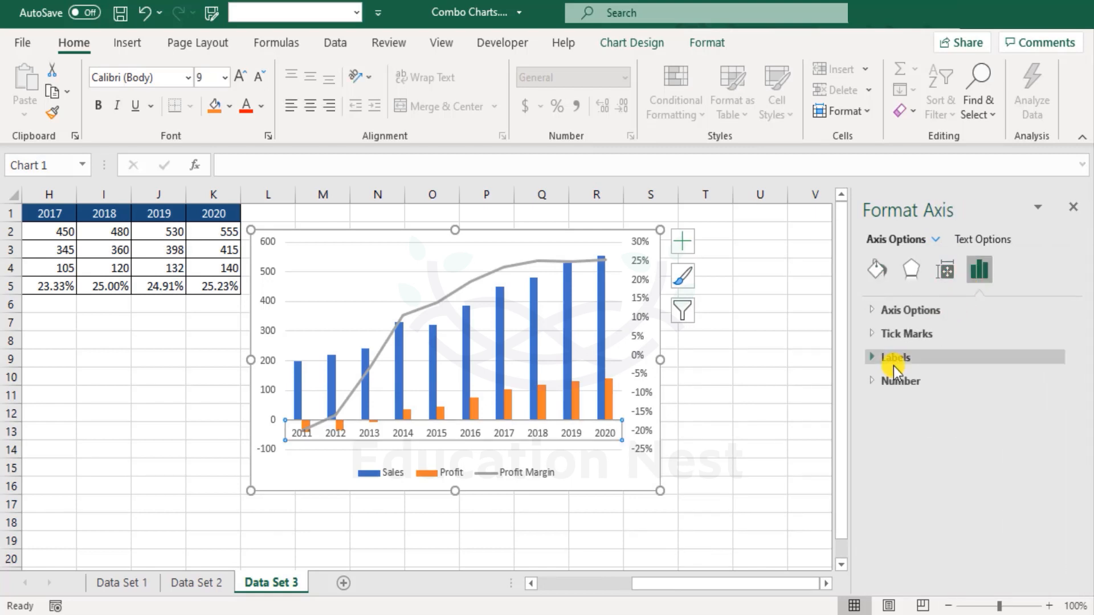
pyautogui.click(895, 357)
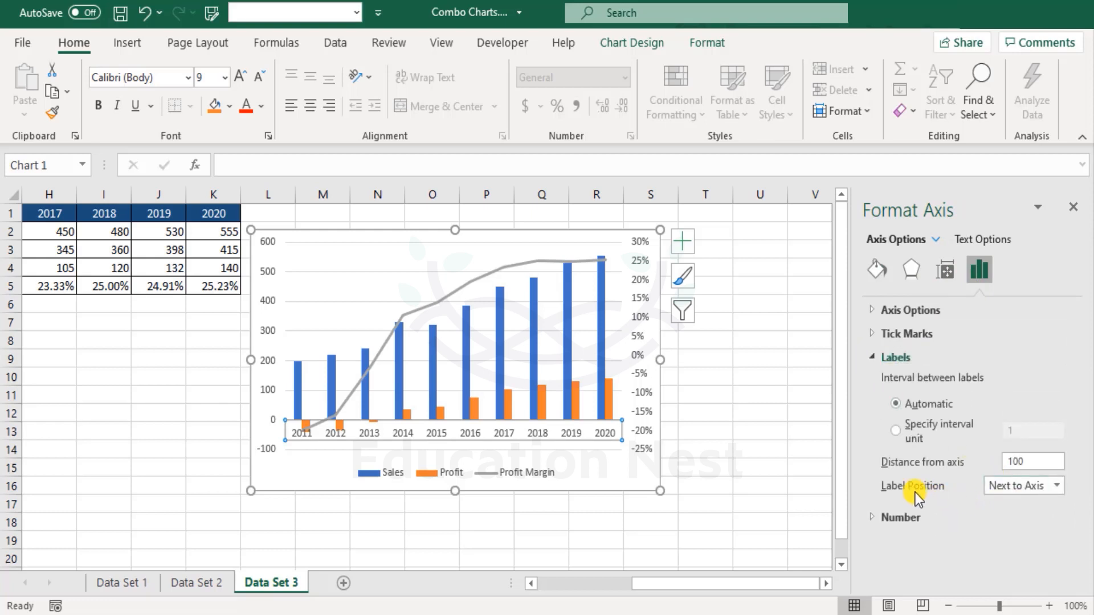
# Set the year label position to High, then Low, placing 2011–2020 below the plot.
pyautogui.click(1058, 486)
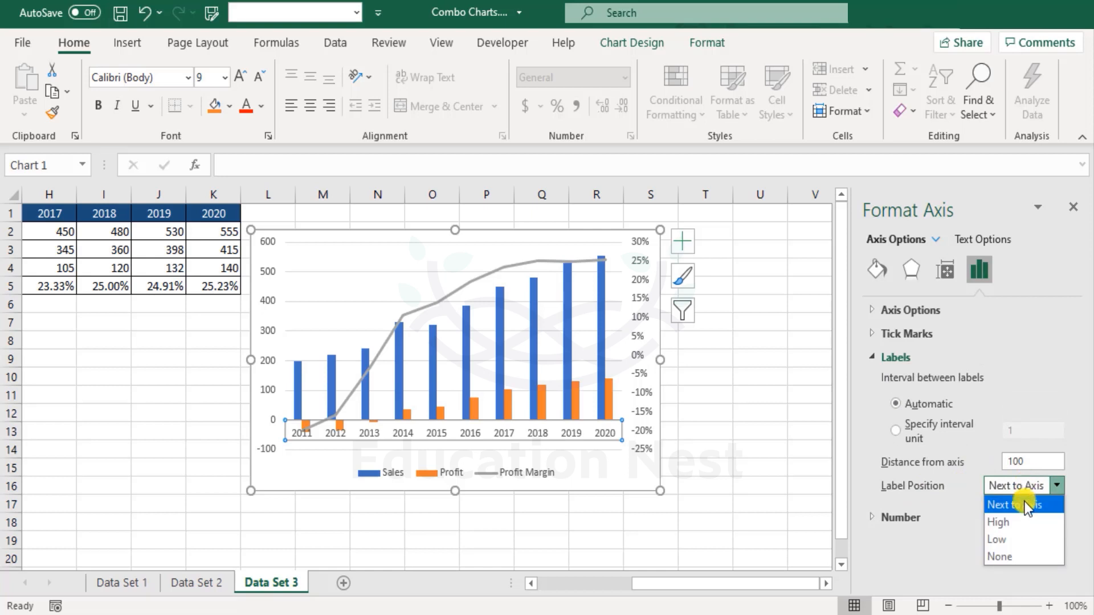
pyautogui.moveTo(1005, 552)
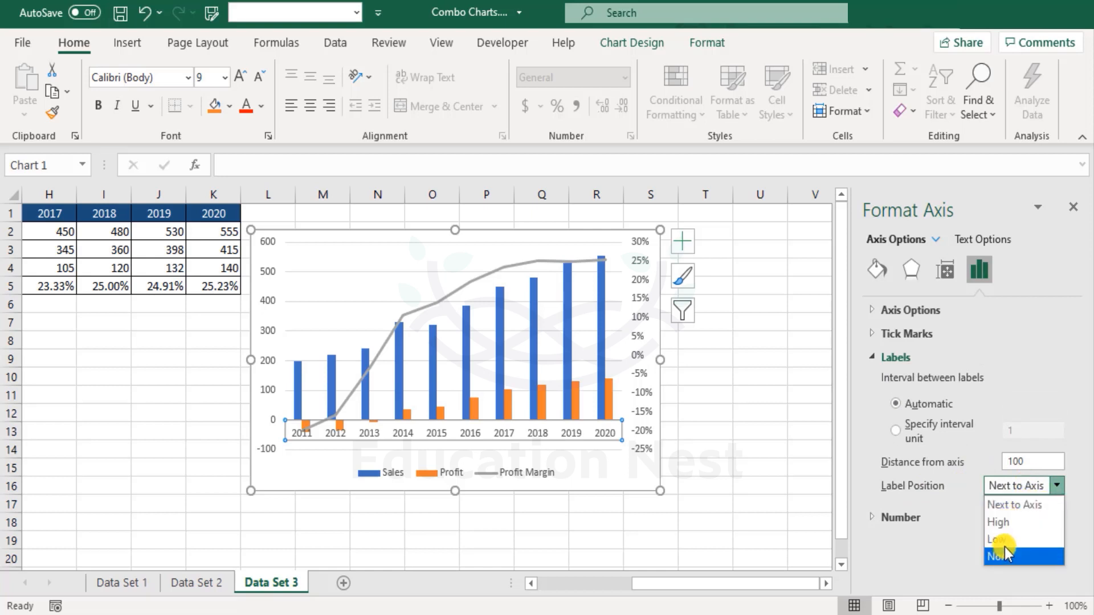
pyautogui.click(998, 522)
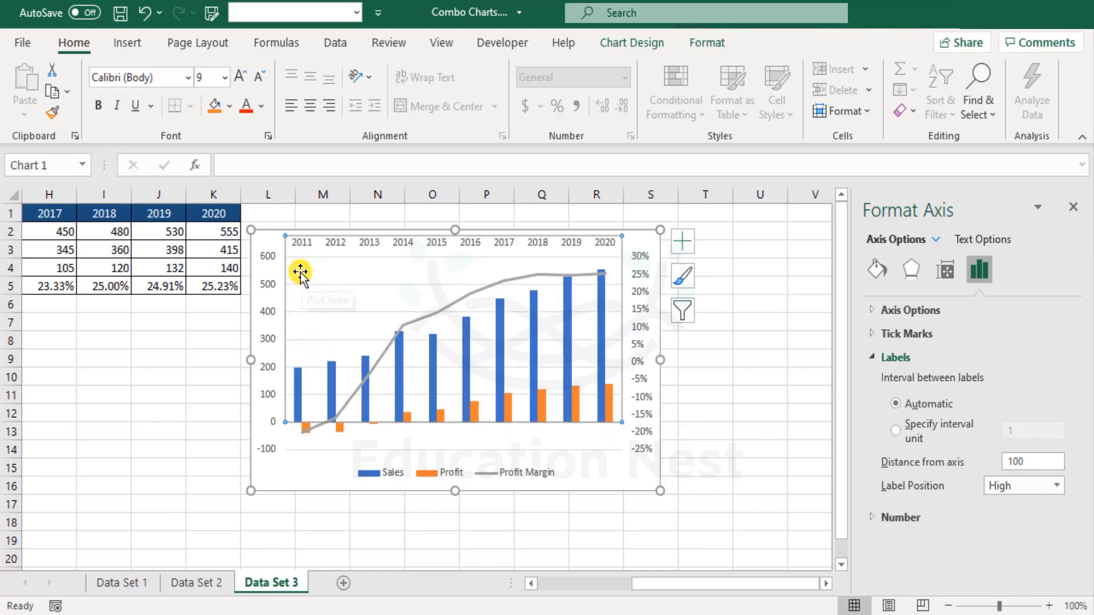
pyautogui.click(1059, 485)
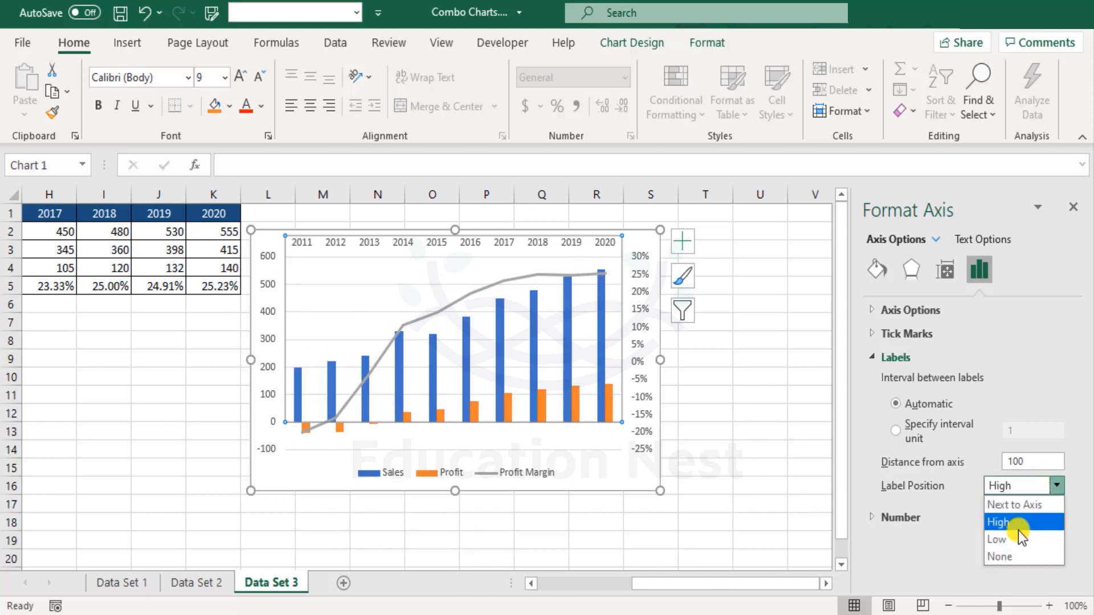
pyautogui.click(998, 539)
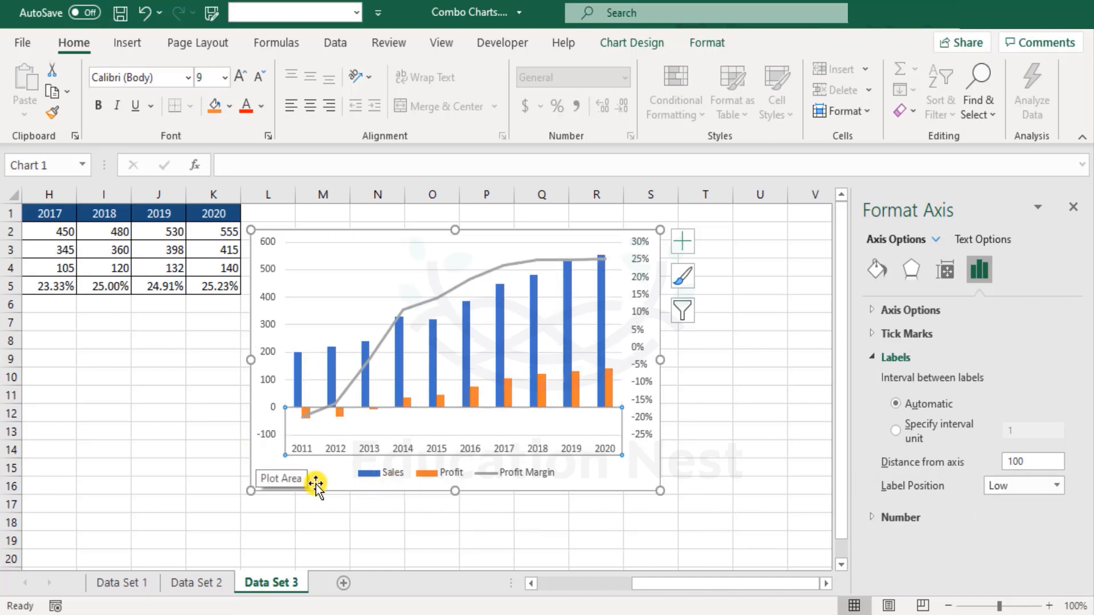
pyautogui.click(684, 555)
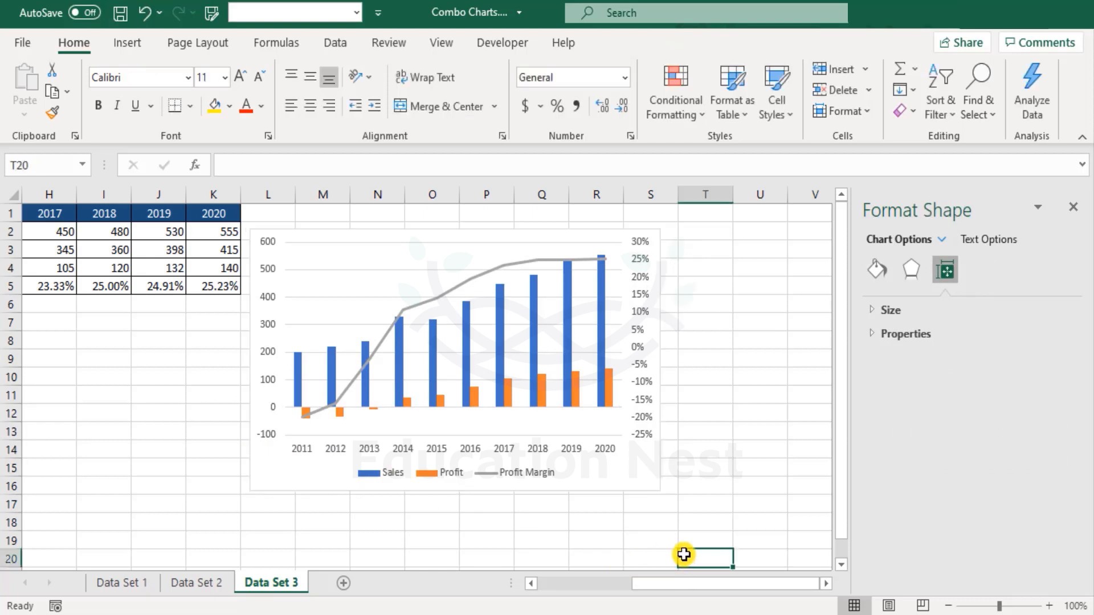
pyautogui.click(877, 269)
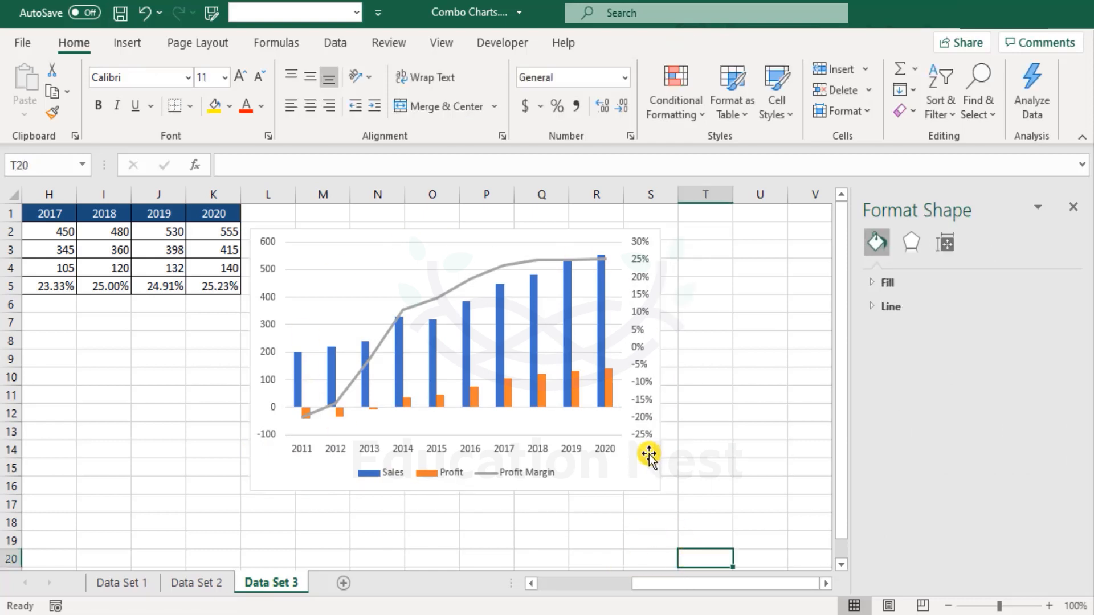
pyautogui.moveTo(634, 473)
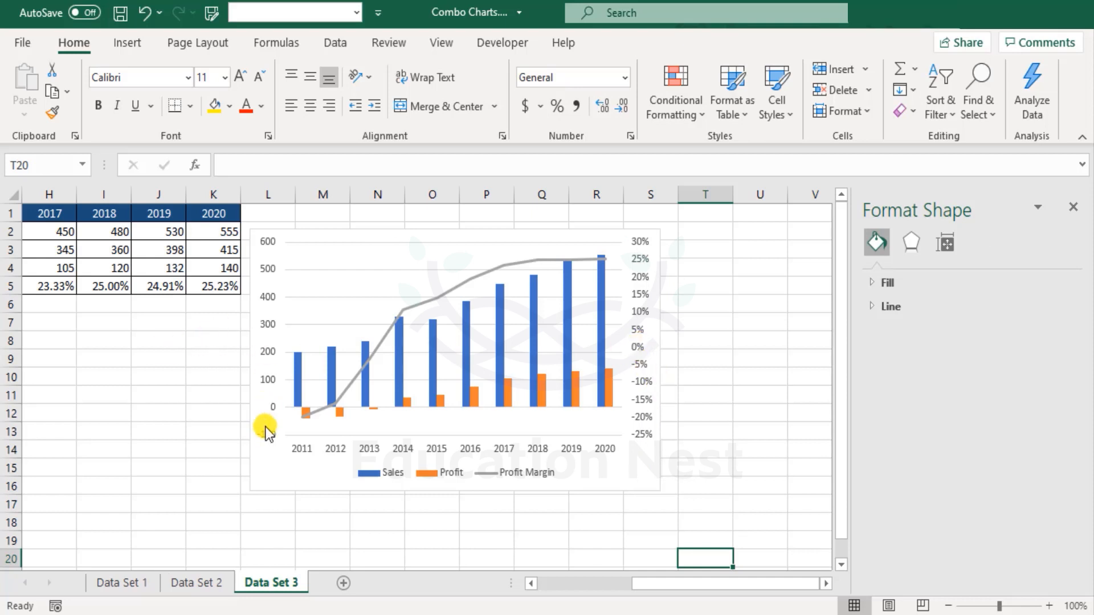
pyautogui.moveTo(645, 443)
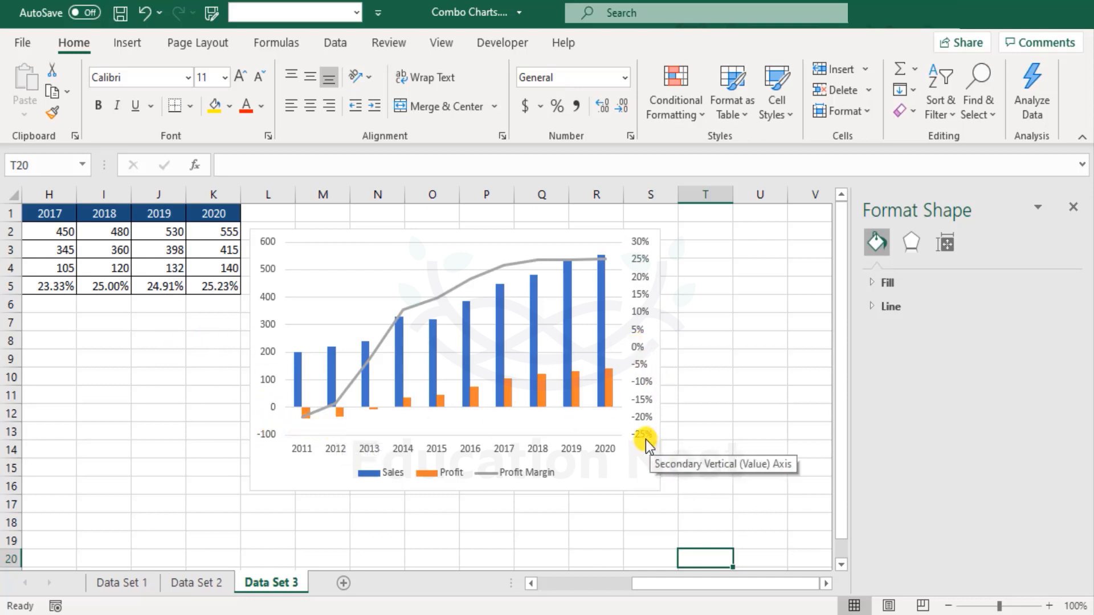
pyautogui.moveTo(274, 410)
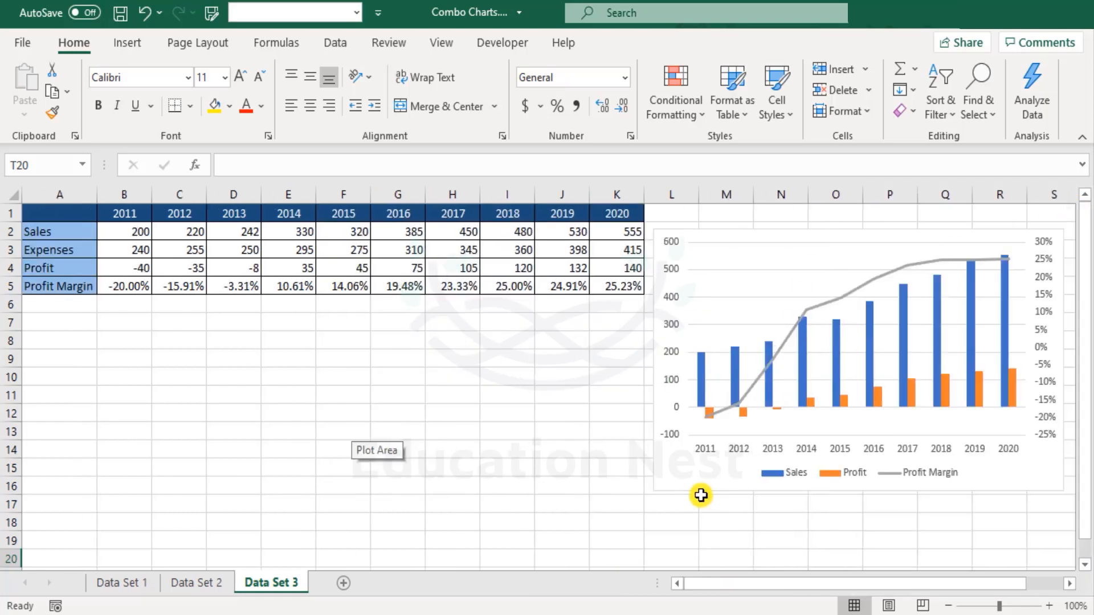
pyautogui.moveTo(695, 457)
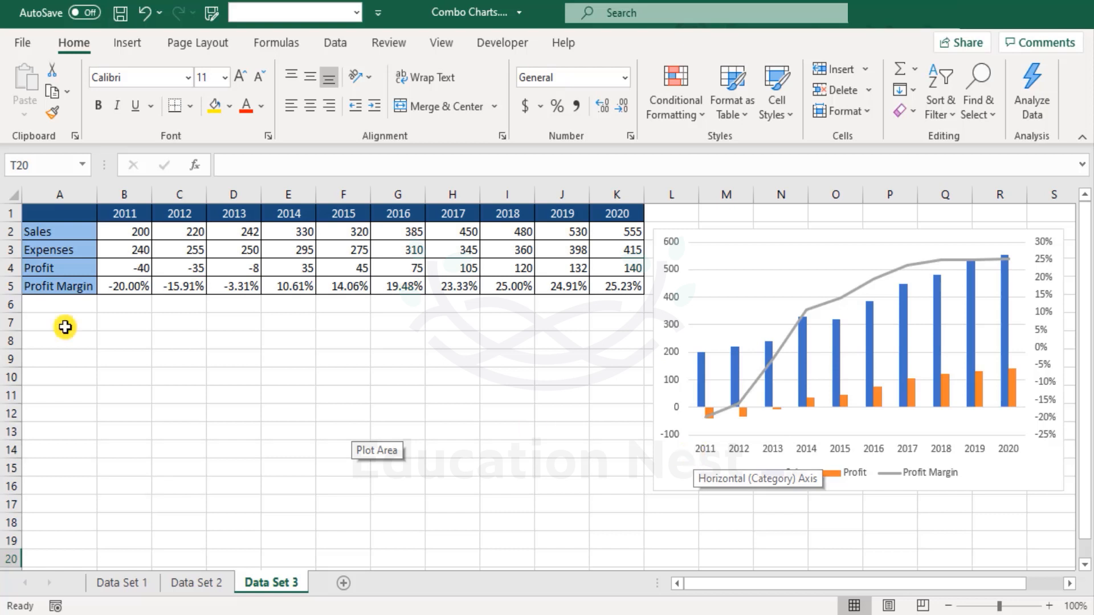
pyautogui.click(125, 232)
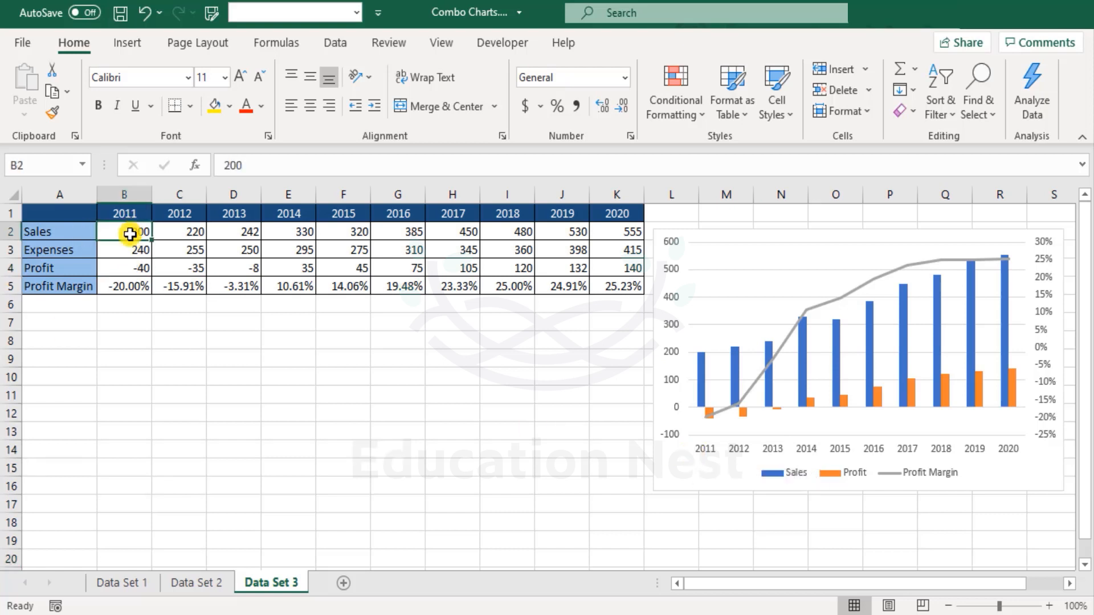
pyautogui.moveTo(924, 398)
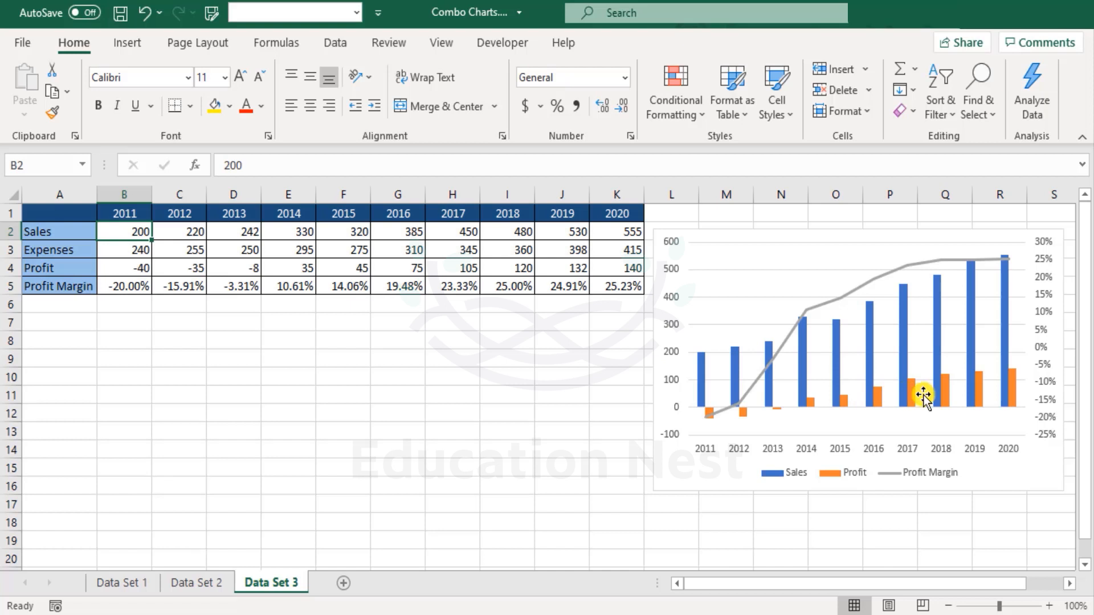
pyautogui.moveTo(1057, 393)
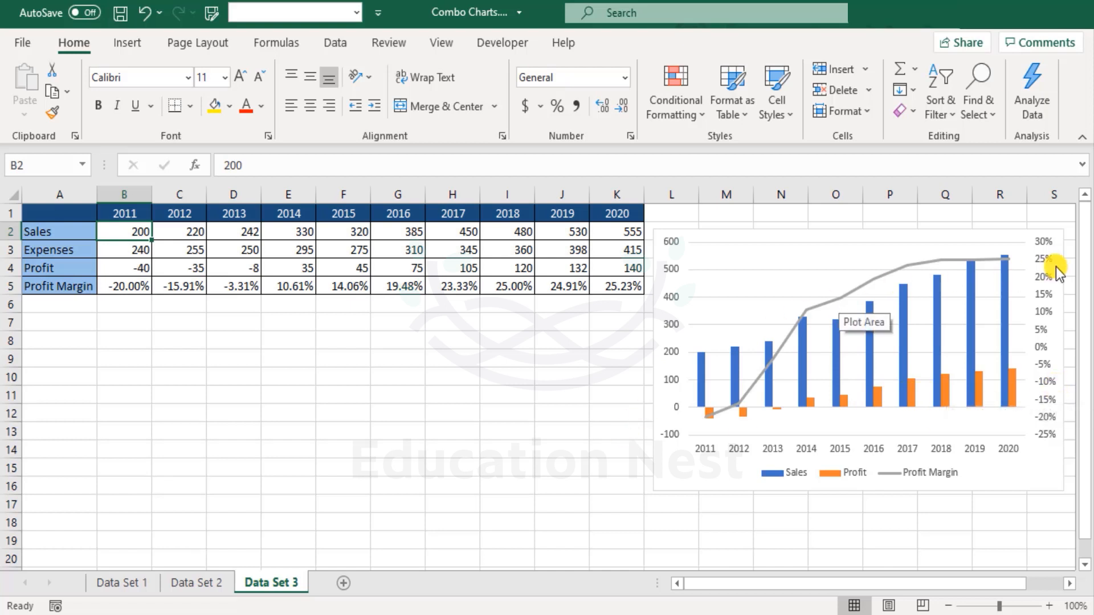
pyautogui.moveTo(789, 366)
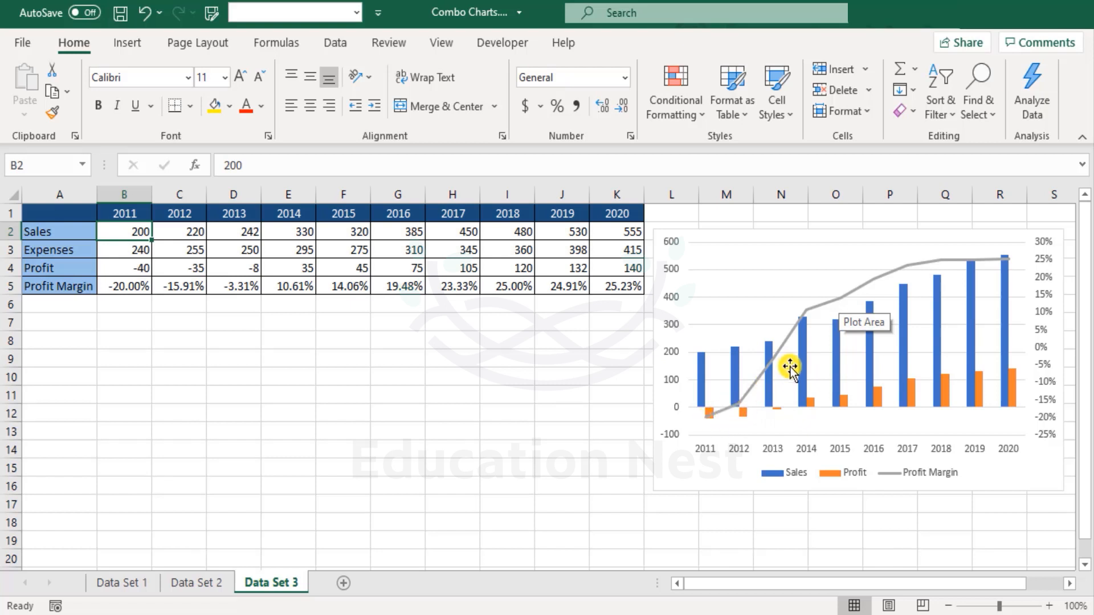
pyautogui.moveTo(789, 415)
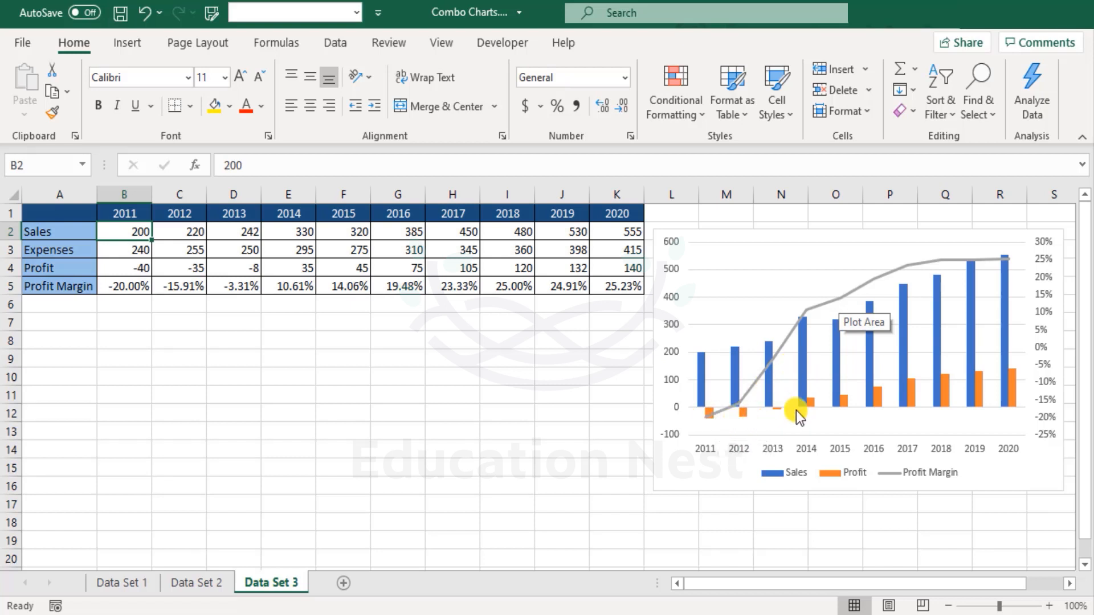
pyautogui.moveTo(803, 415)
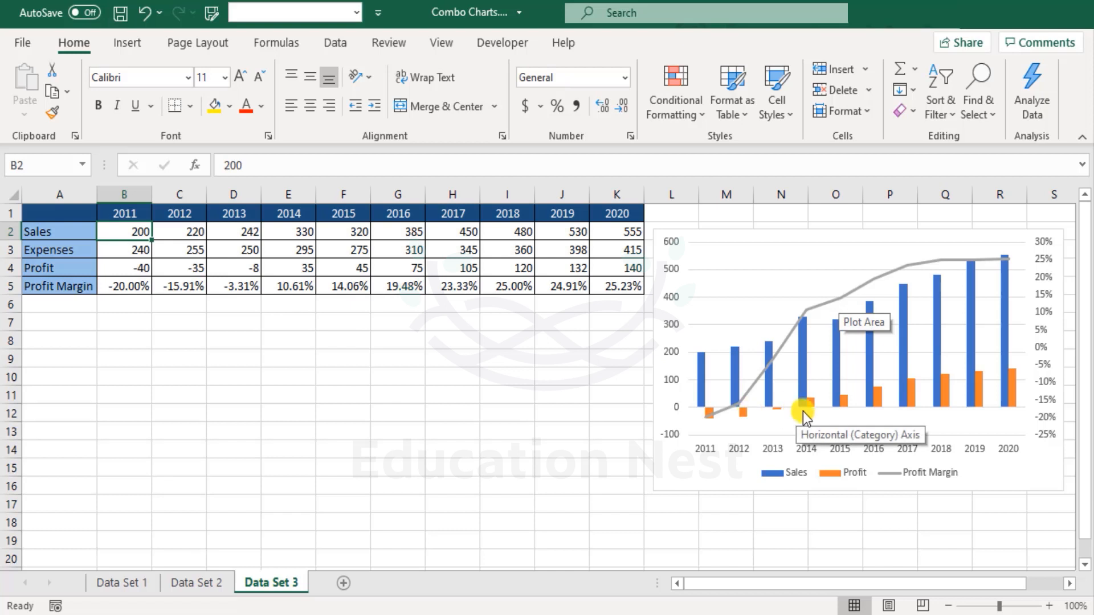
pyautogui.moveTo(757, 388)
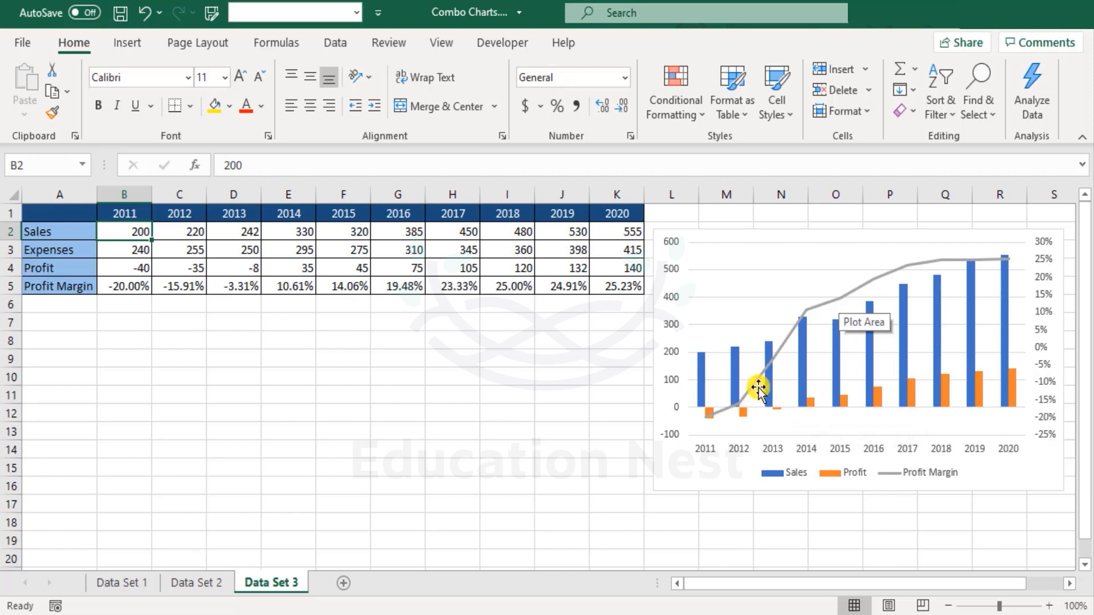
pyautogui.moveTo(1030, 368)
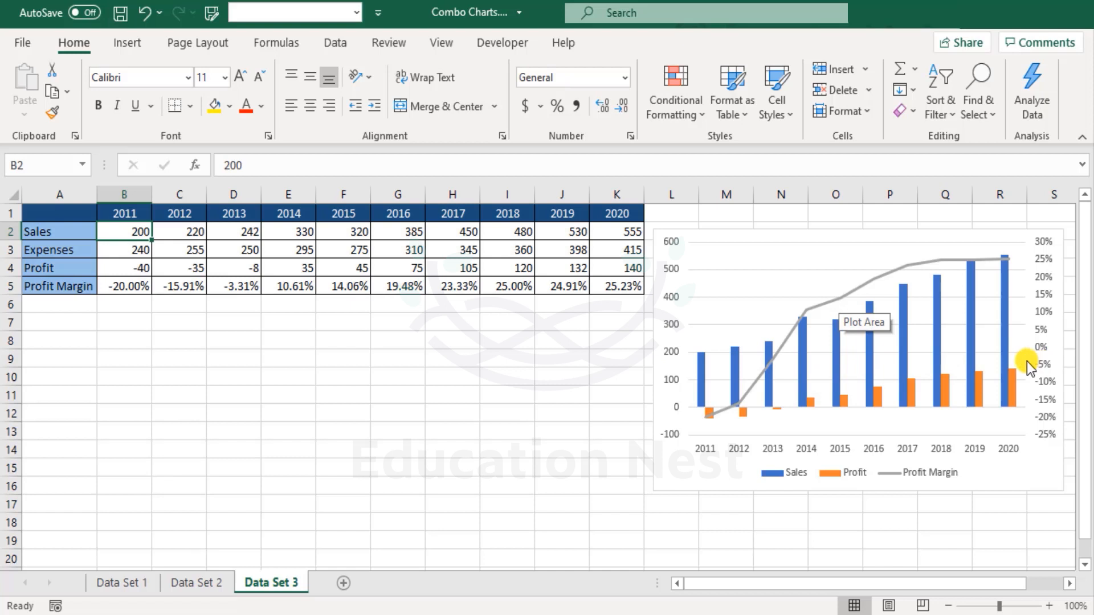
pyautogui.moveTo(801, 433)
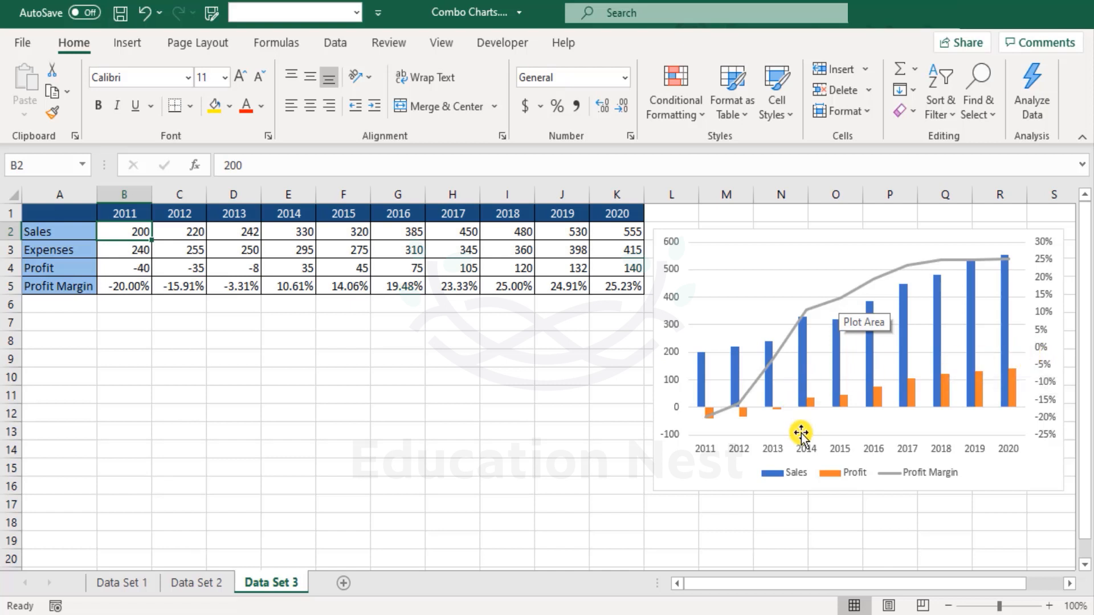
pyautogui.moveTo(802, 415)
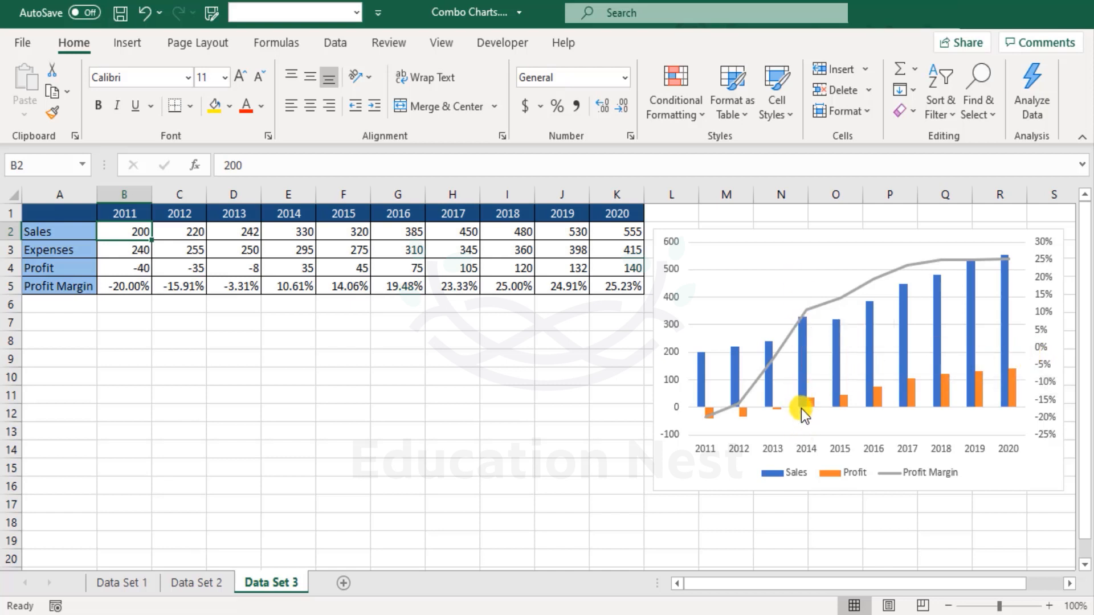
pyautogui.moveTo(805, 405)
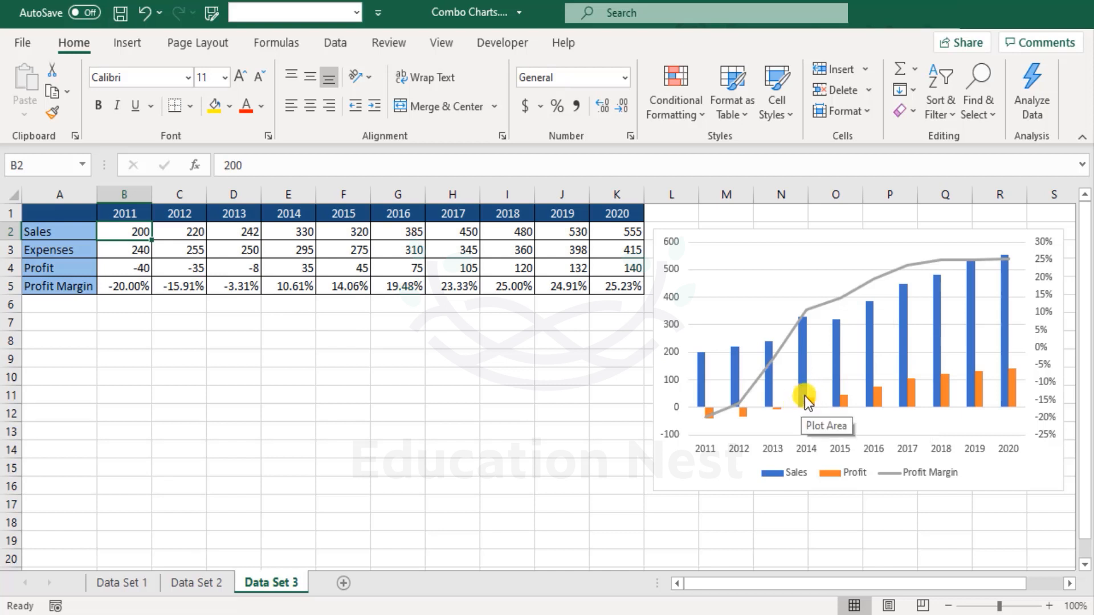
pyautogui.moveTo(804, 325)
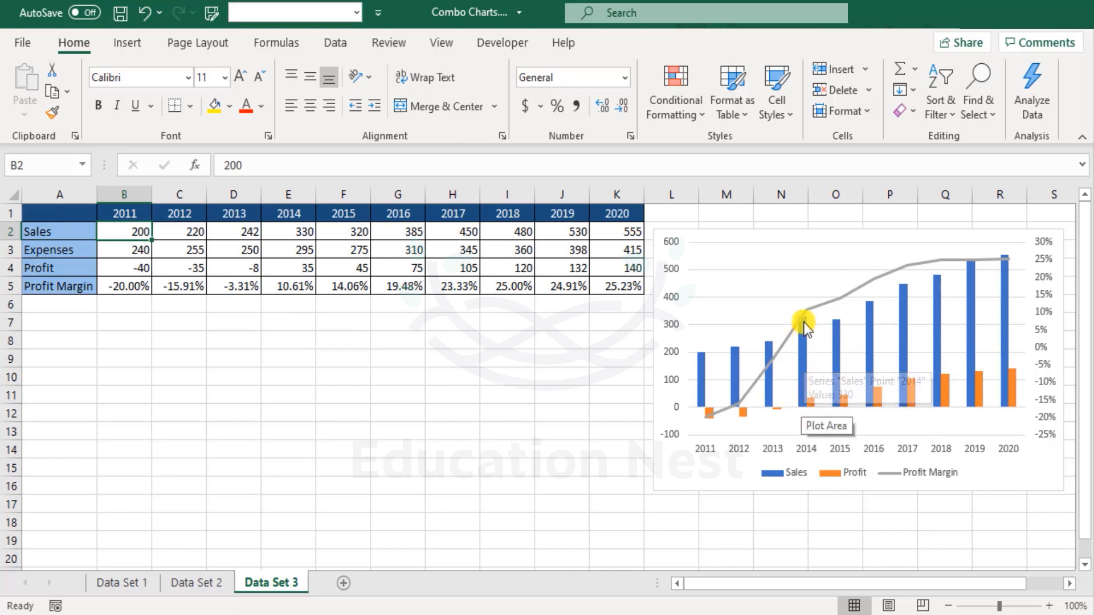
pyautogui.moveTo(806, 339)
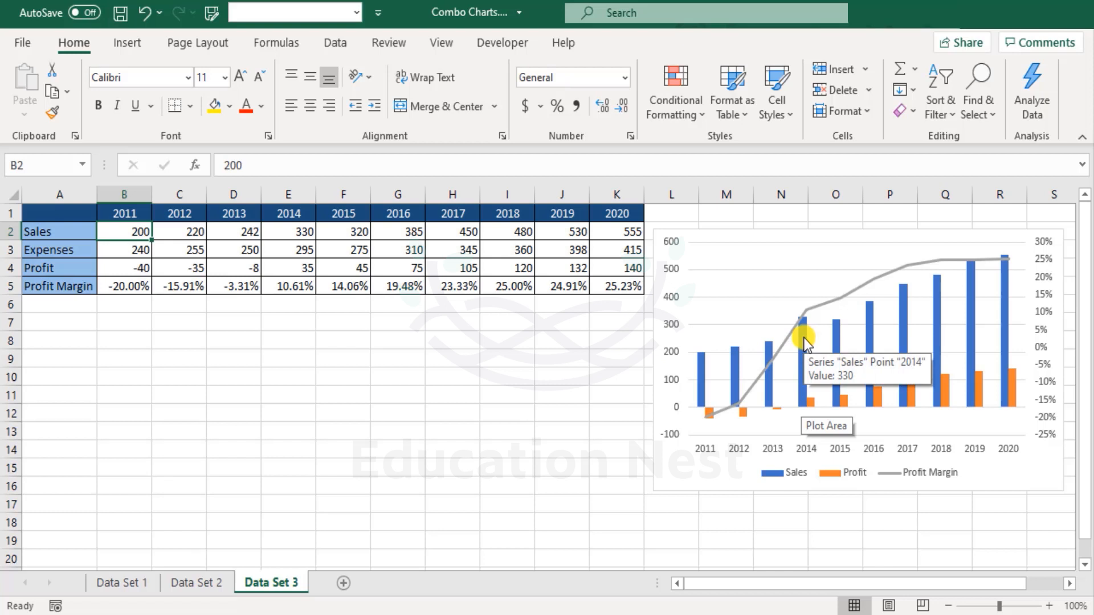
pyautogui.moveTo(888, 301)
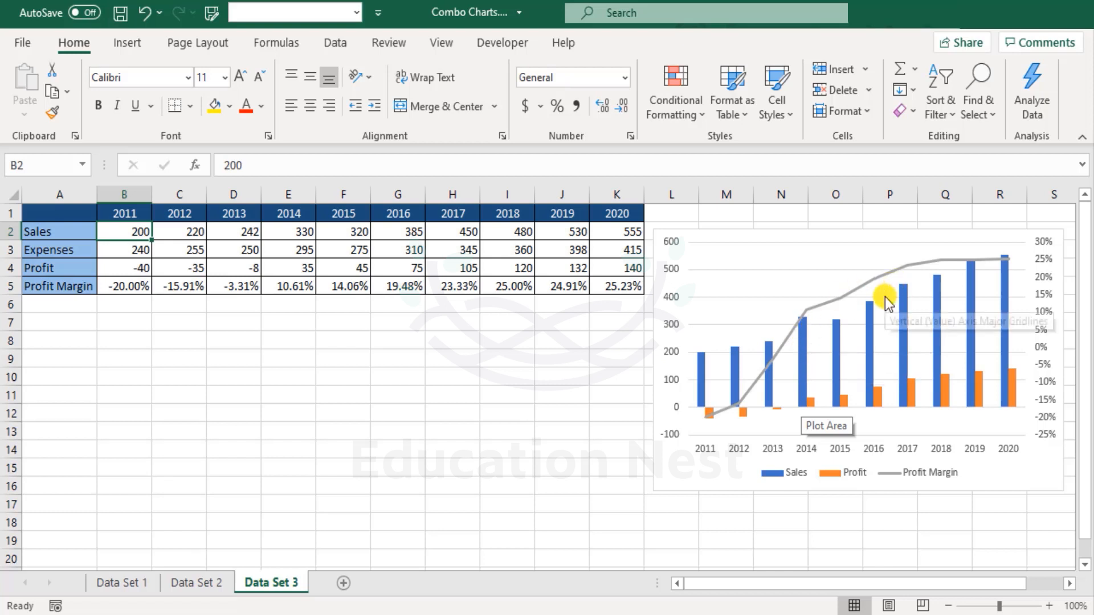
pyautogui.moveTo(865, 349)
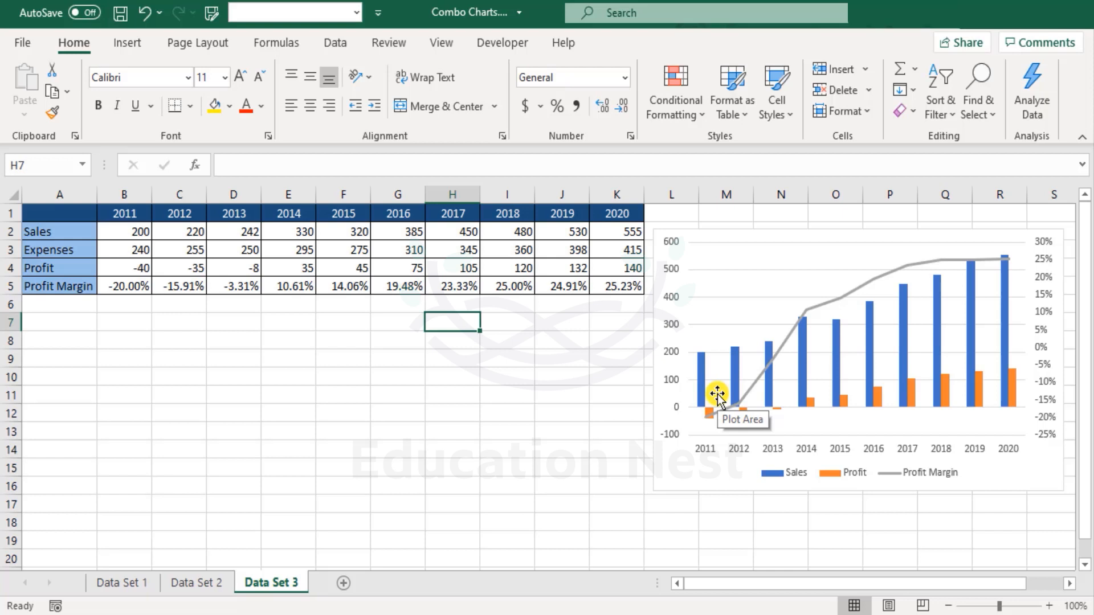
pyautogui.moveTo(699, 422)
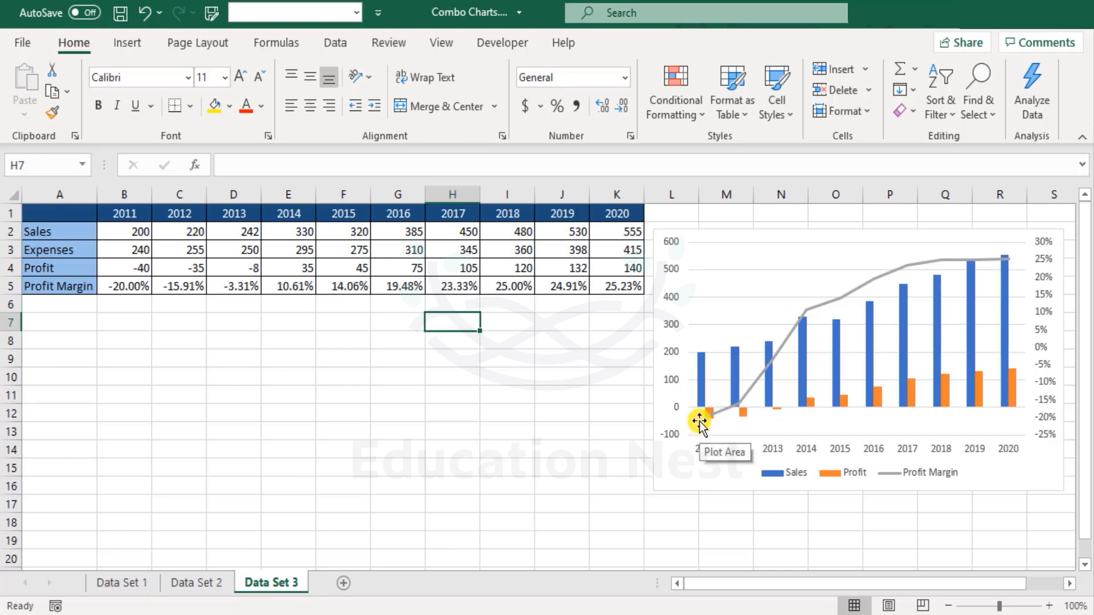
pyautogui.scroll(-3)
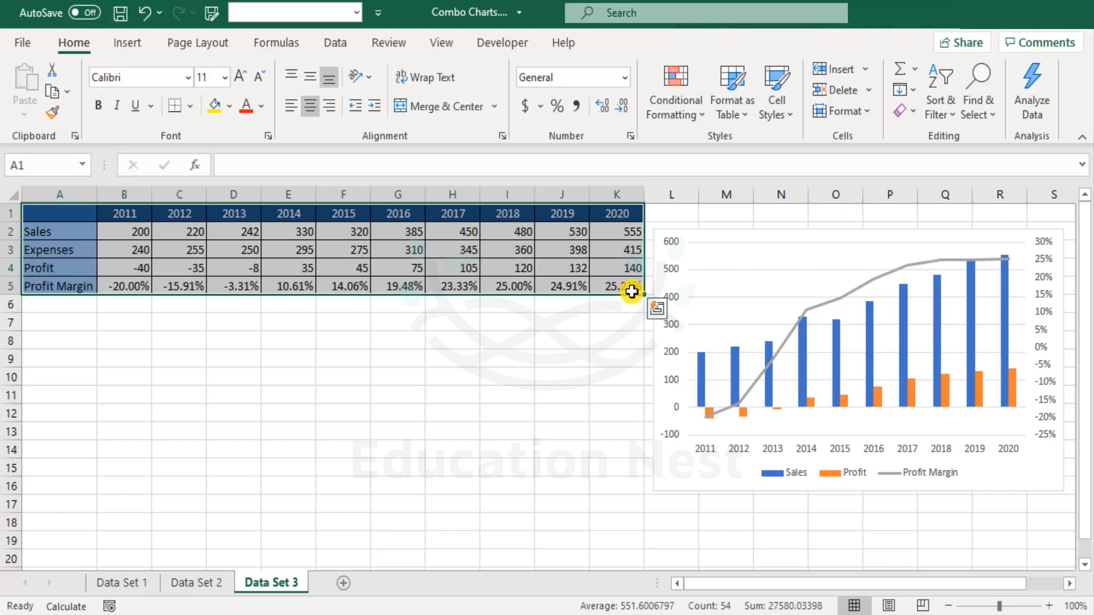
# Insert a clustered column–line on secondary axis combo chart from the full Data Set 3 table.
pyautogui.click(126, 43)
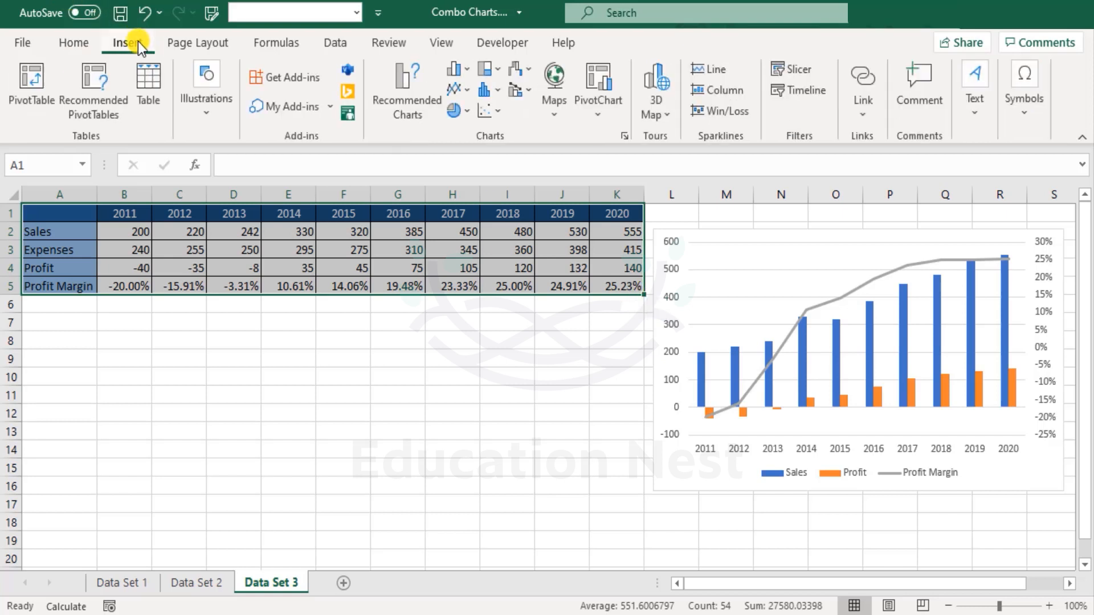
pyautogui.moveTo(515, 91)
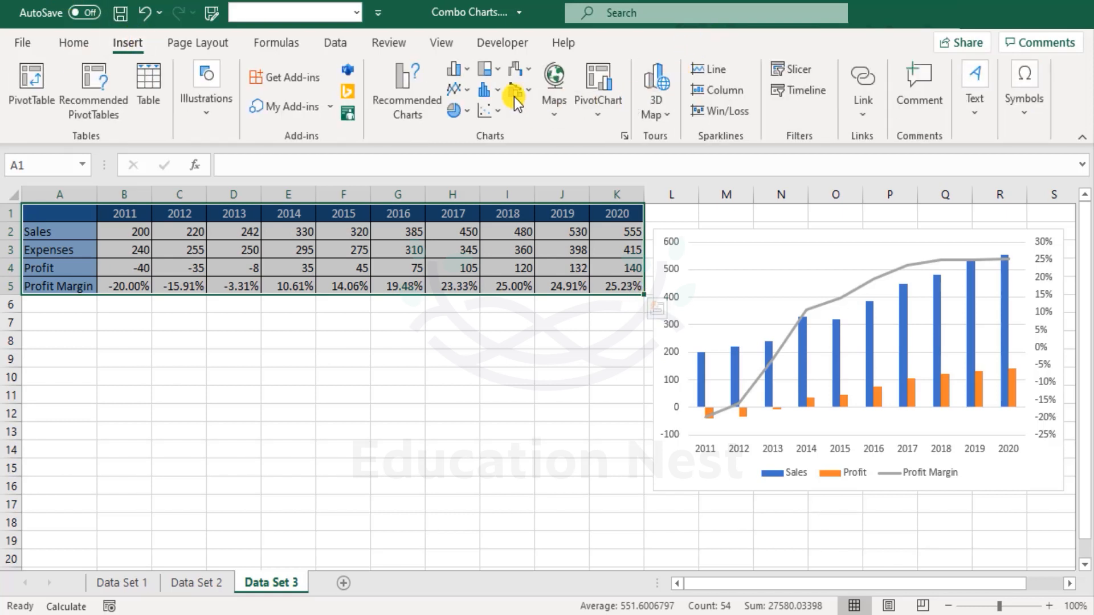
pyautogui.click(516, 89)
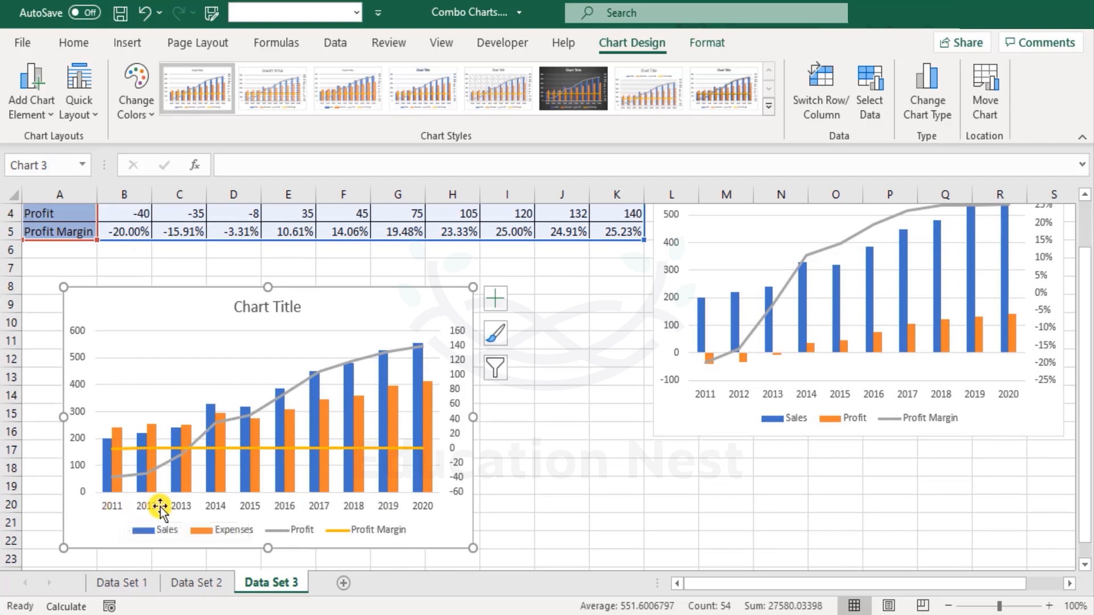
pyautogui.moveTo(307, 519)
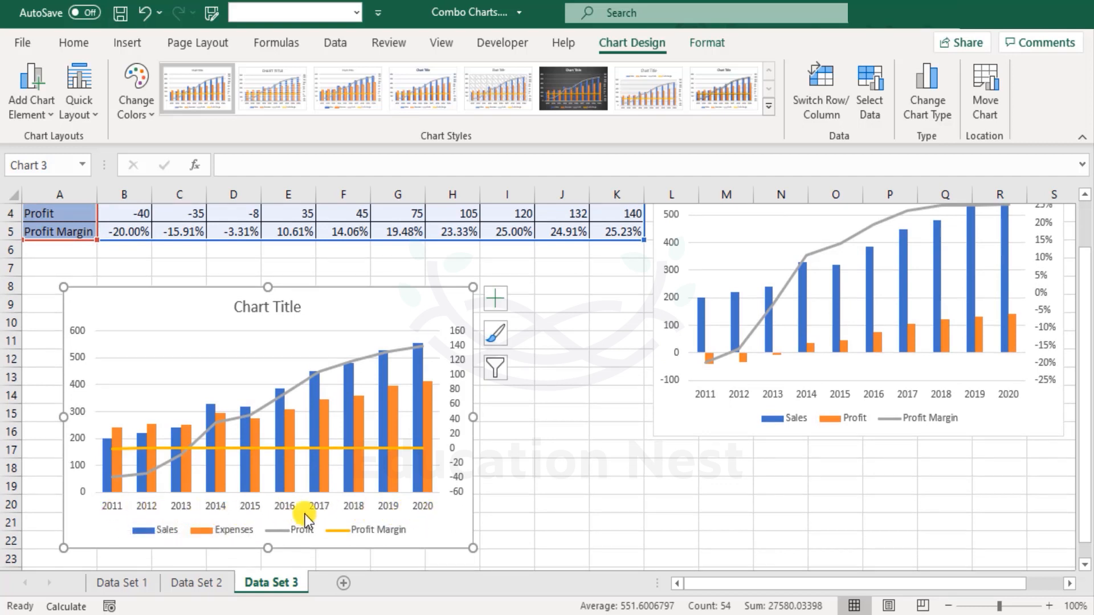
pyautogui.moveTo(369, 519)
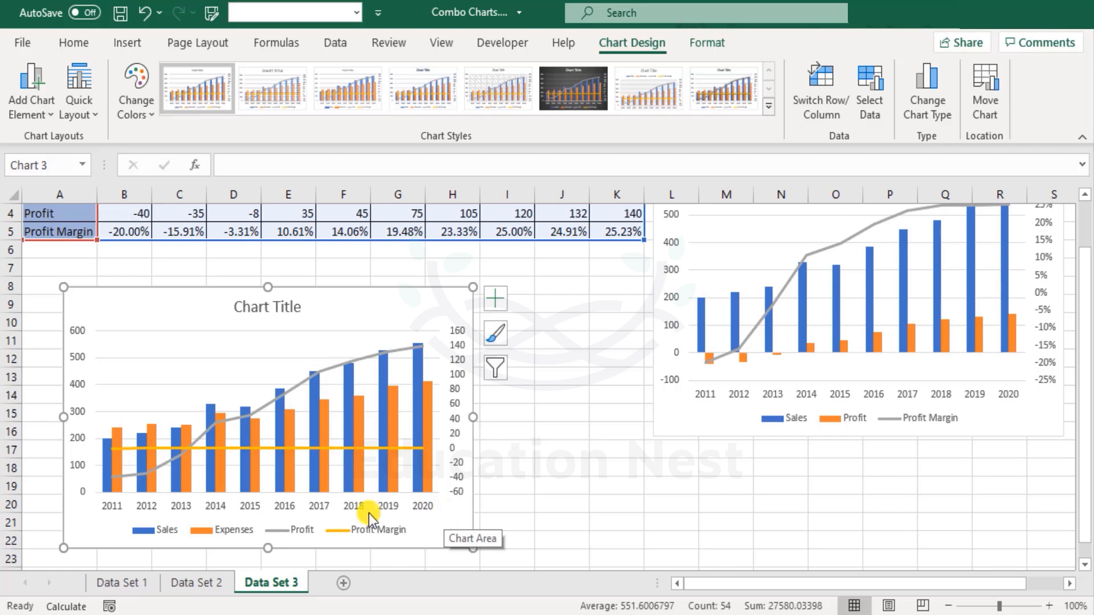
pyautogui.moveTo(154, 530)
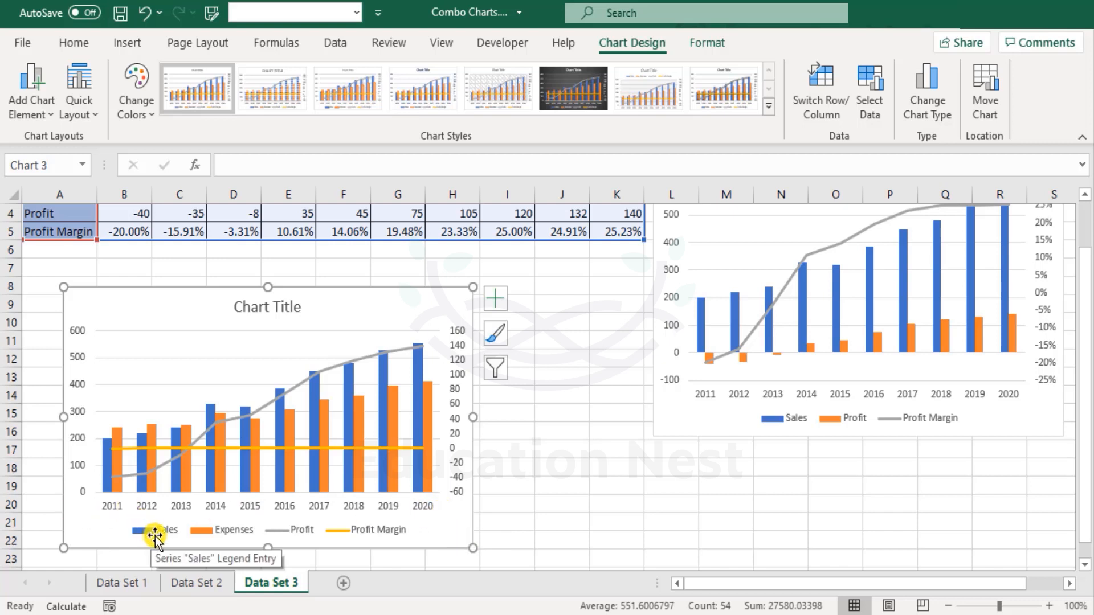
pyautogui.moveTo(242, 536)
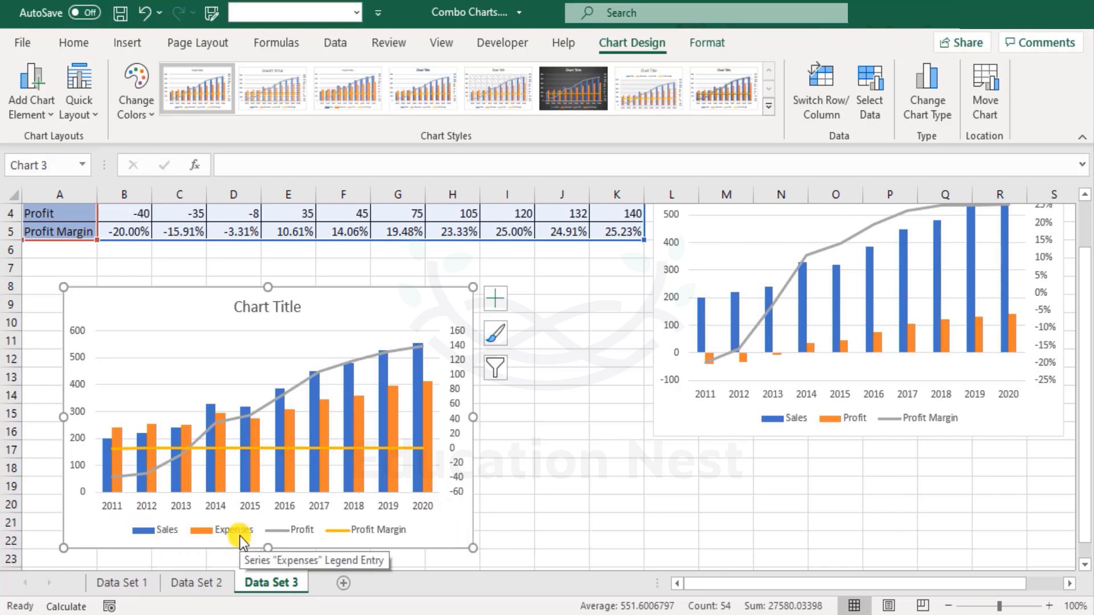
pyautogui.moveTo(388, 541)
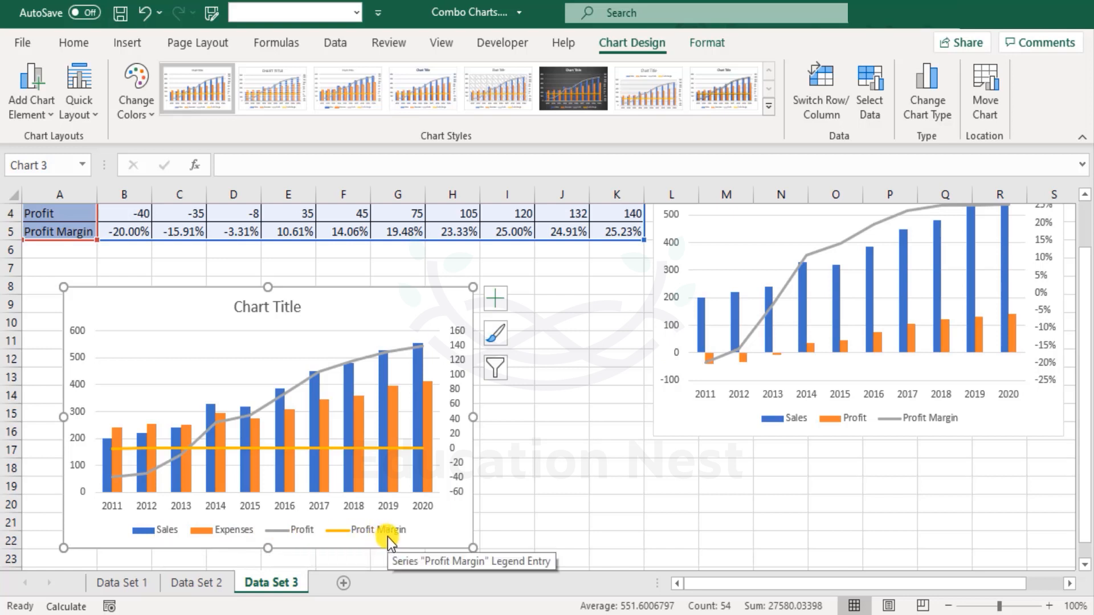
pyautogui.moveTo(106, 478)
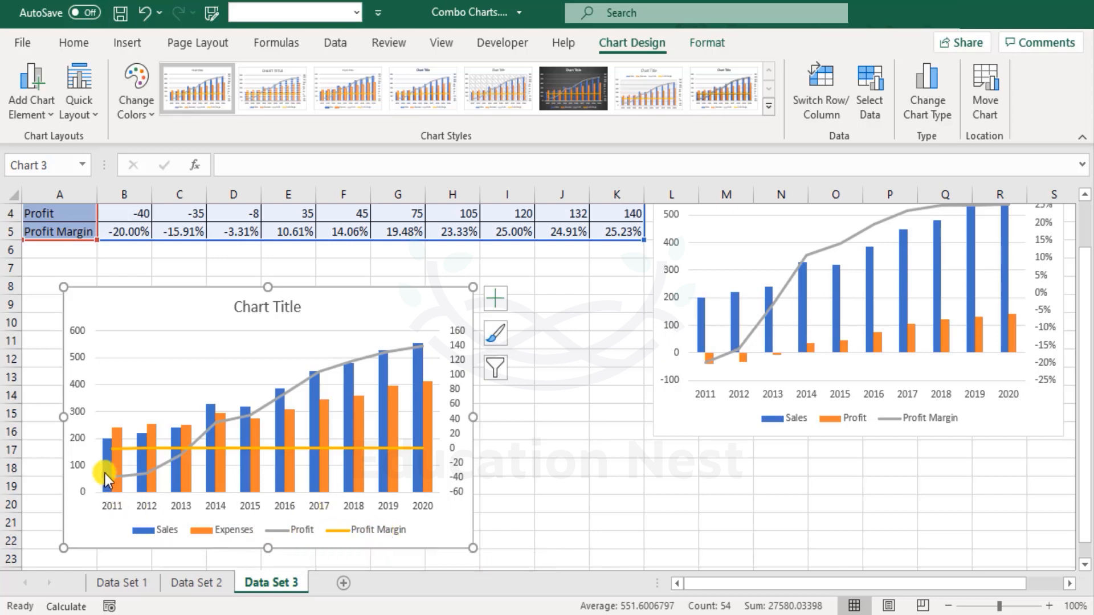
# Delete the Sales columns from the new combo chart.
pyautogui.click(136, 447)
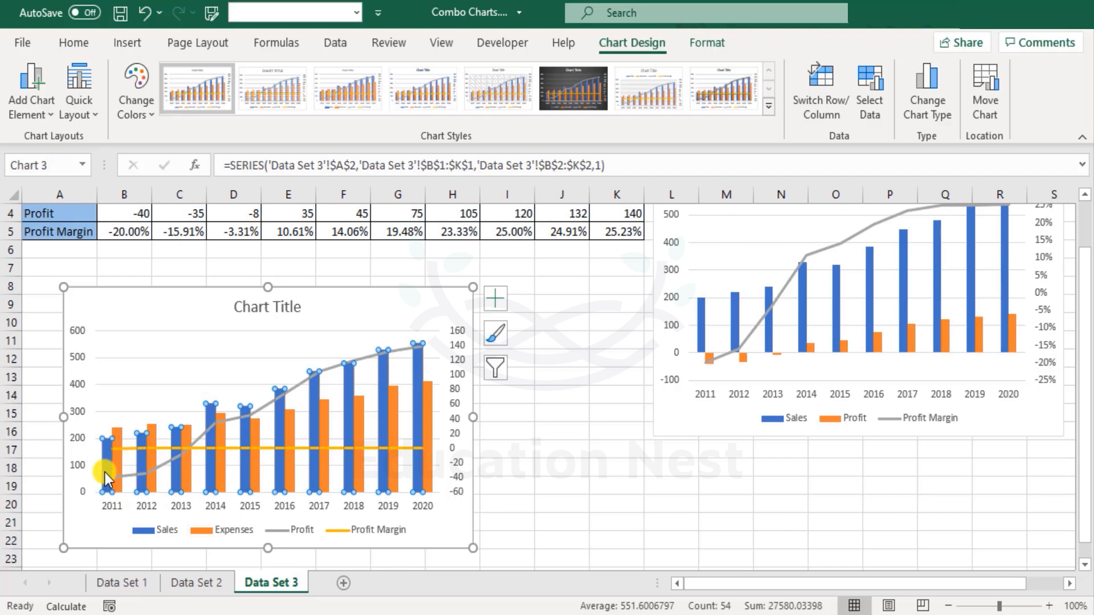
pyautogui.moveTo(112, 474)
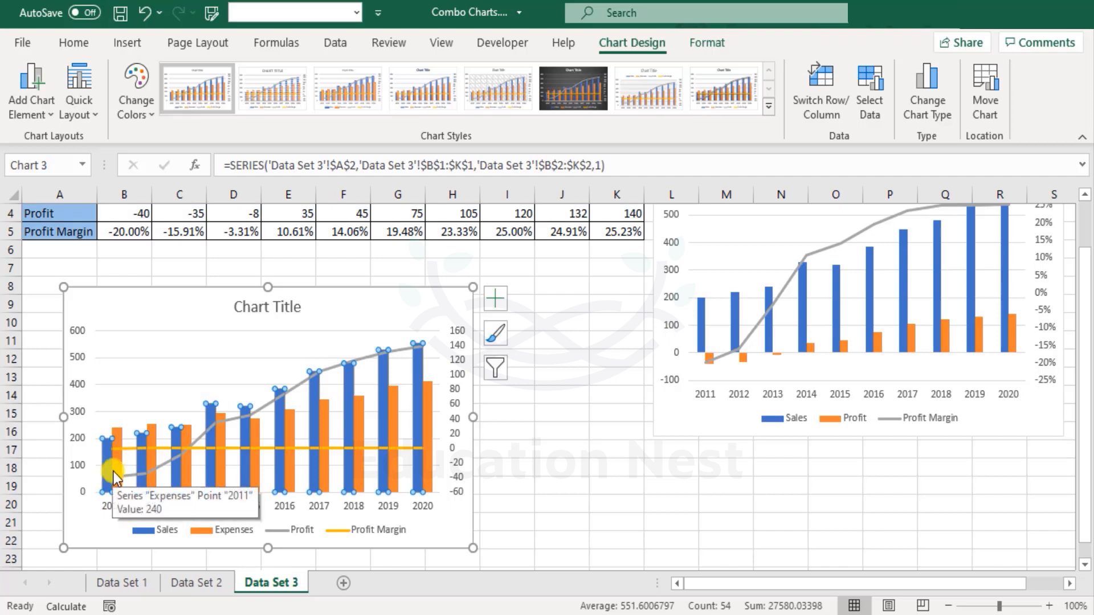
pyautogui.moveTo(109, 468)
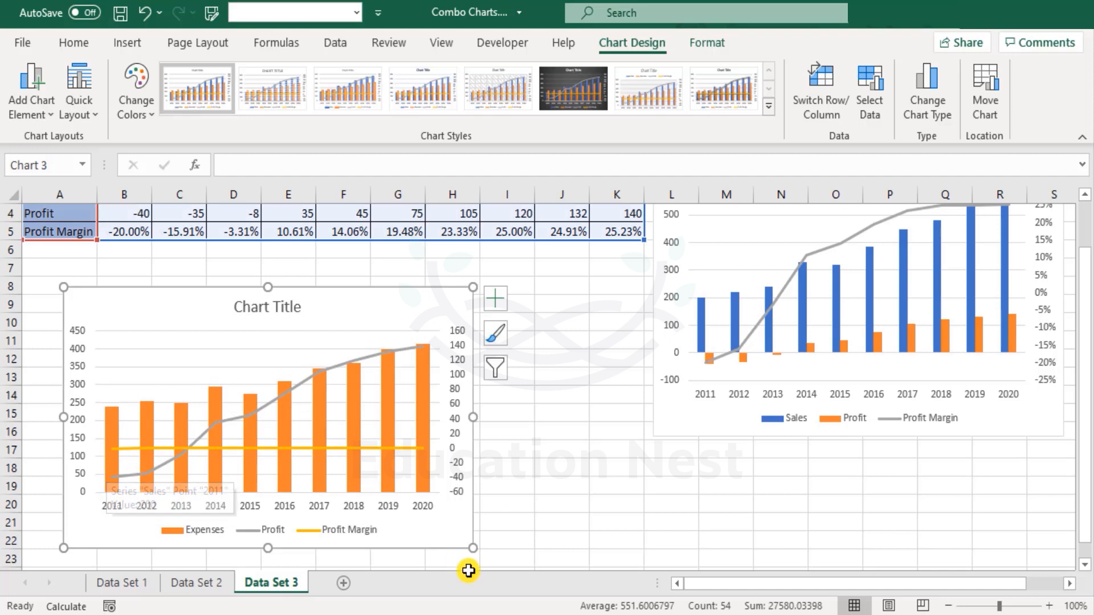
pyautogui.moveTo(222, 537)
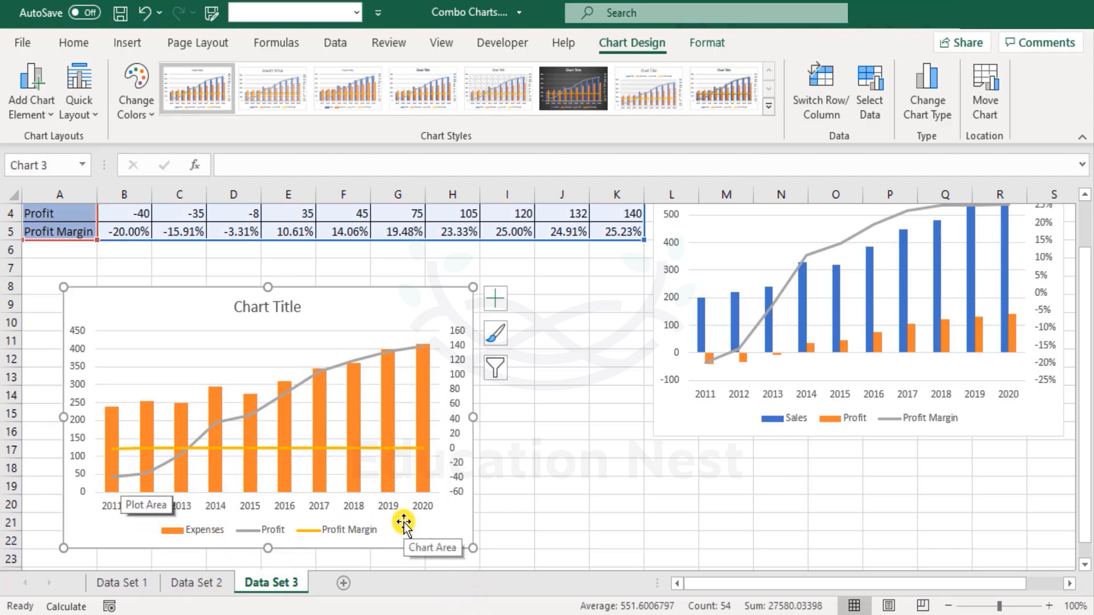
pyautogui.moveTo(308, 465)
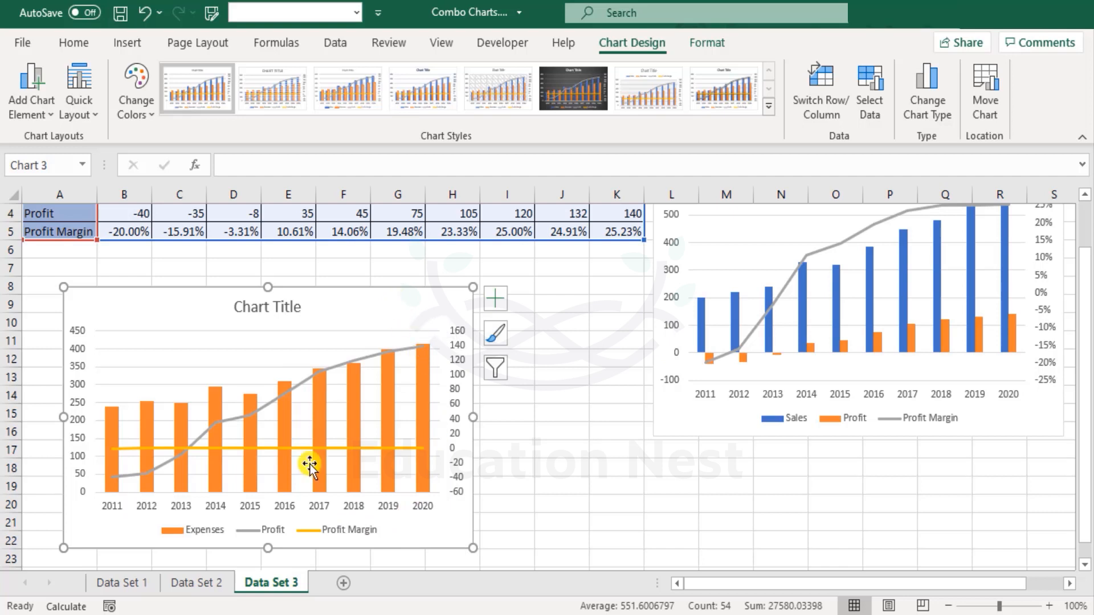
pyautogui.moveTo(928, 91)
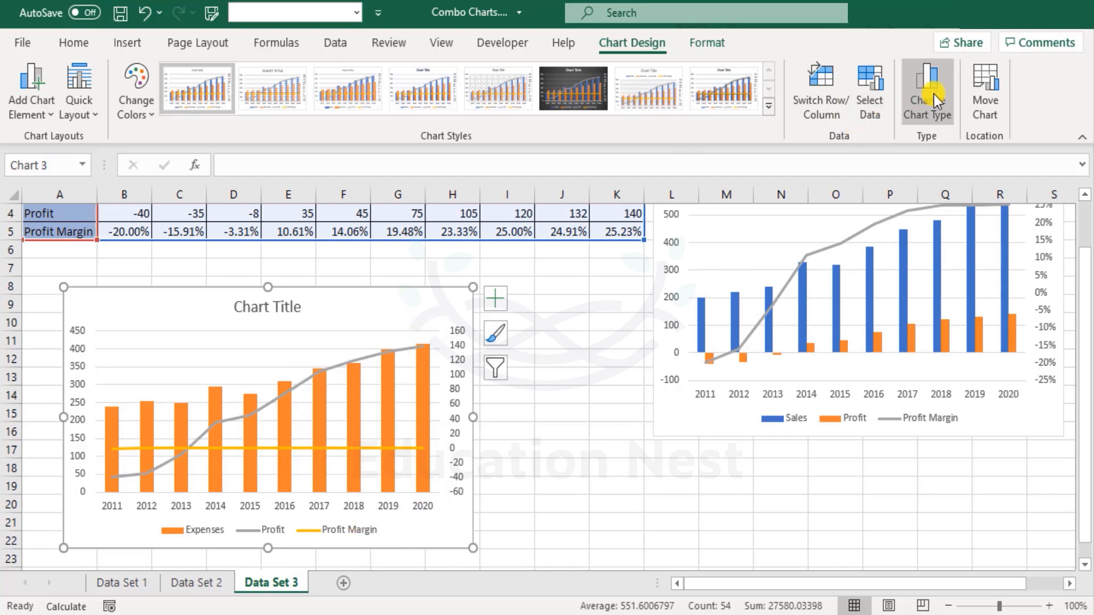
# Make Expenses and Profit stacked columns on the main axis, Profit Margin a secondary-axis line.
pyautogui.click(926, 91)
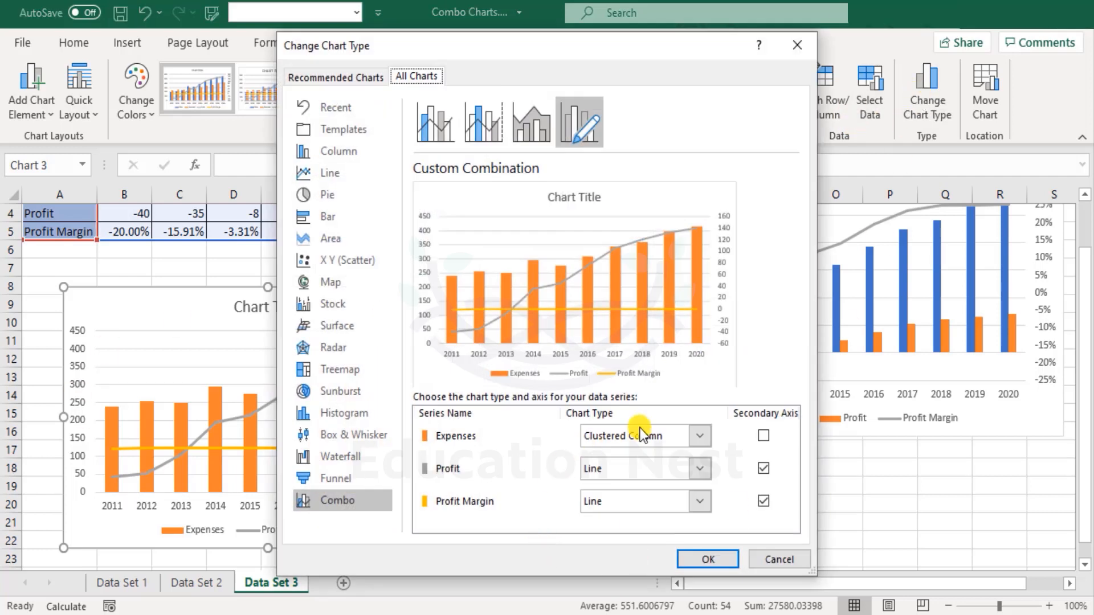
pyautogui.click(699, 435)
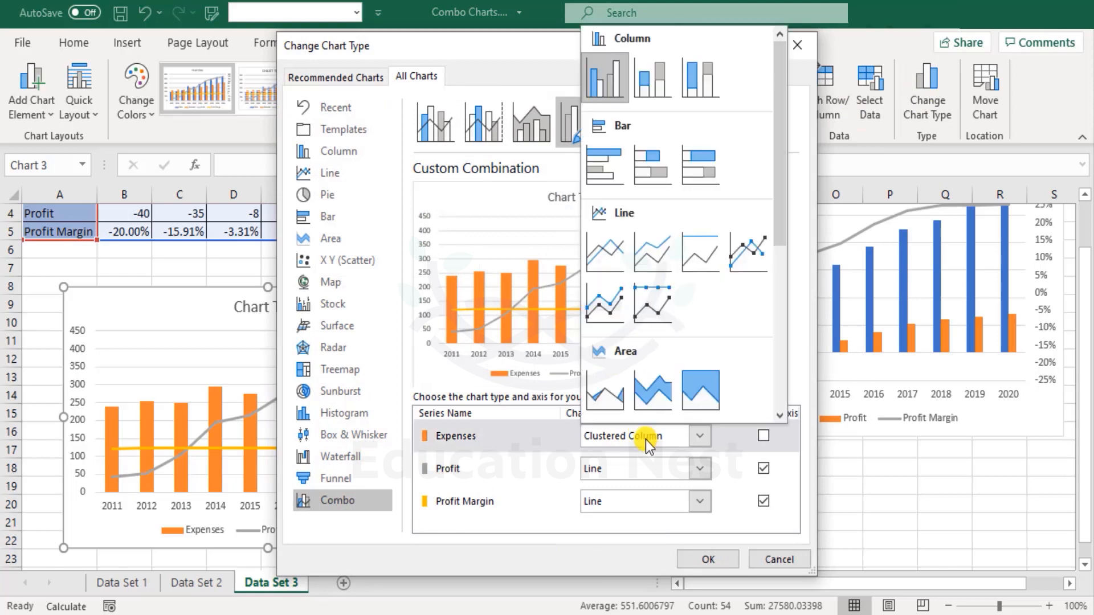
pyautogui.moveTo(648, 105)
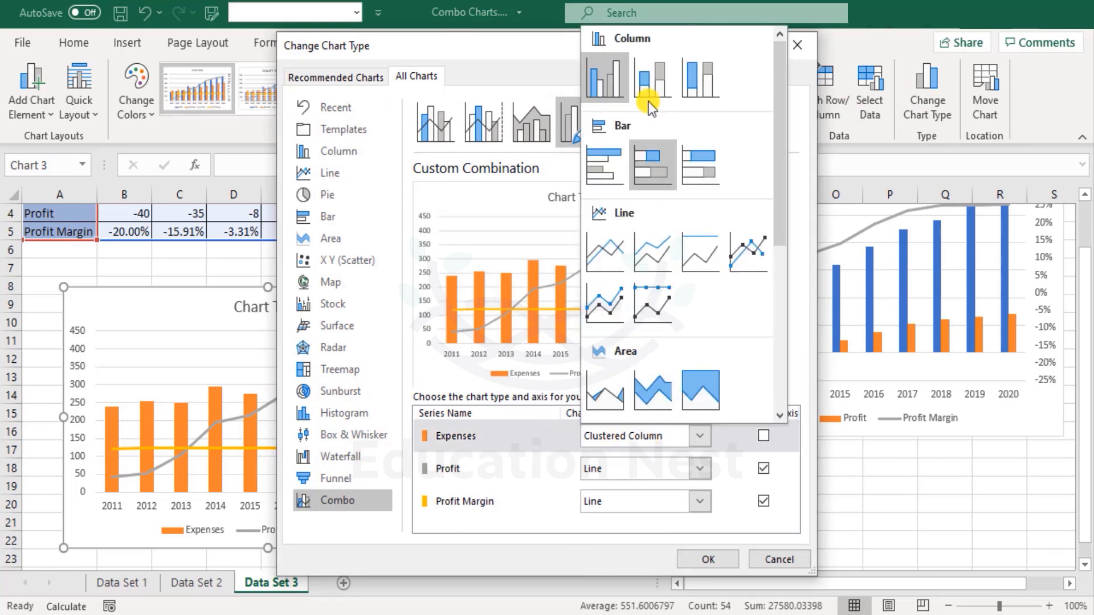
pyautogui.moveTo(652, 80)
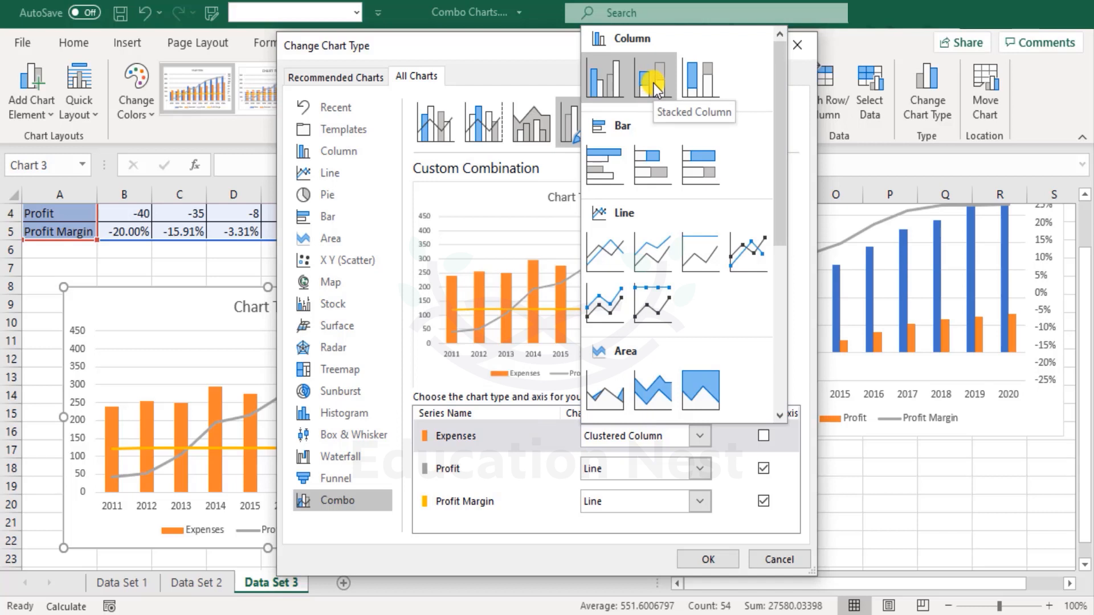
pyautogui.click(652, 75)
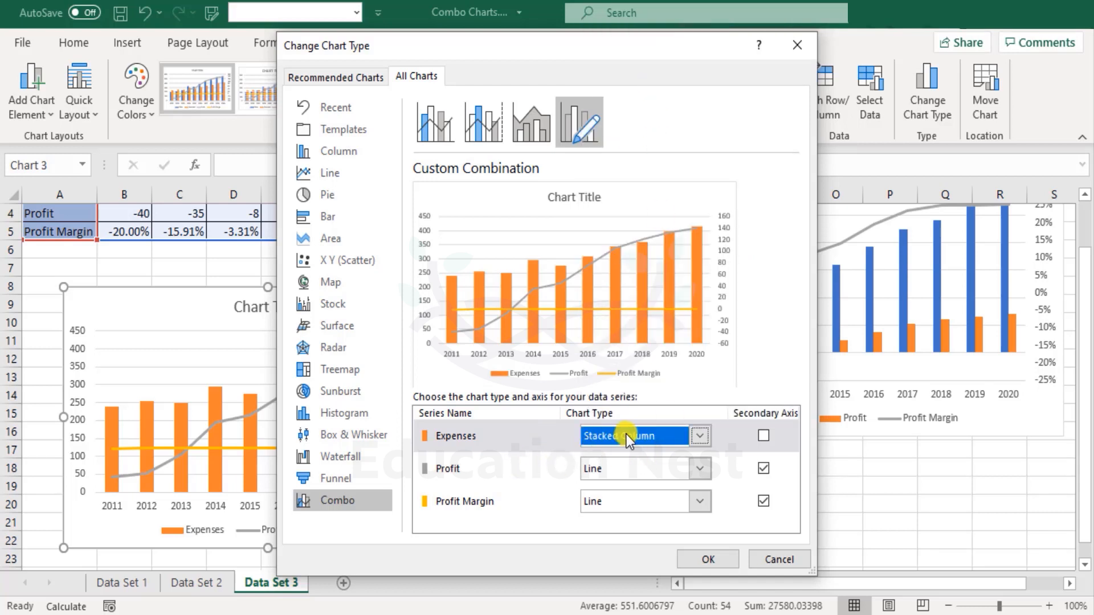
pyautogui.moveTo(652, 474)
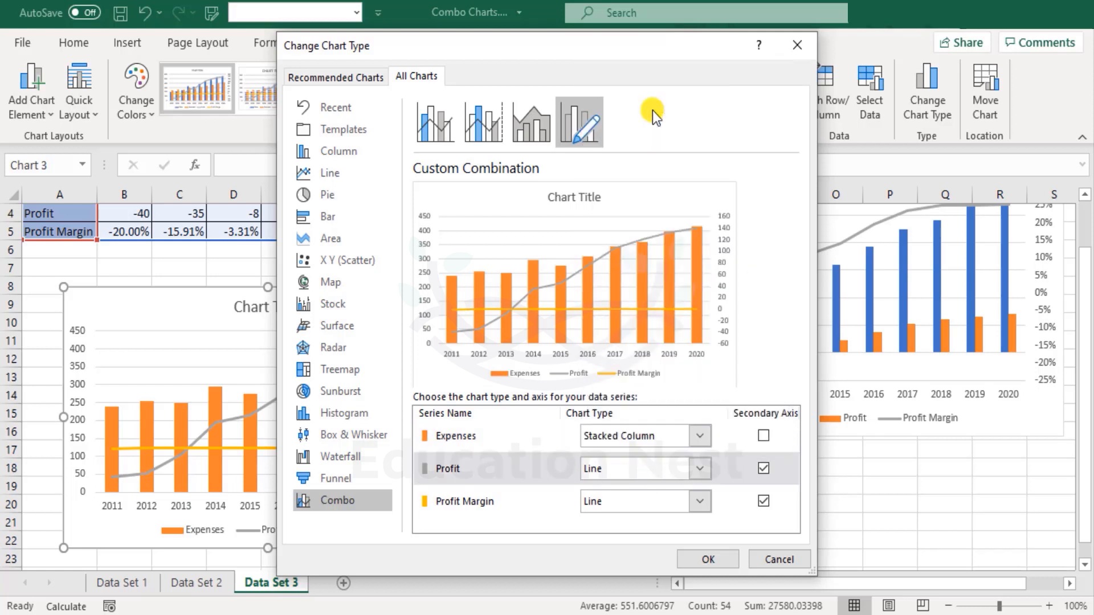
pyautogui.click(763, 468)
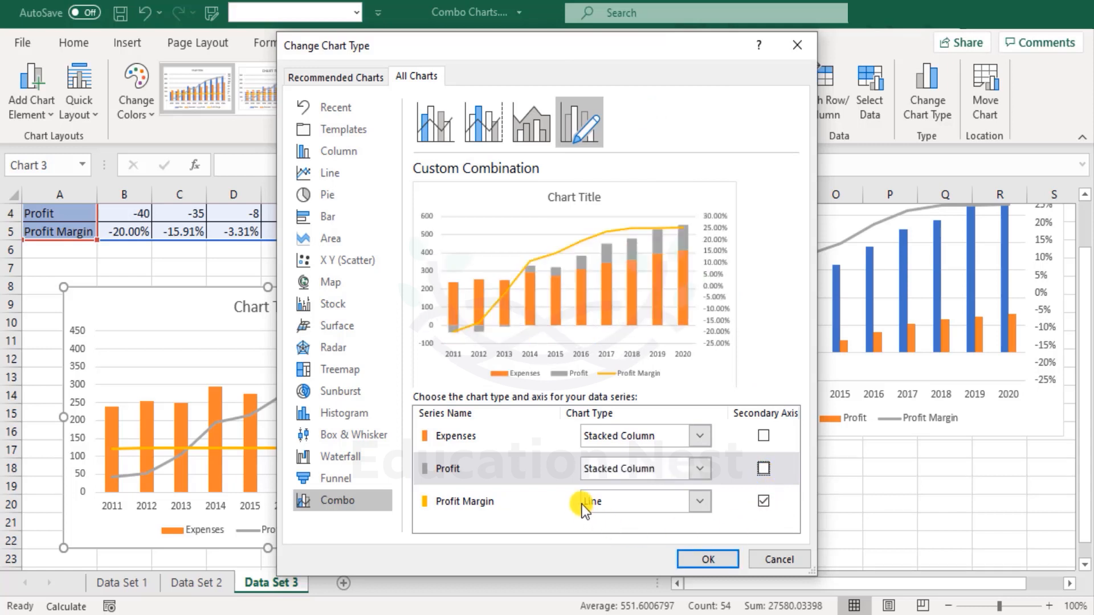
pyautogui.moveTo(739, 171)
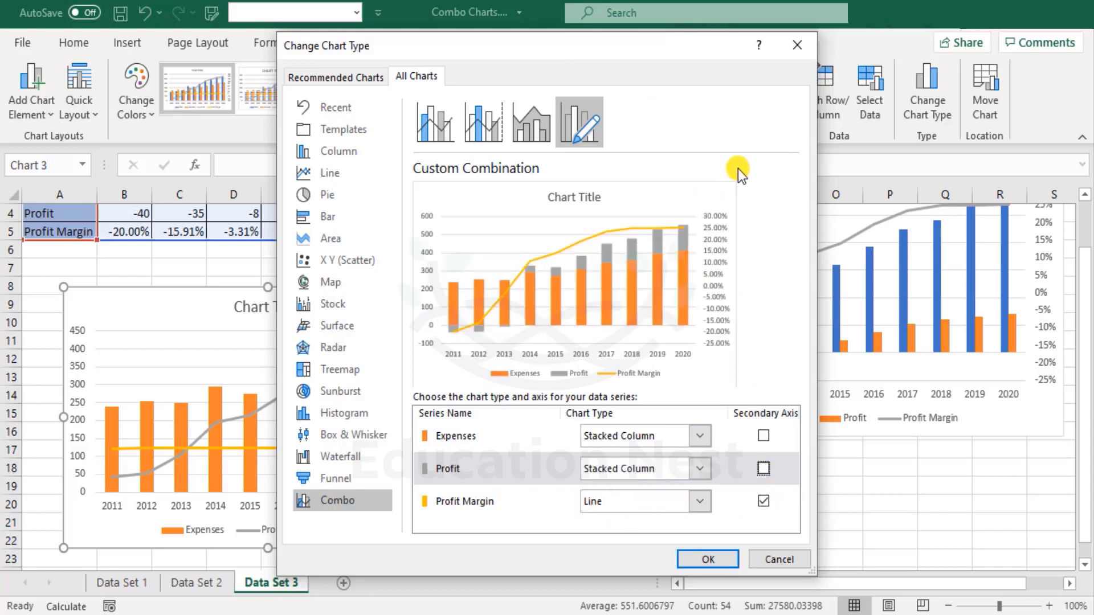
pyautogui.moveTo(720, 240)
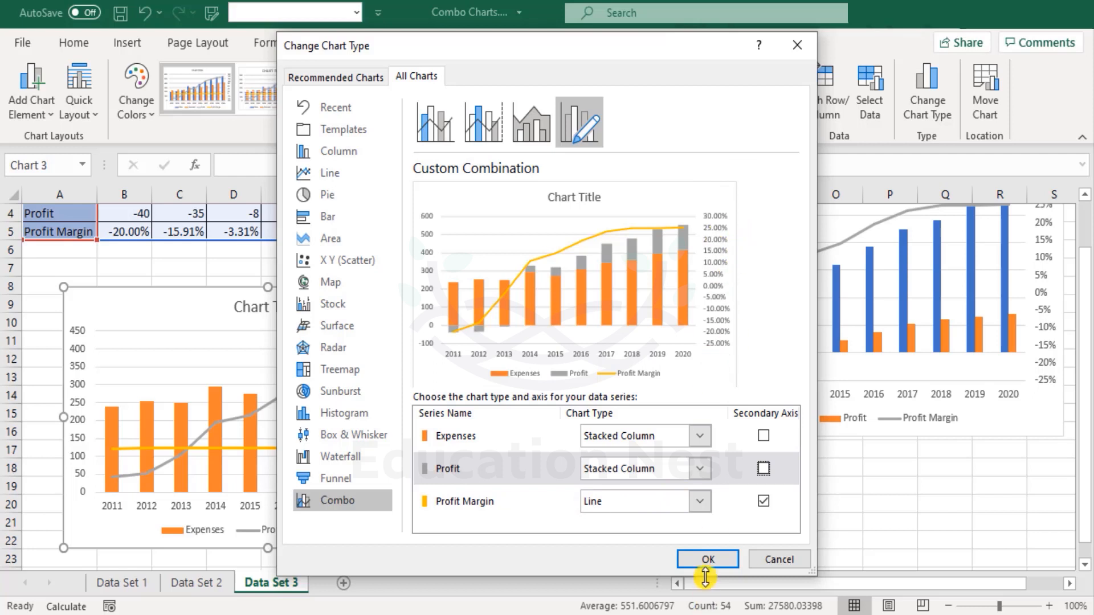
pyautogui.click(707, 558)
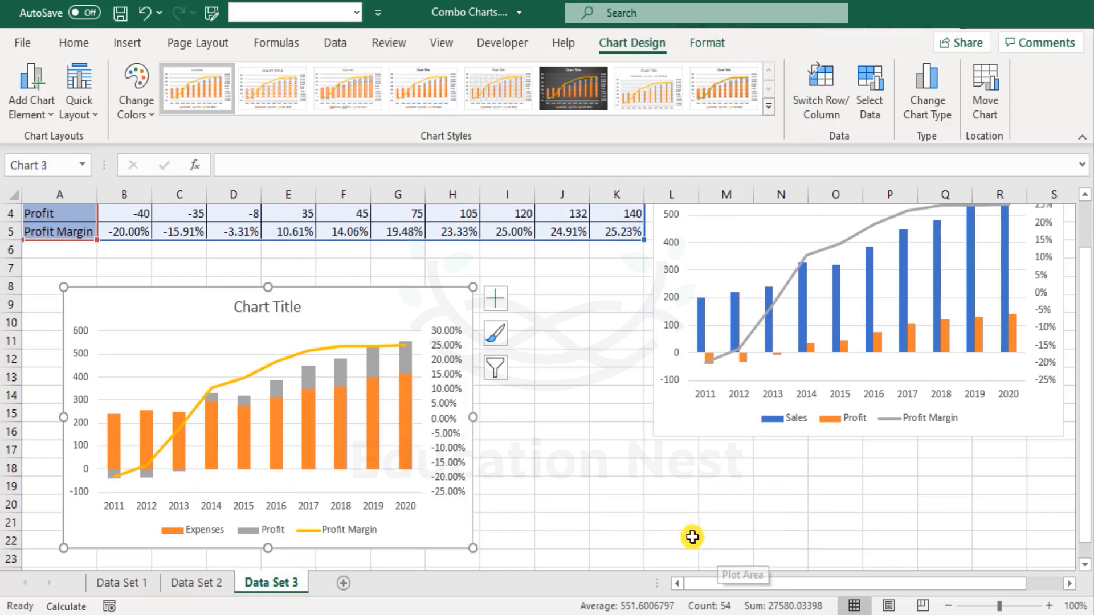
pyautogui.scroll(-3)
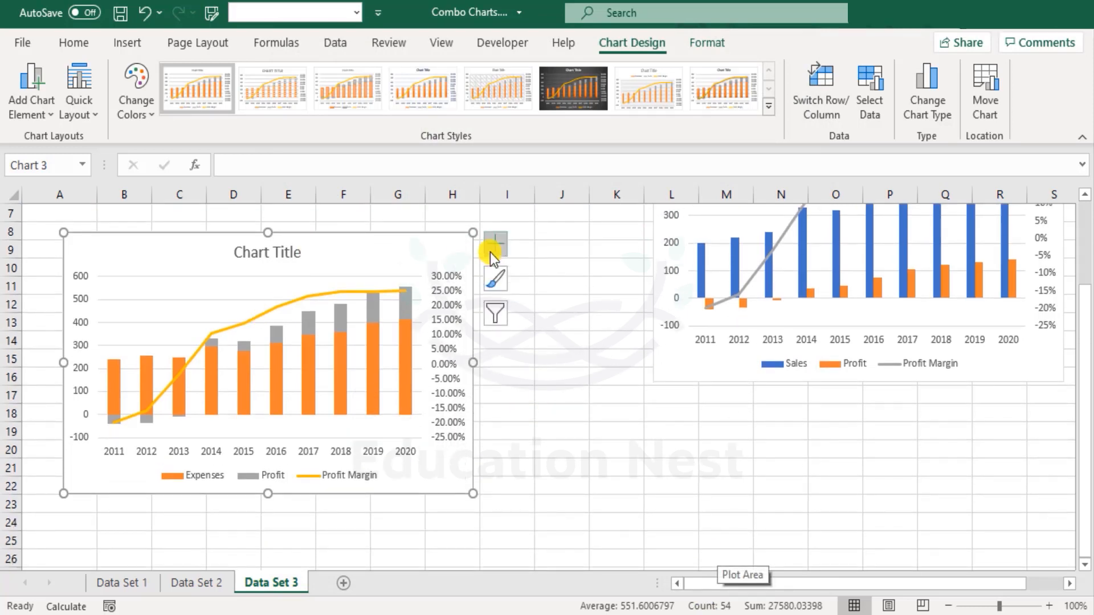
pyautogui.click(495, 243)
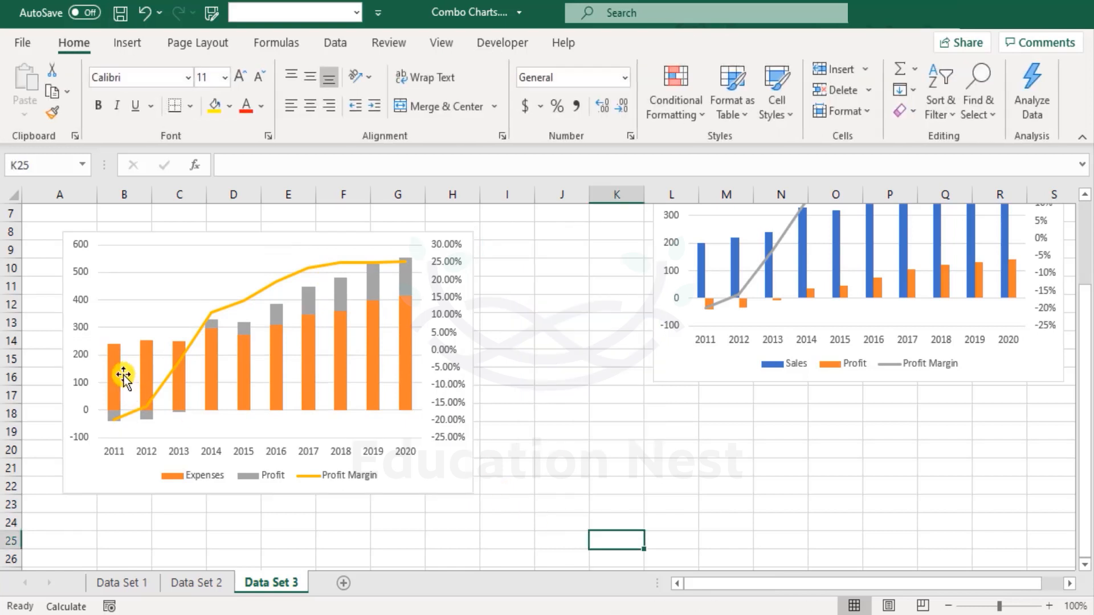
pyautogui.moveTo(133, 370)
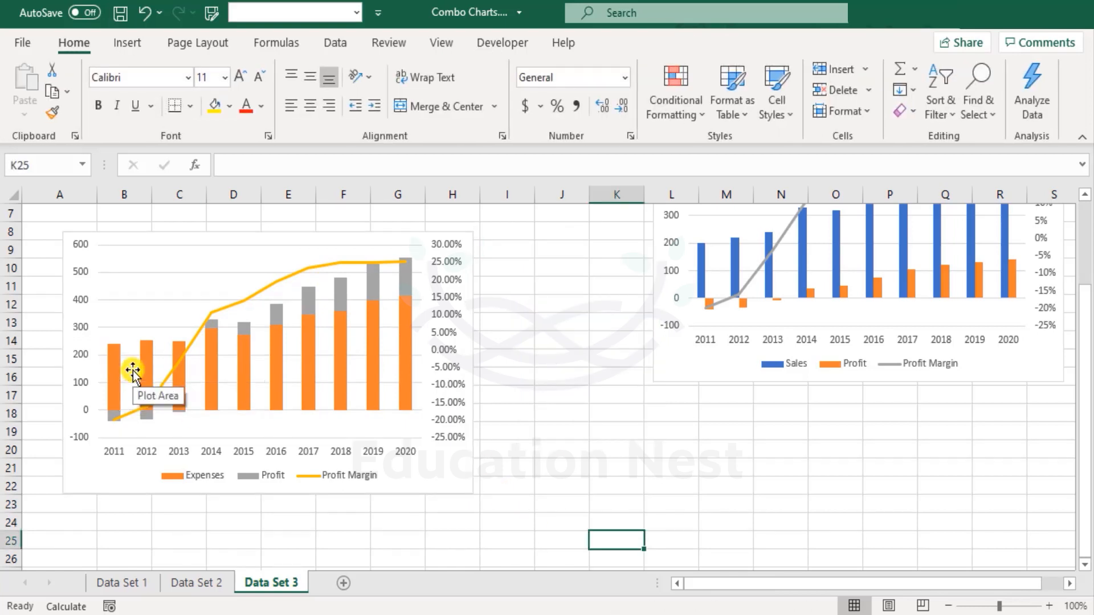
pyautogui.click(132, 366)
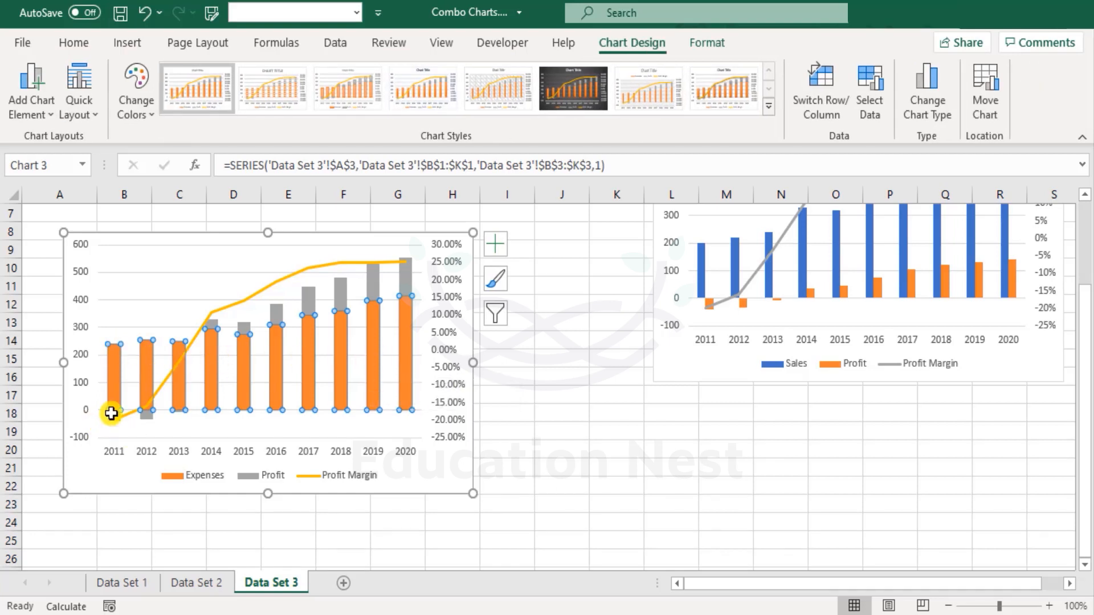
pyautogui.moveTo(89, 453)
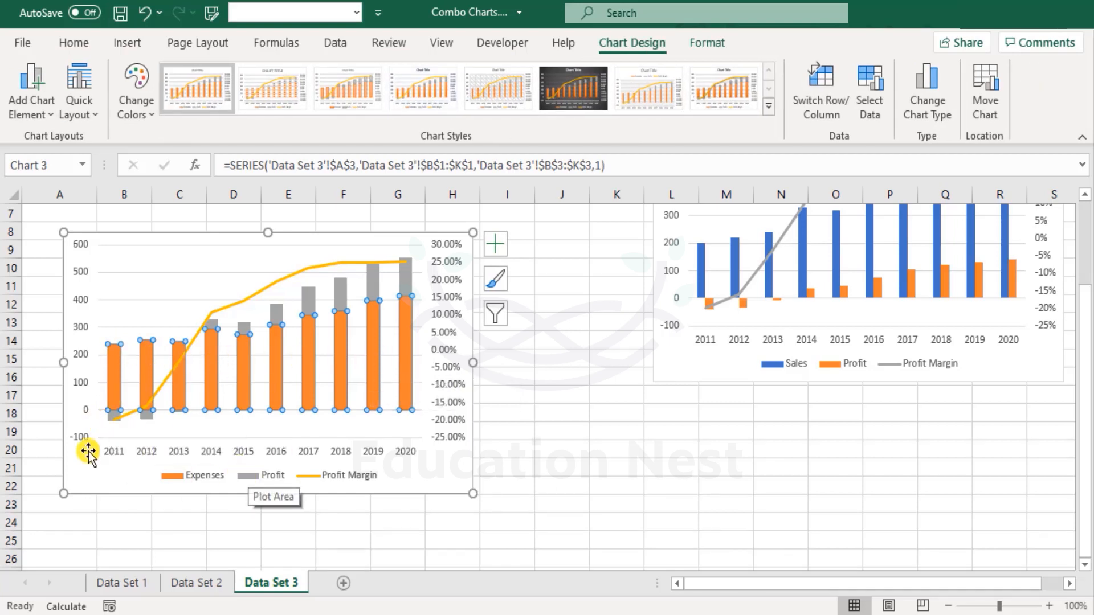
pyautogui.moveTo(108, 422)
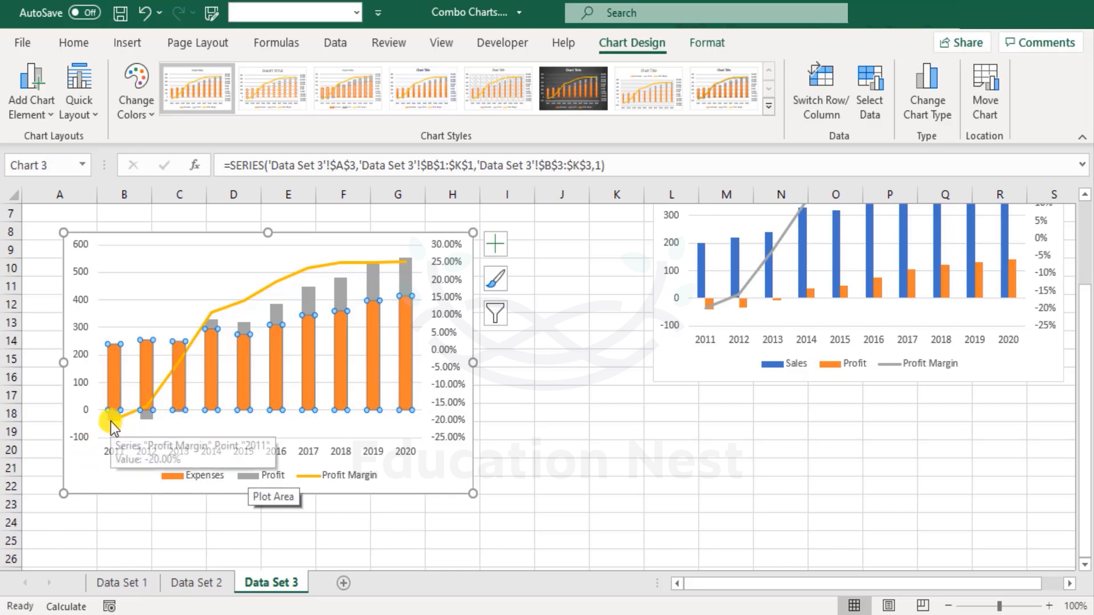
pyautogui.moveTo(193, 417)
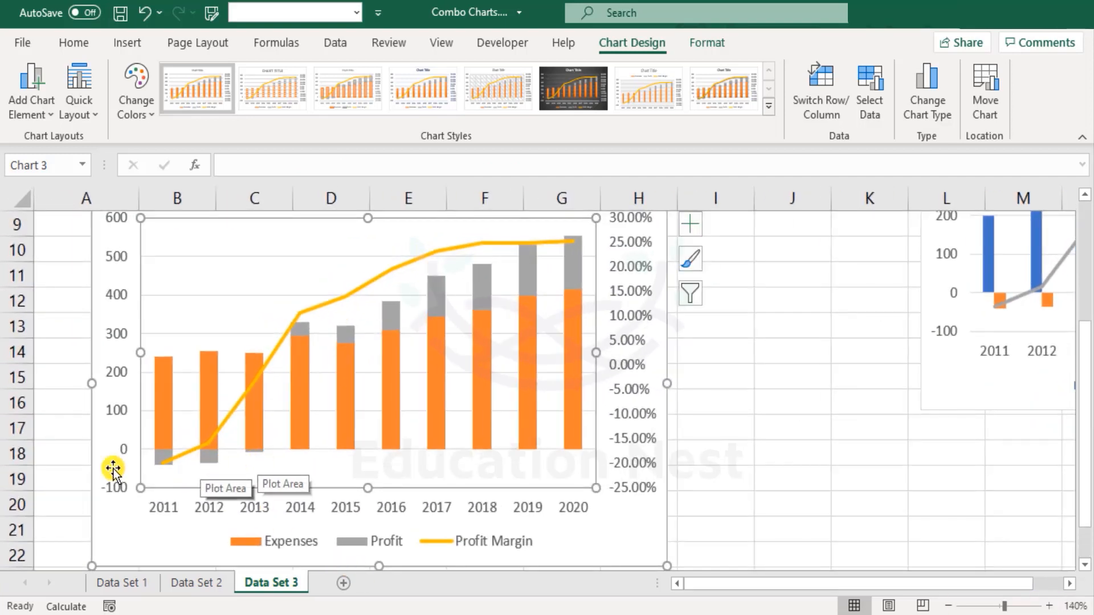
pyautogui.moveTo(253, 459)
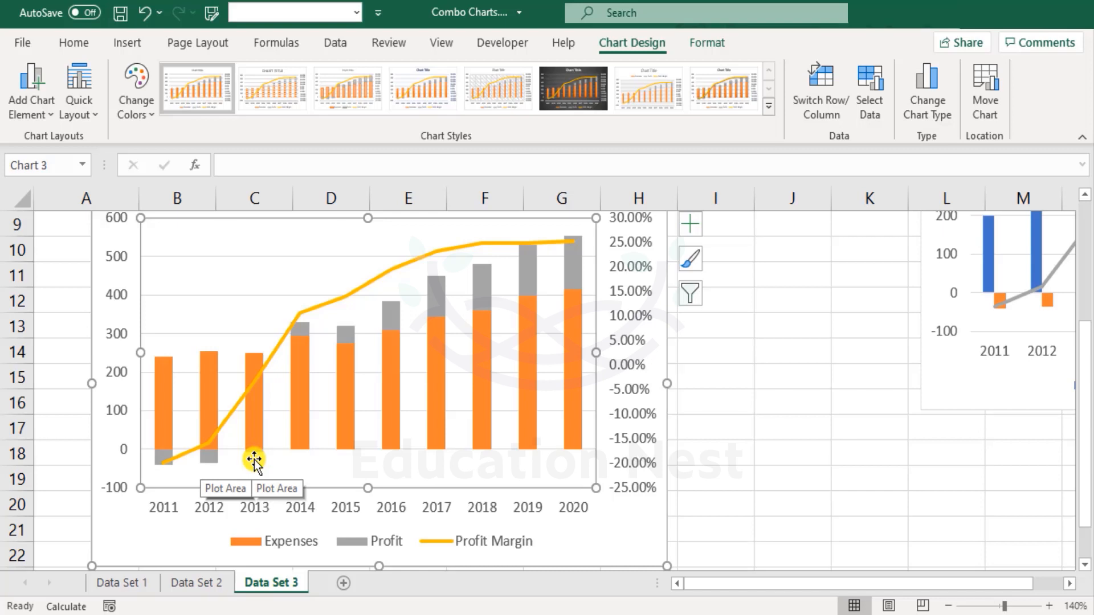
pyautogui.moveTo(254, 451)
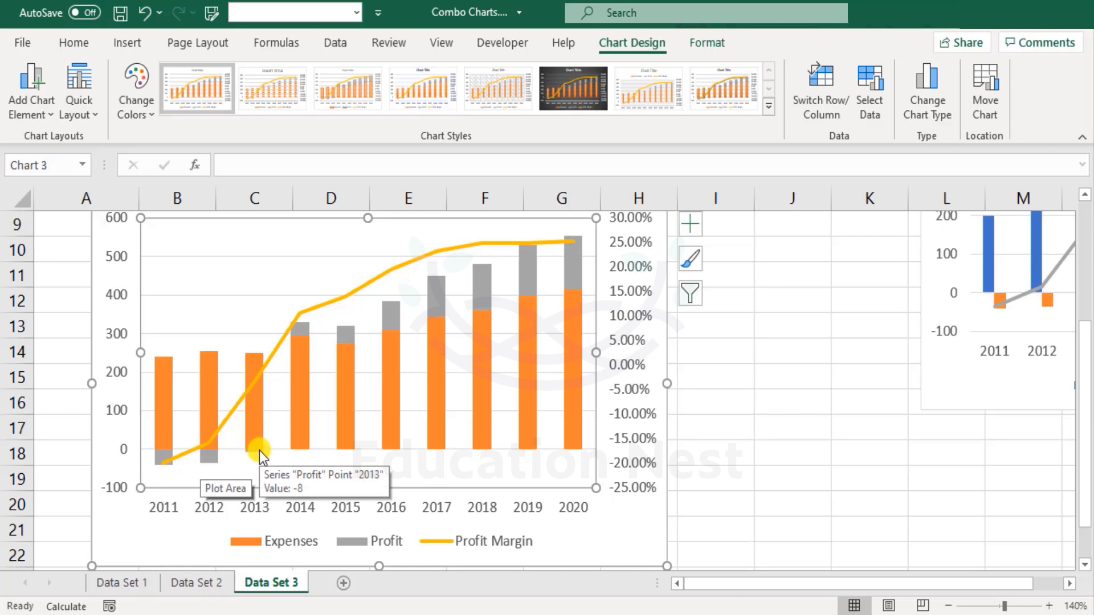
pyautogui.moveTo(309, 321)
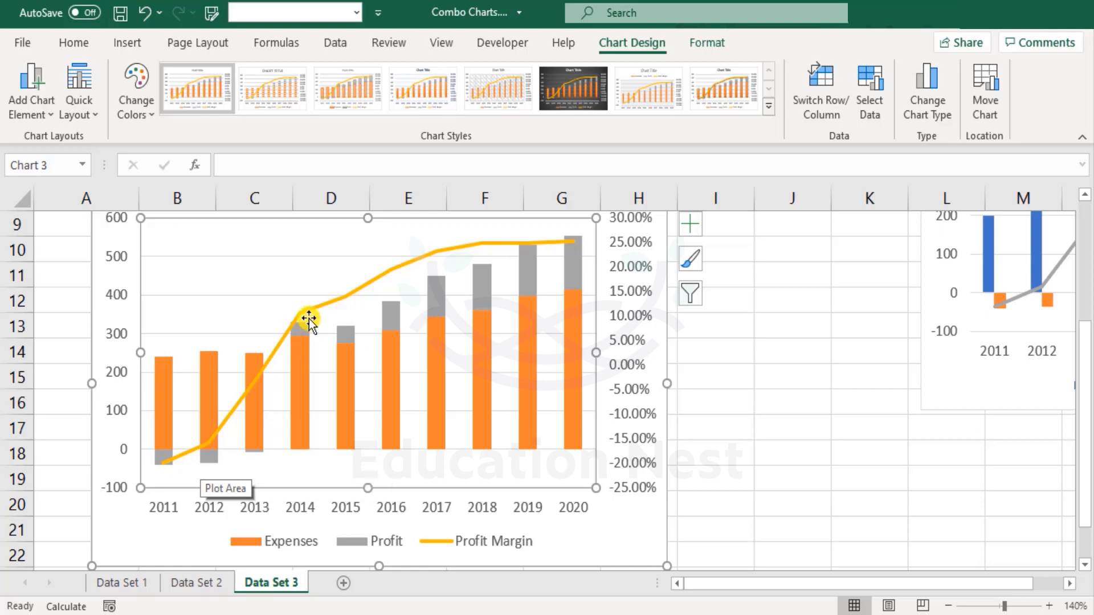
pyautogui.moveTo(308, 328)
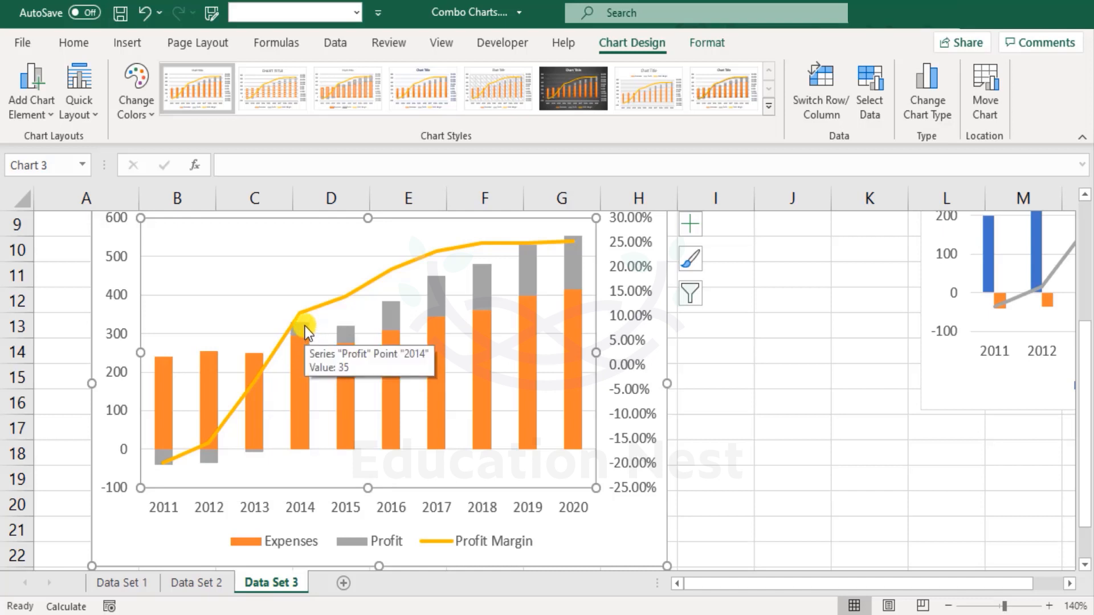
pyautogui.moveTo(303, 336)
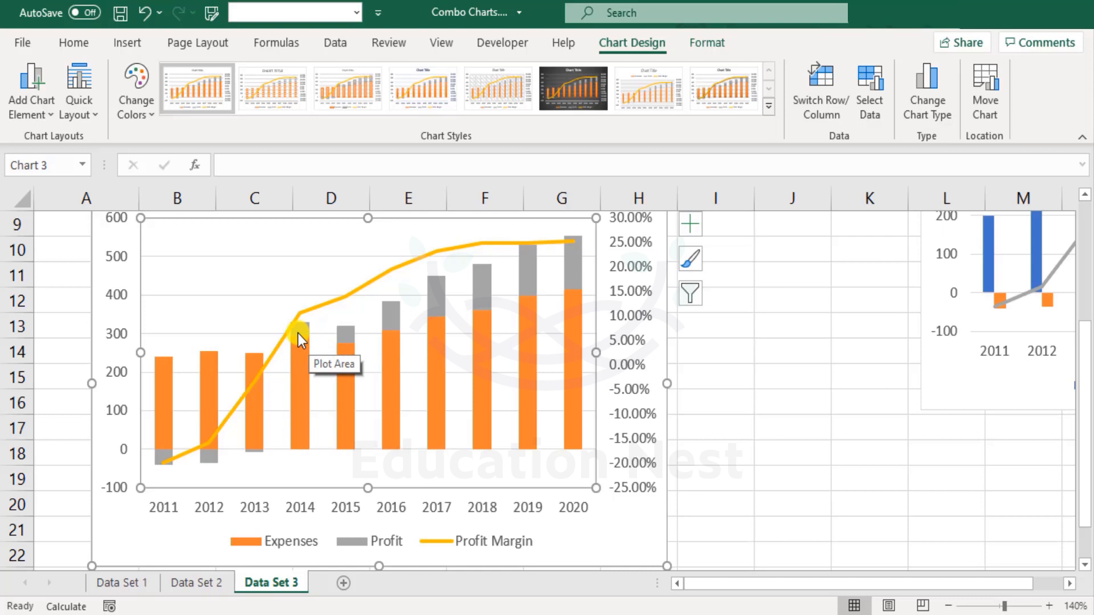
pyautogui.moveTo(296, 418)
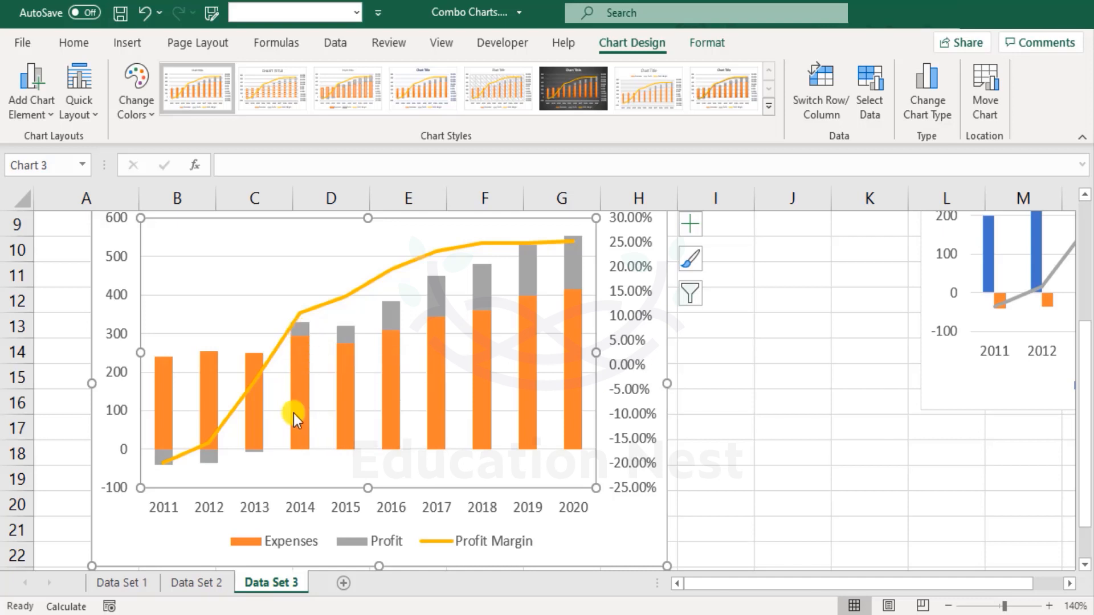
pyautogui.moveTo(298, 437)
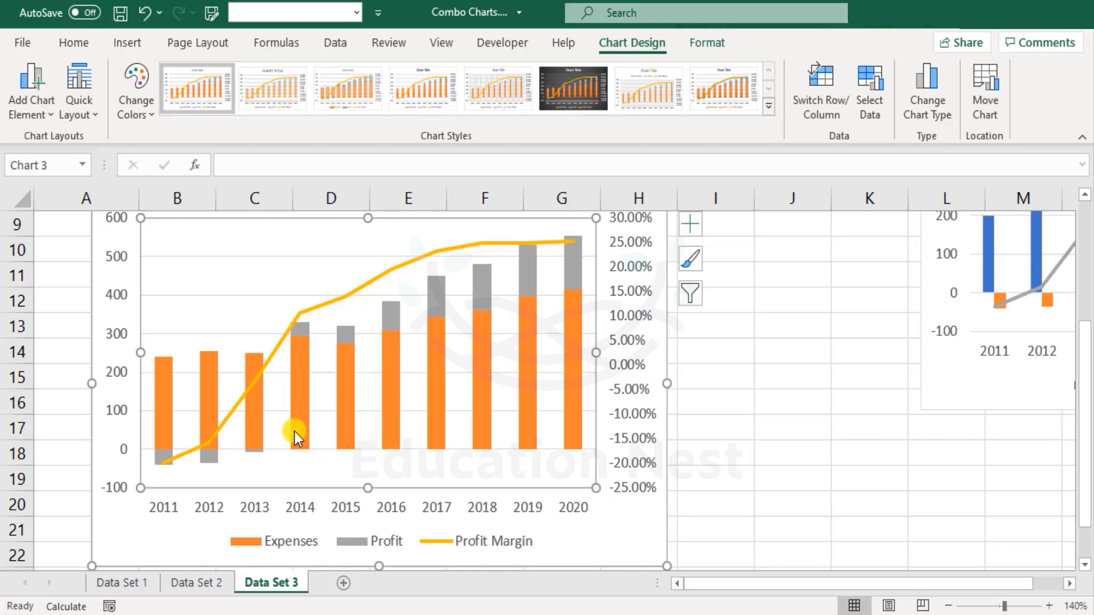
pyautogui.moveTo(596, 234)
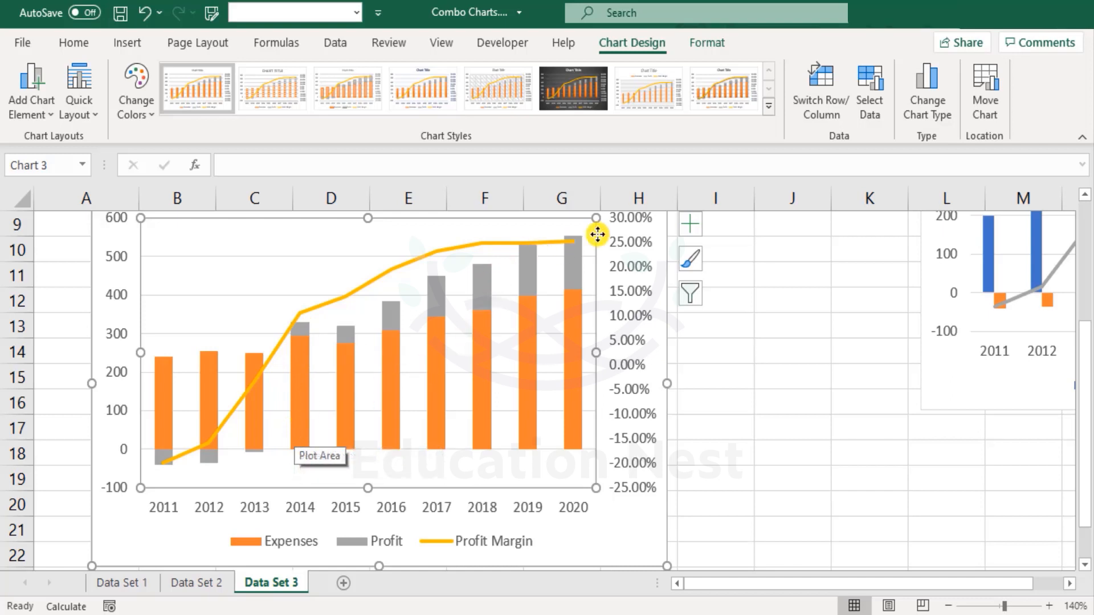
pyautogui.moveTo(559, 253)
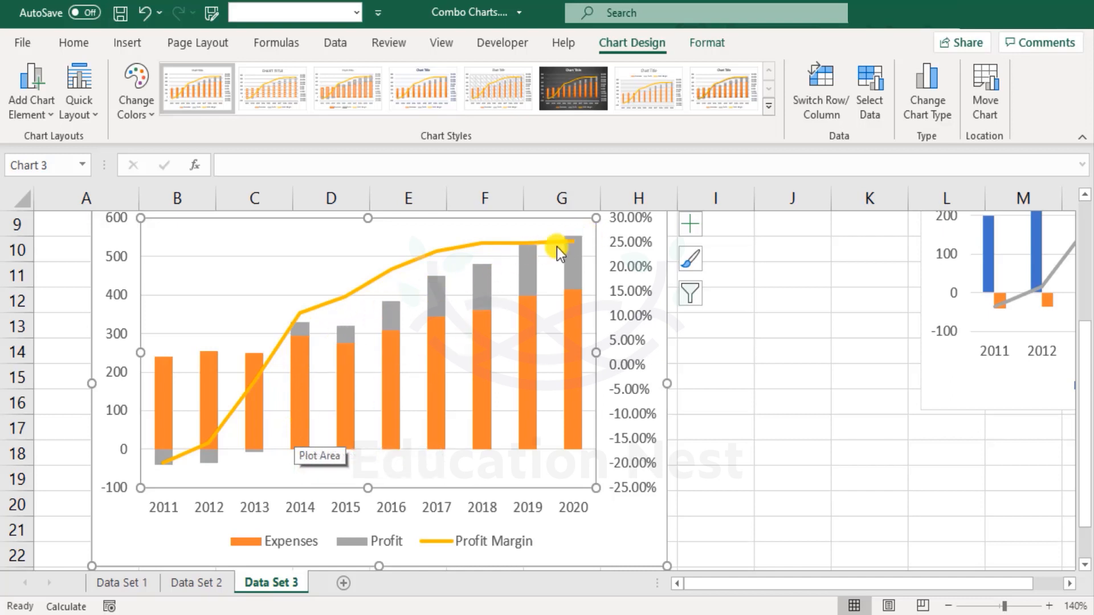
pyautogui.moveTo(552, 263)
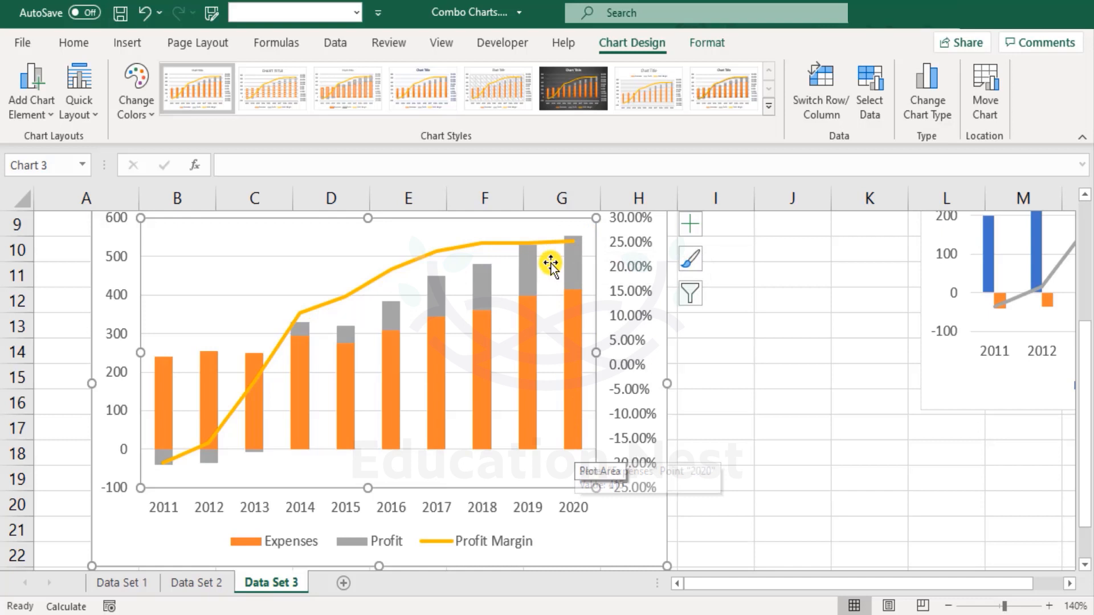
pyautogui.moveTo(227, 294)
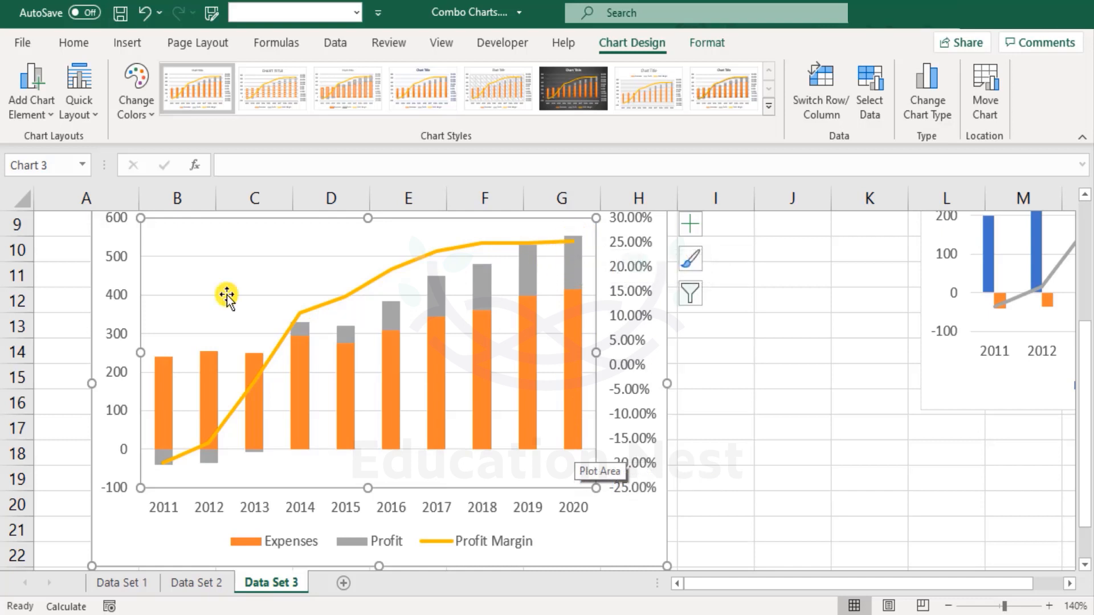
pyautogui.moveTo(511, 220)
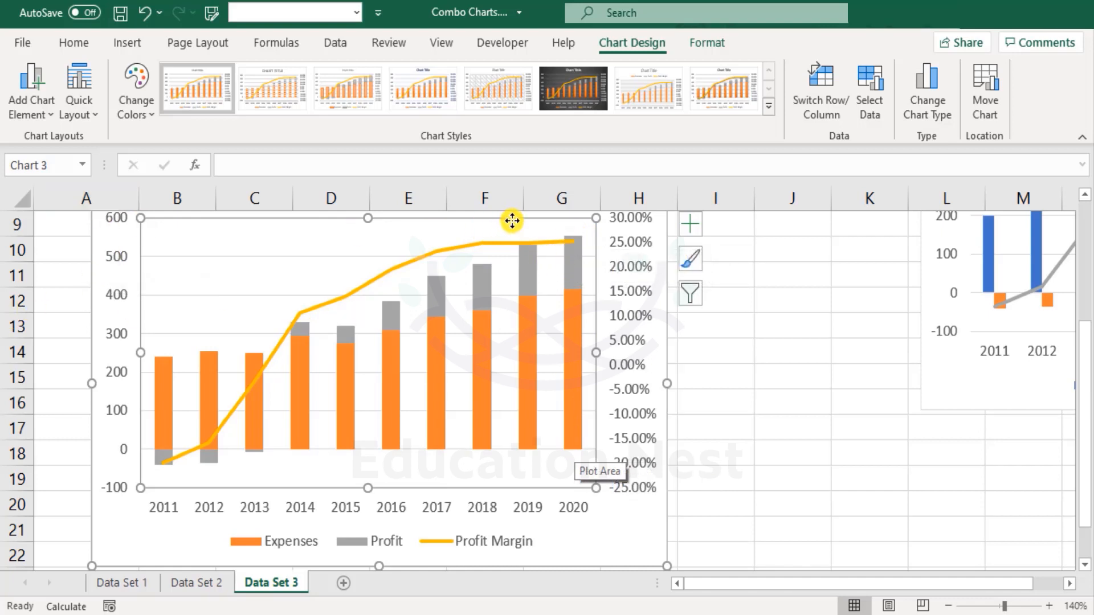
pyautogui.moveTo(581, 302)
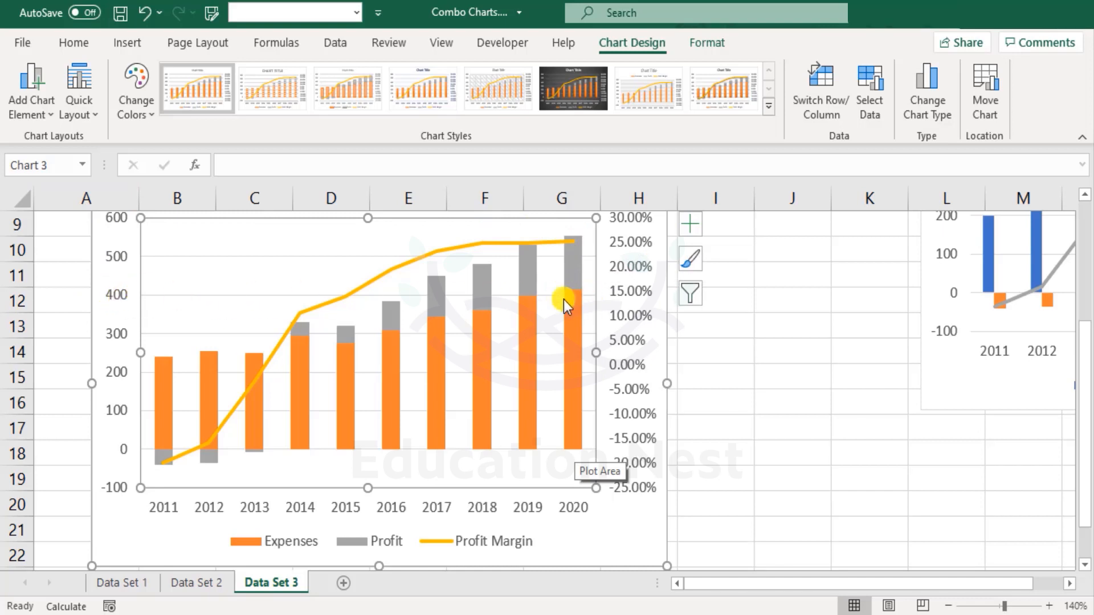
pyautogui.moveTo(325, 297)
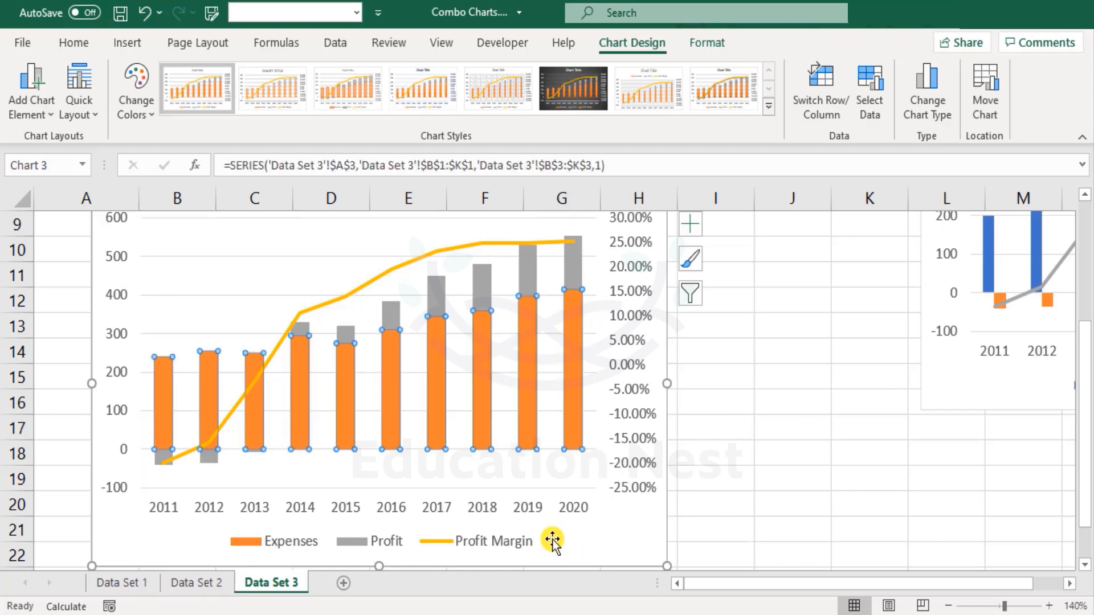
pyautogui.moveTo(552, 541)
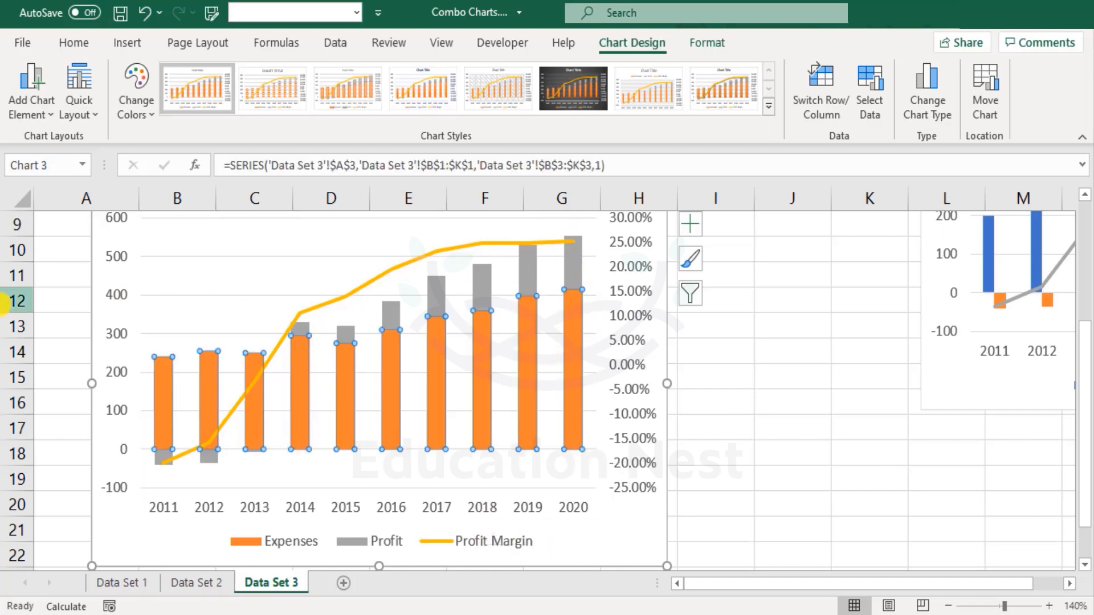
pyautogui.moveTo(661, 310)
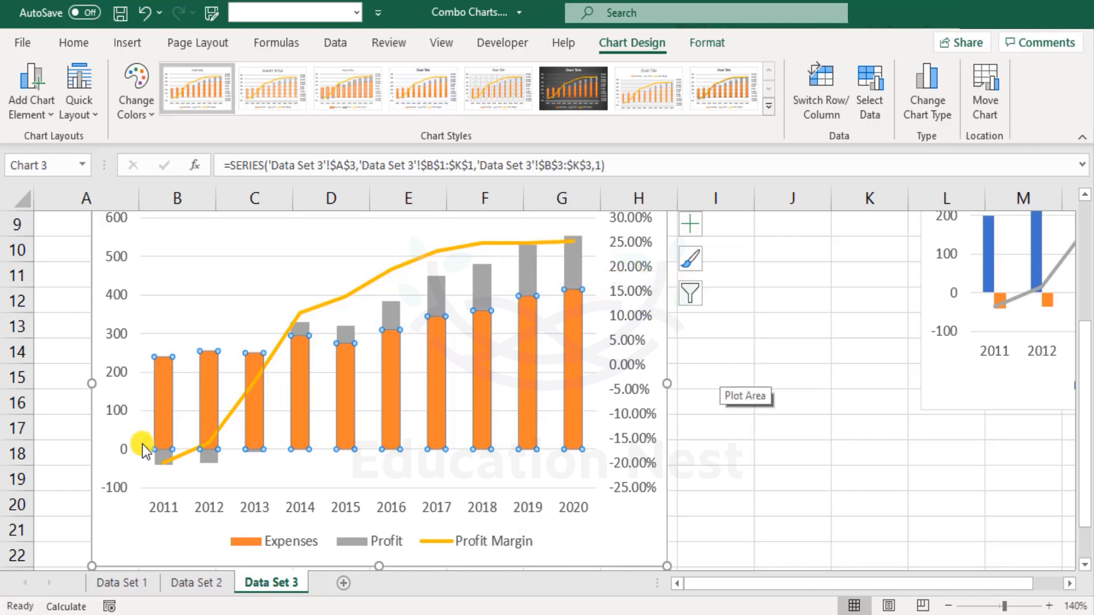
pyautogui.moveTo(303, 542)
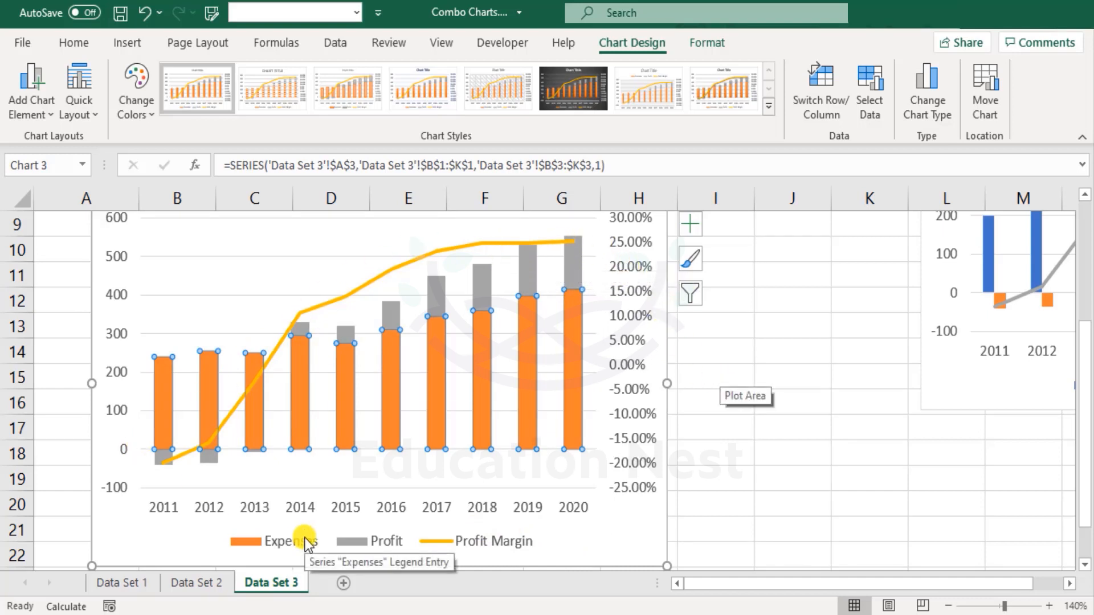
pyautogui.moveTo(565, 244)
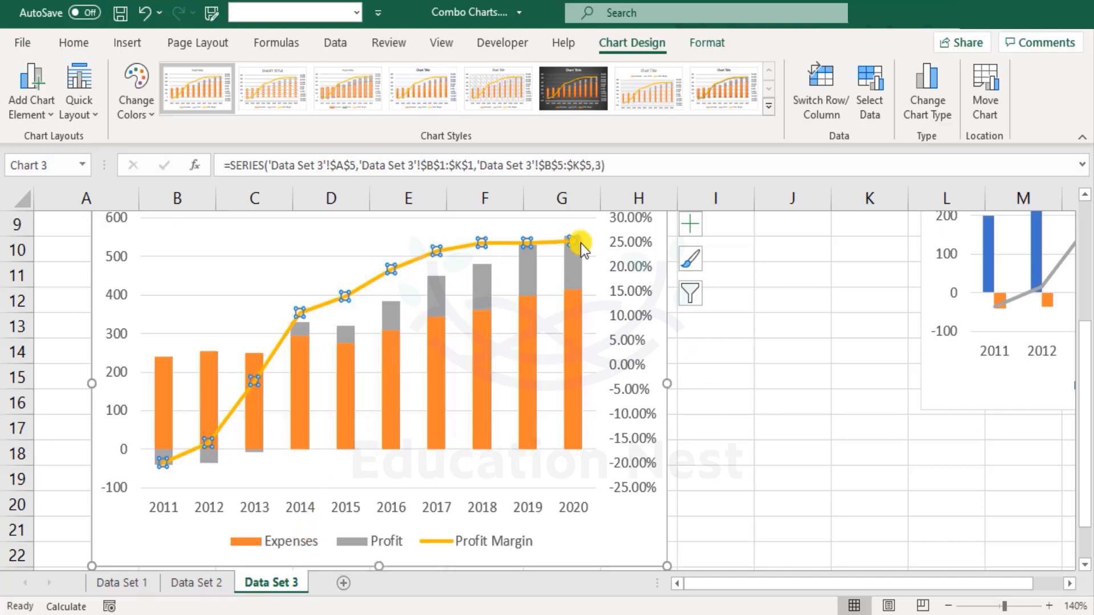
pyautogui.moveTo(598, 477)
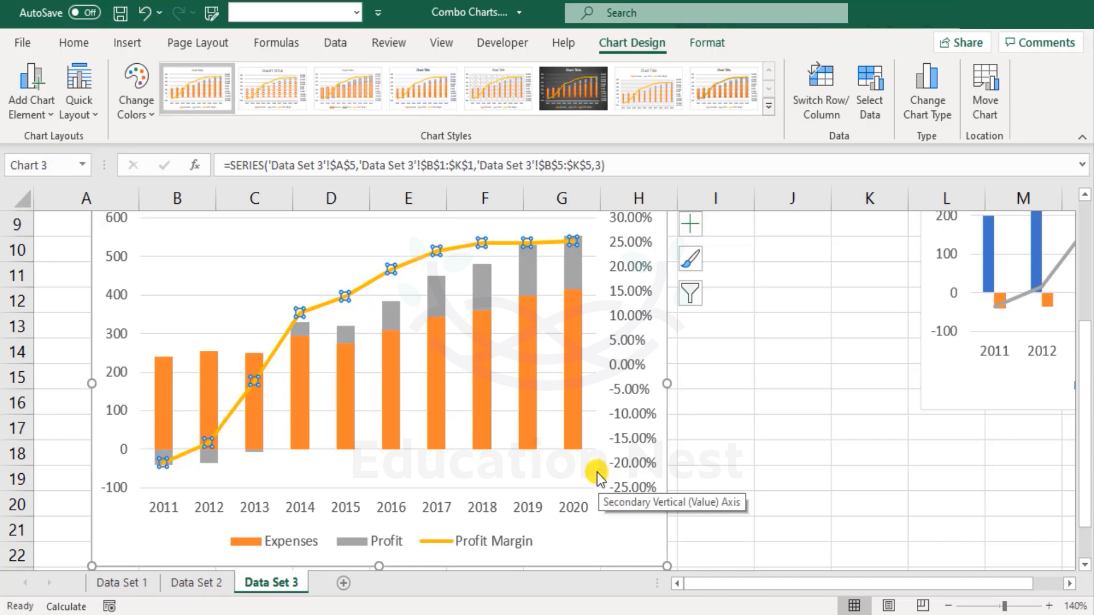
pyautogui.moveTo(532, 242)
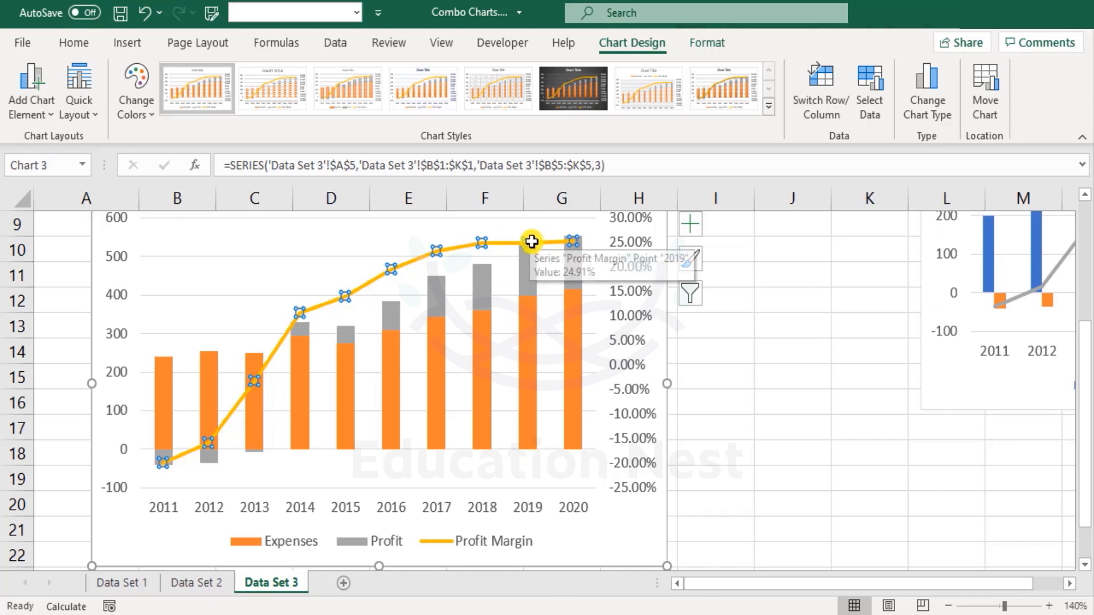
pyautogui.moveTo(489, 271)
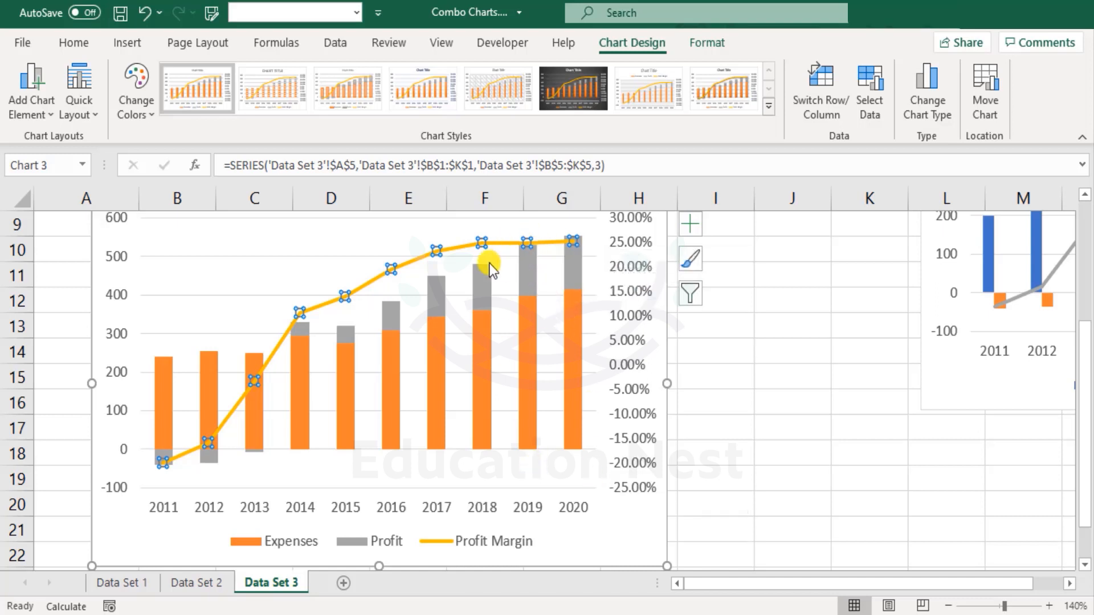
pyautogui.moveTo(483, 251)
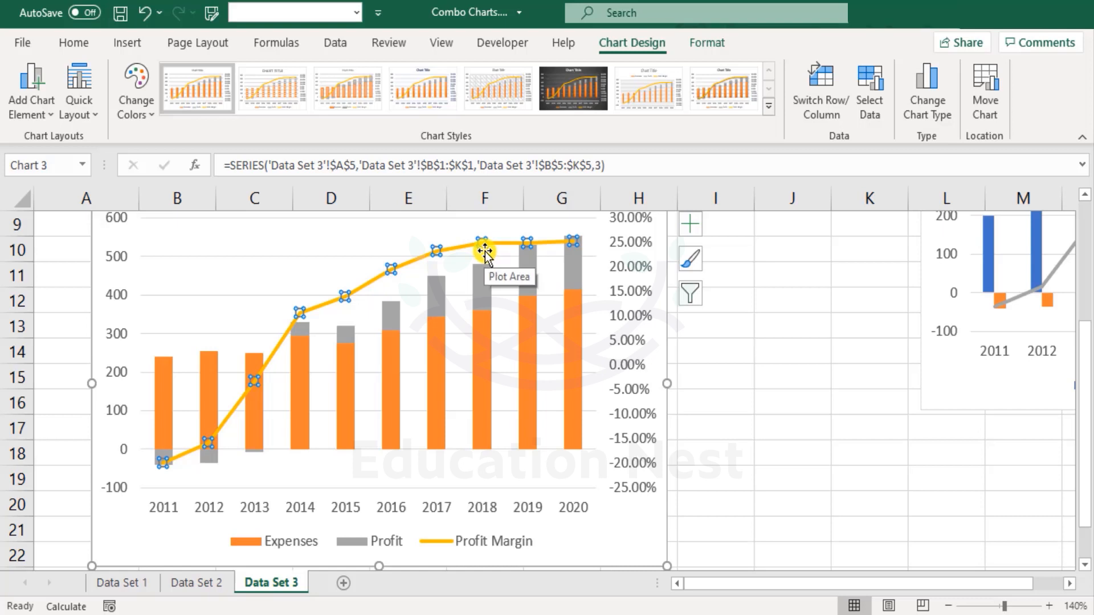
pyautogui.moveTo(162, 464)
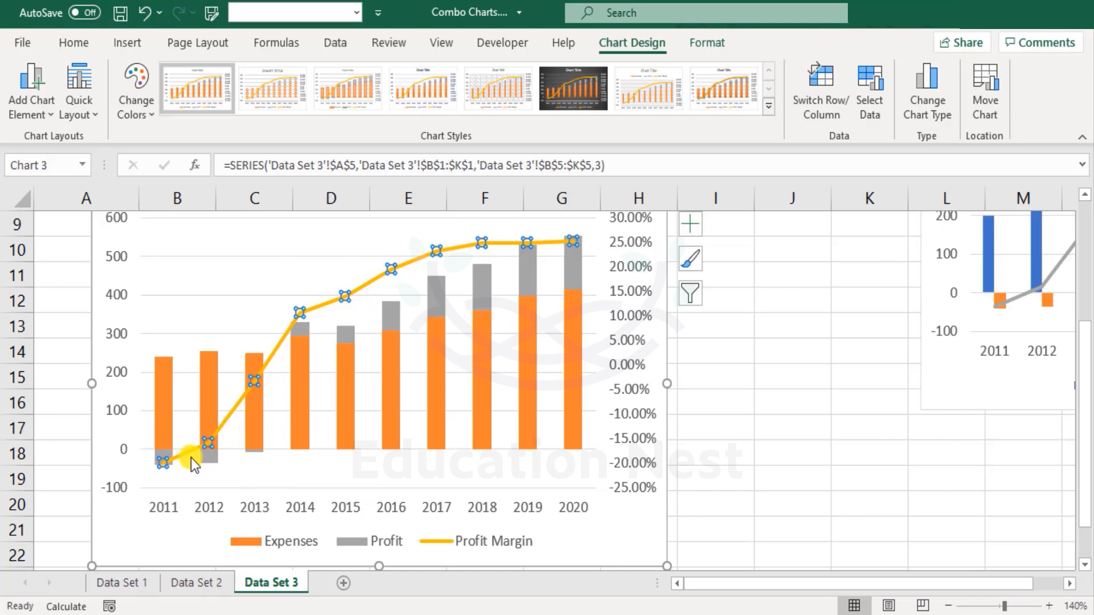
pyautogui.moveTo(802, 408)
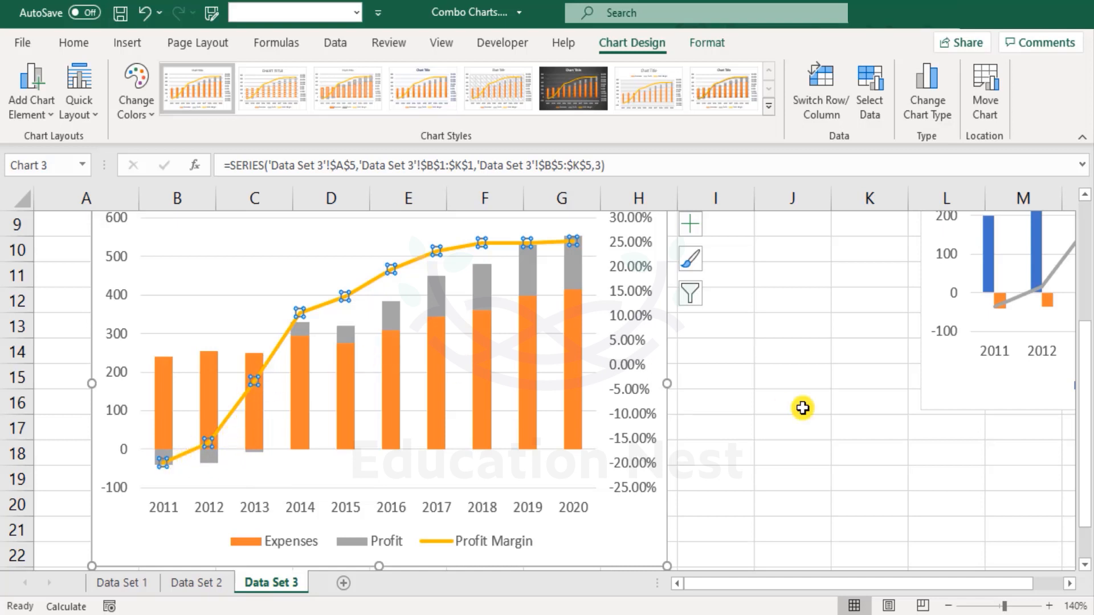
pyautogui.click(791, 402)
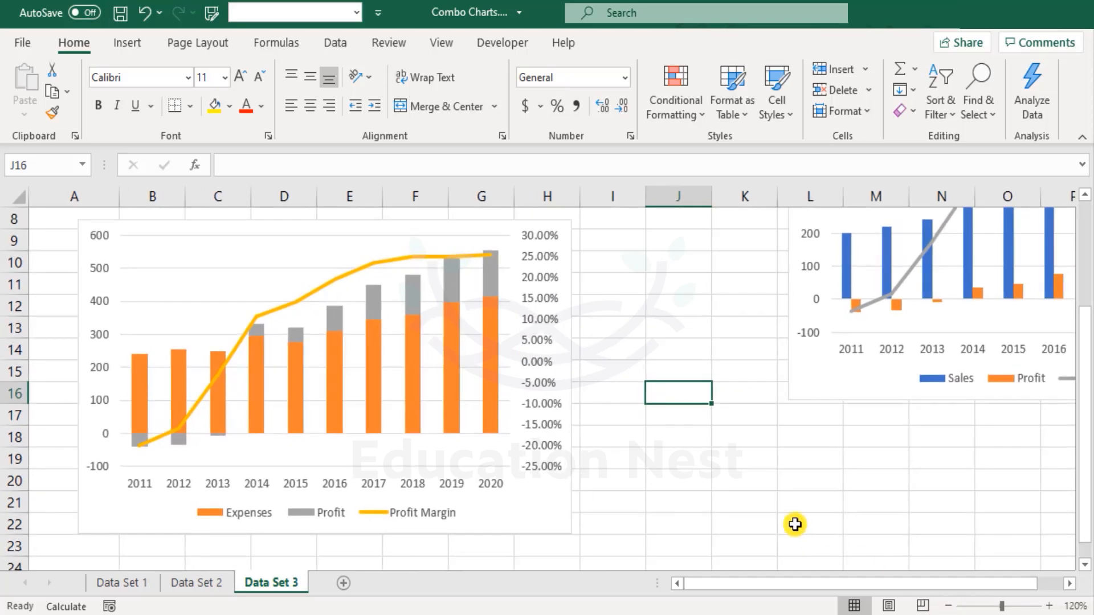
pyautogui.moveTo(791, 524)
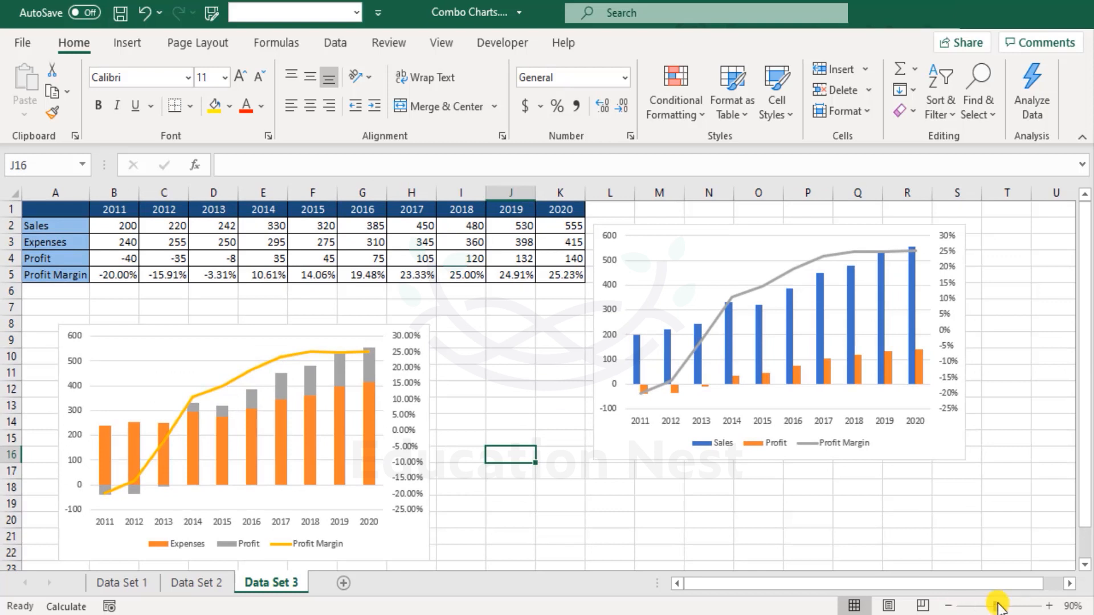
# Select the stacked combo chart and reopen its Change Chart Type dialog from Chart Design.
pyautogui.click(1048, 606)
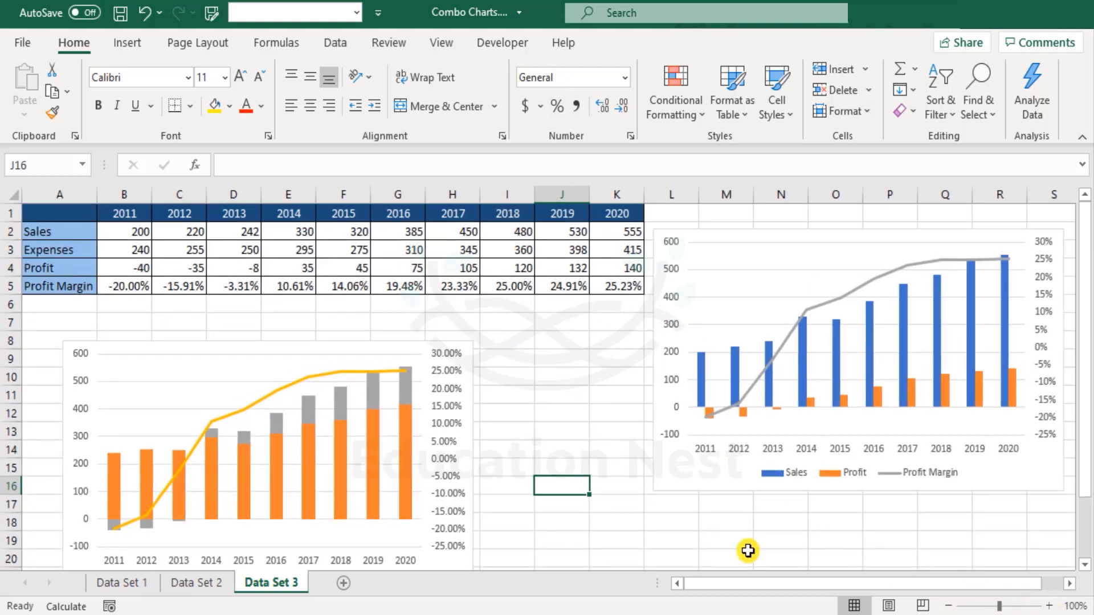
pyautogui.moveTo(748, 550)
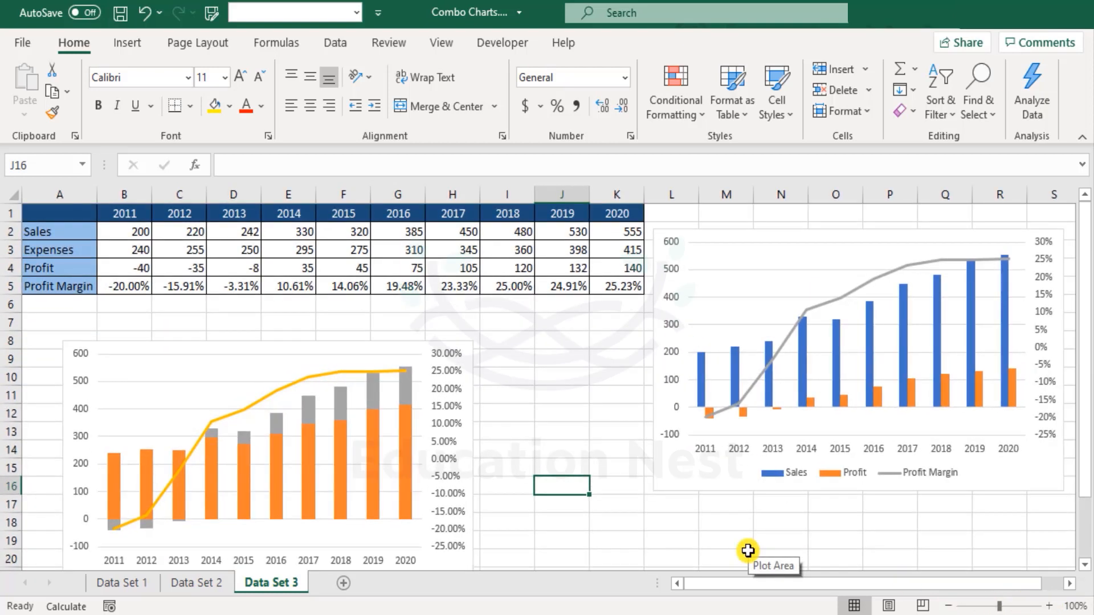
pyautogui.moveTo(300, 239)
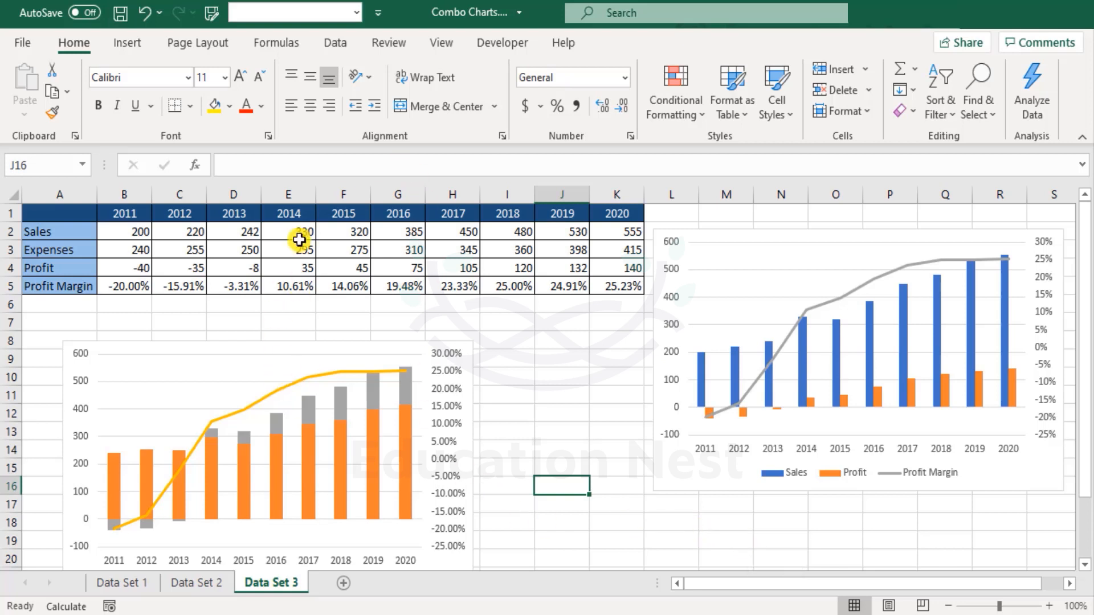
pyautogui.click(262, 453)
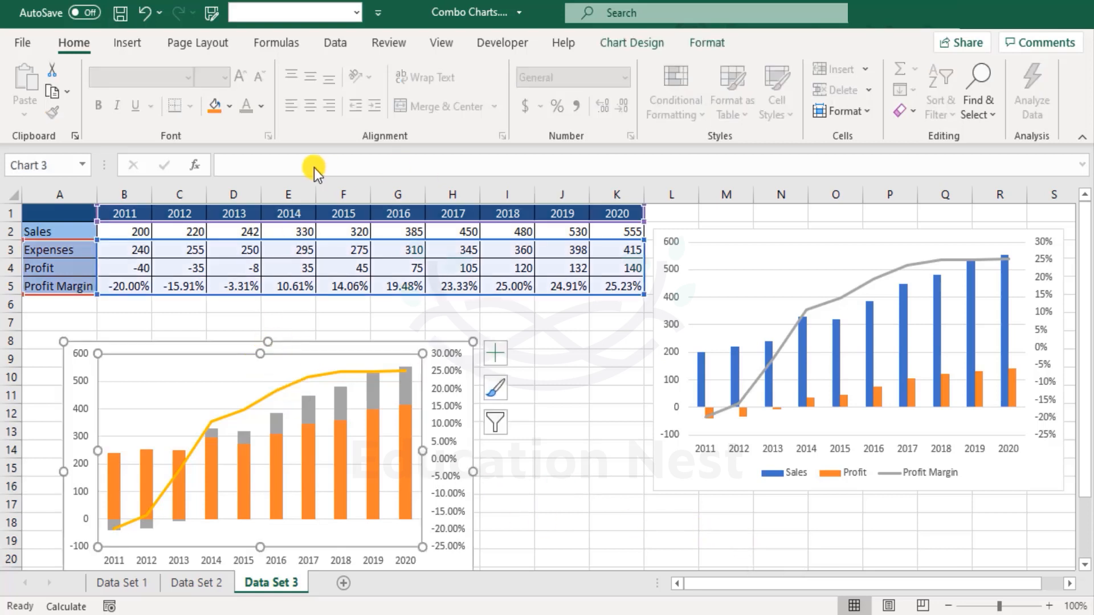
pyautogui.click(632, 43)
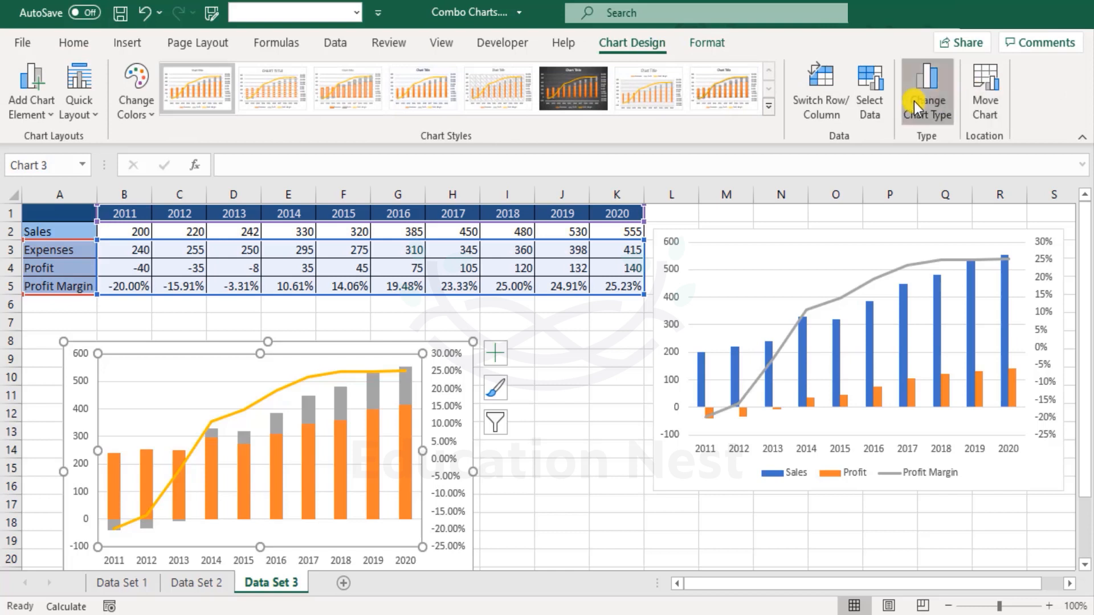
pyautogui.click(927, 91)
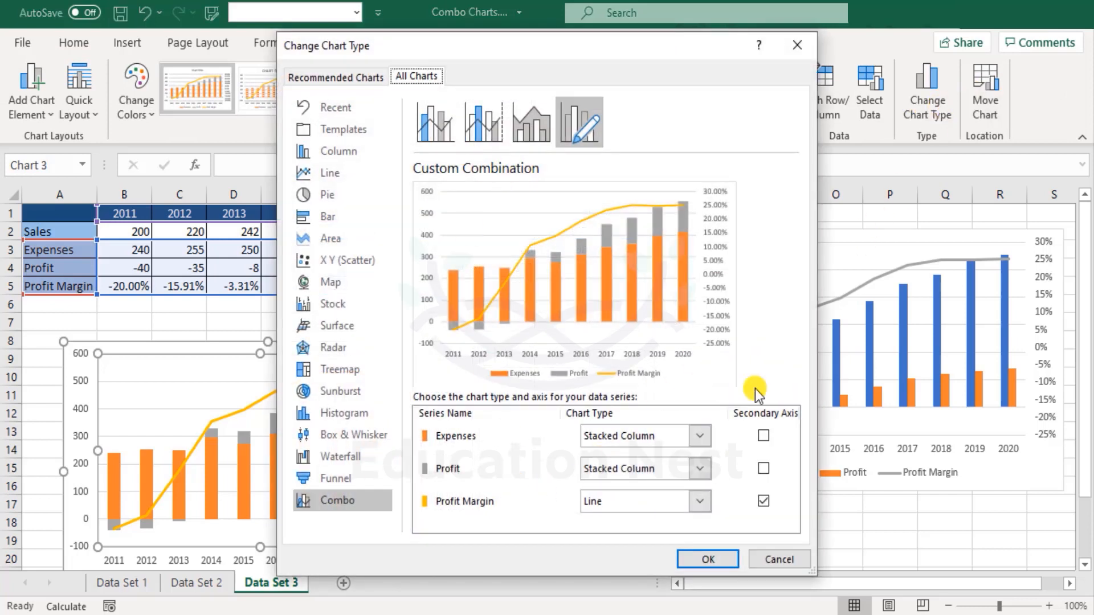
pyautogui.click(697, 436)
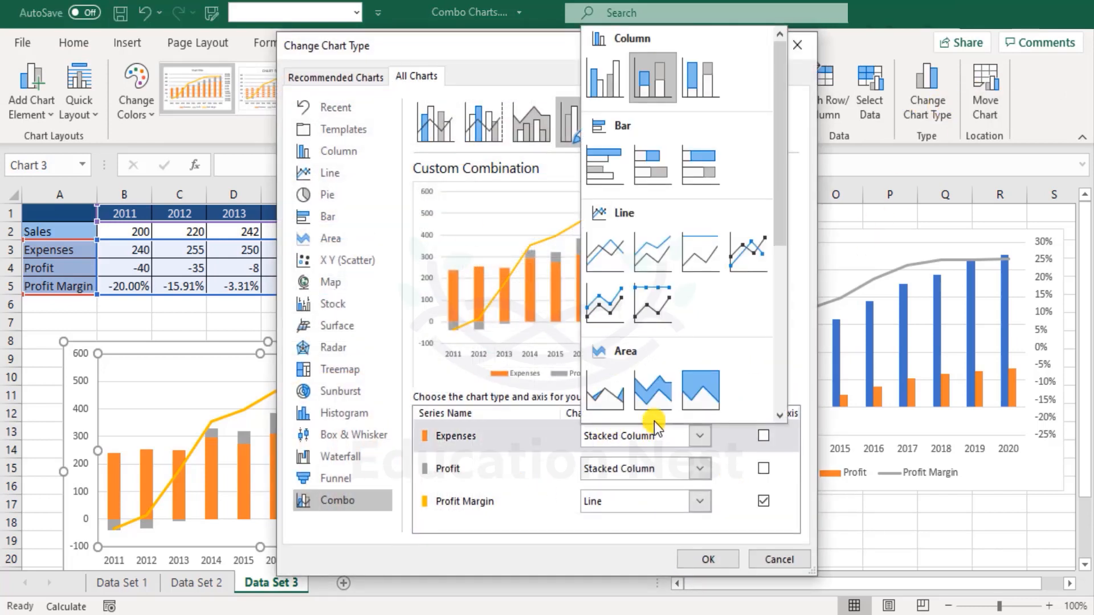
pyautogui.scroll(-3)
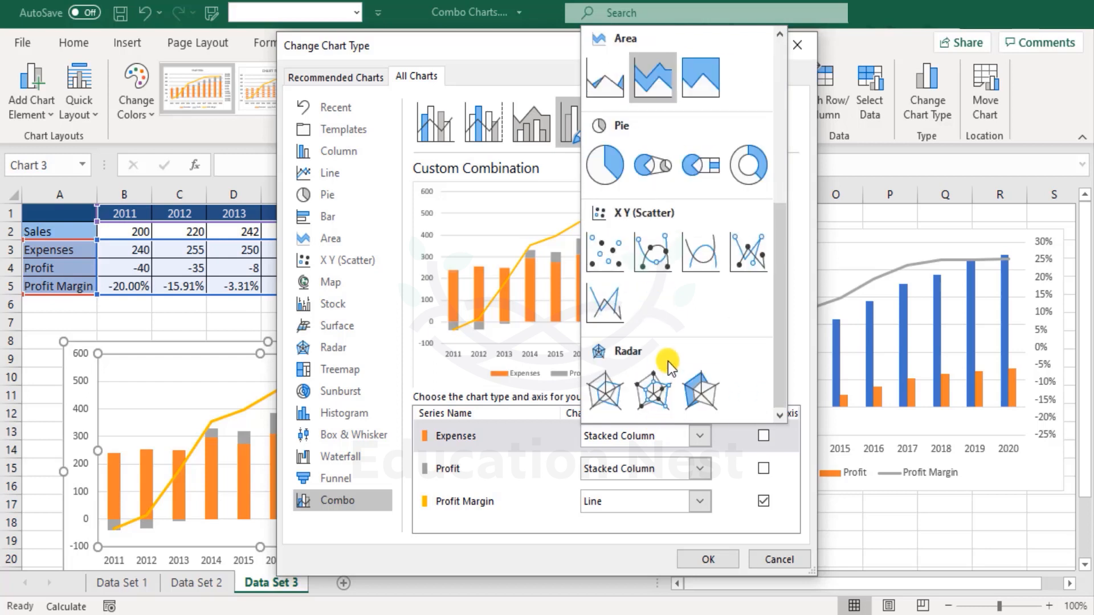
pyautogui.scroll(3)
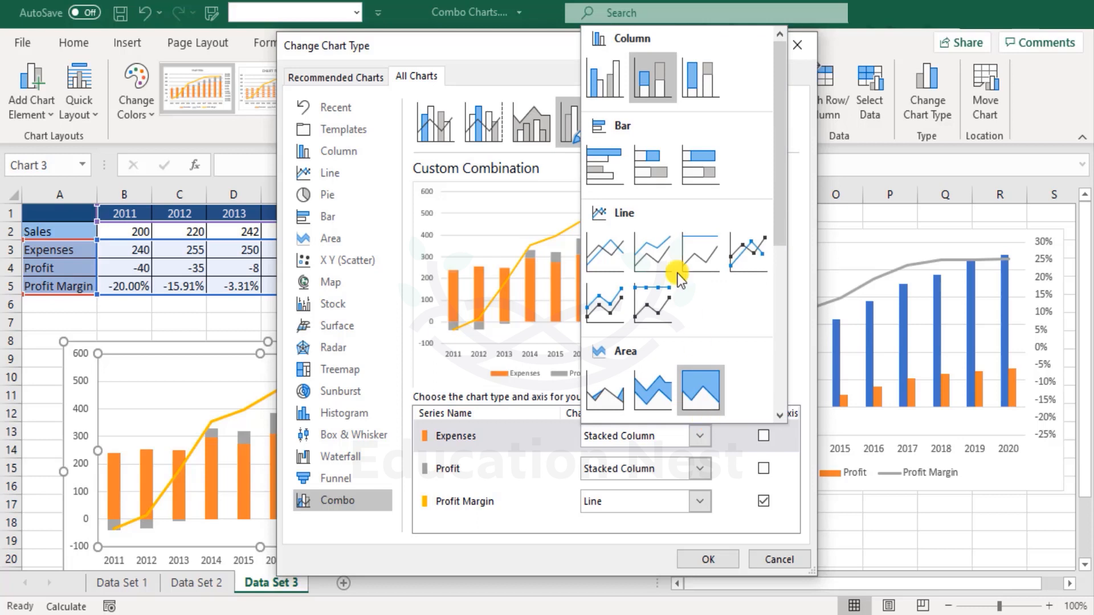
pyautogui.moveTo(605, 390)
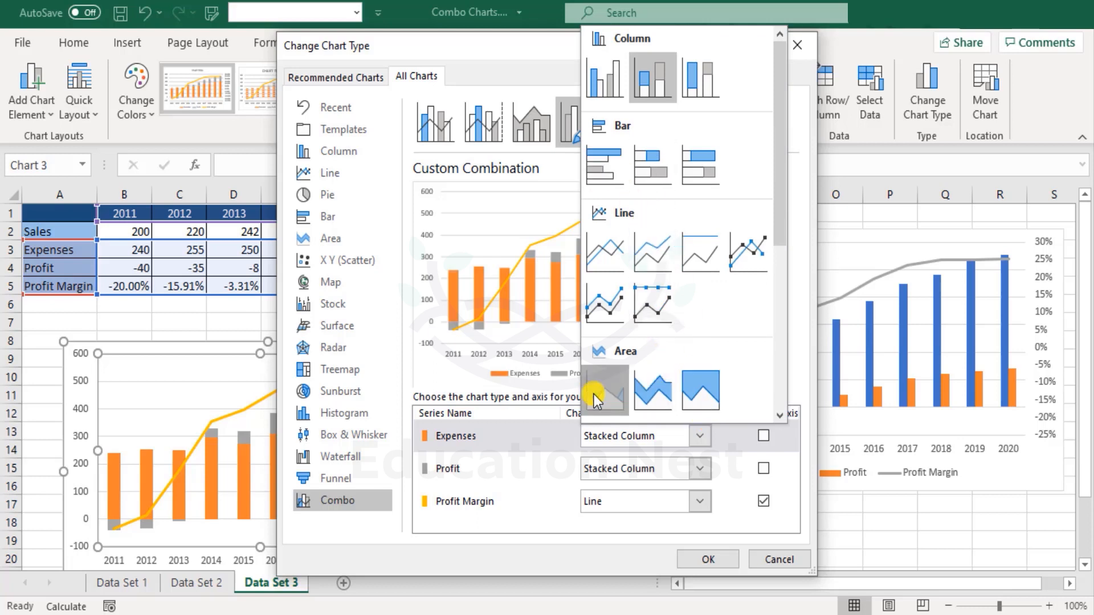
pyautogui.click(604, 389)
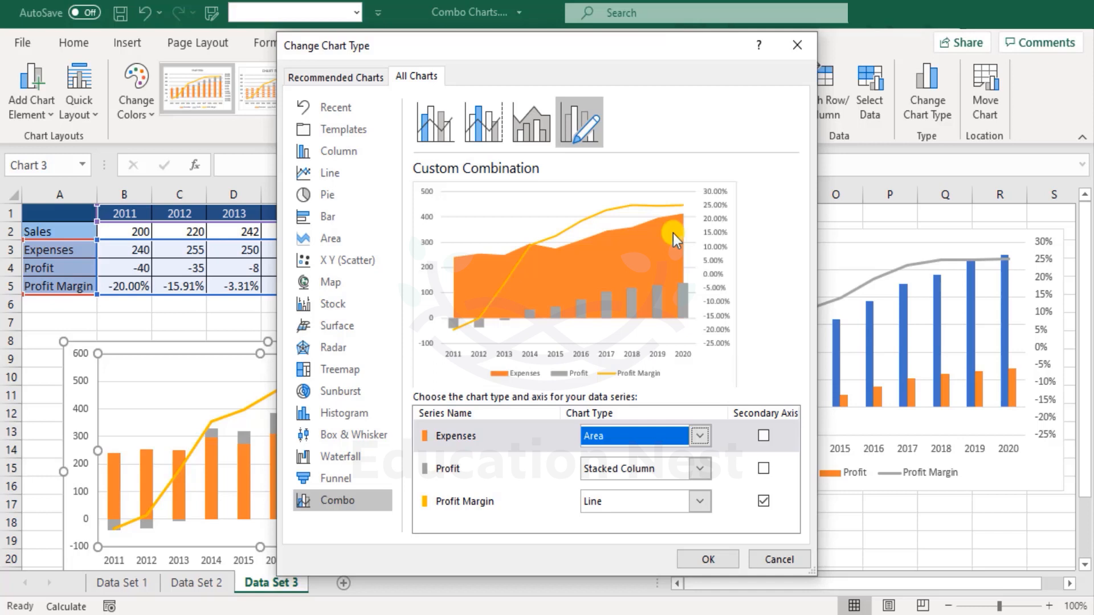
pyautogui.moveTo(583, 274)
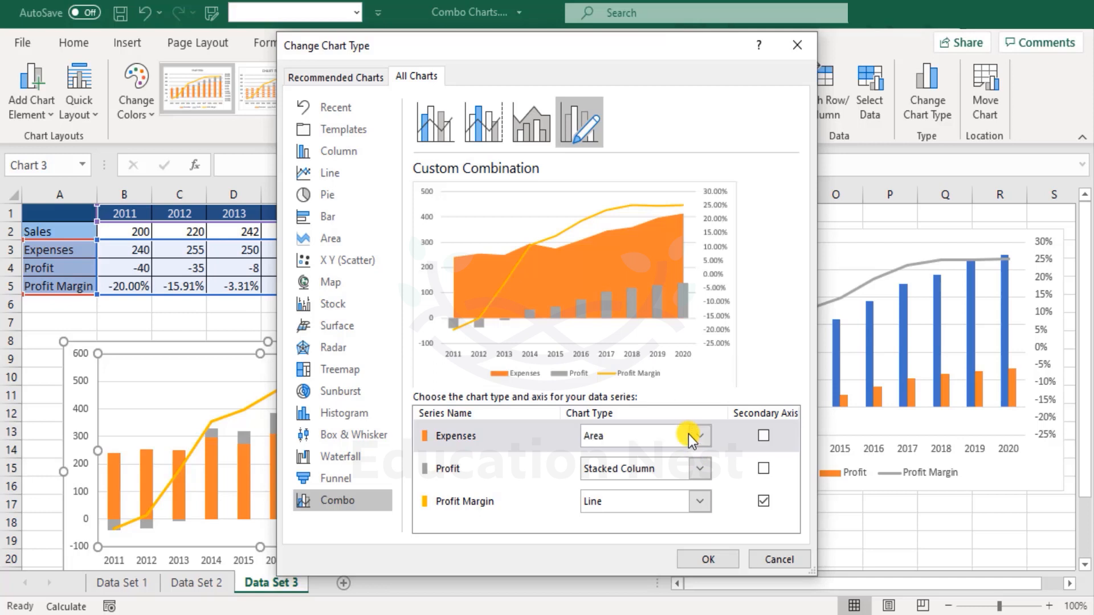
pyautogui.click(699, 435)
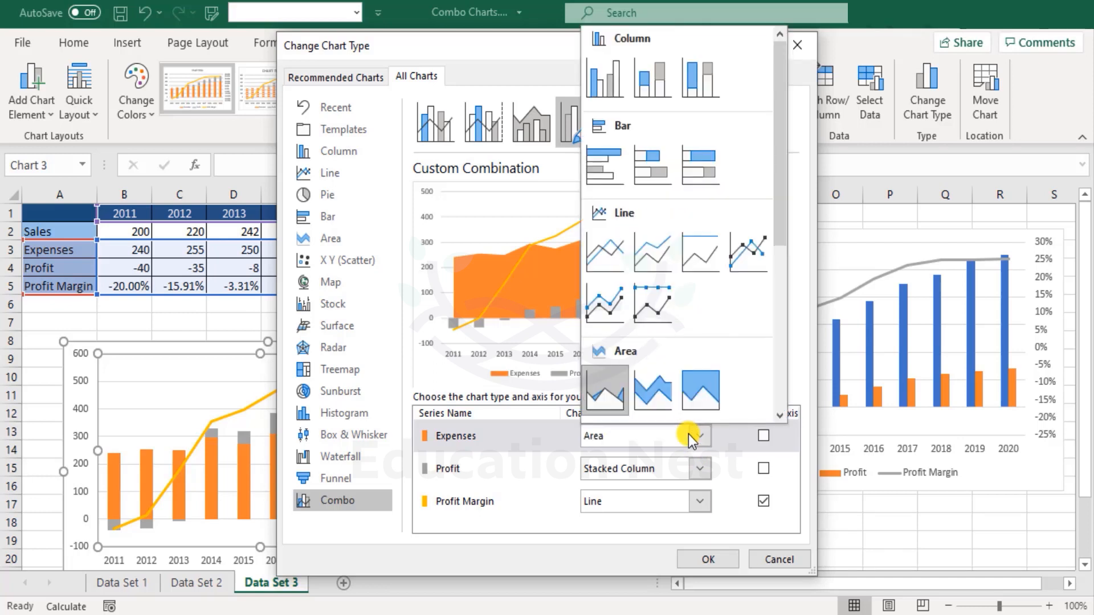
pyautogui.moveTo(605, 77)
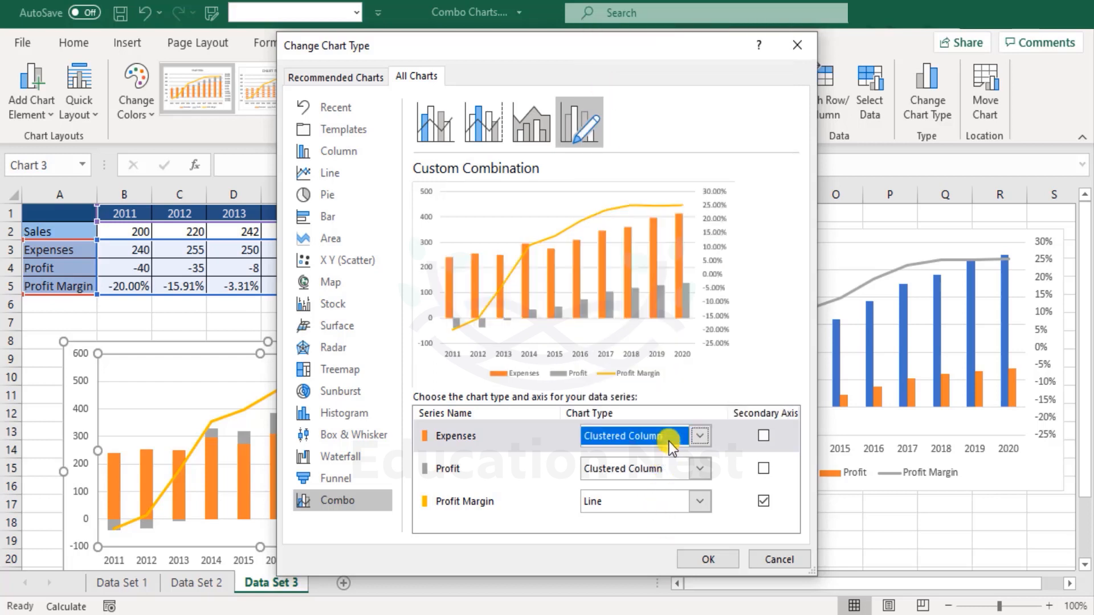
pyautogui.click(700, 435)
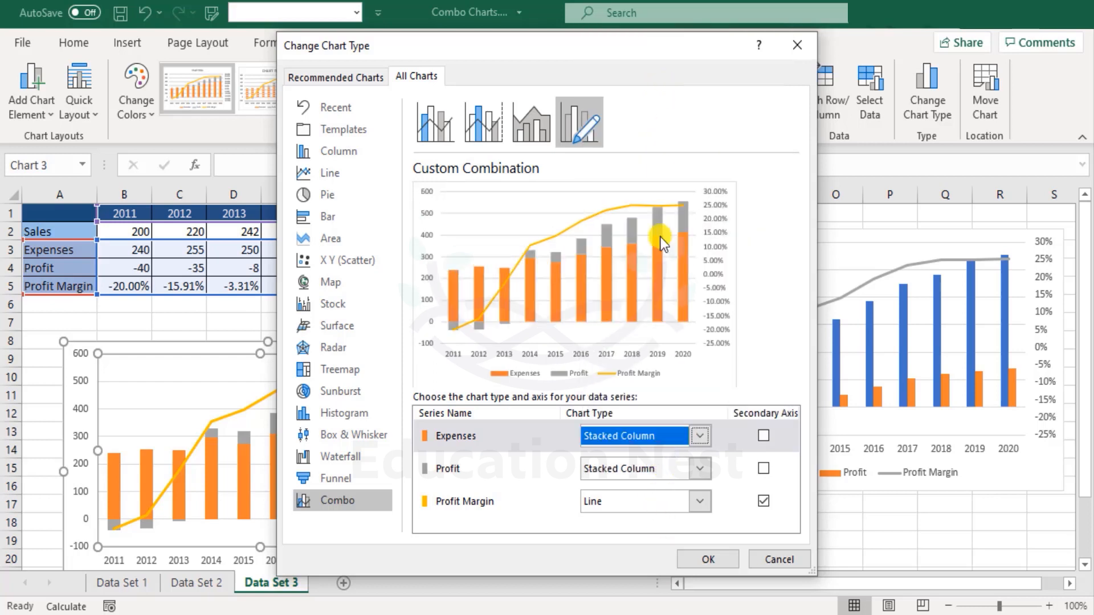
pyautogui.moveTo(631, 366)
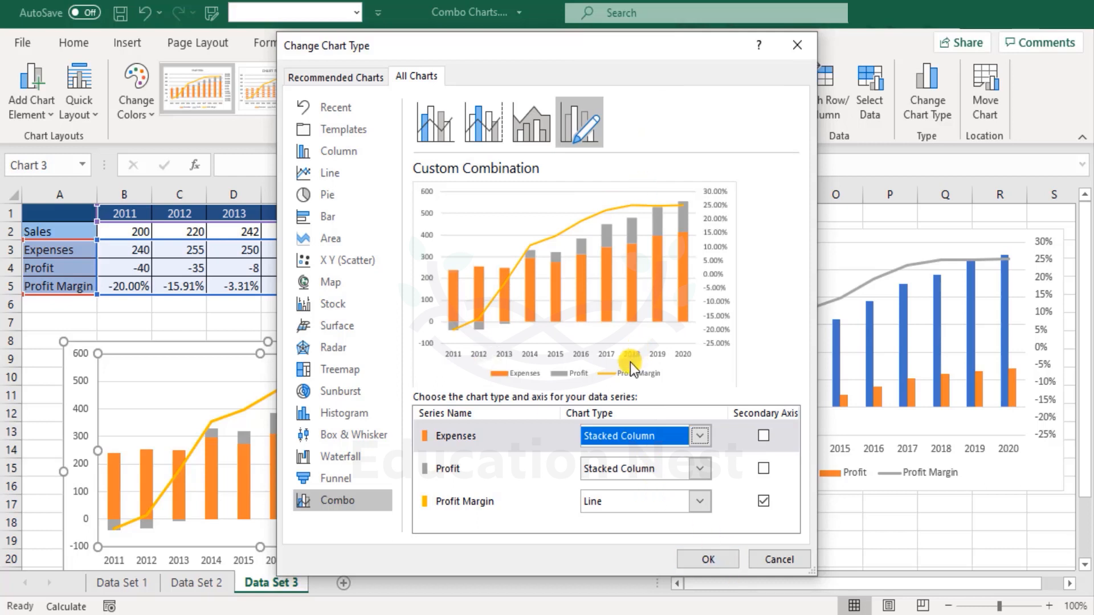